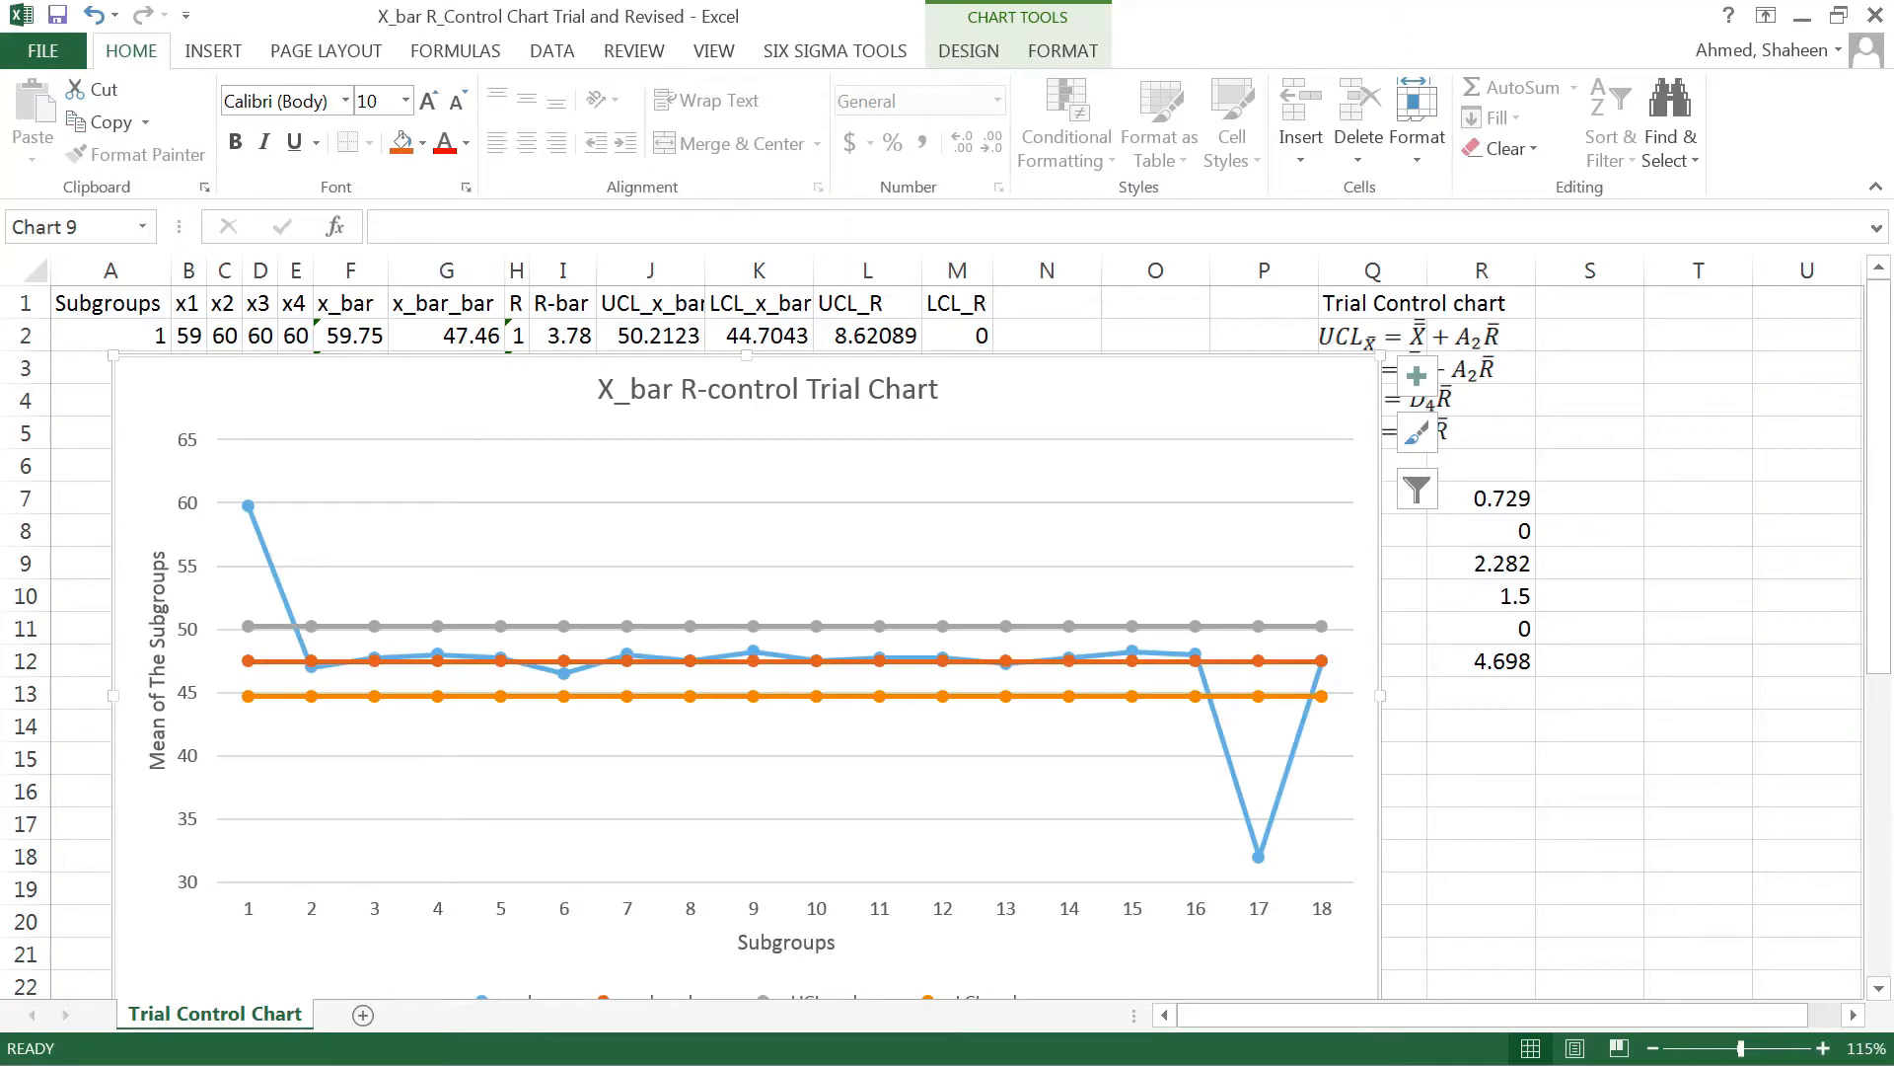
mouse_move(85, 604)
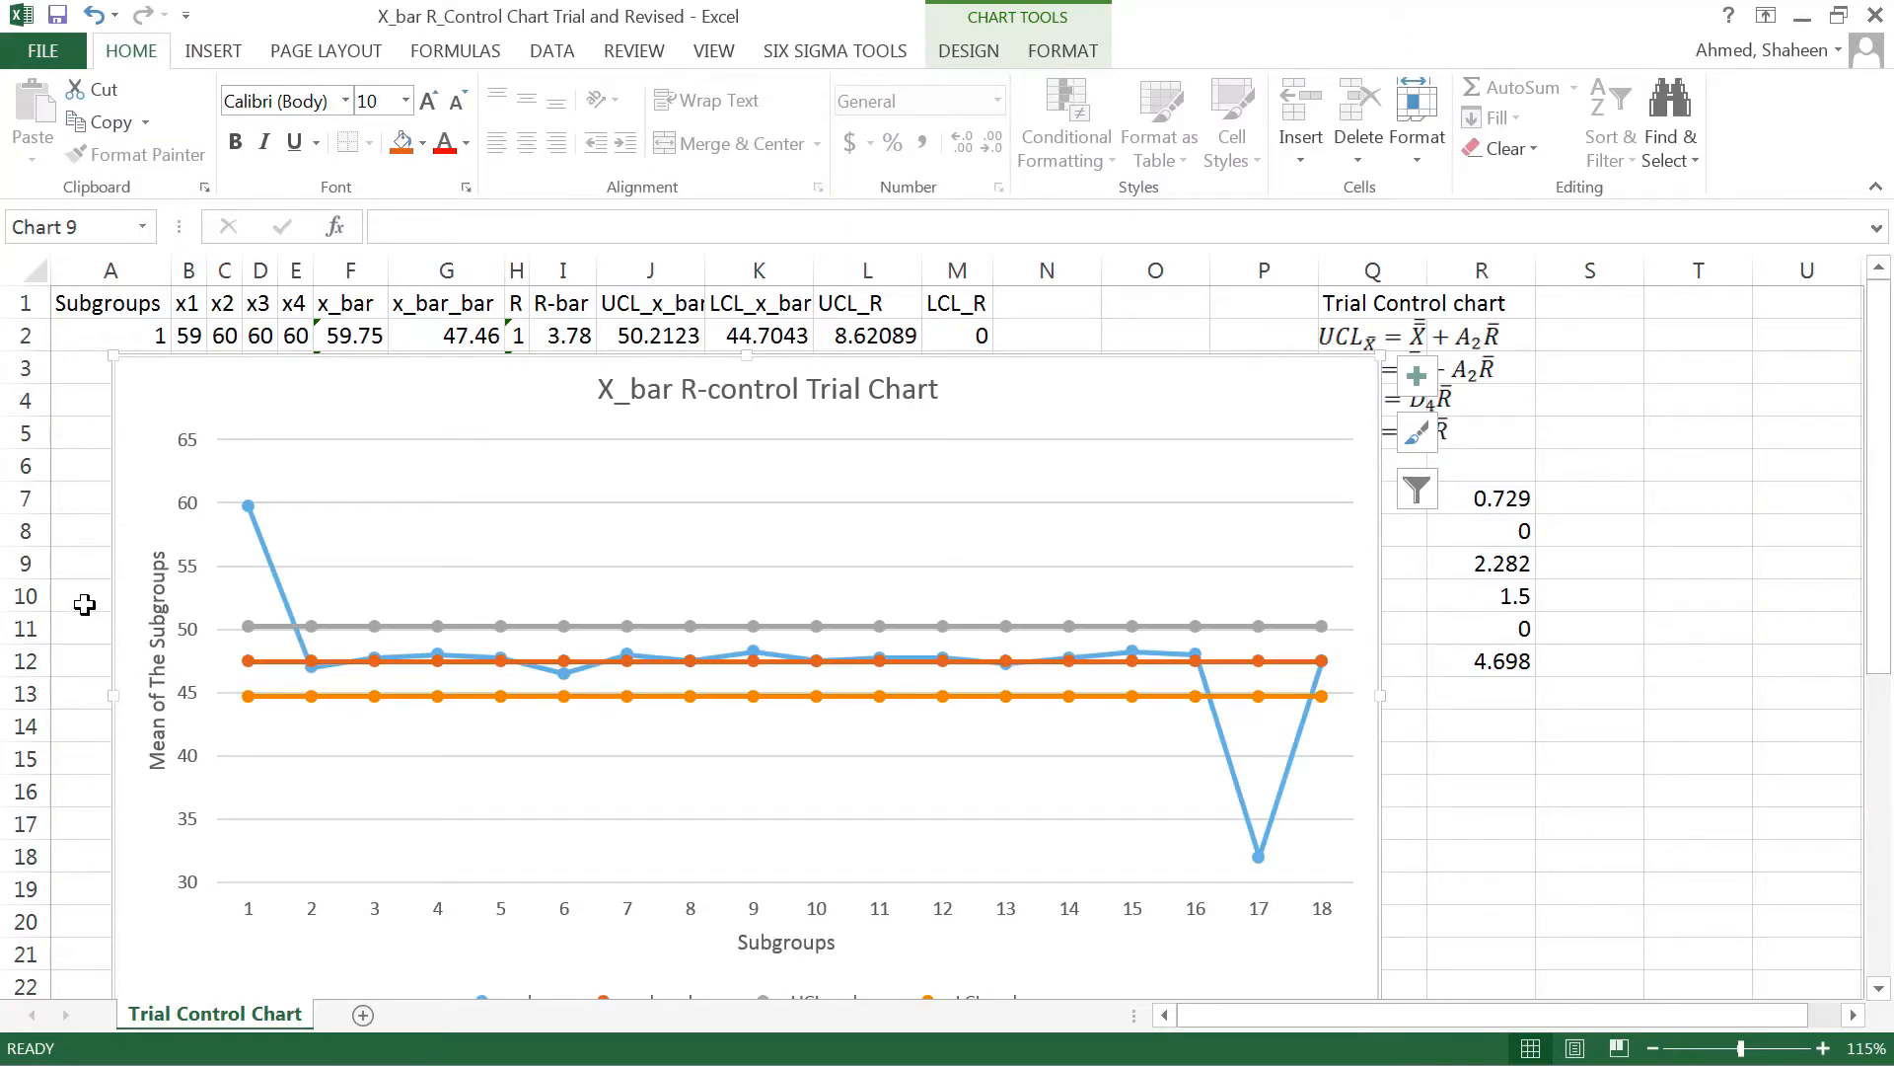
mouse_move(886, 366)
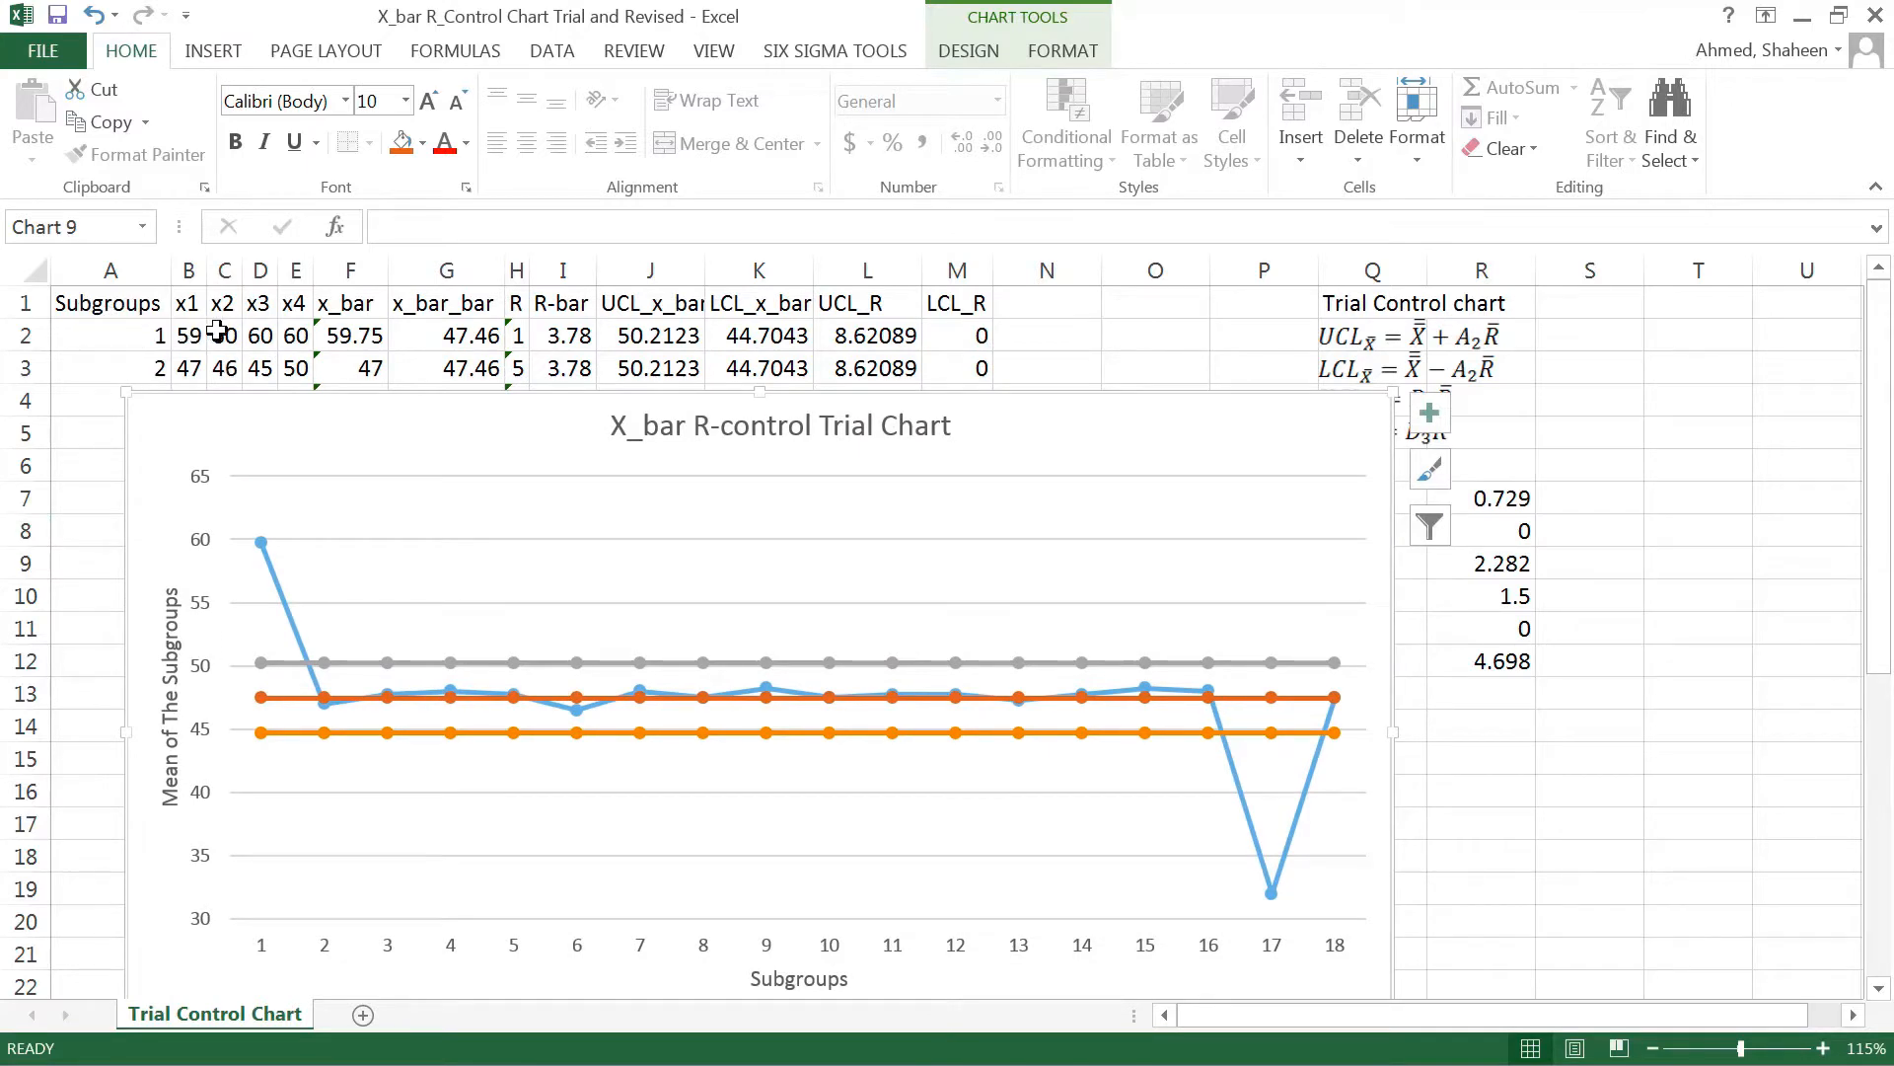
Add a 'Revised Control Chart' sheet and copy the entire Trial Control Chart sheet
left_click(350, 334)
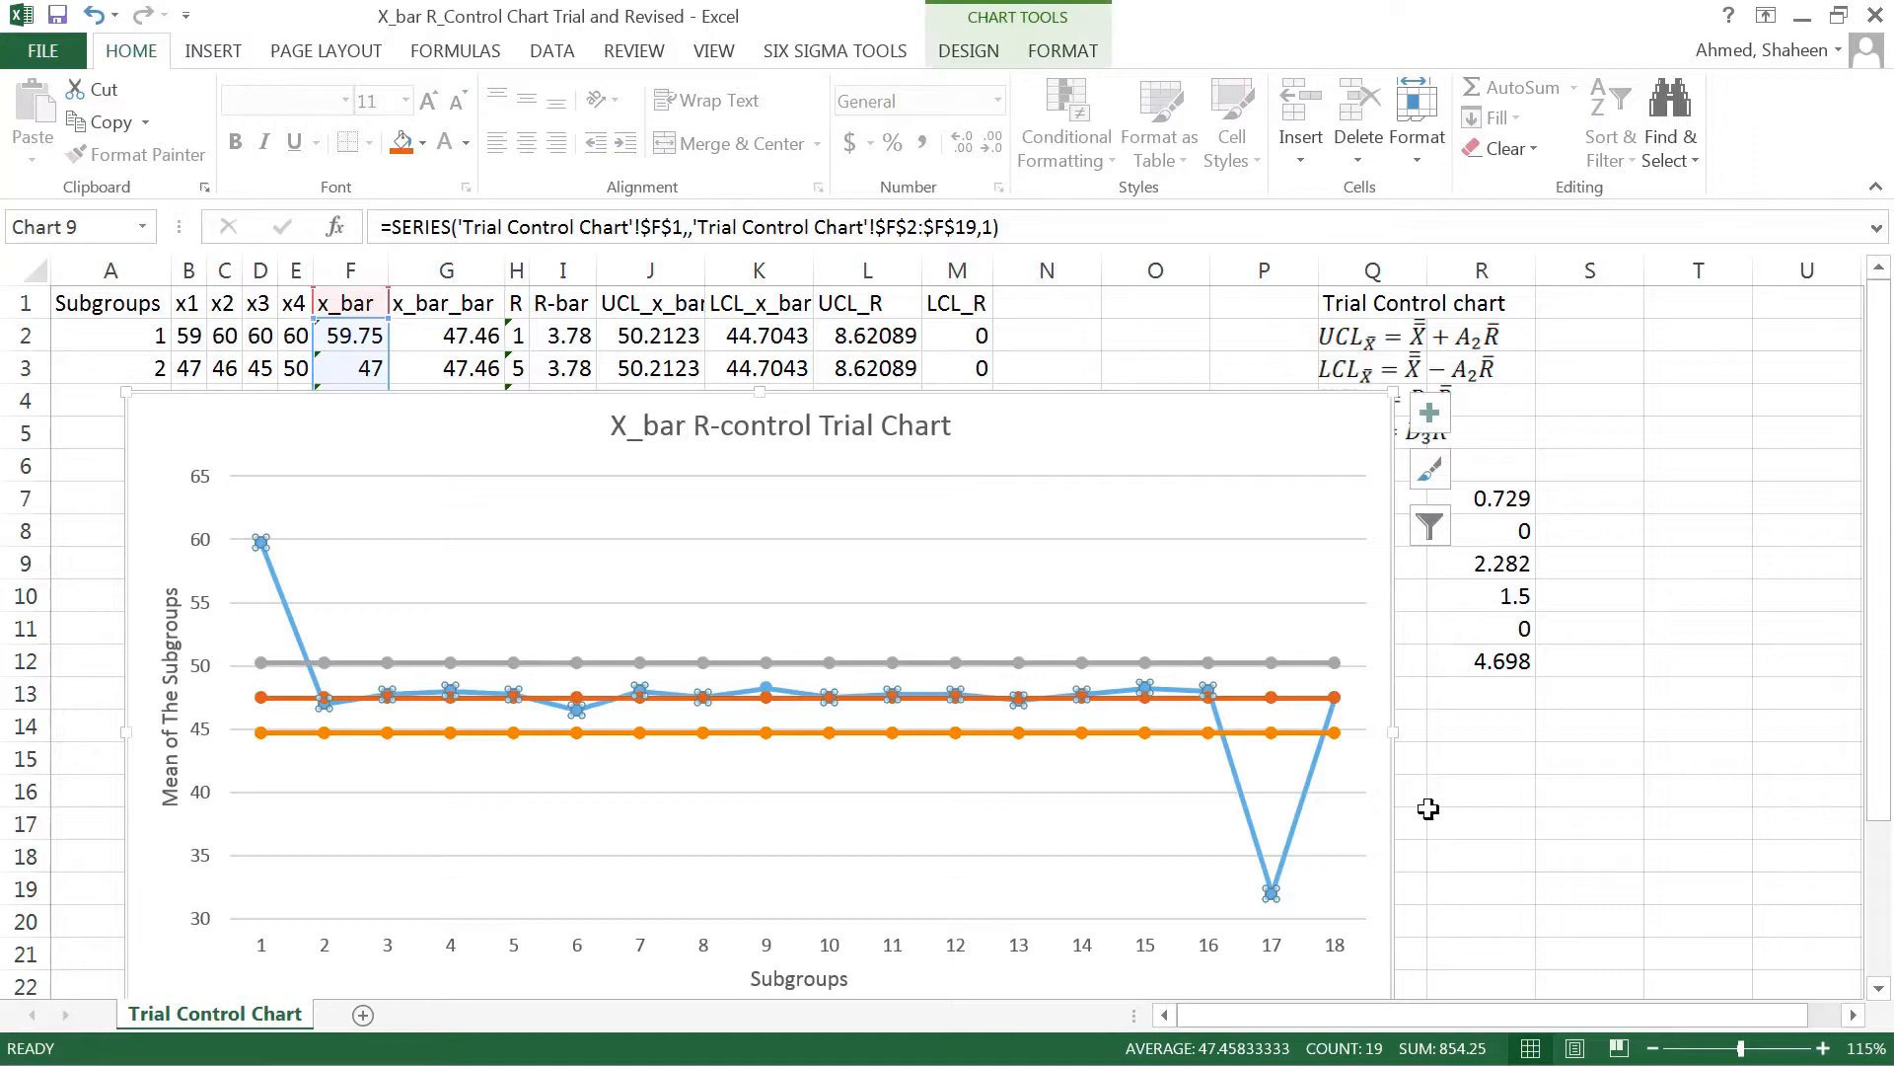
mouse_move(311, 679)
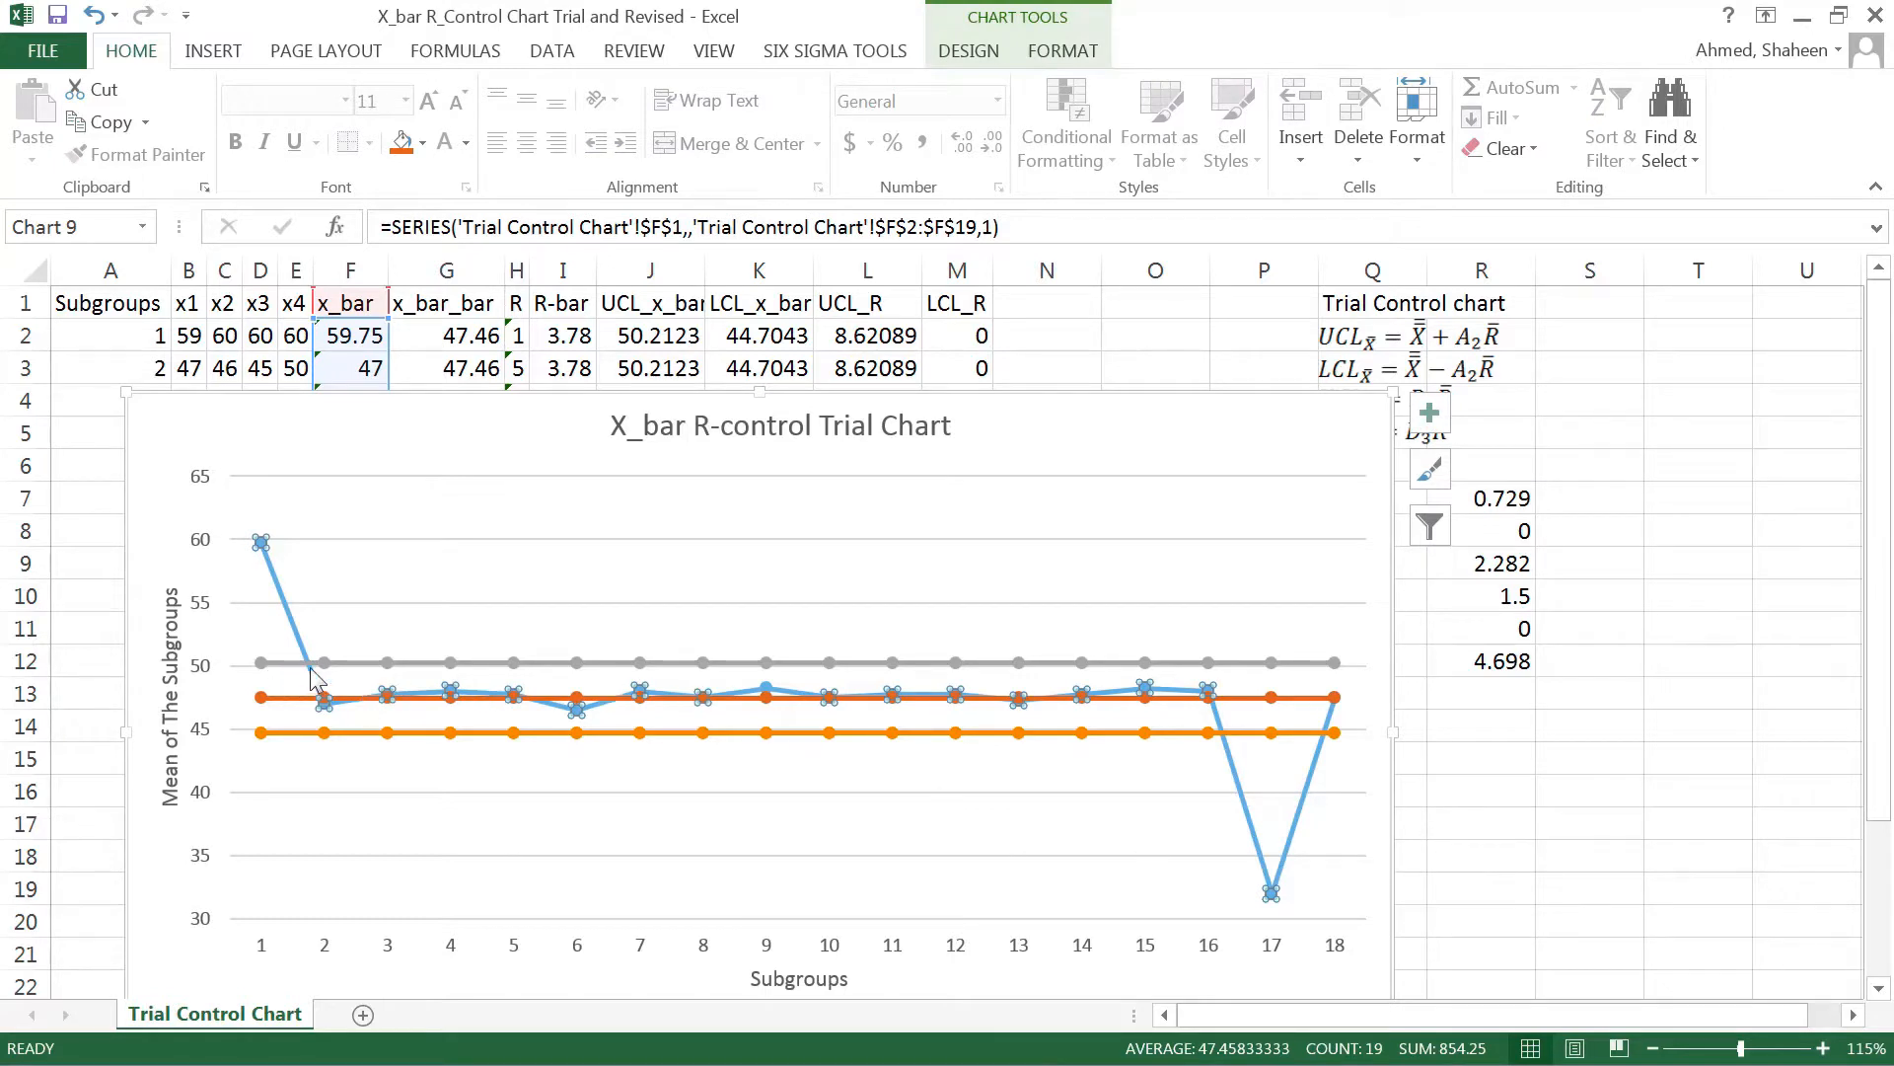
mouse_move(541, 749)
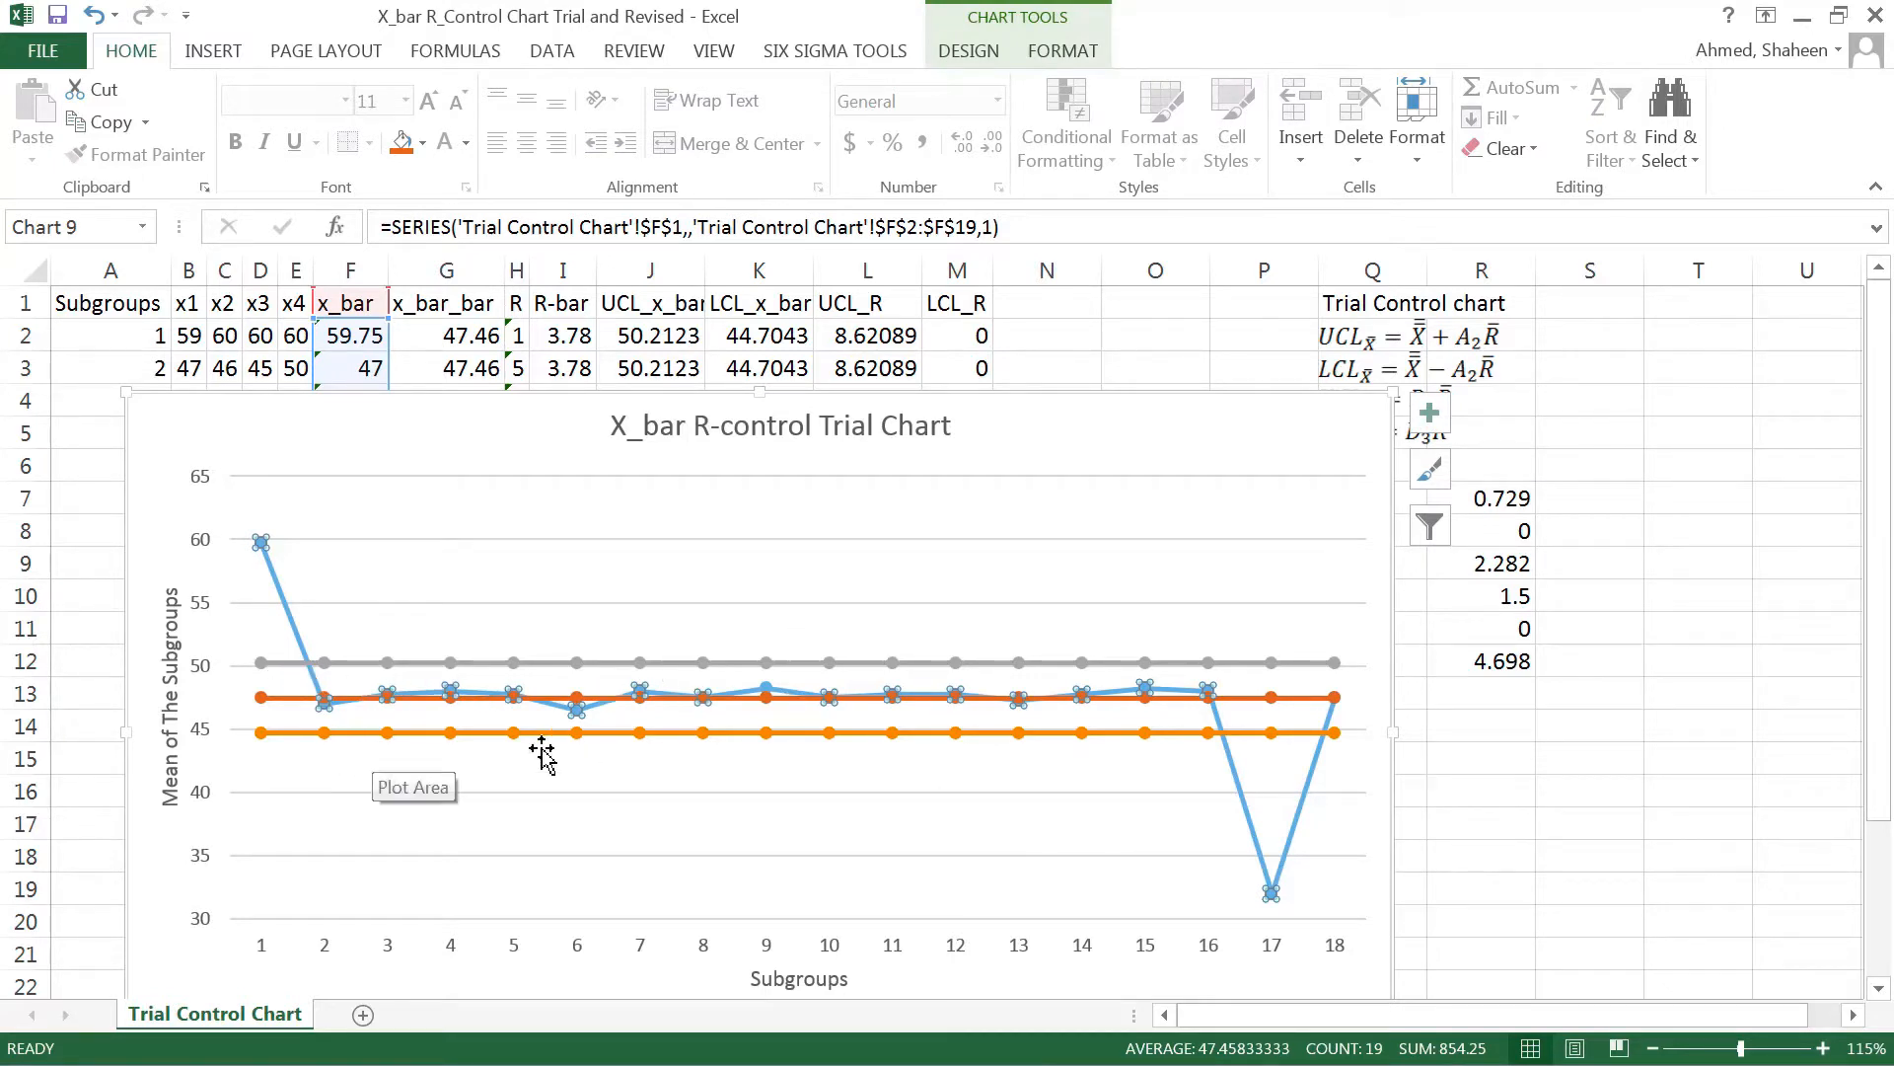
mouse_move(868, 737)
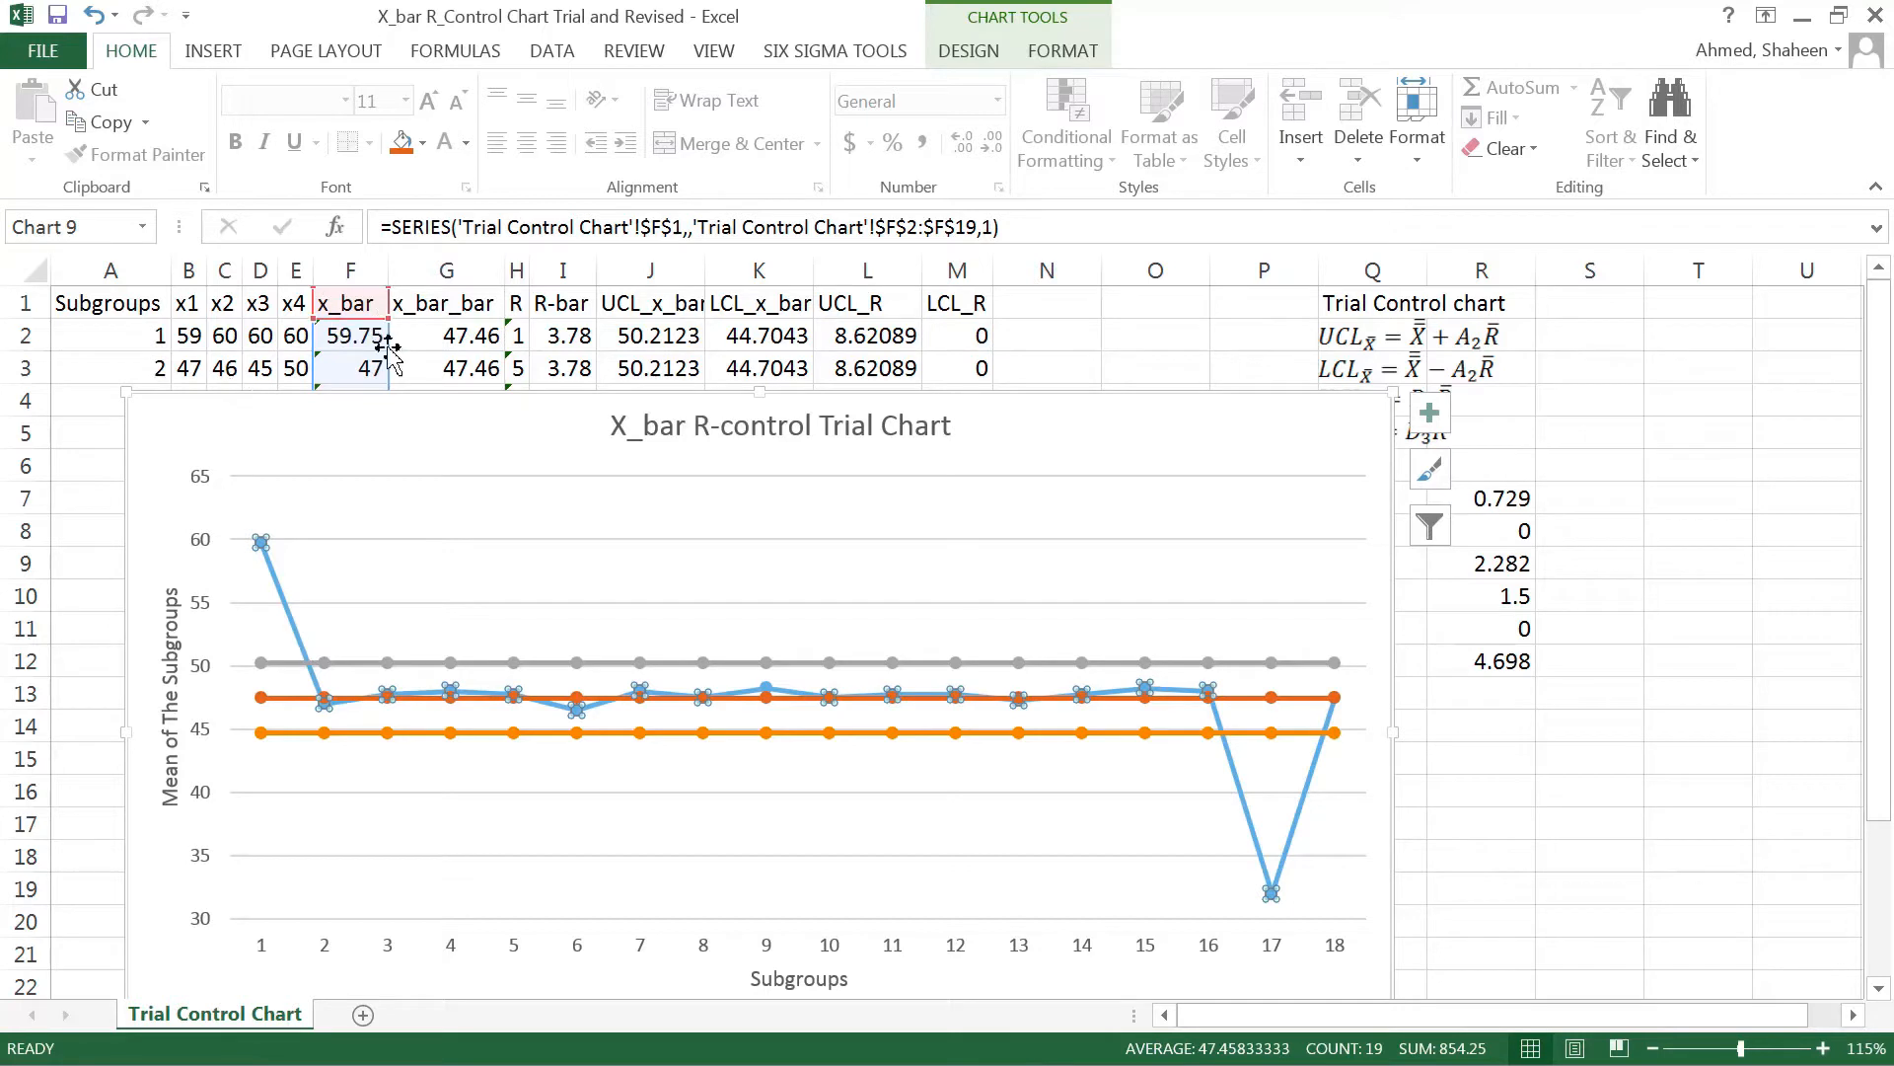
mouse_move(417, 639)
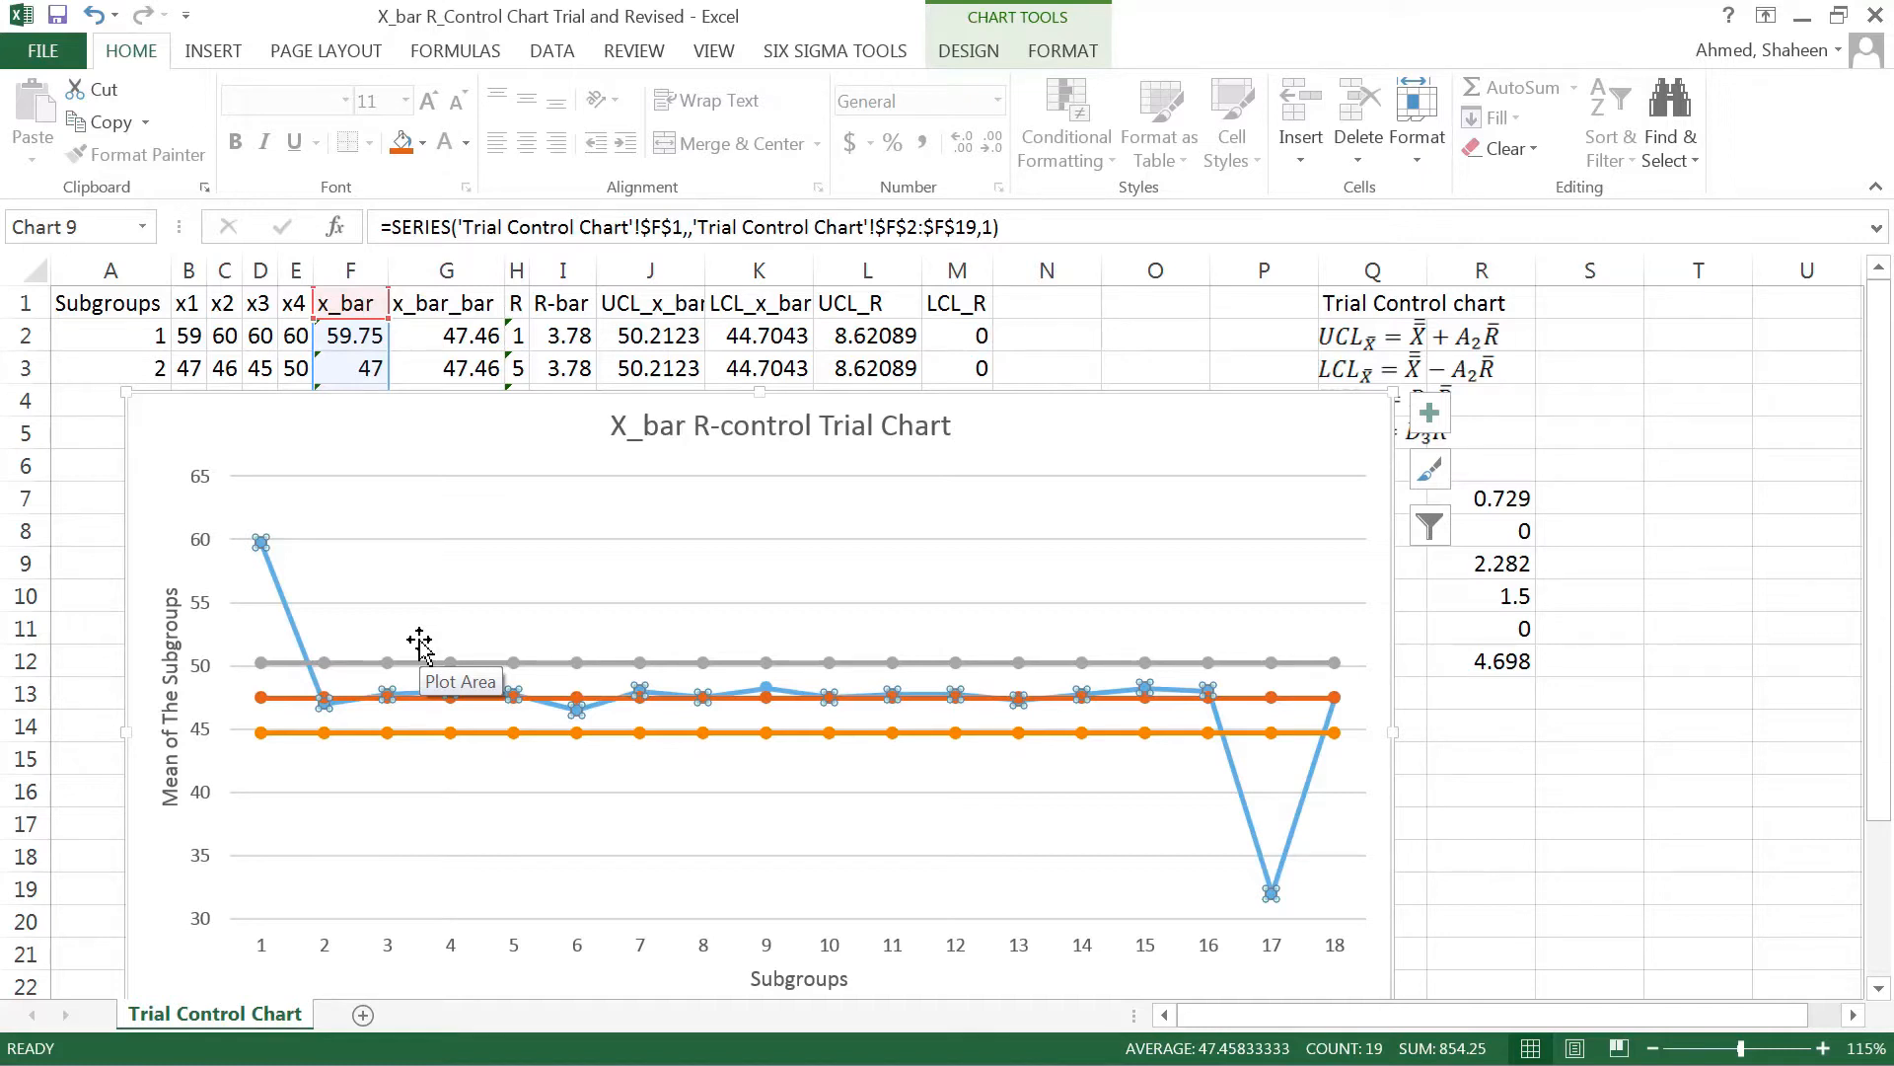
mouse_move(221, 728)
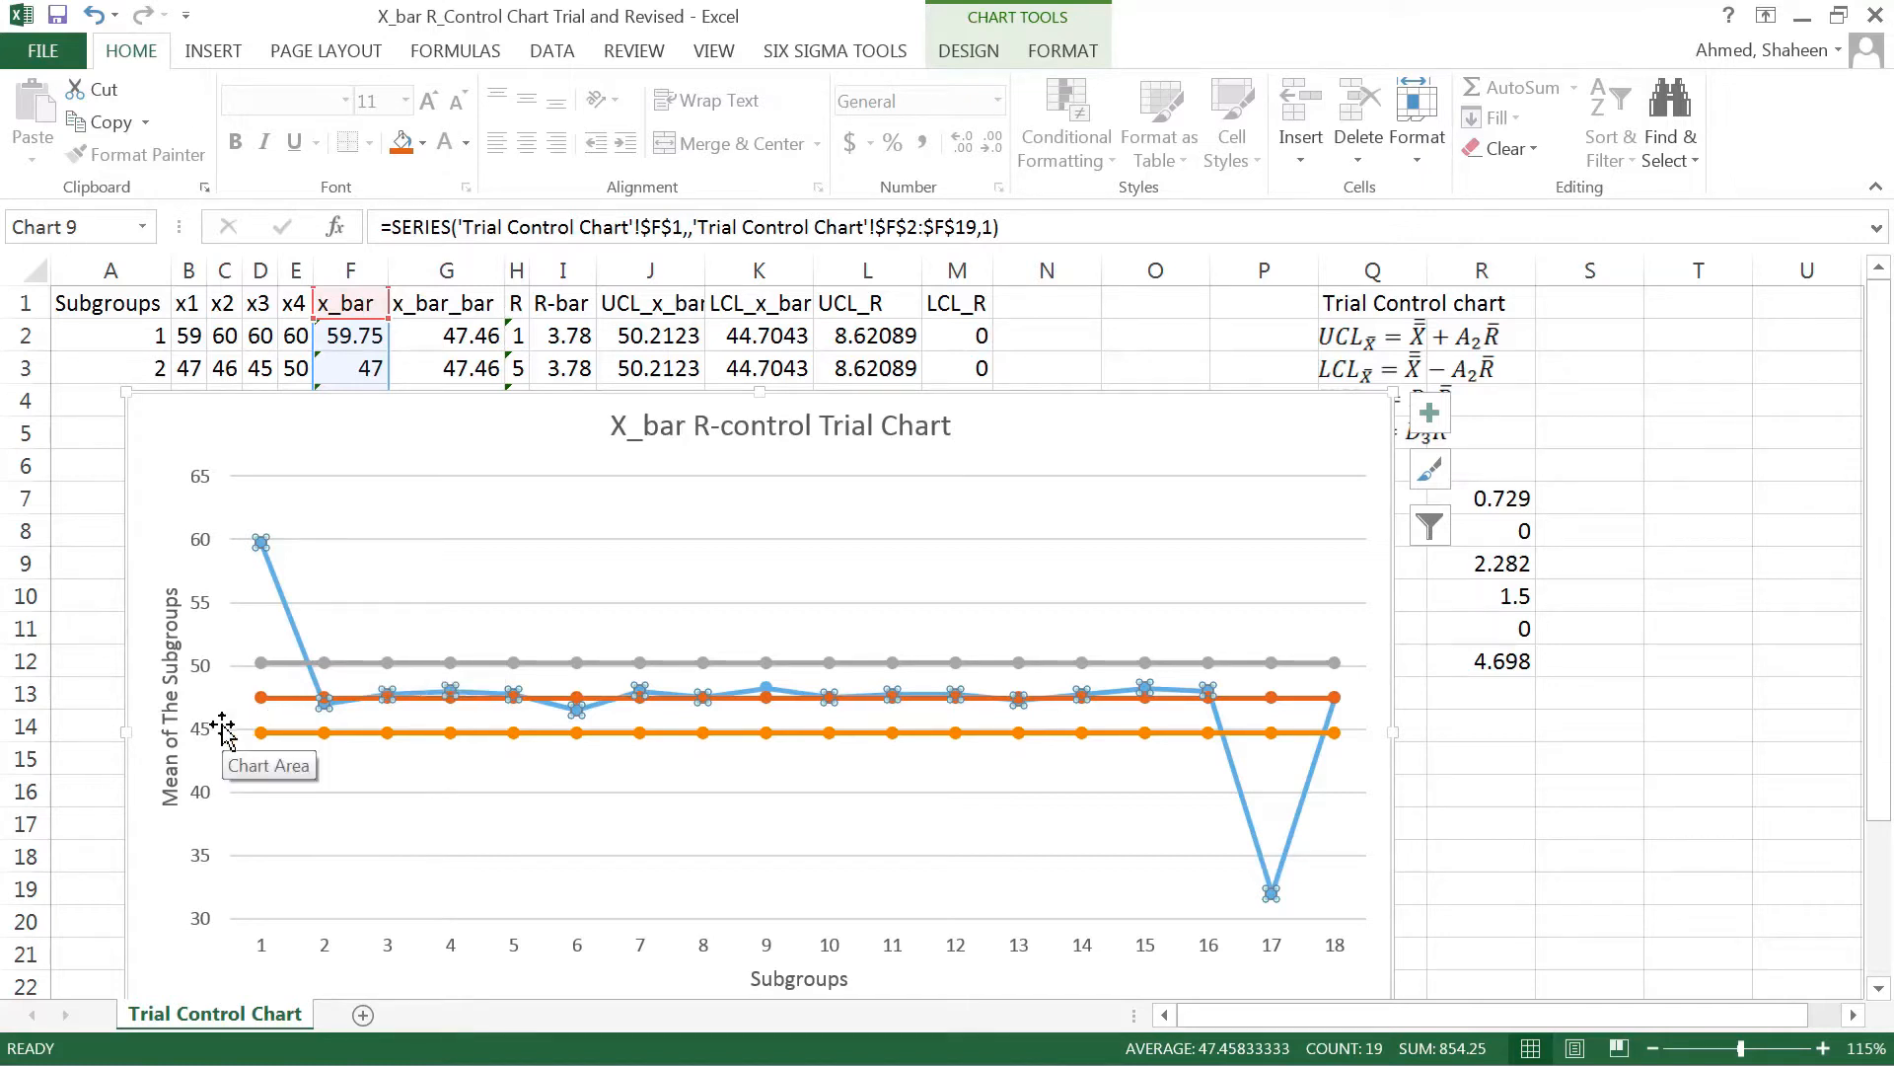
mouse_move(483, 768)
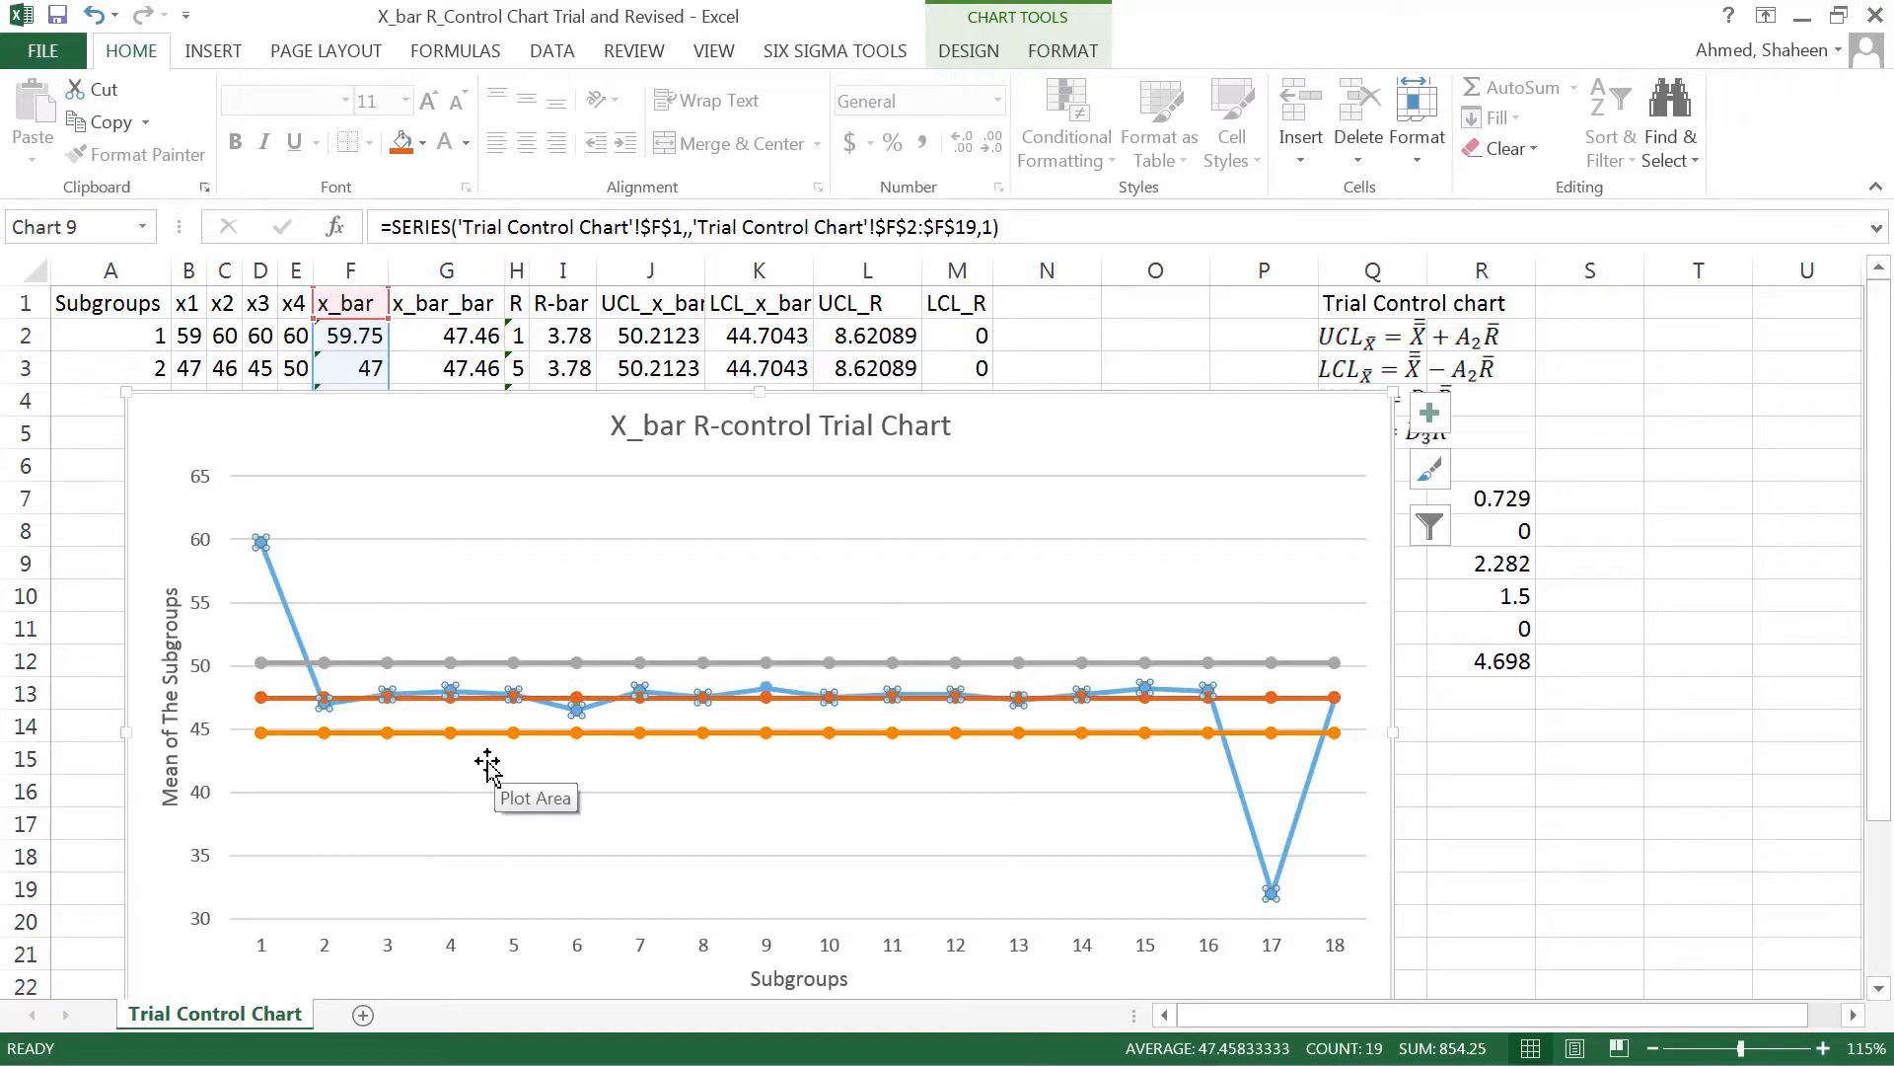
mouse_move(472, 803)
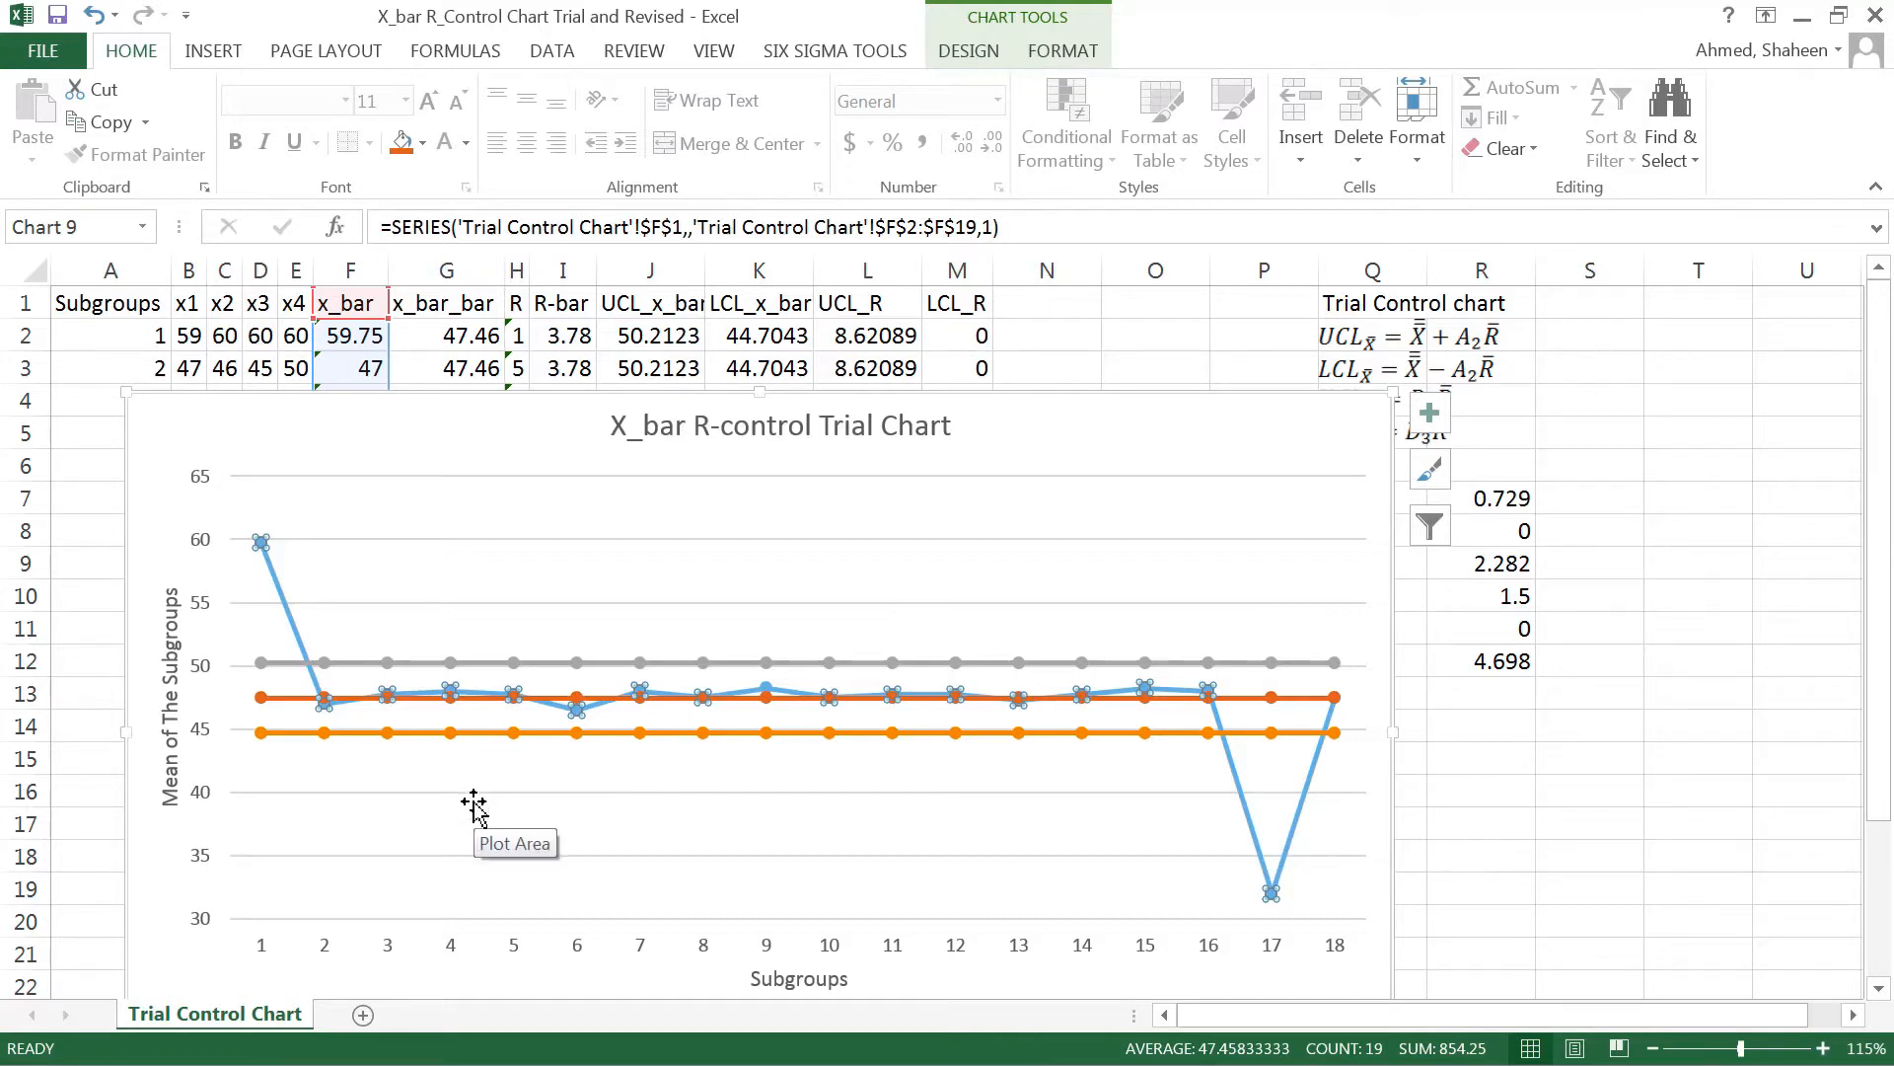
mouse_move(264, 539)
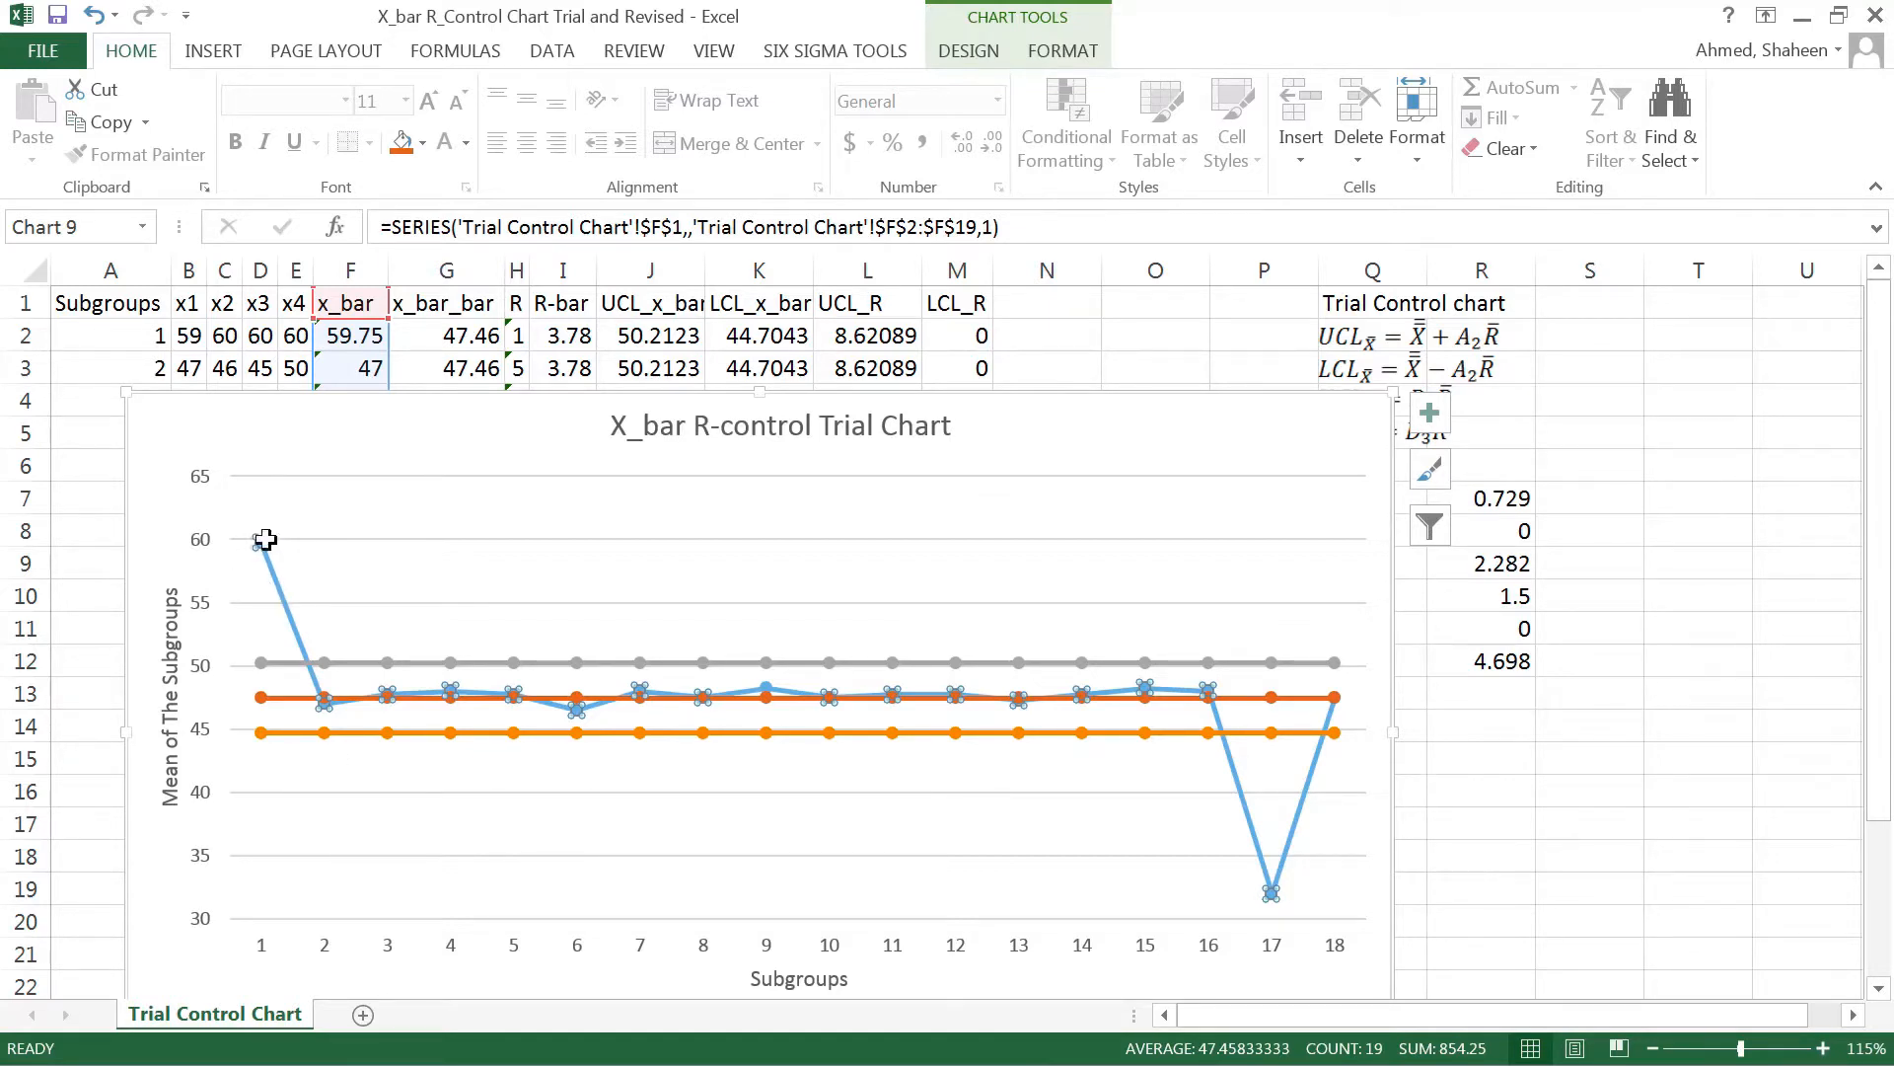
mouse_move(1244, 899)
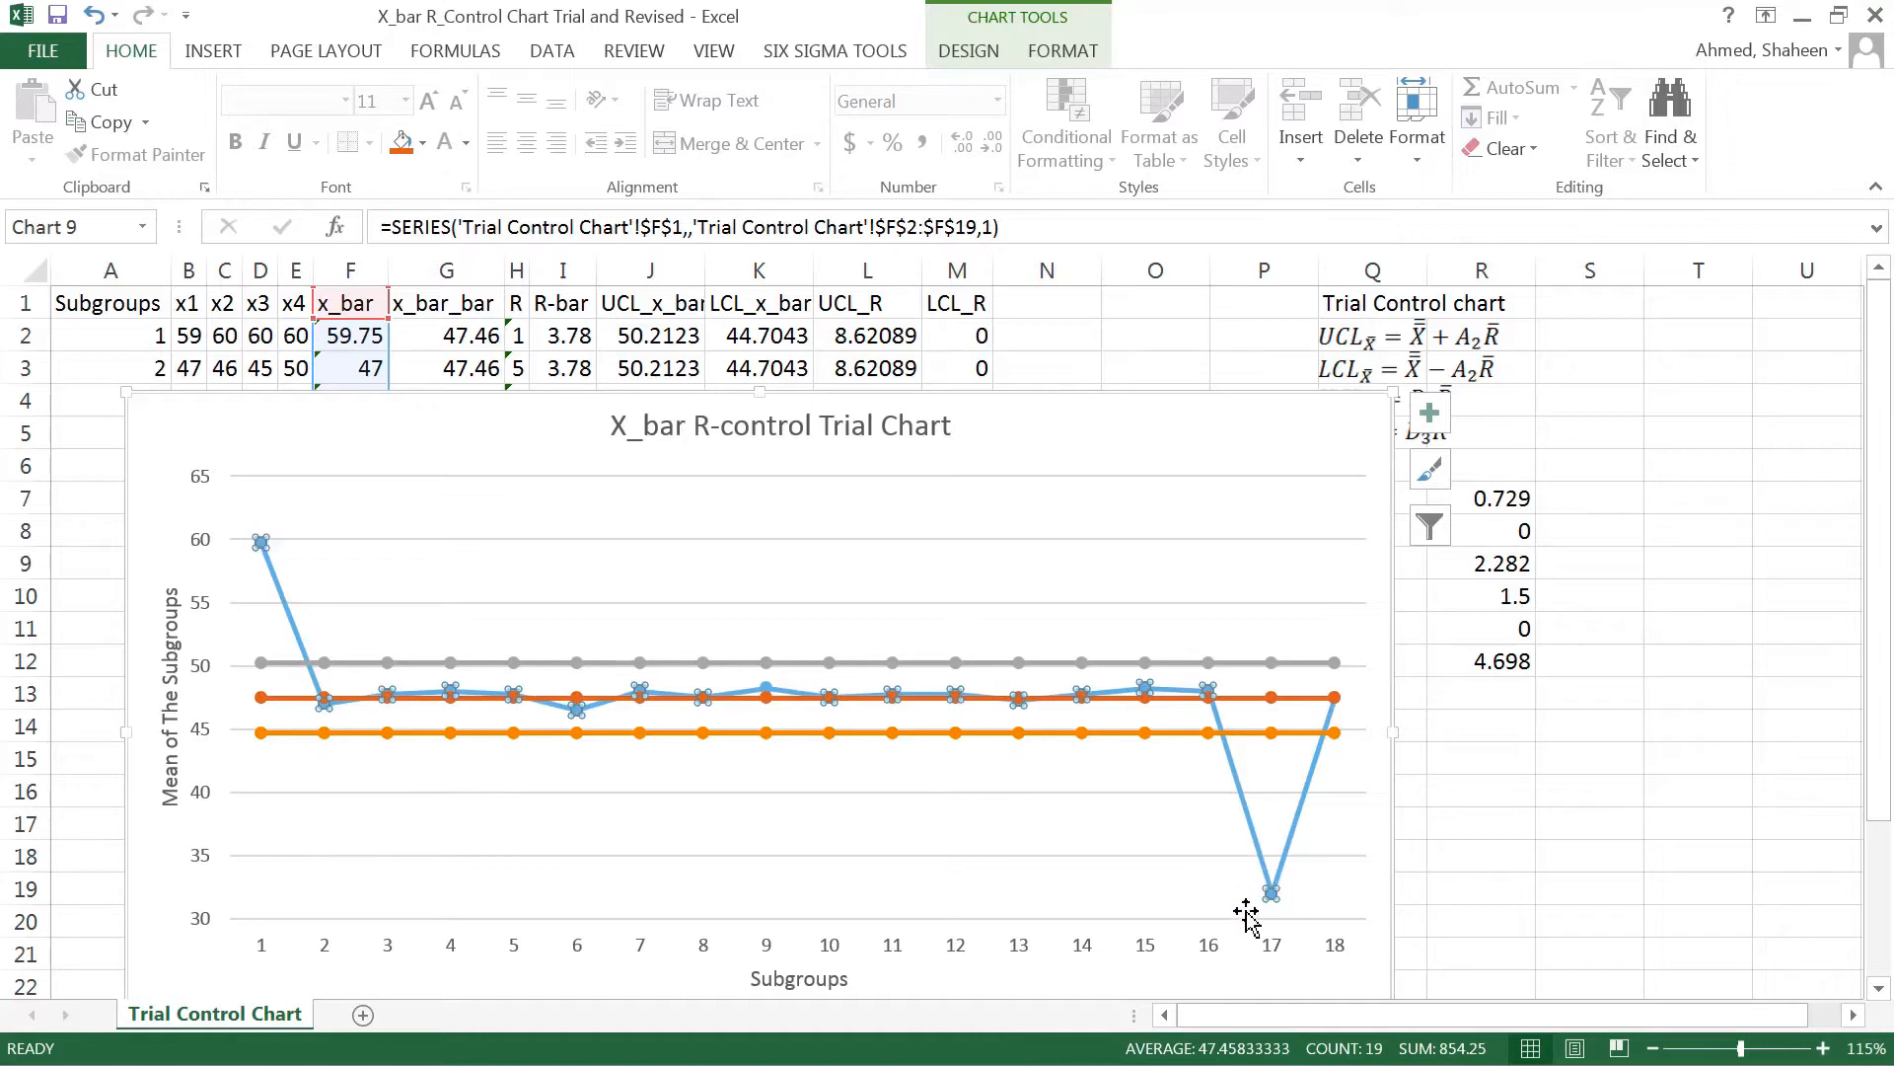
mouse_move(1277, 891)
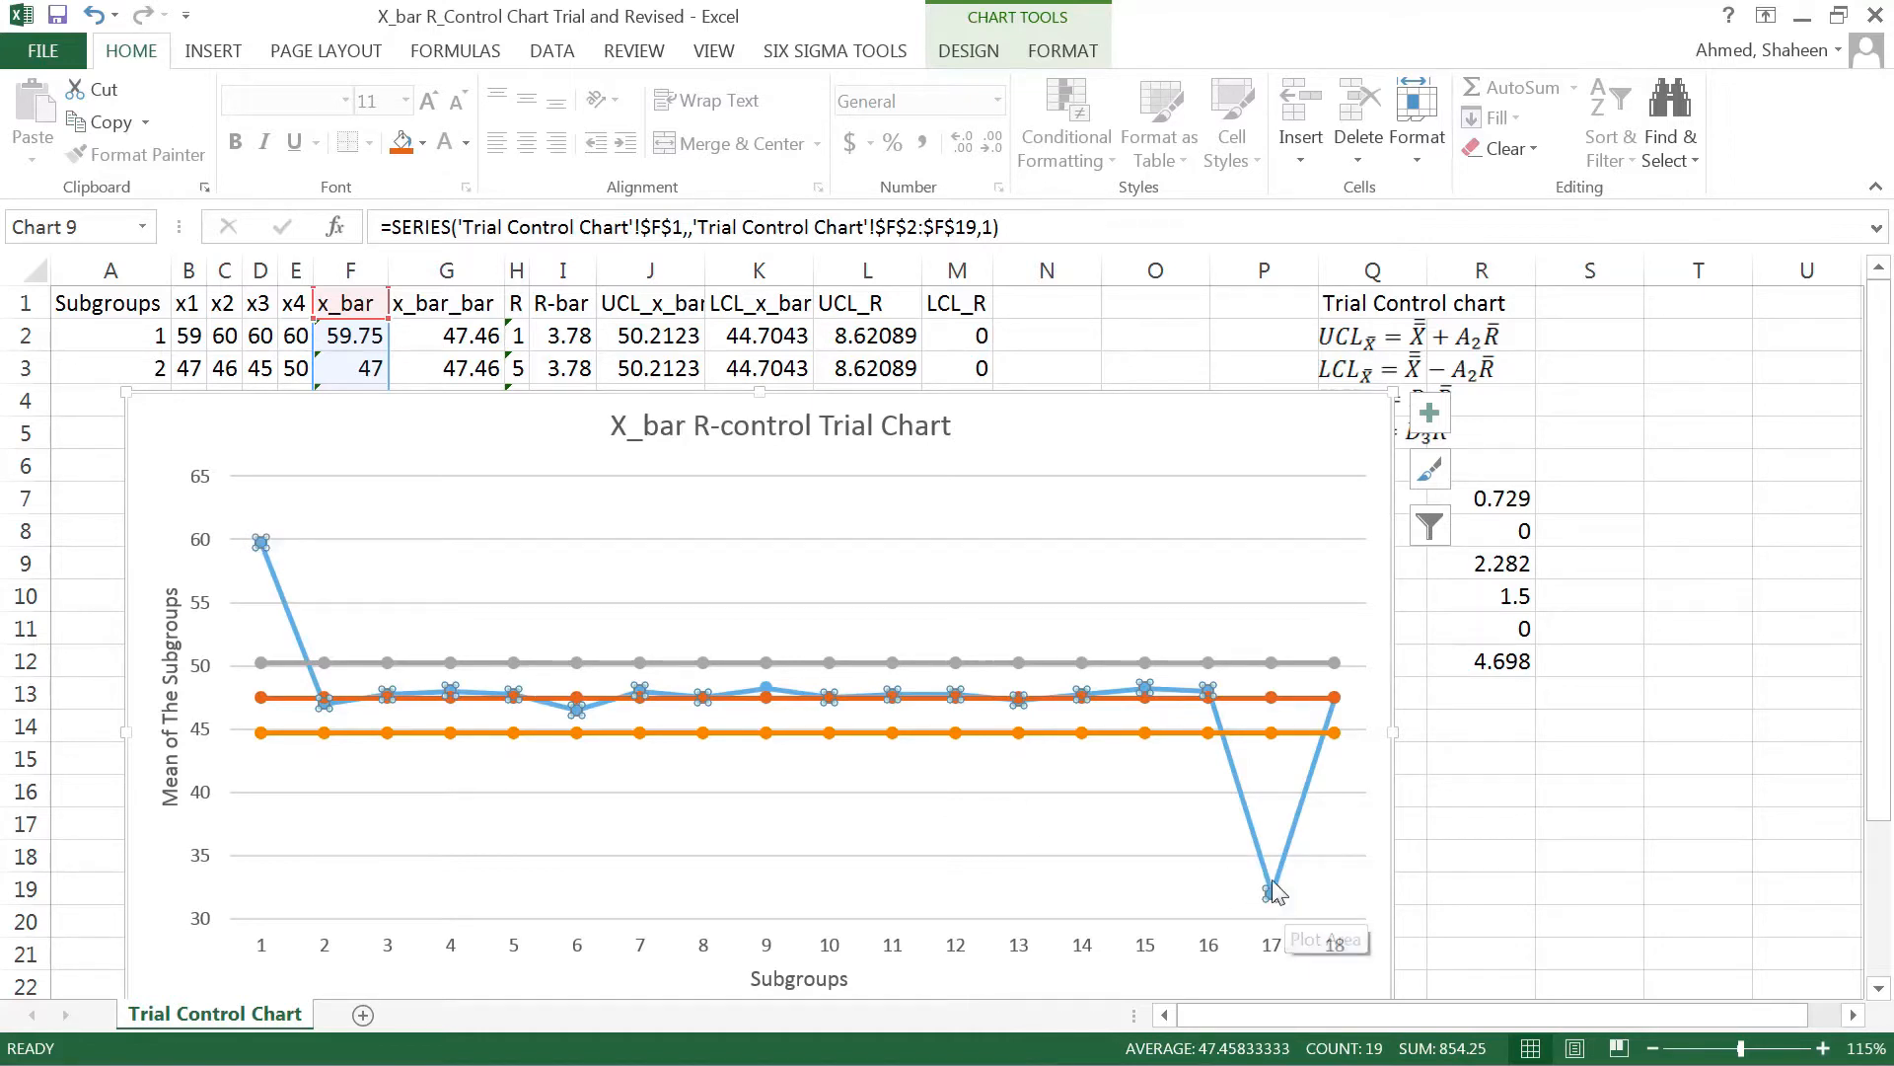
mouse_move(1272, 892)
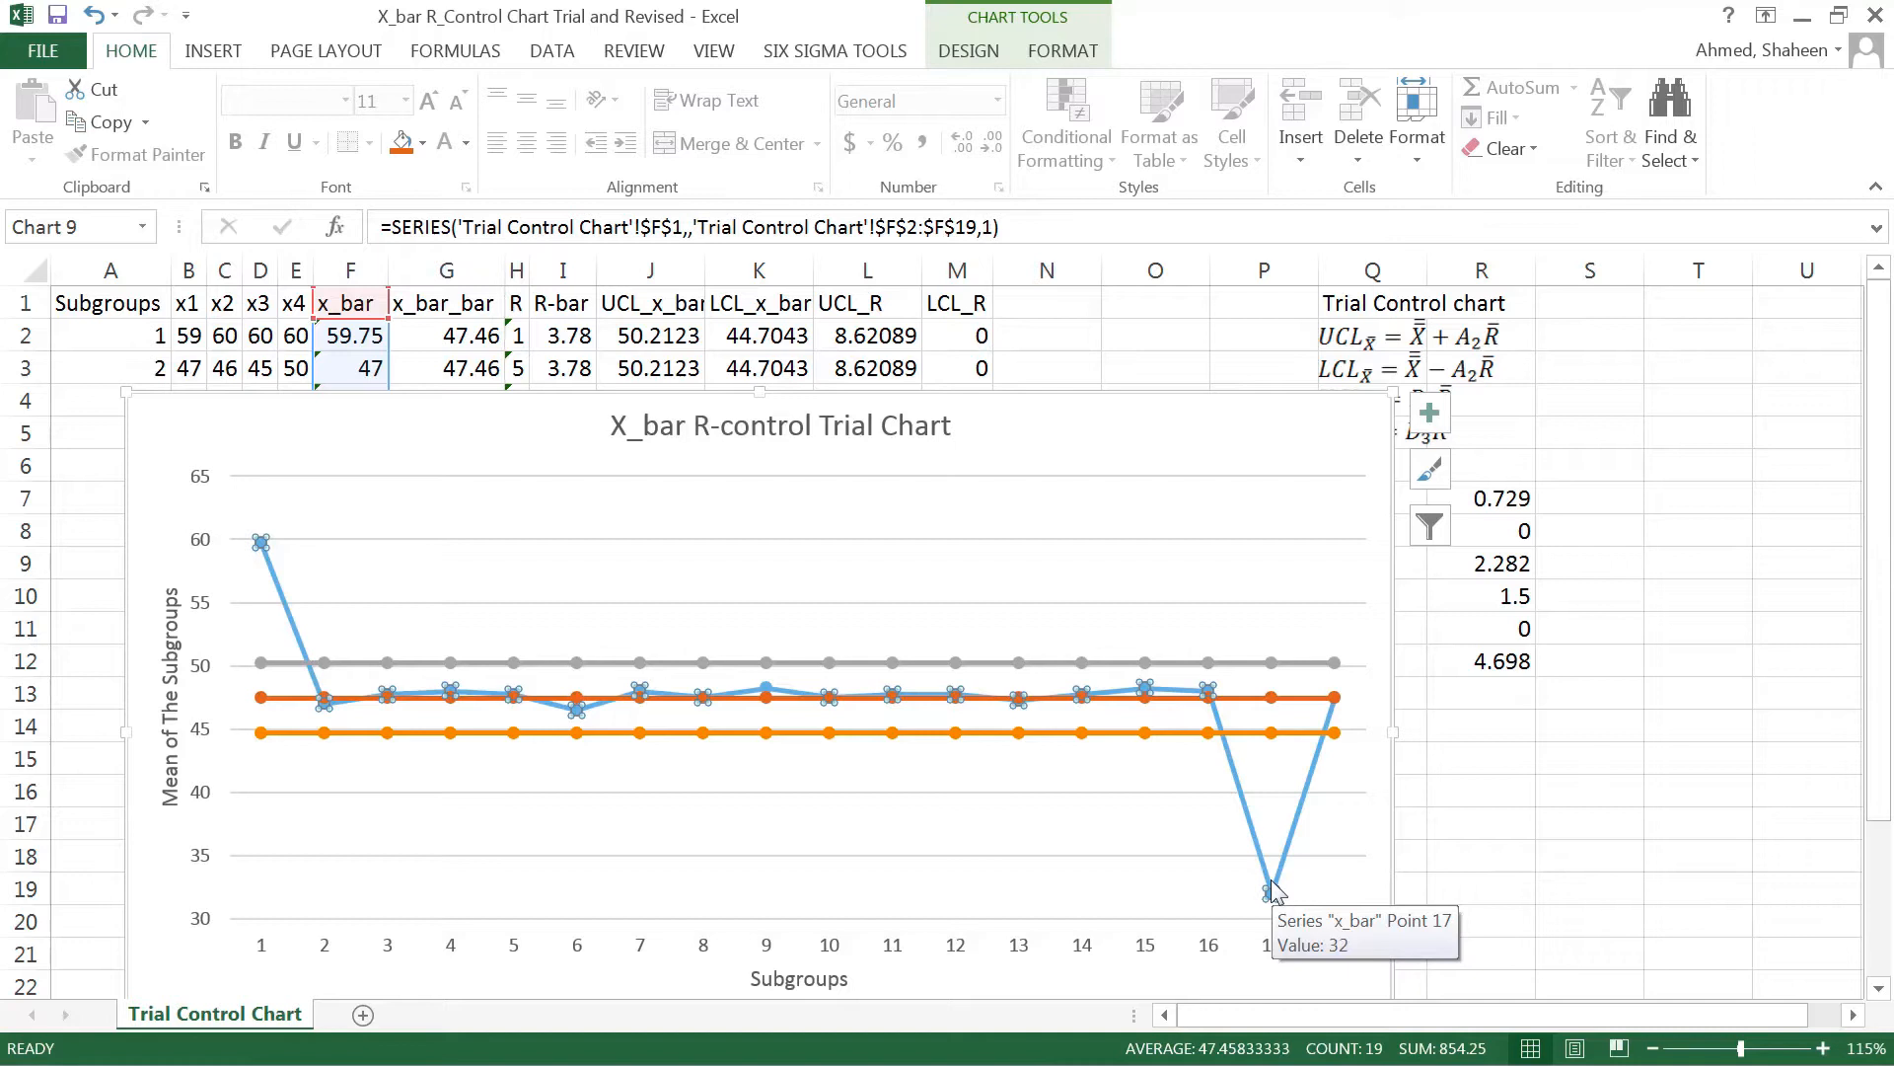
mouse_move(1269, 888)
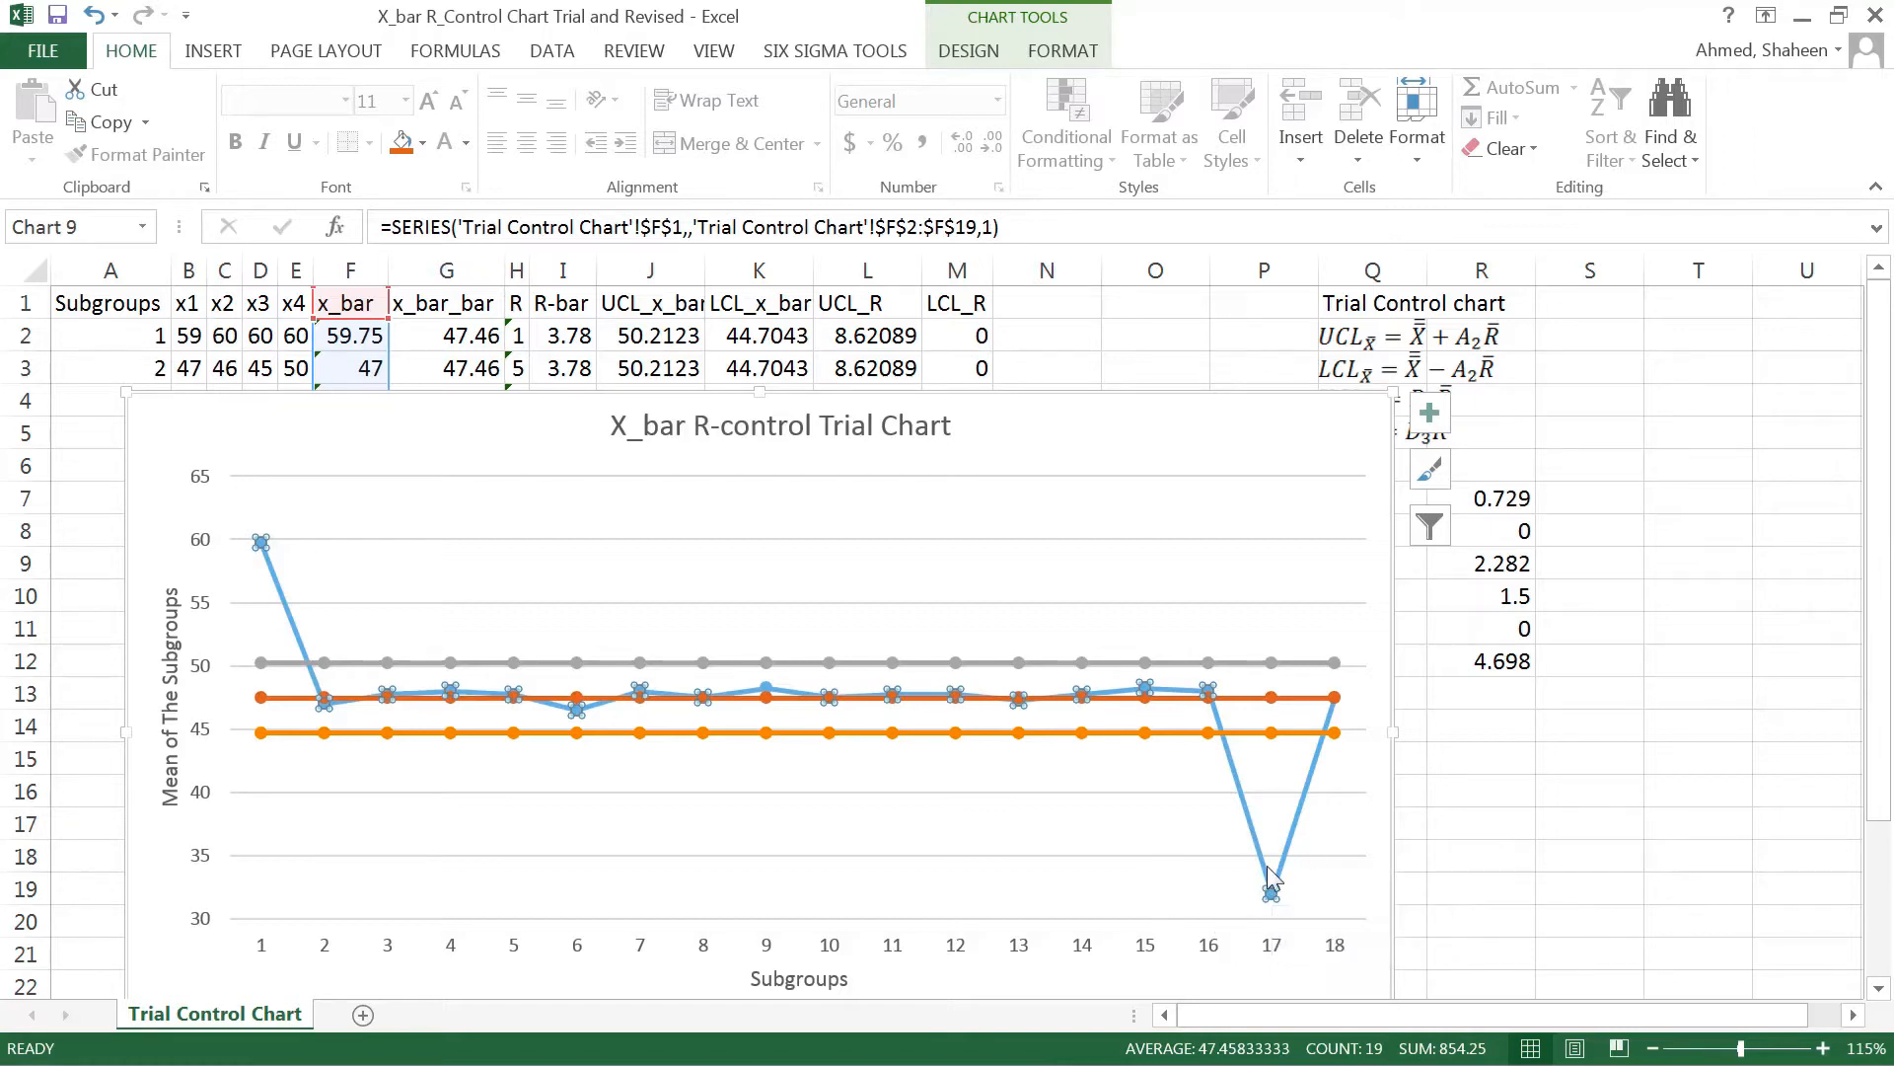
mouse_move(1281, 882)
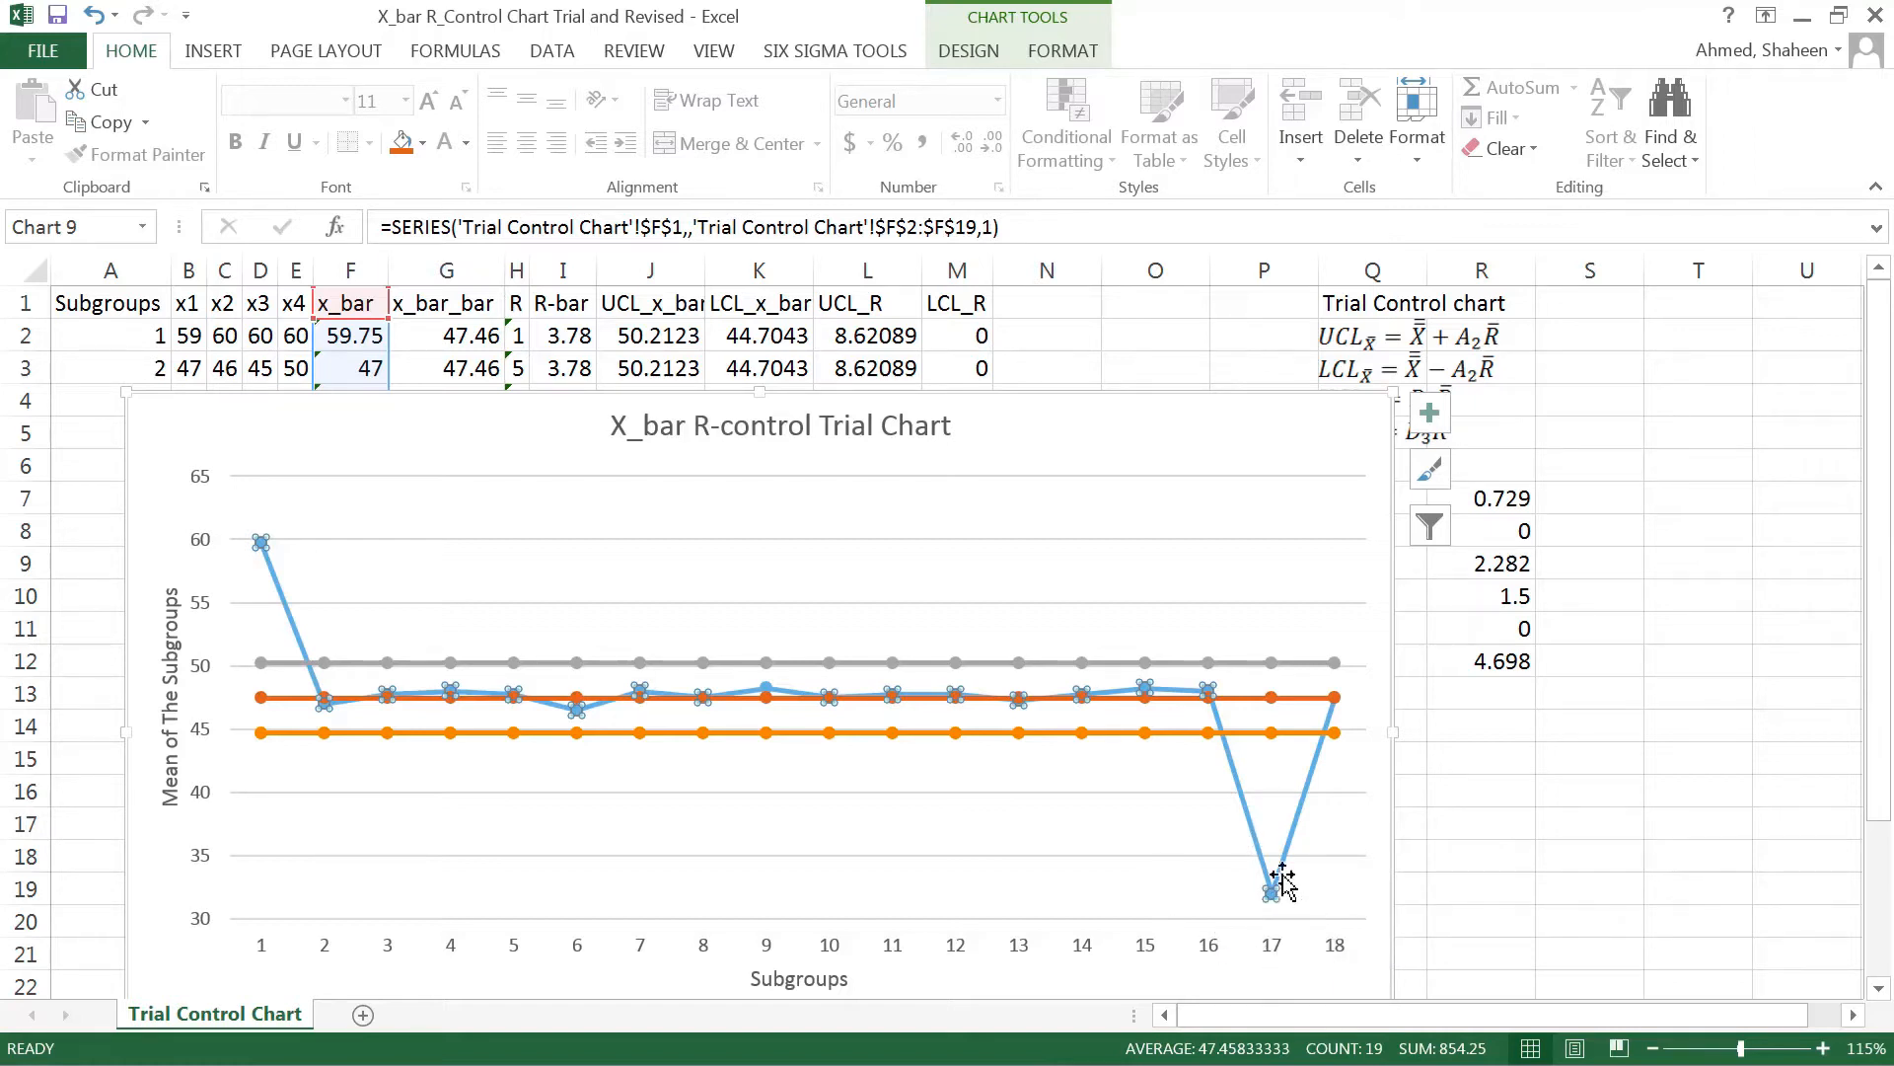
mouse_move(318, 568)
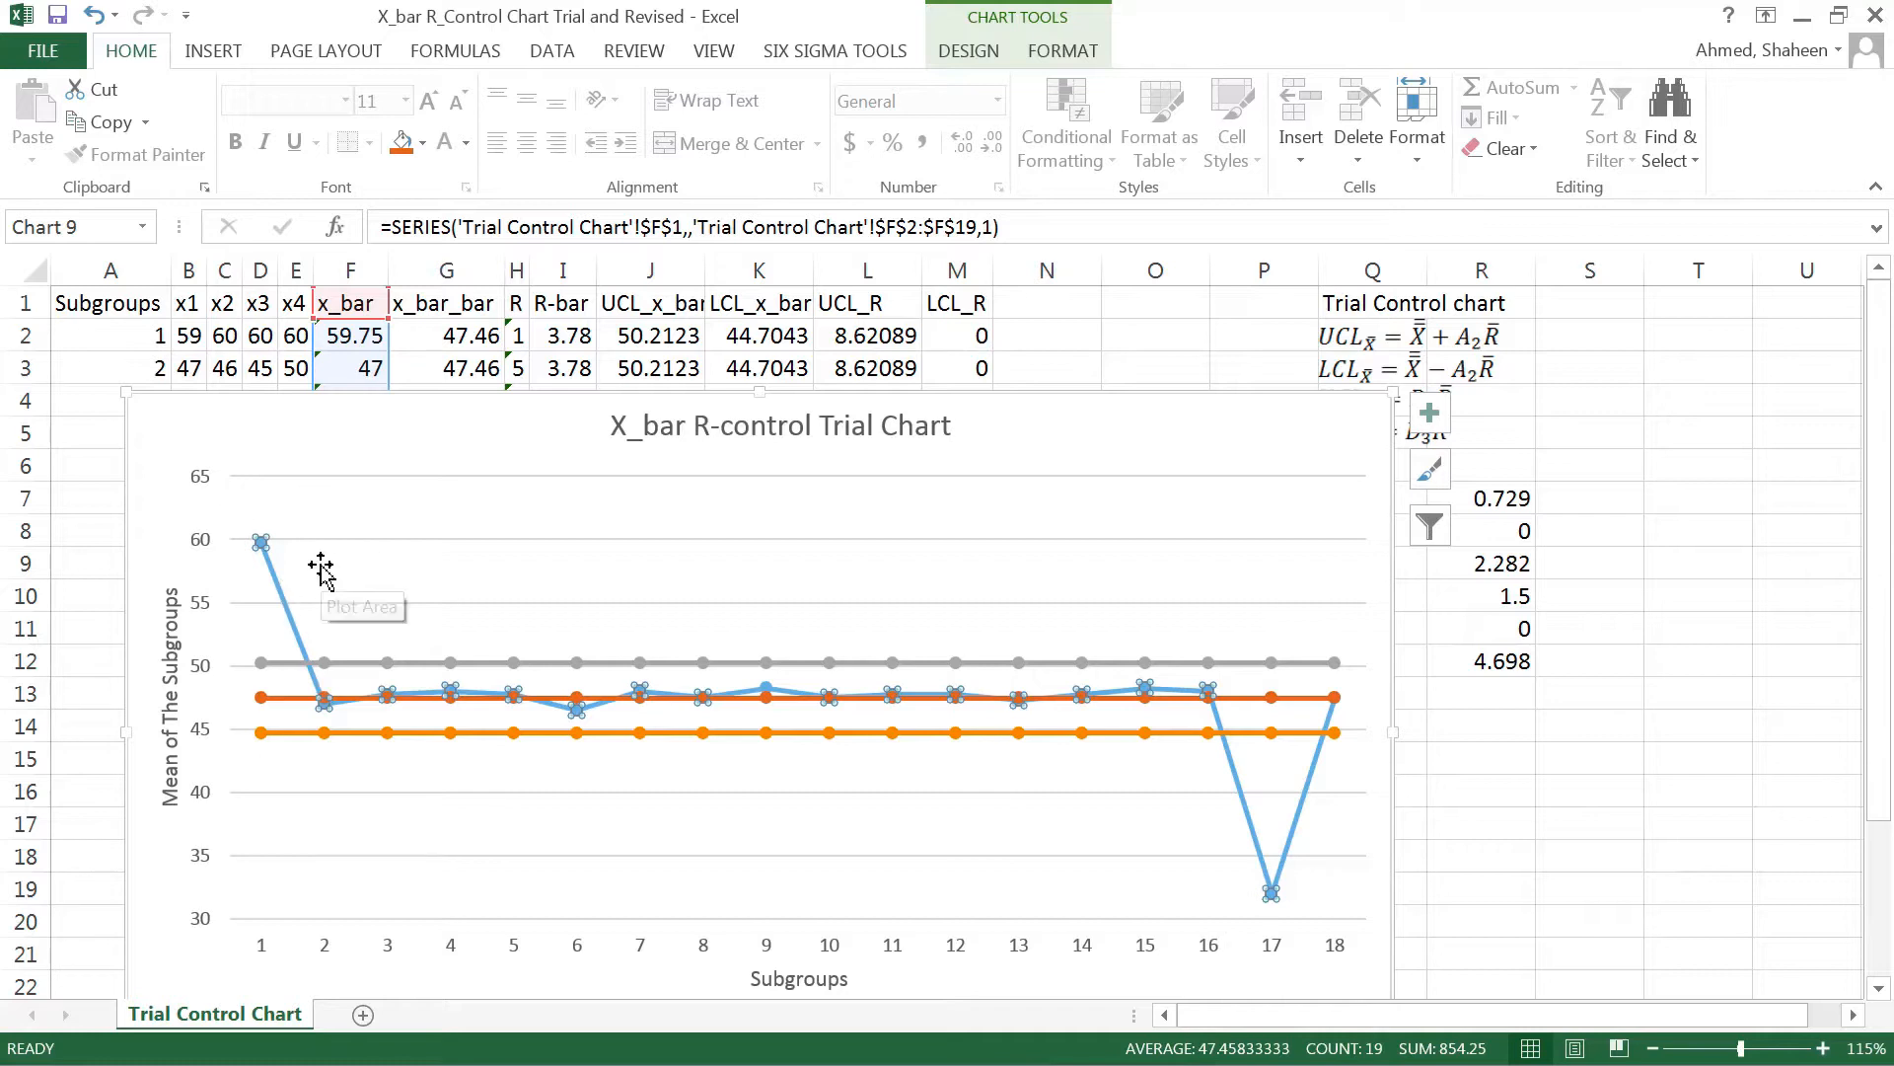
mouse_move(320, 568)
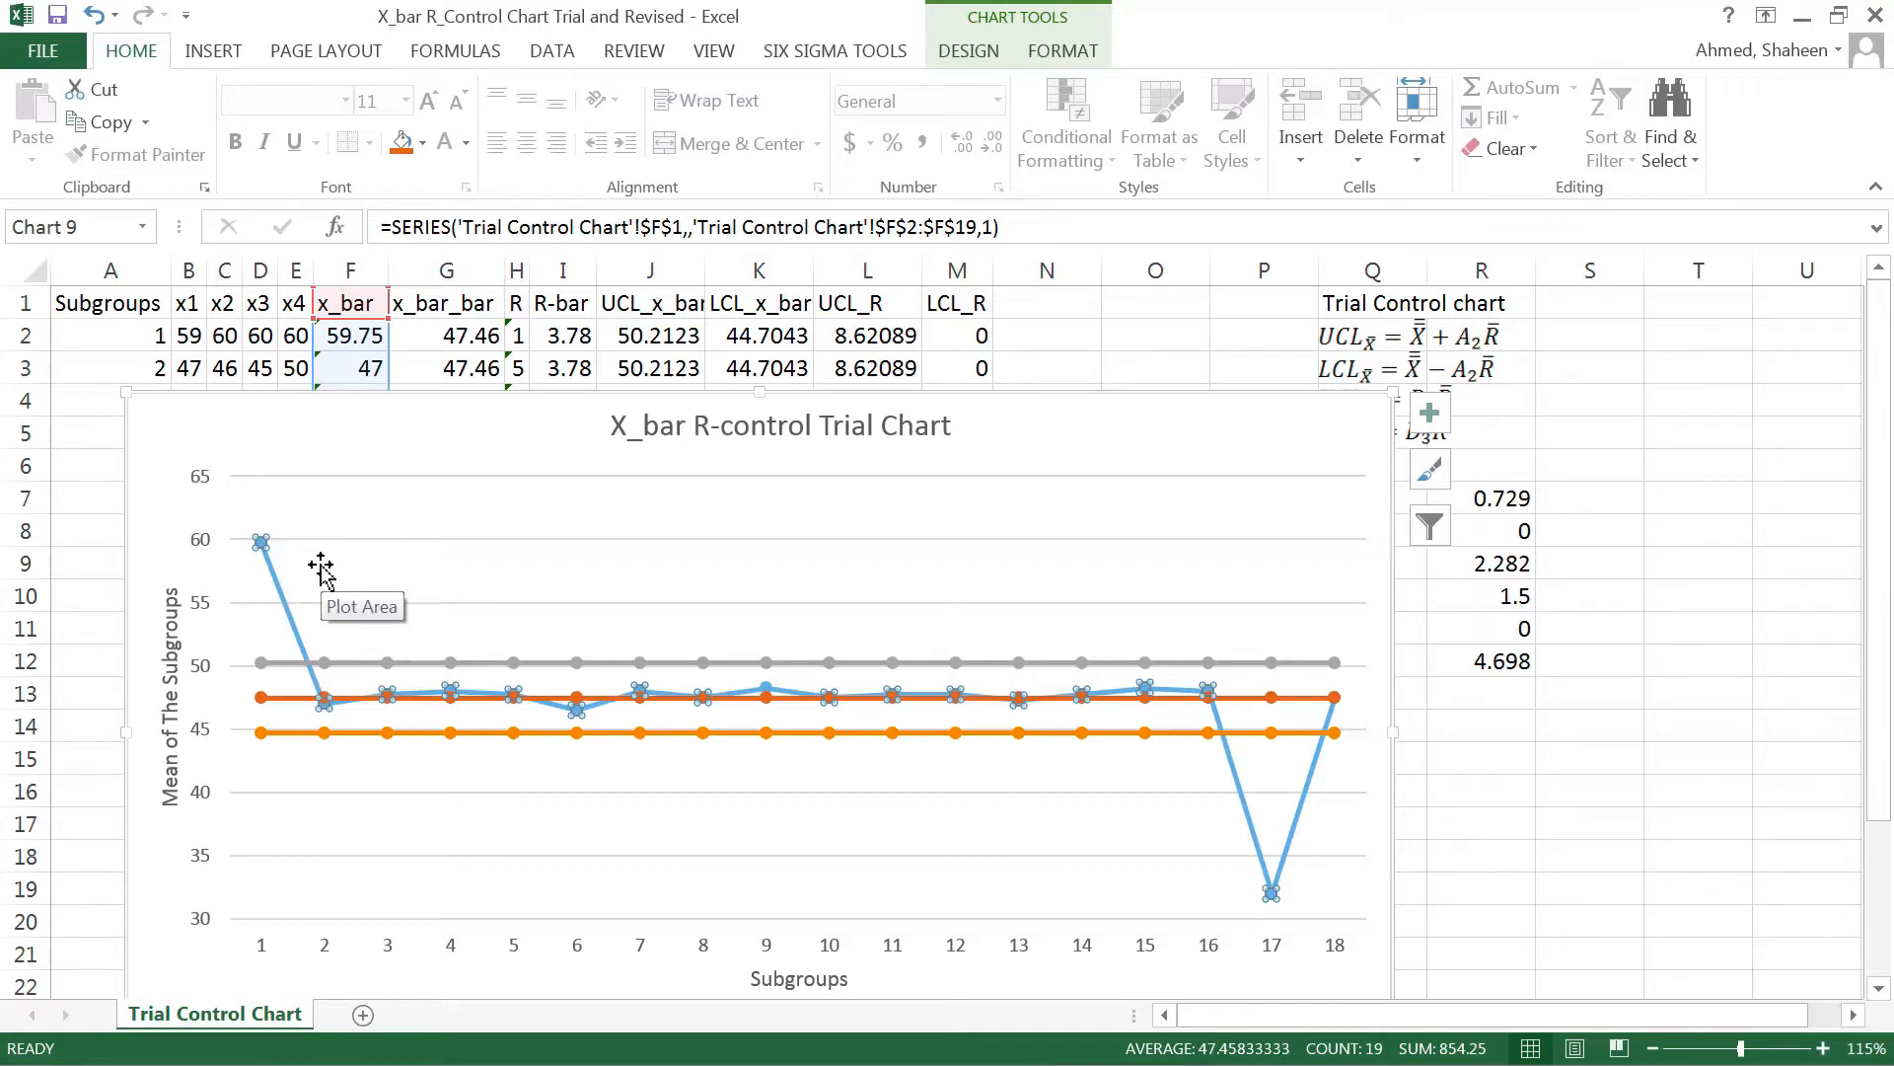
mouse_move(1226, 710)
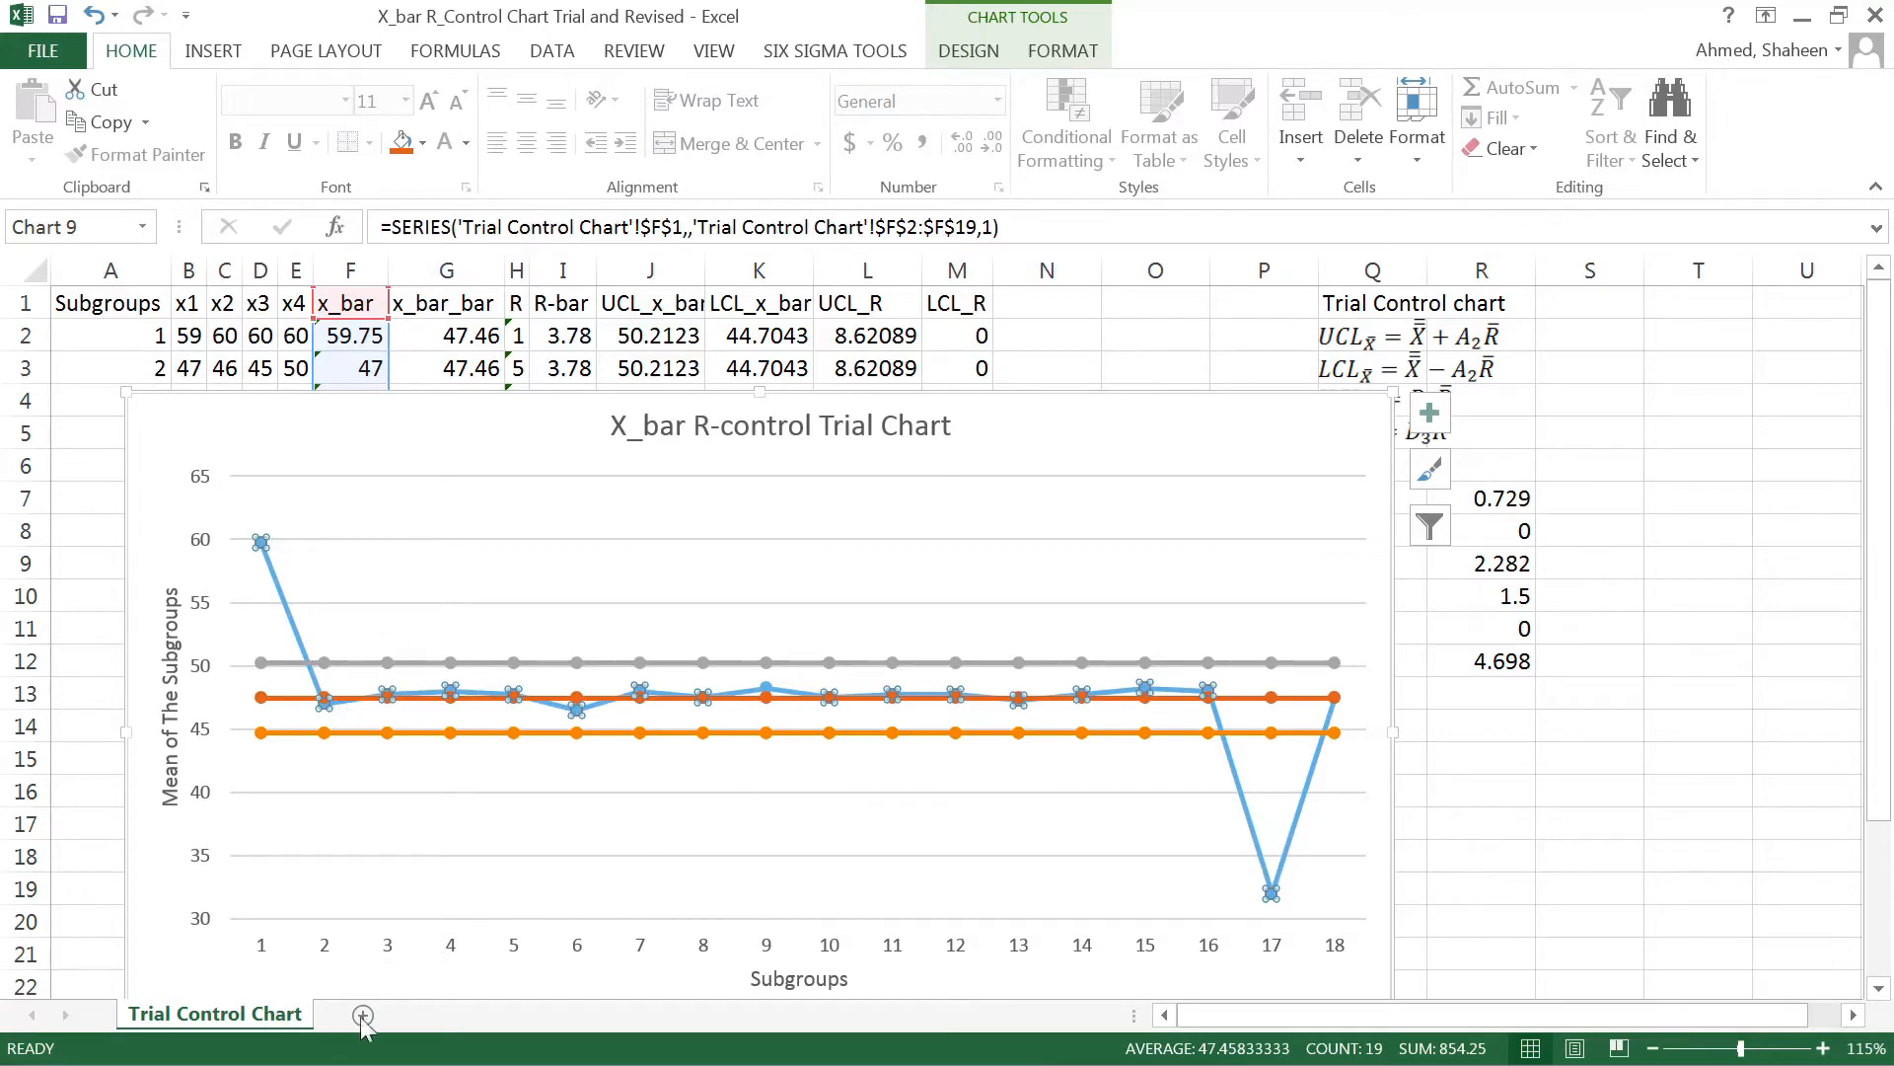
mouse_move(361, 1015)
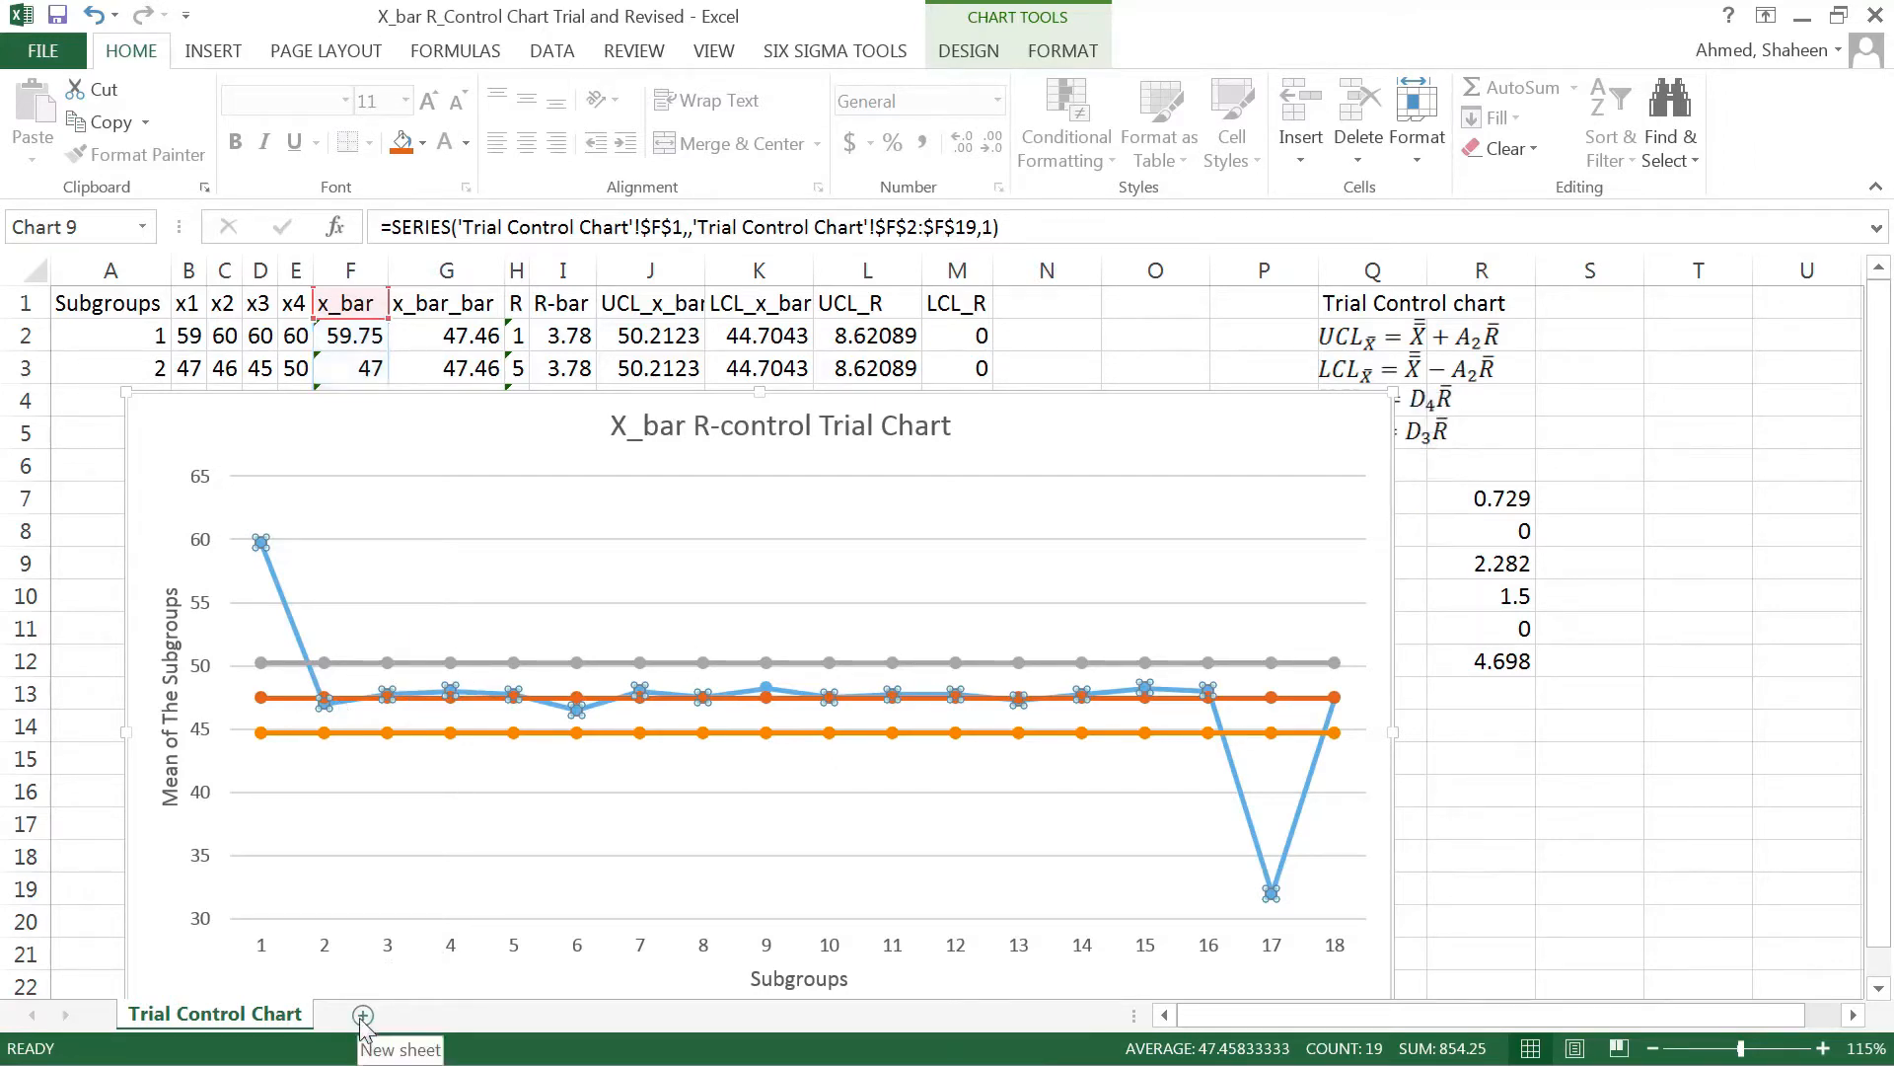
left_click(361, 1013)
type("Revised C")
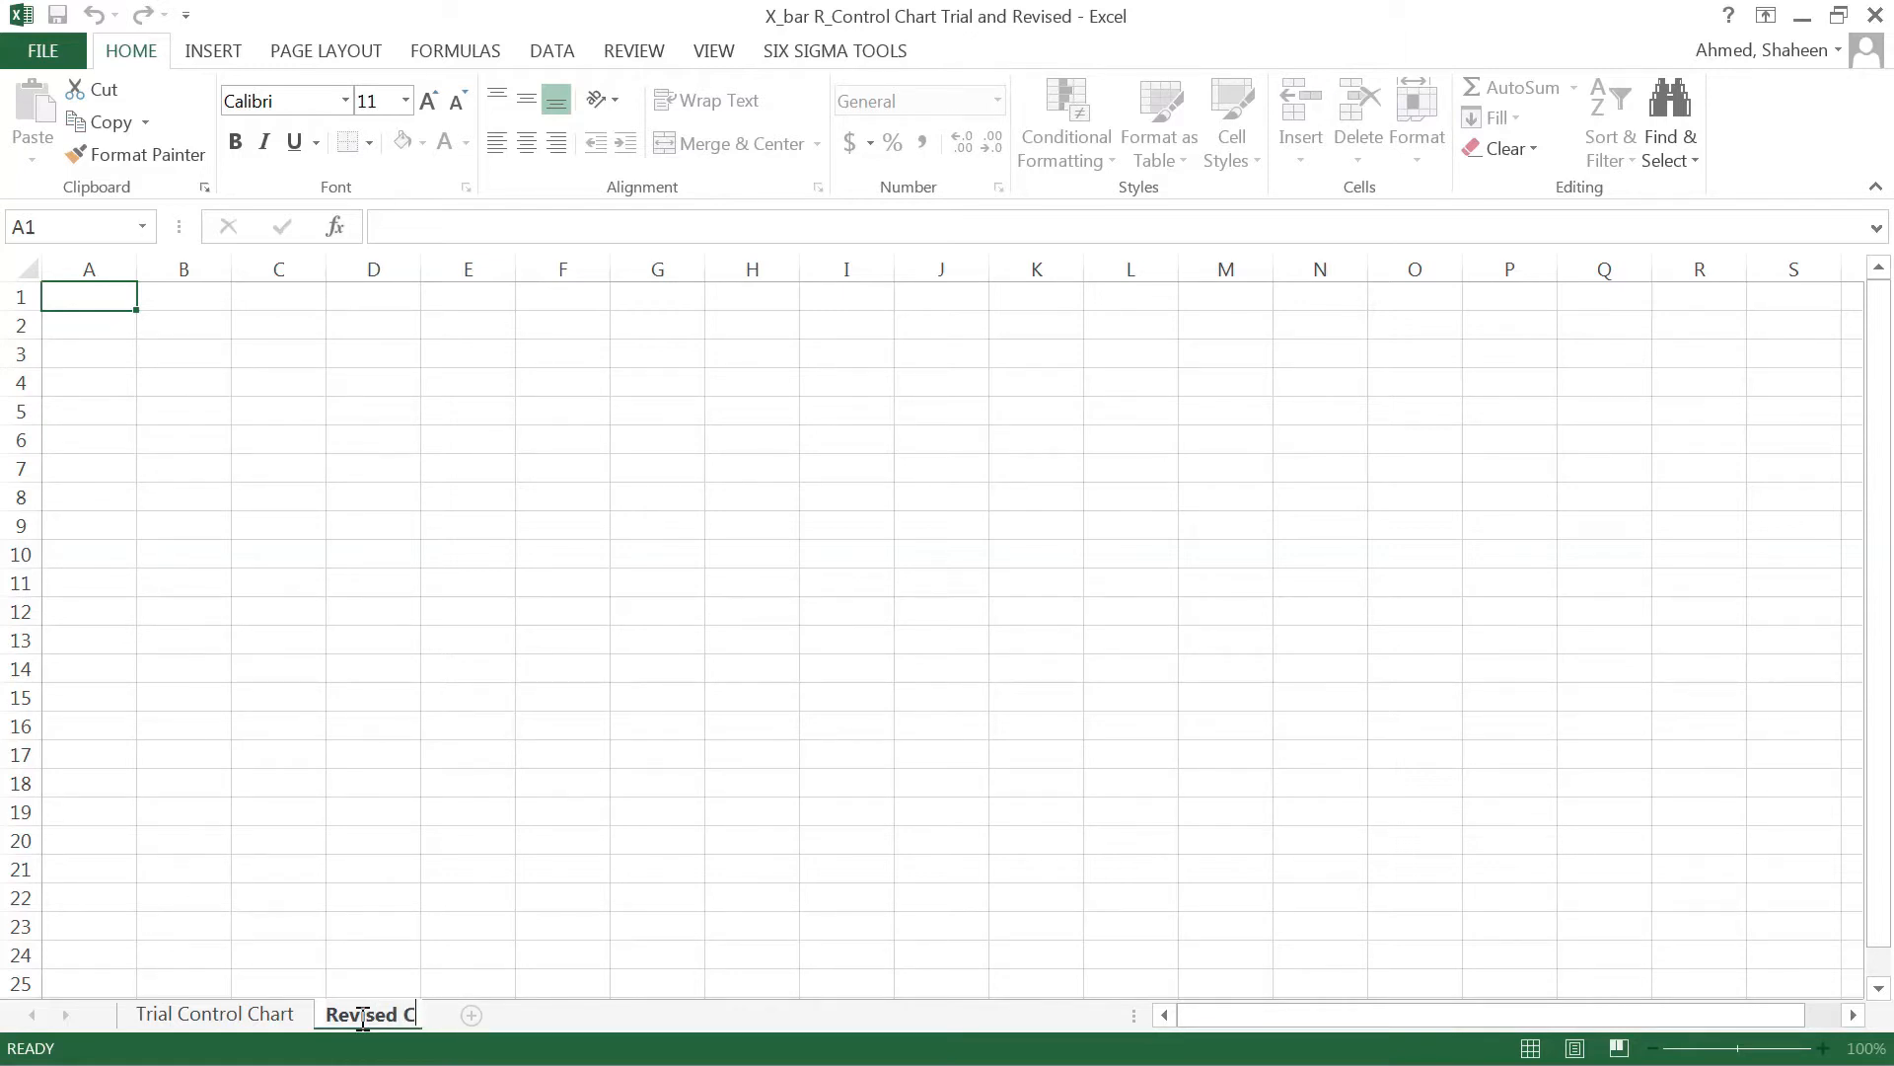
left_click(366, 1013)
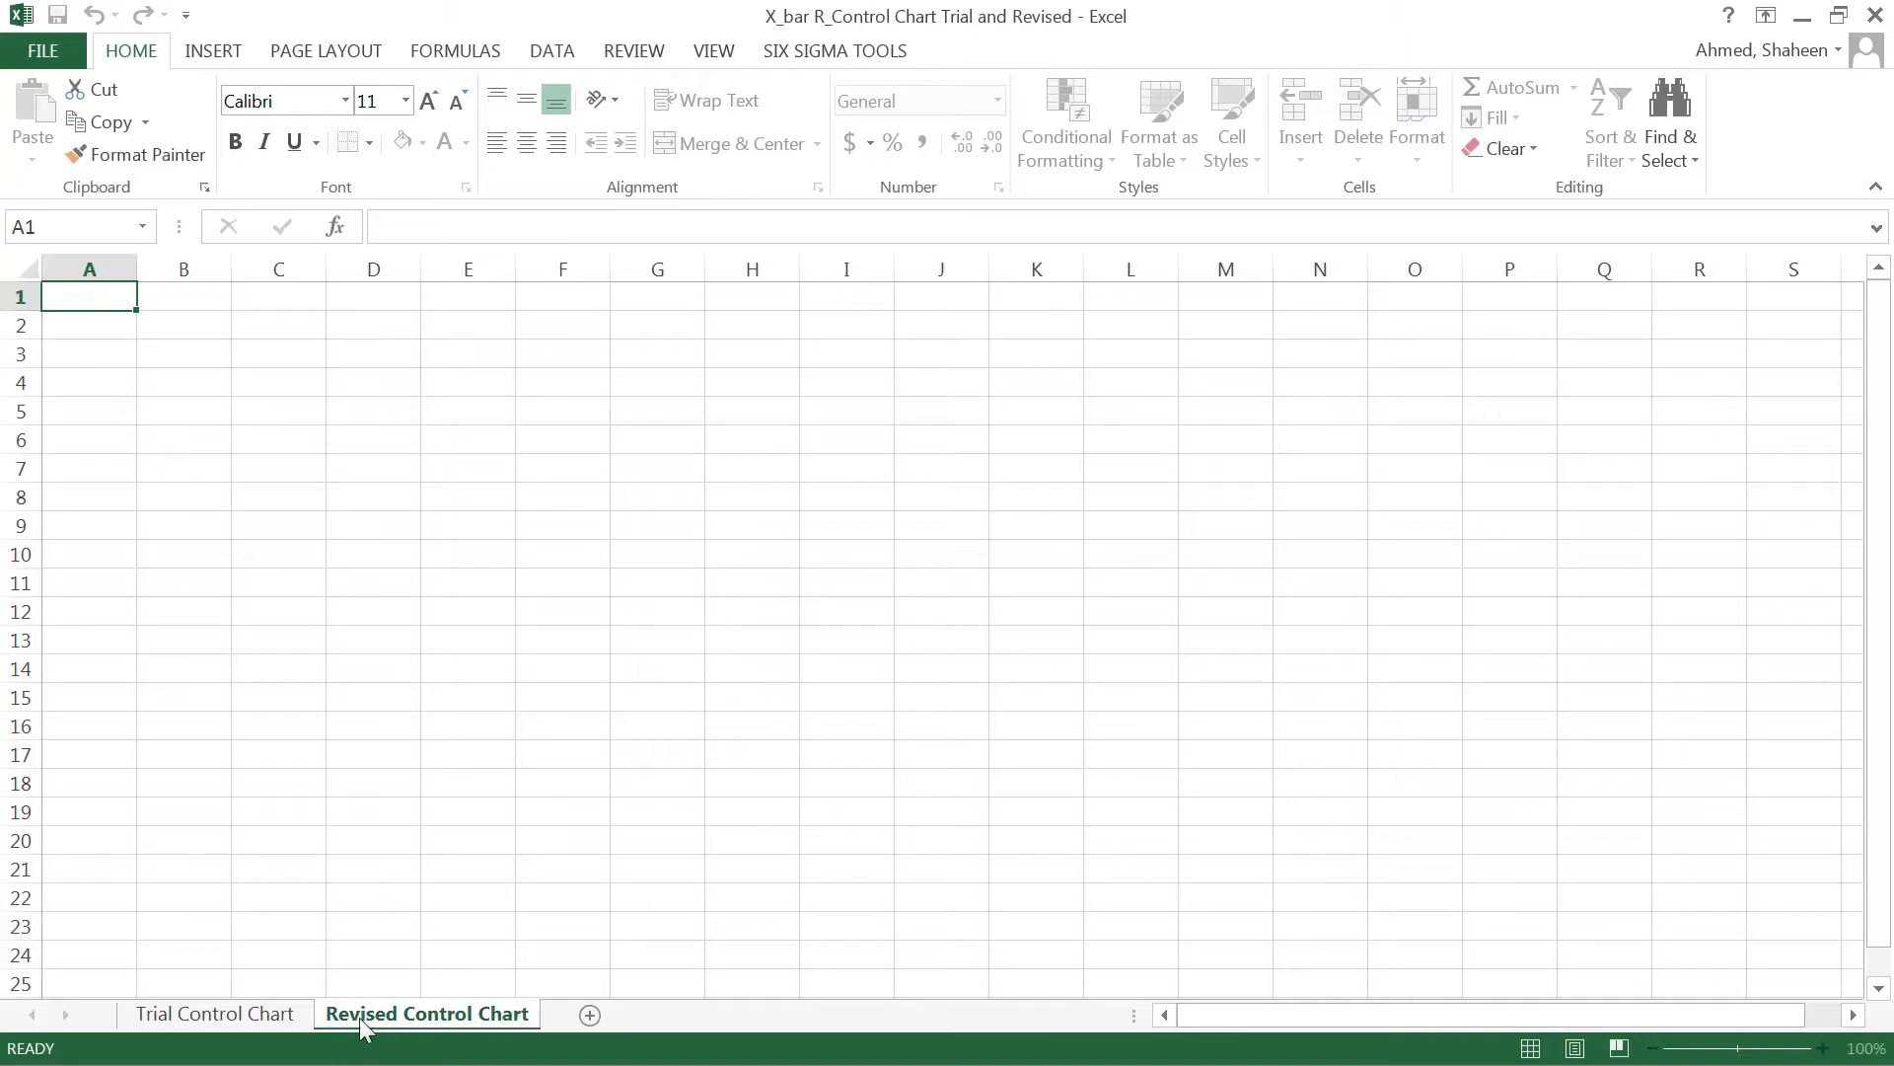
left_click(214, 1012)
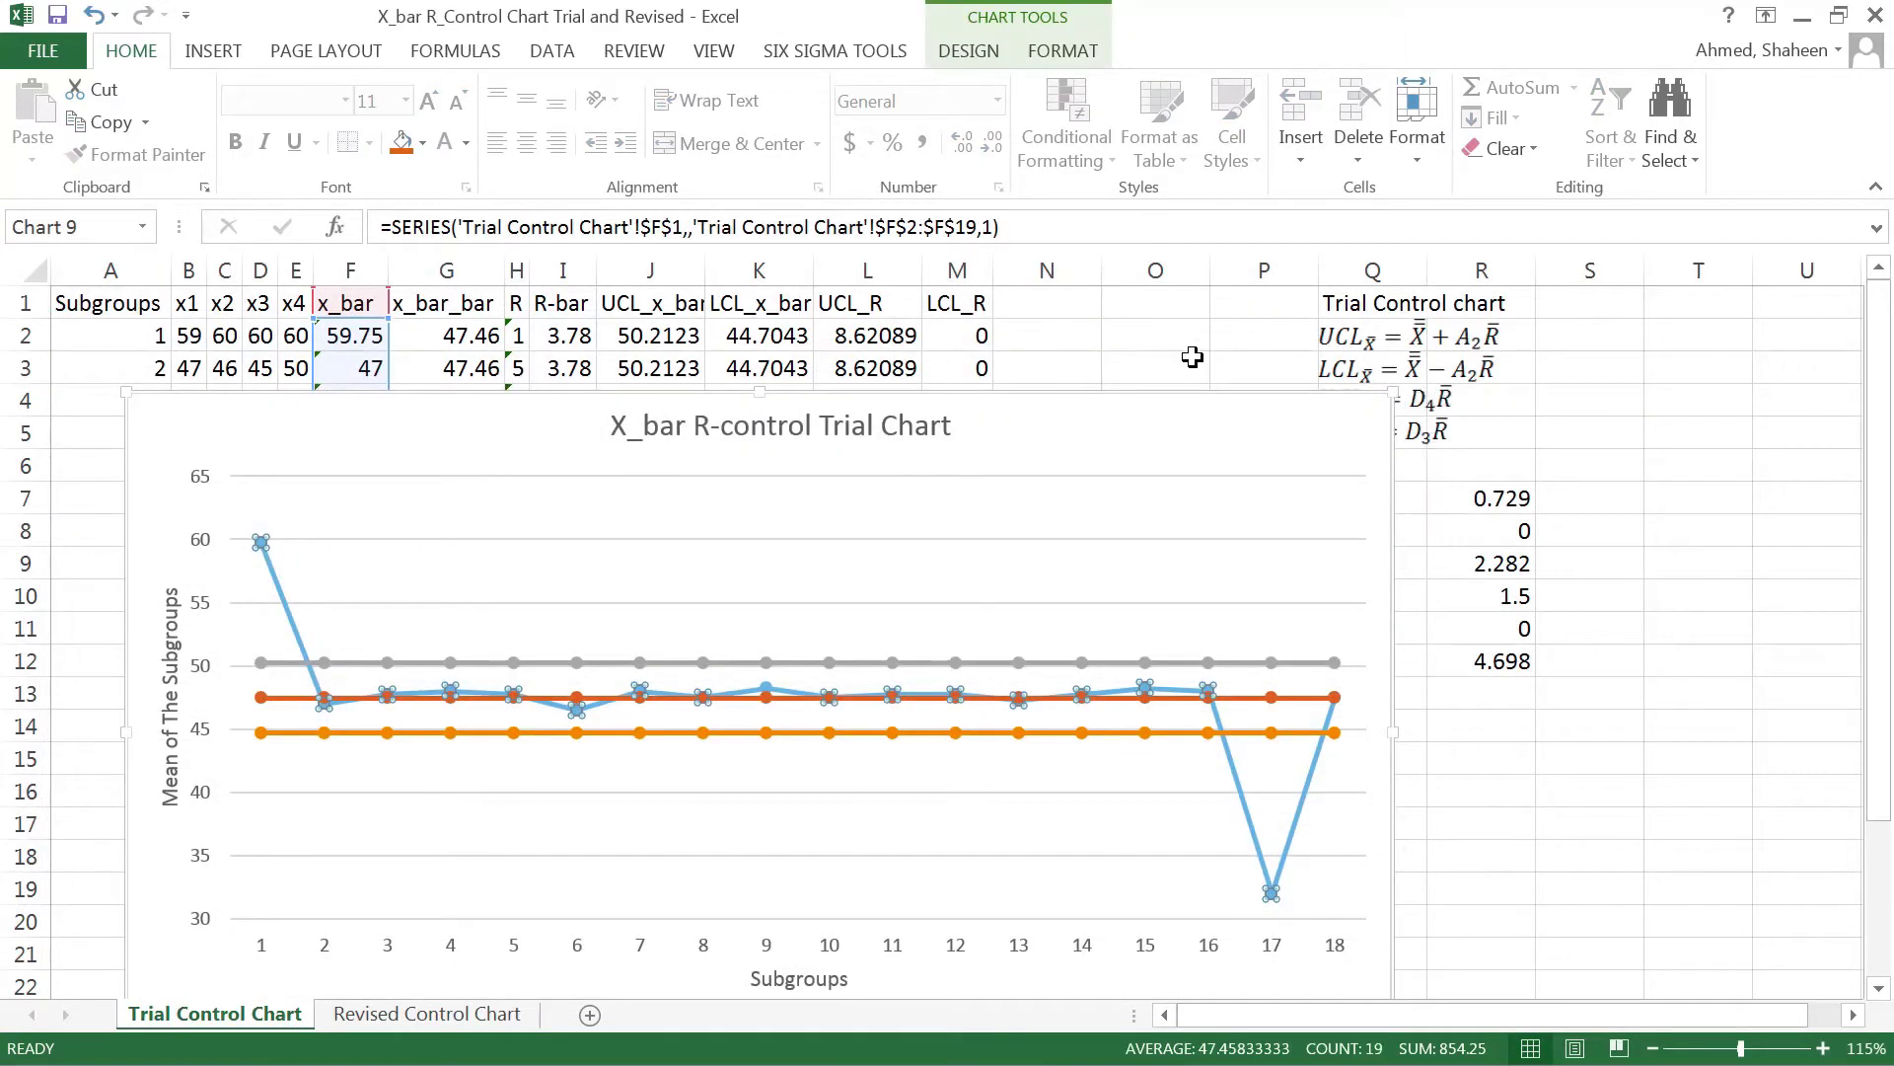
left_click(1153, 367)
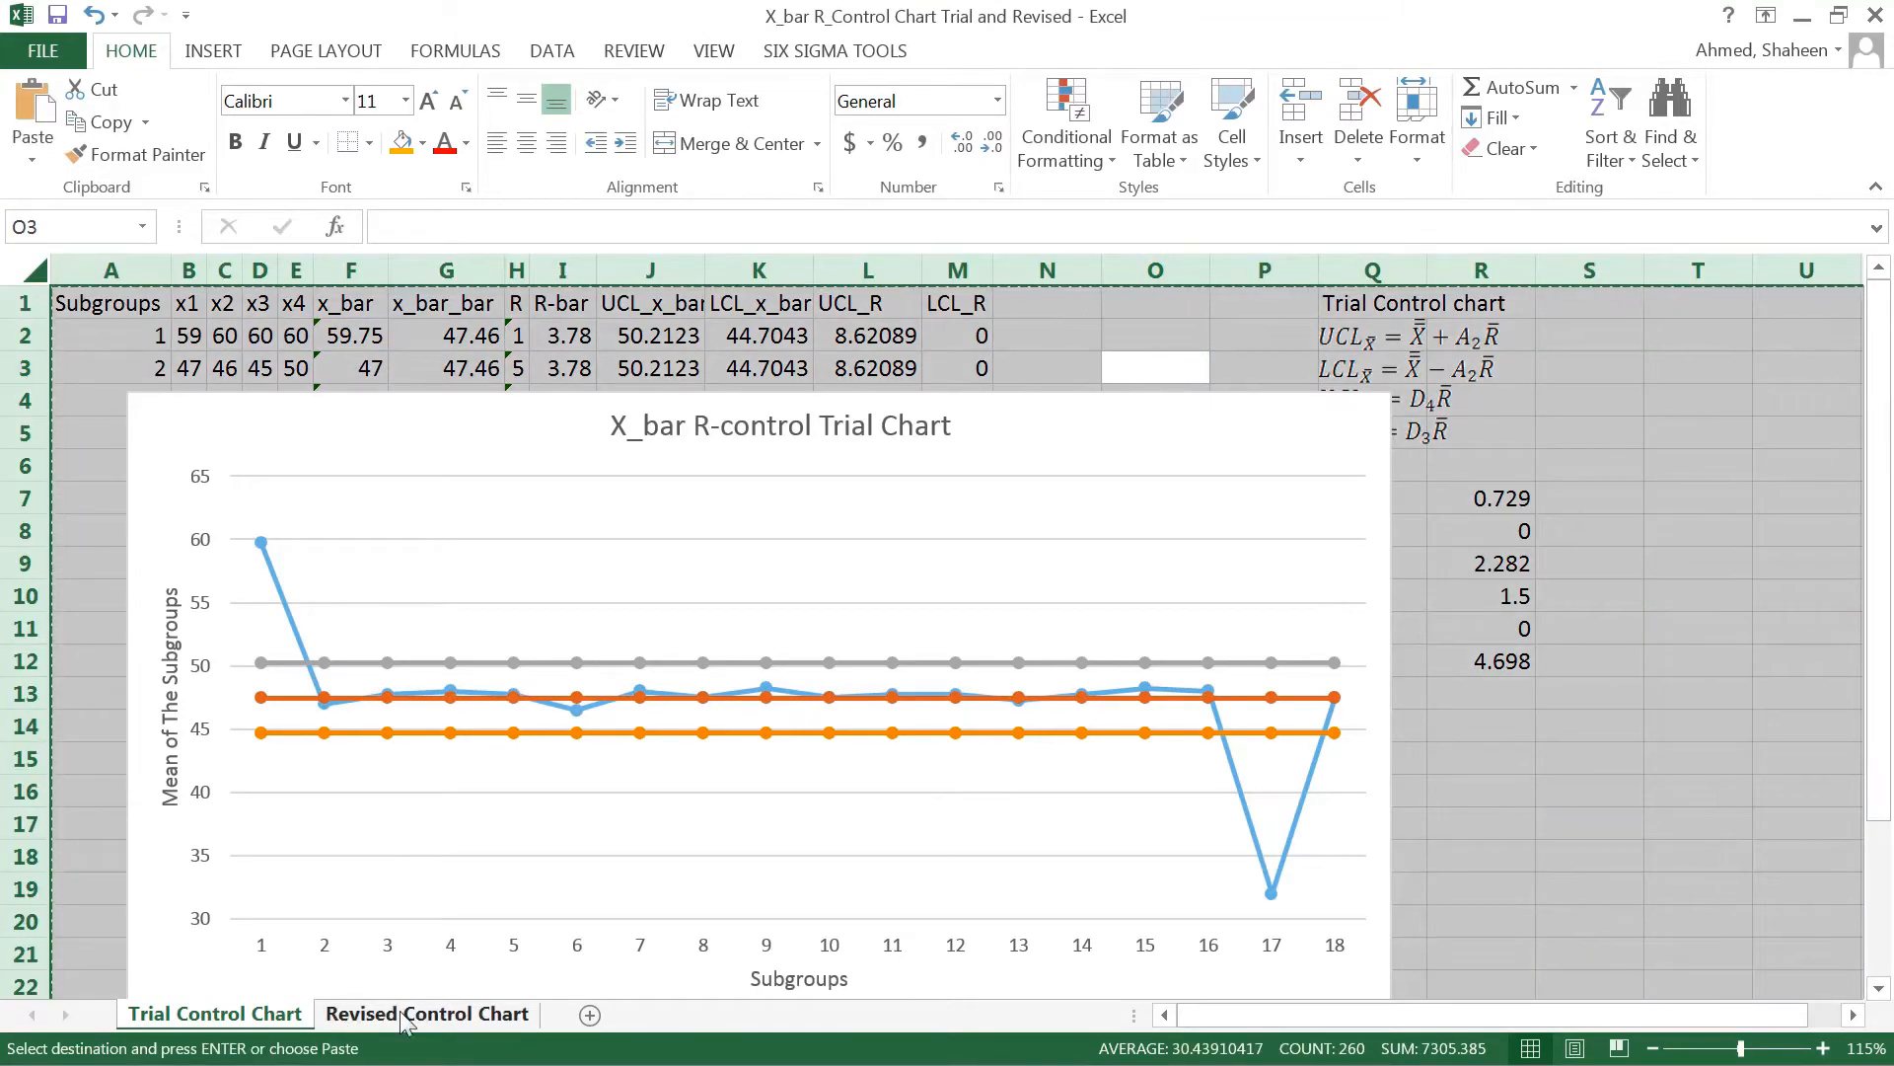
On the Revised Control Chart sheet, delete the trial limit equation images beside Q3:Q5
left_click(426, 1013)
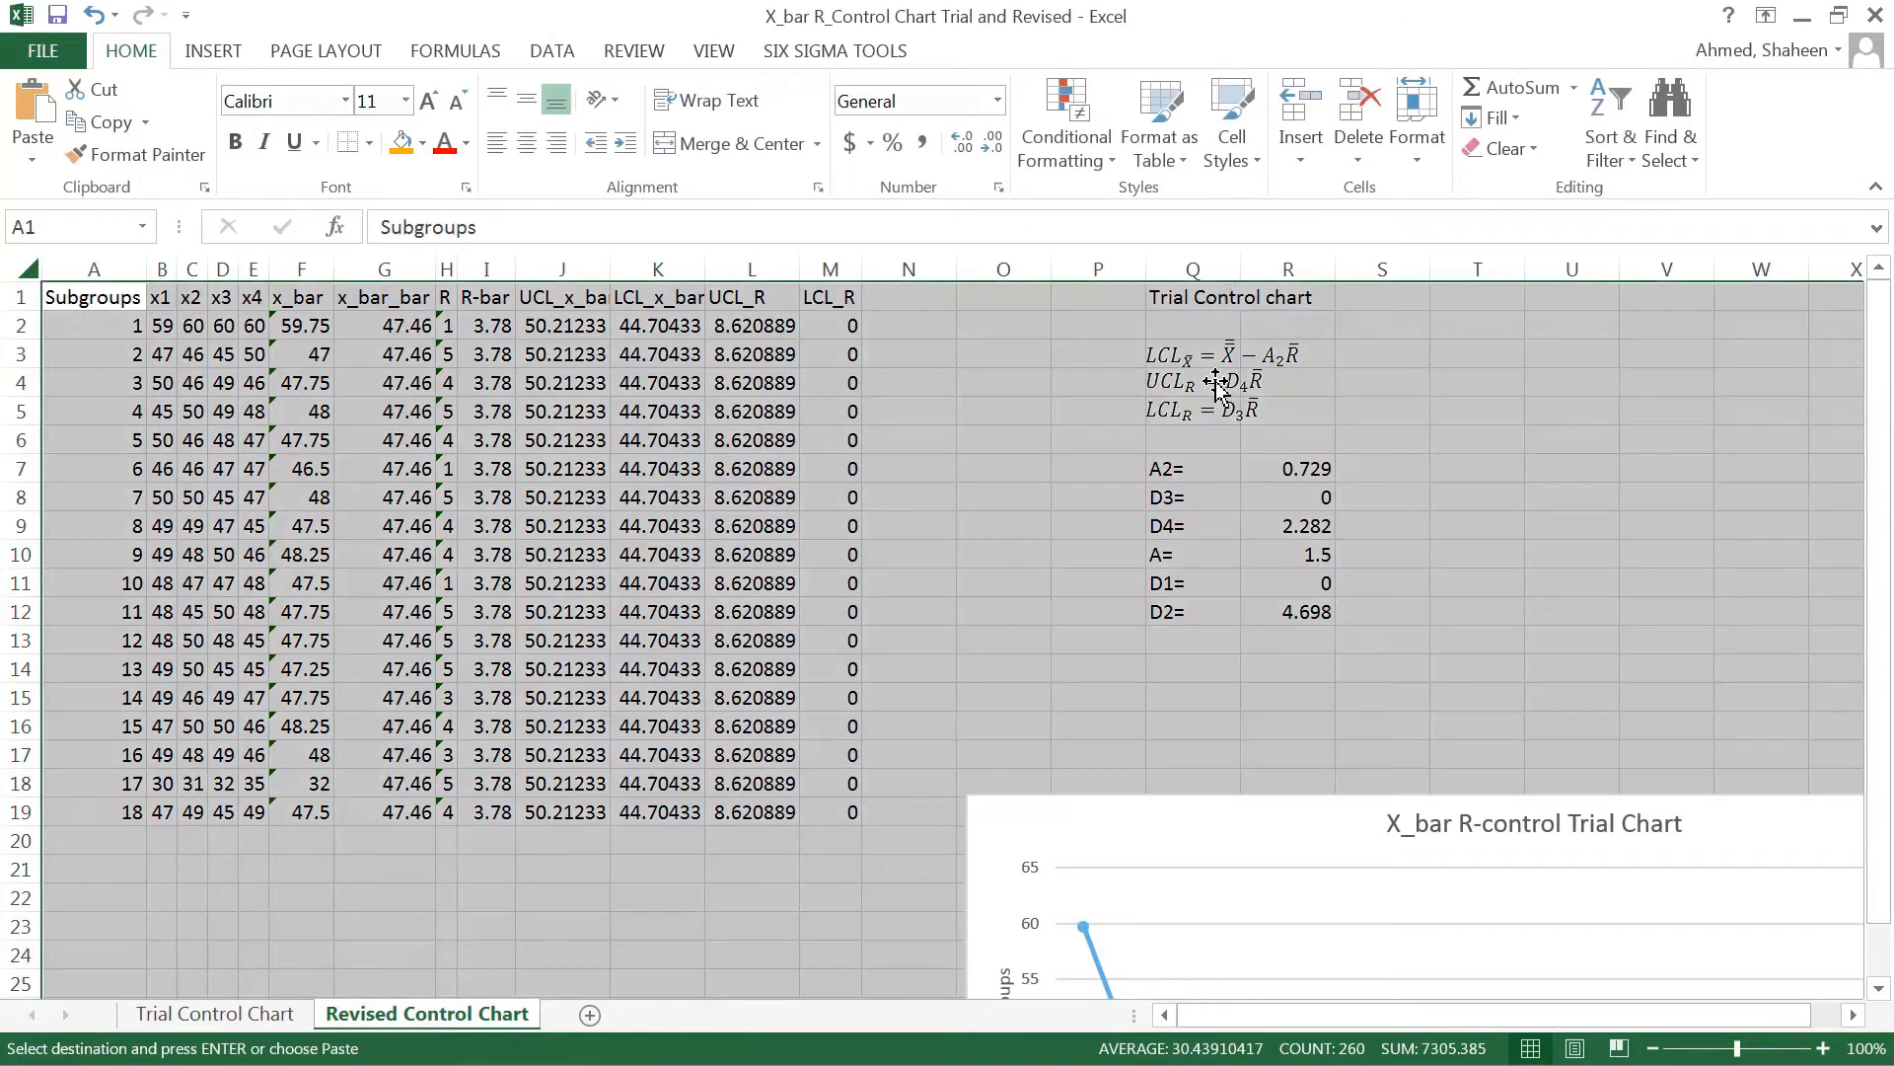
left_click(1220, 354)
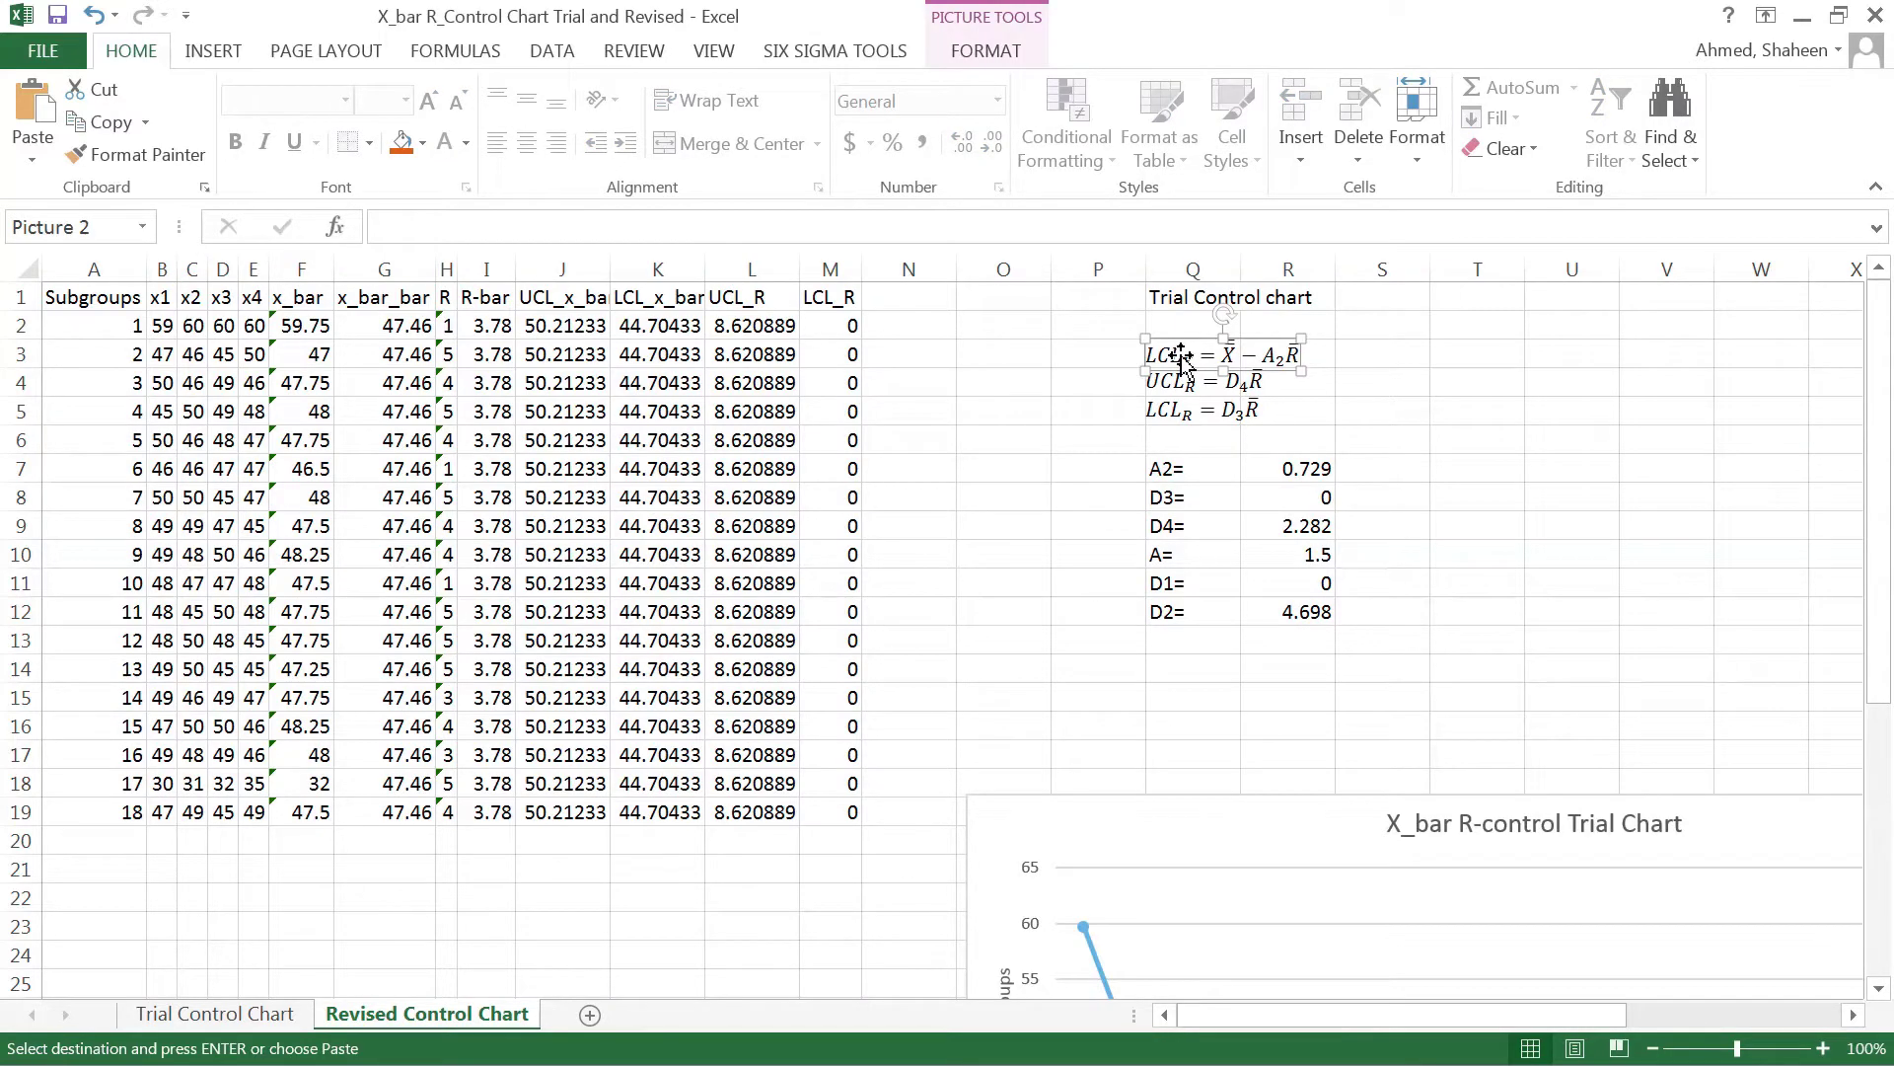
left_click(1193, 467)
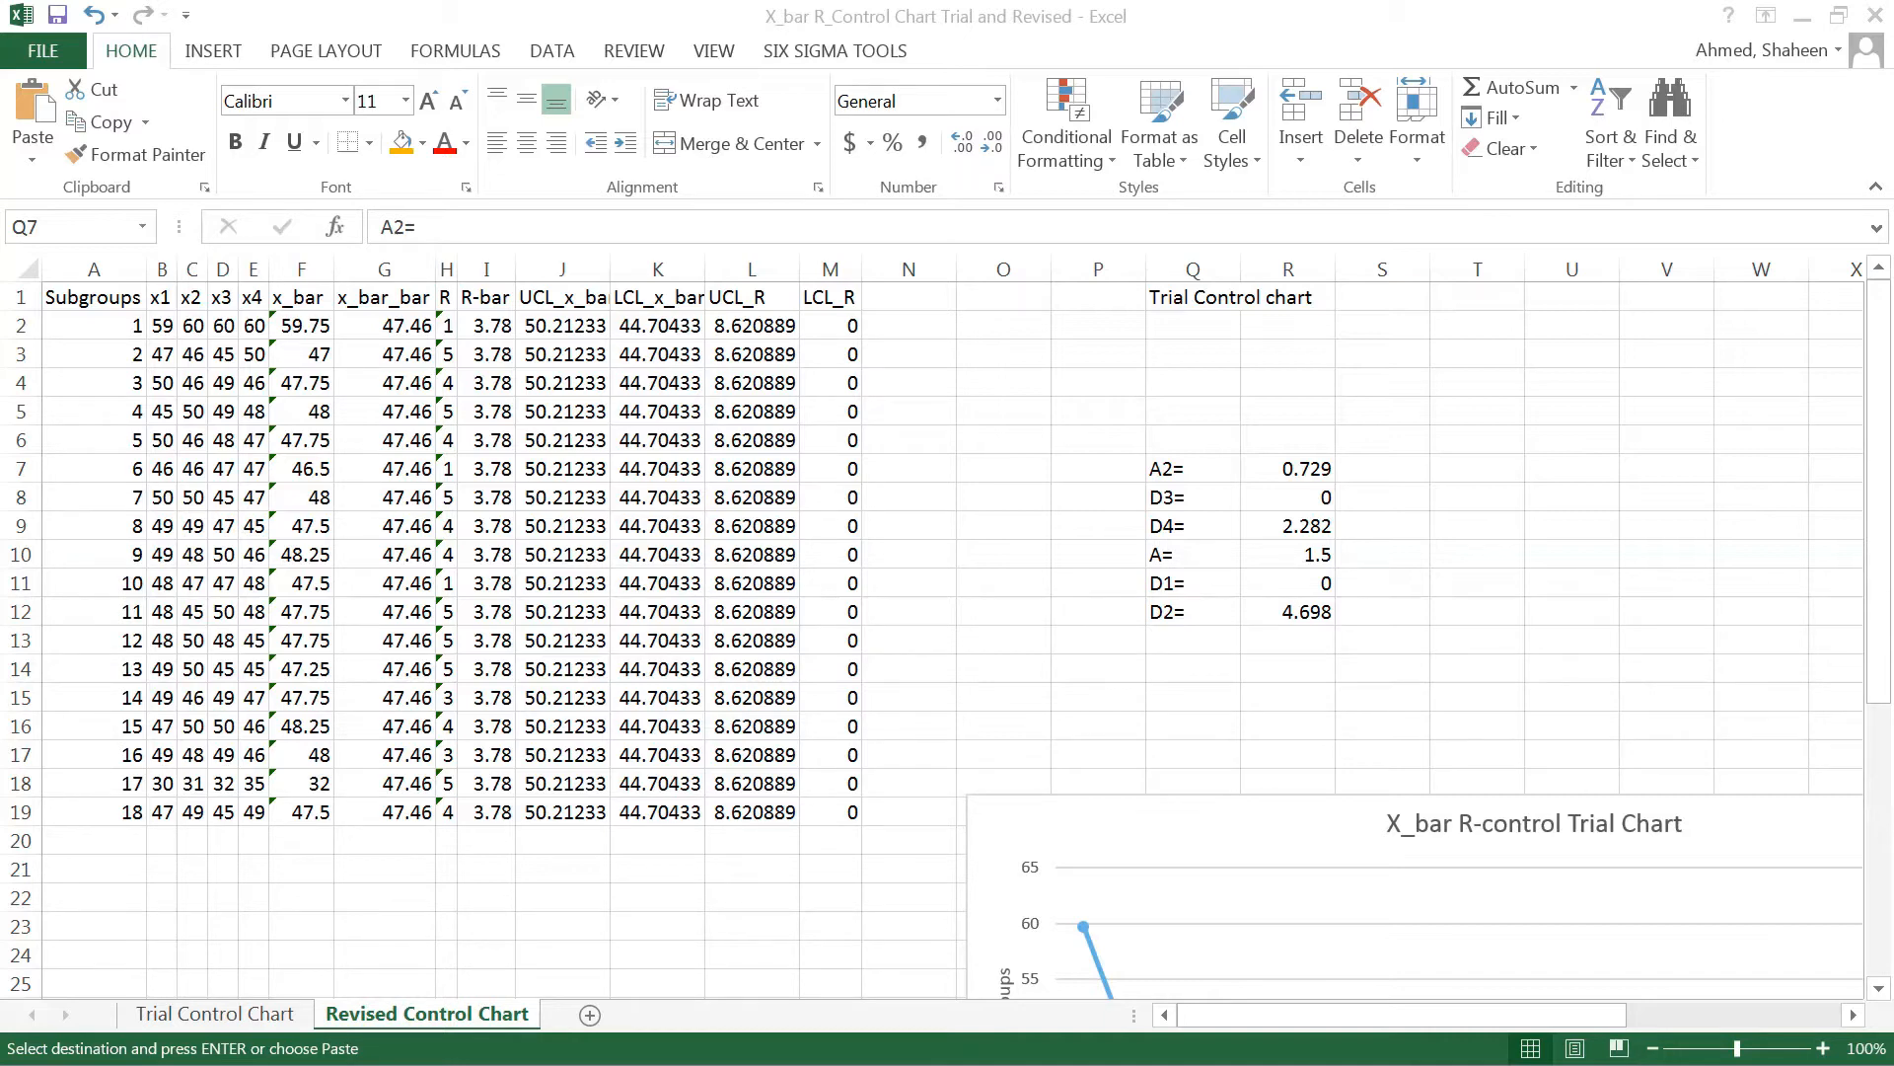
Add a 'Revised Control Chart' heading with revised equations, and bold constants A, D1, D2 in Q13:R15
double_click(1193, 467)
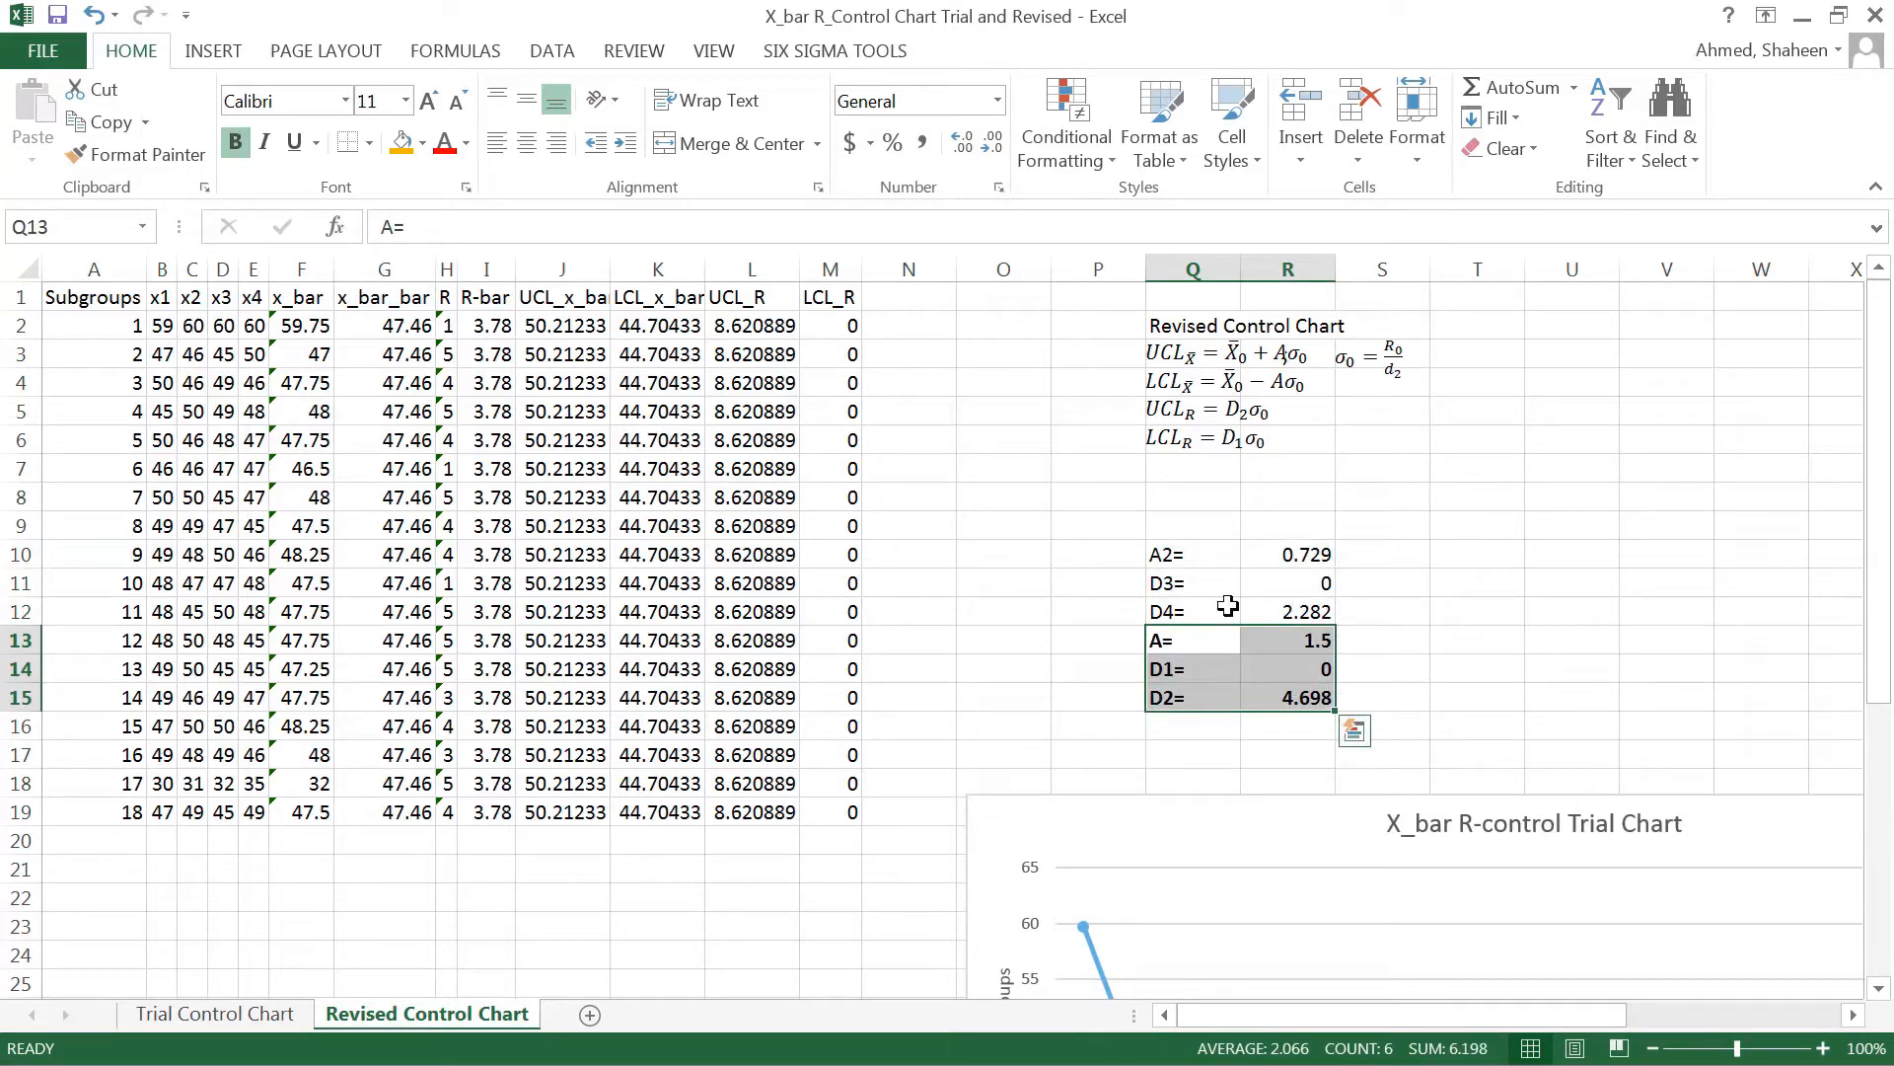
mouse_move(1252, 668)
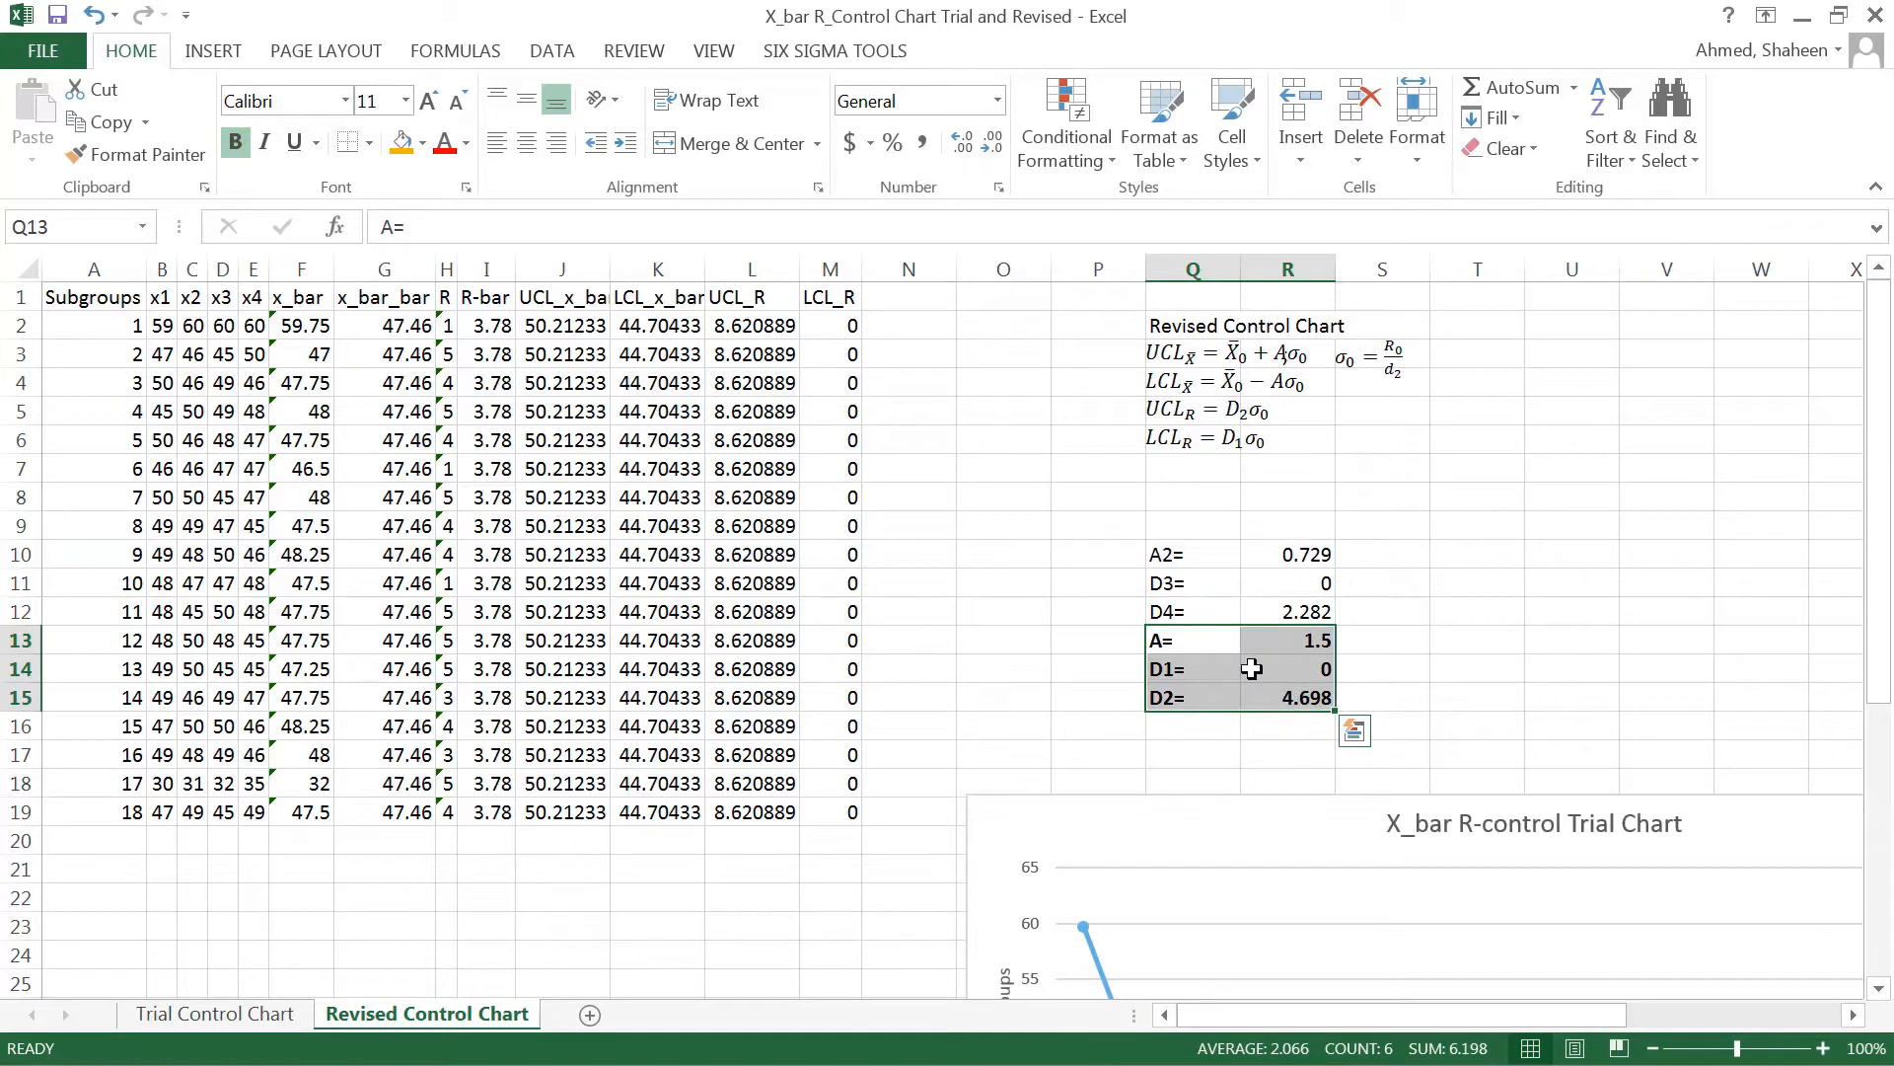
mouse_move(1204, 384)
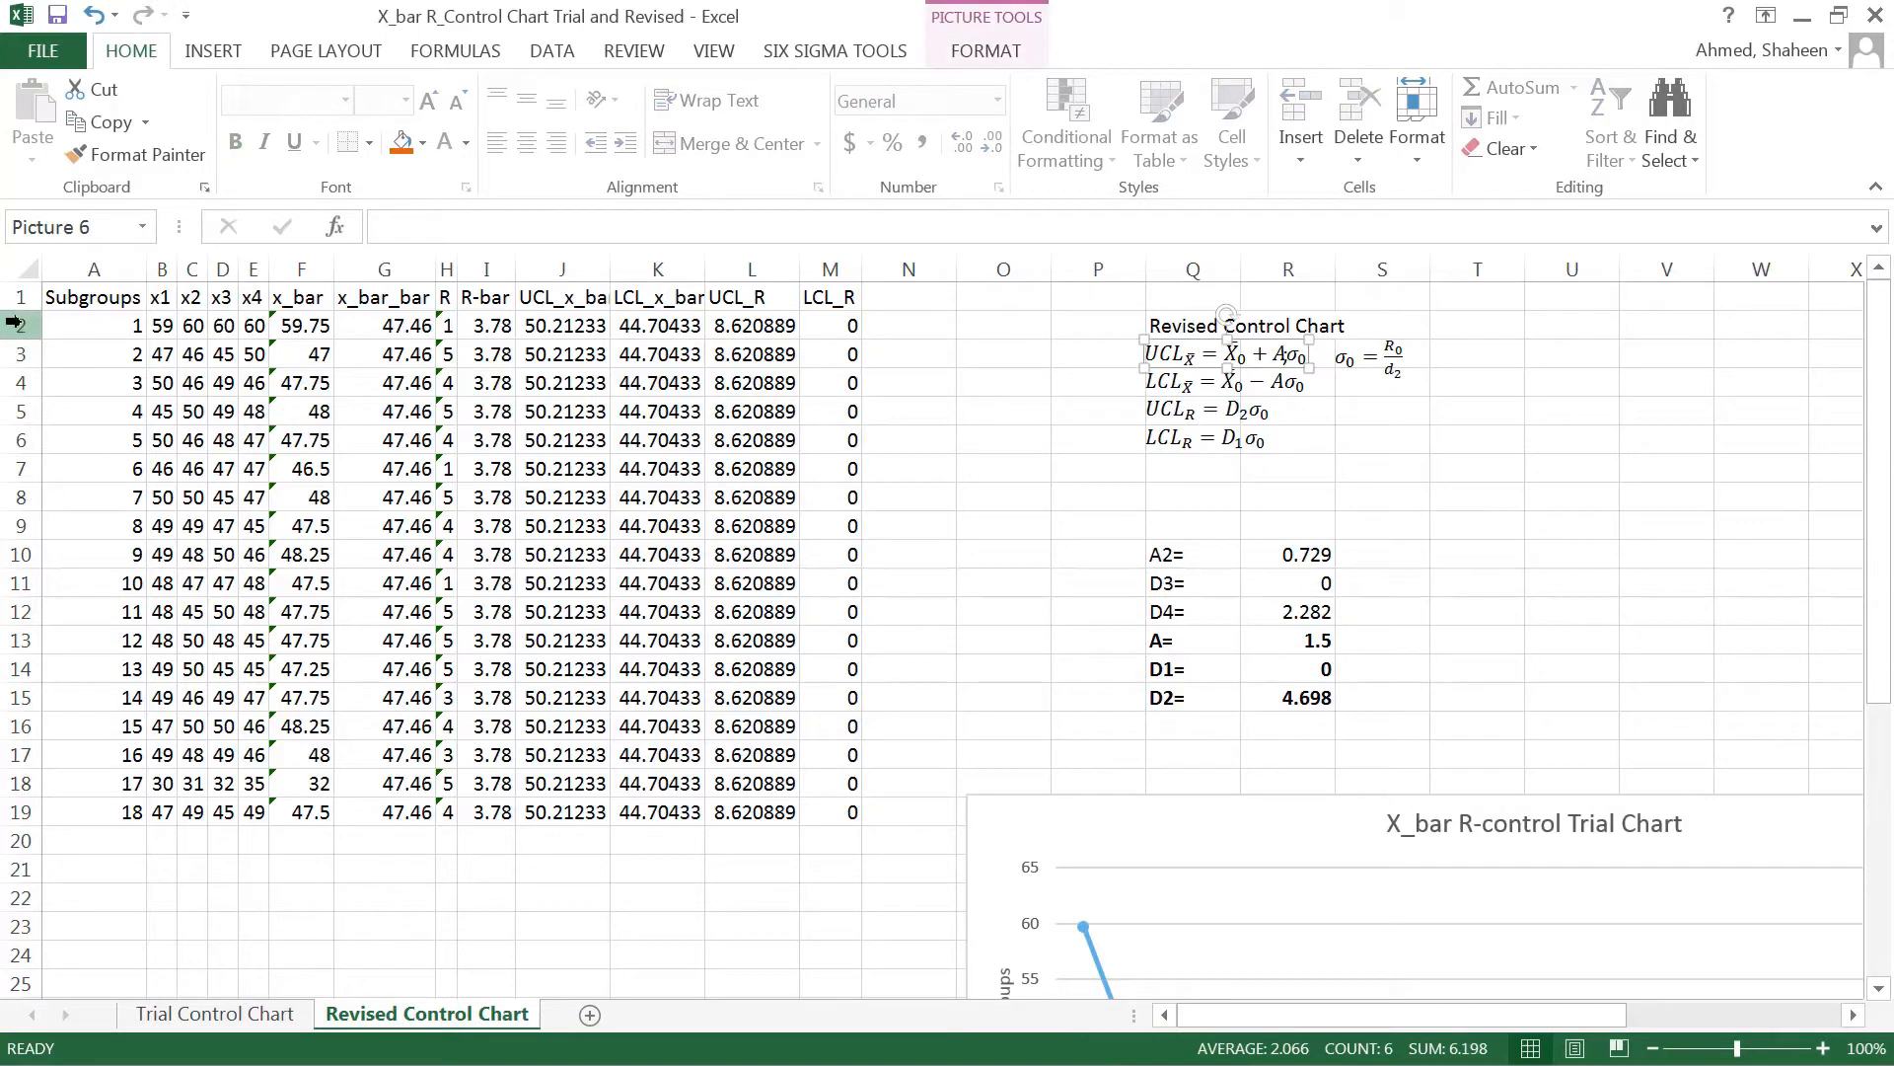
Delete the subgroup 1 and 17 rows and restore the Q1 heading, giving x̄̄ 47.66 and R̄ 3.88
right_click(24, 325)
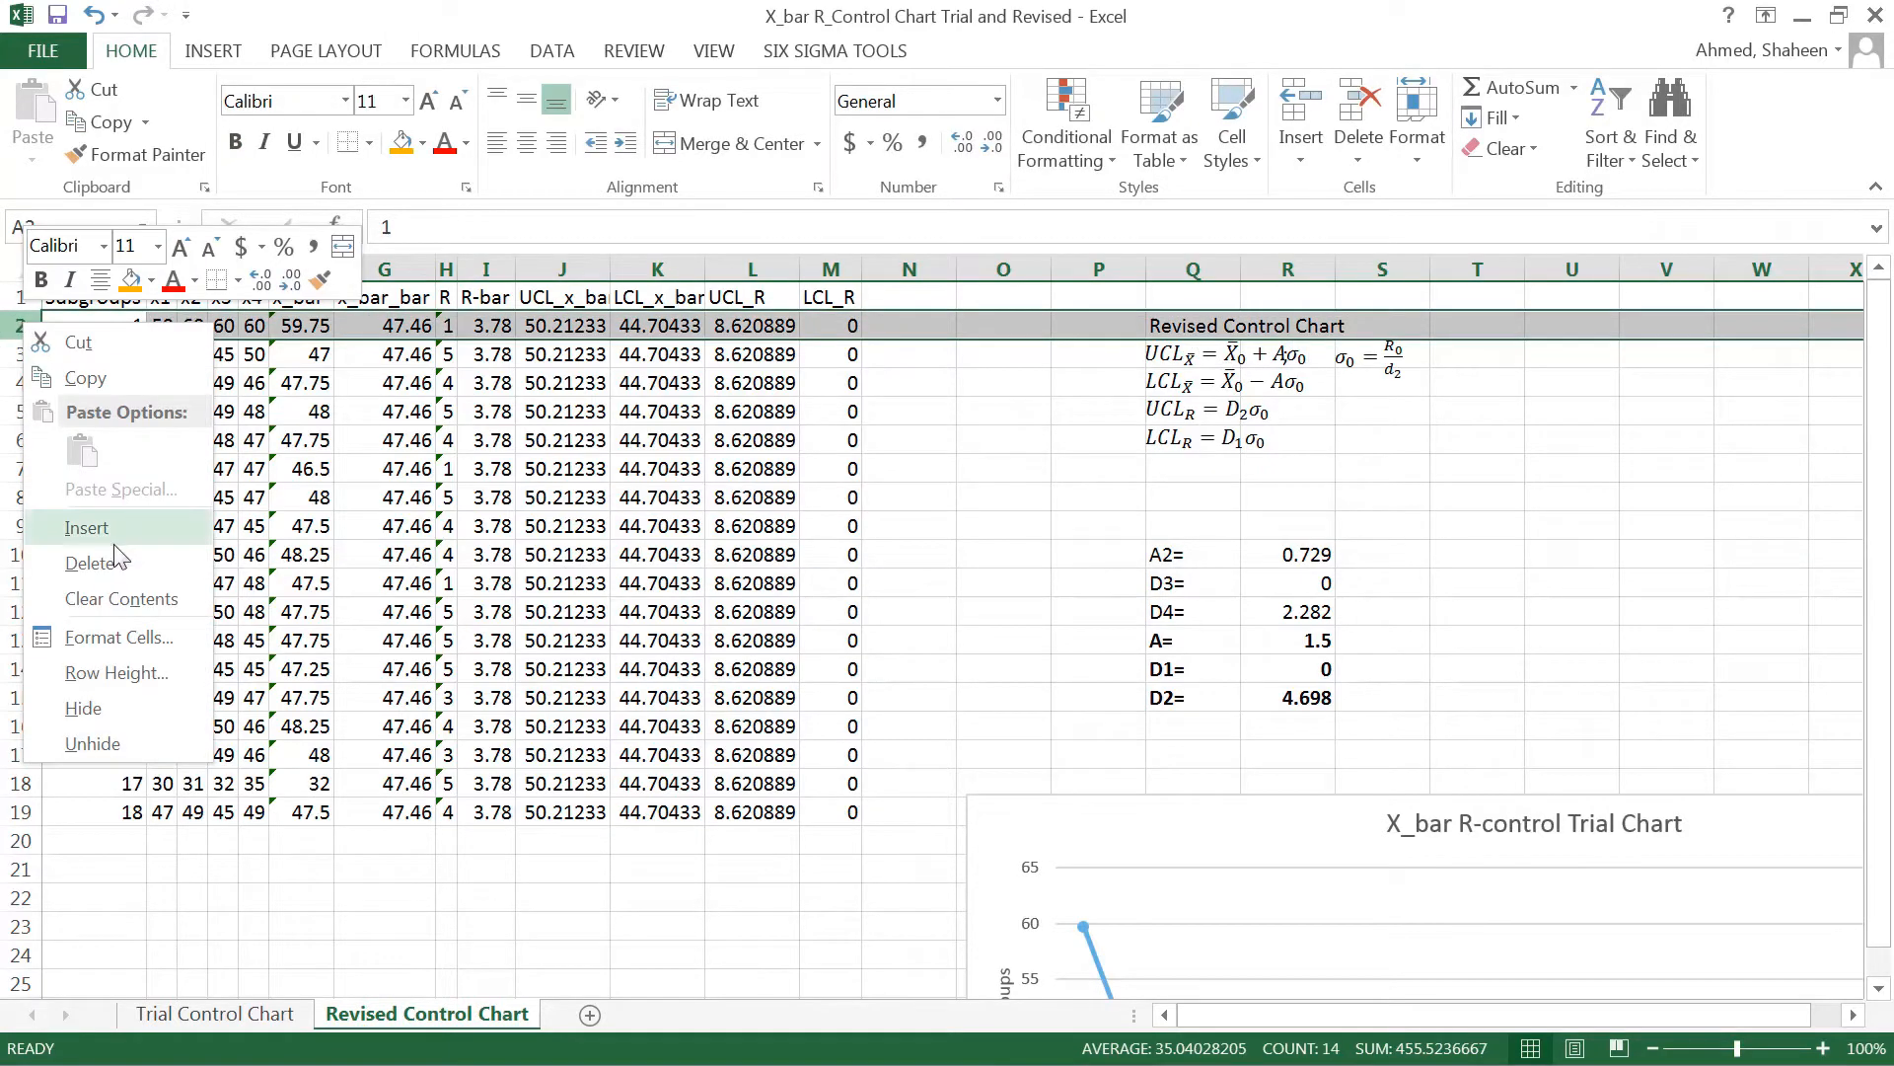
left_click(93, 563)
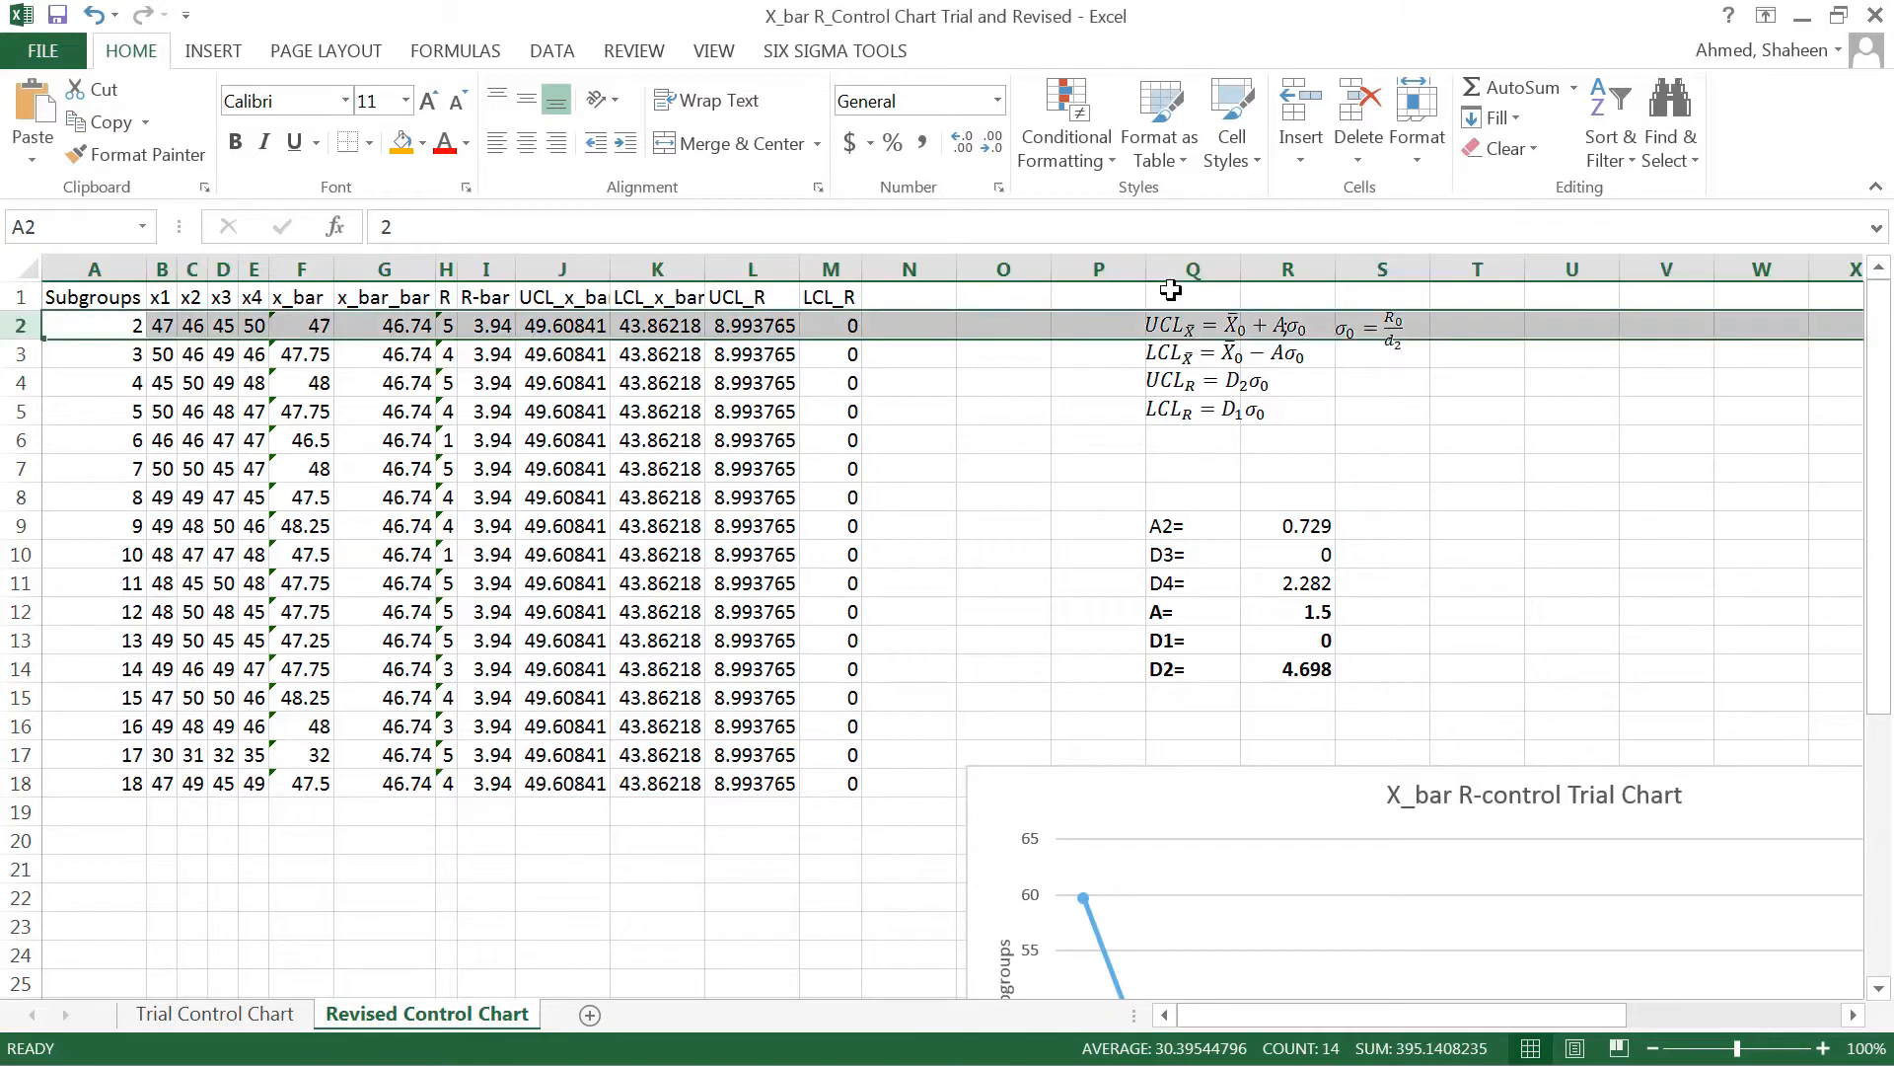
left_click(1190, 297)
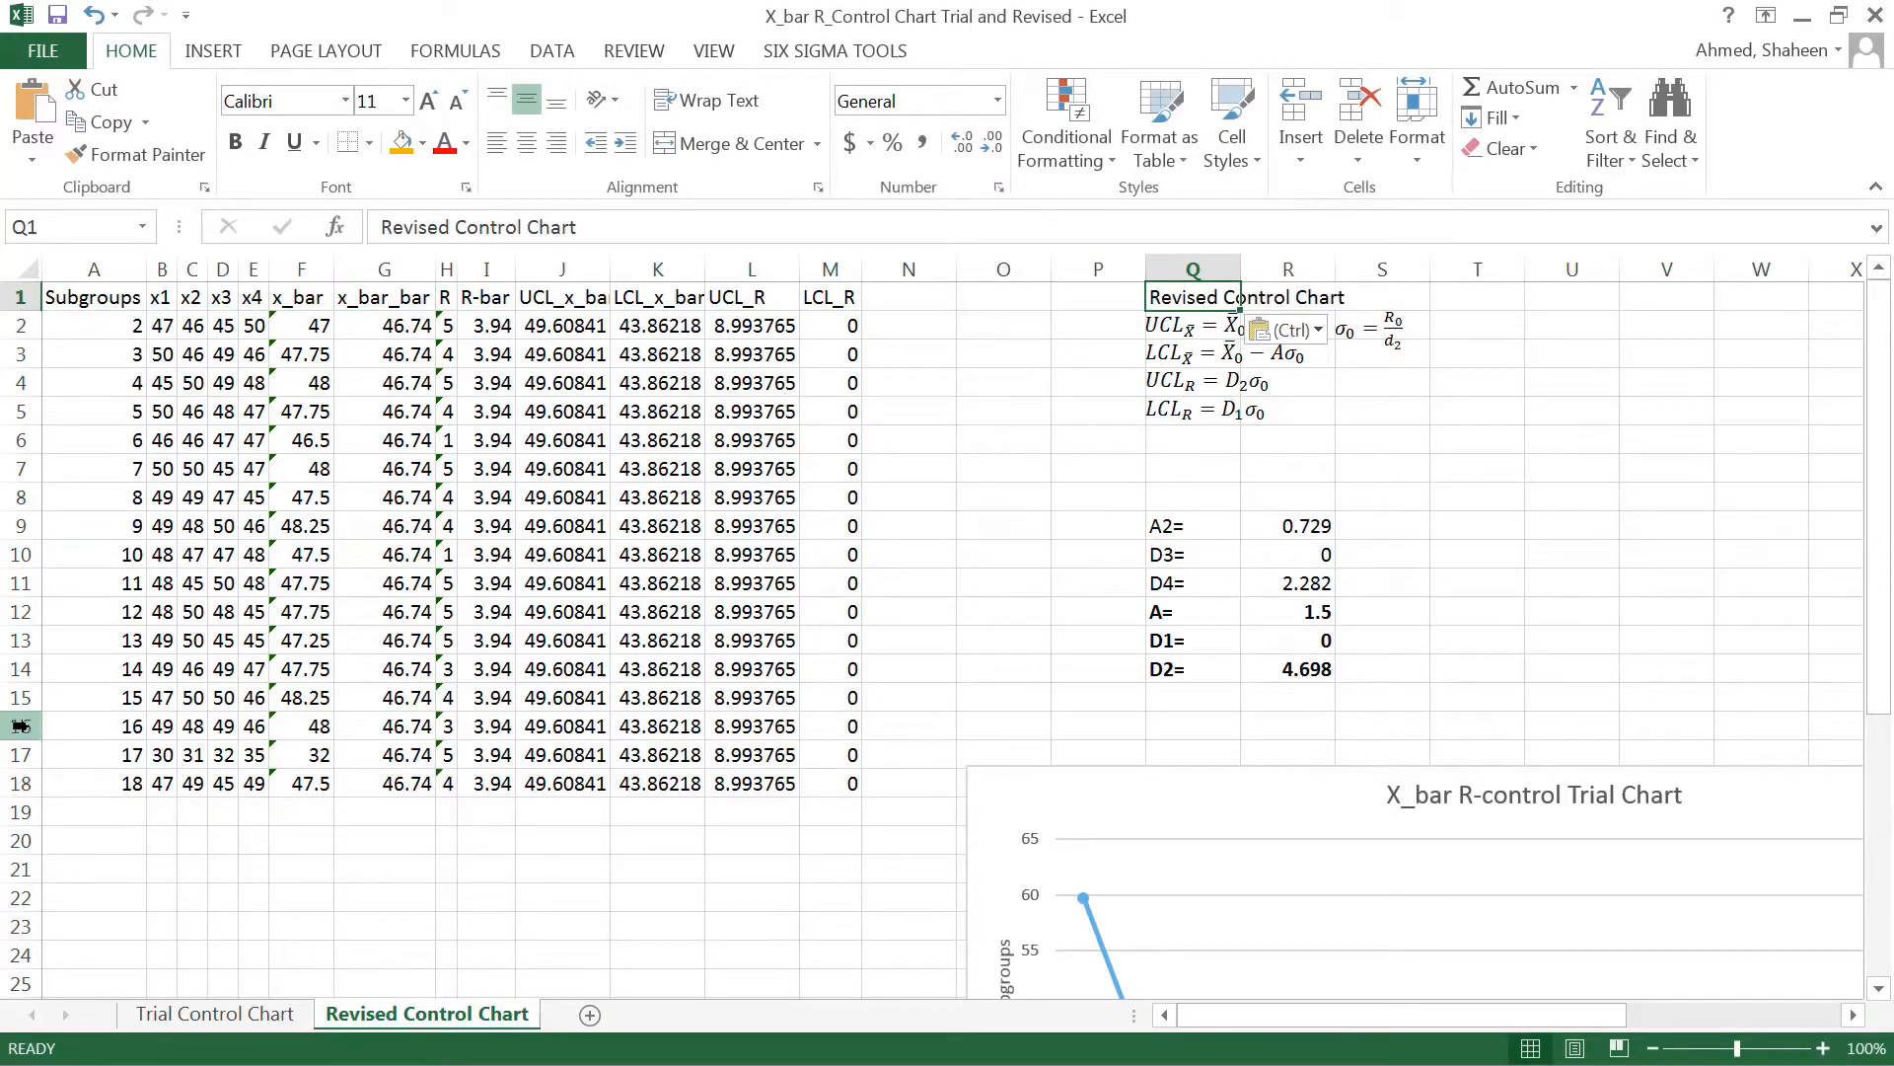
mouse_move(98, 753)
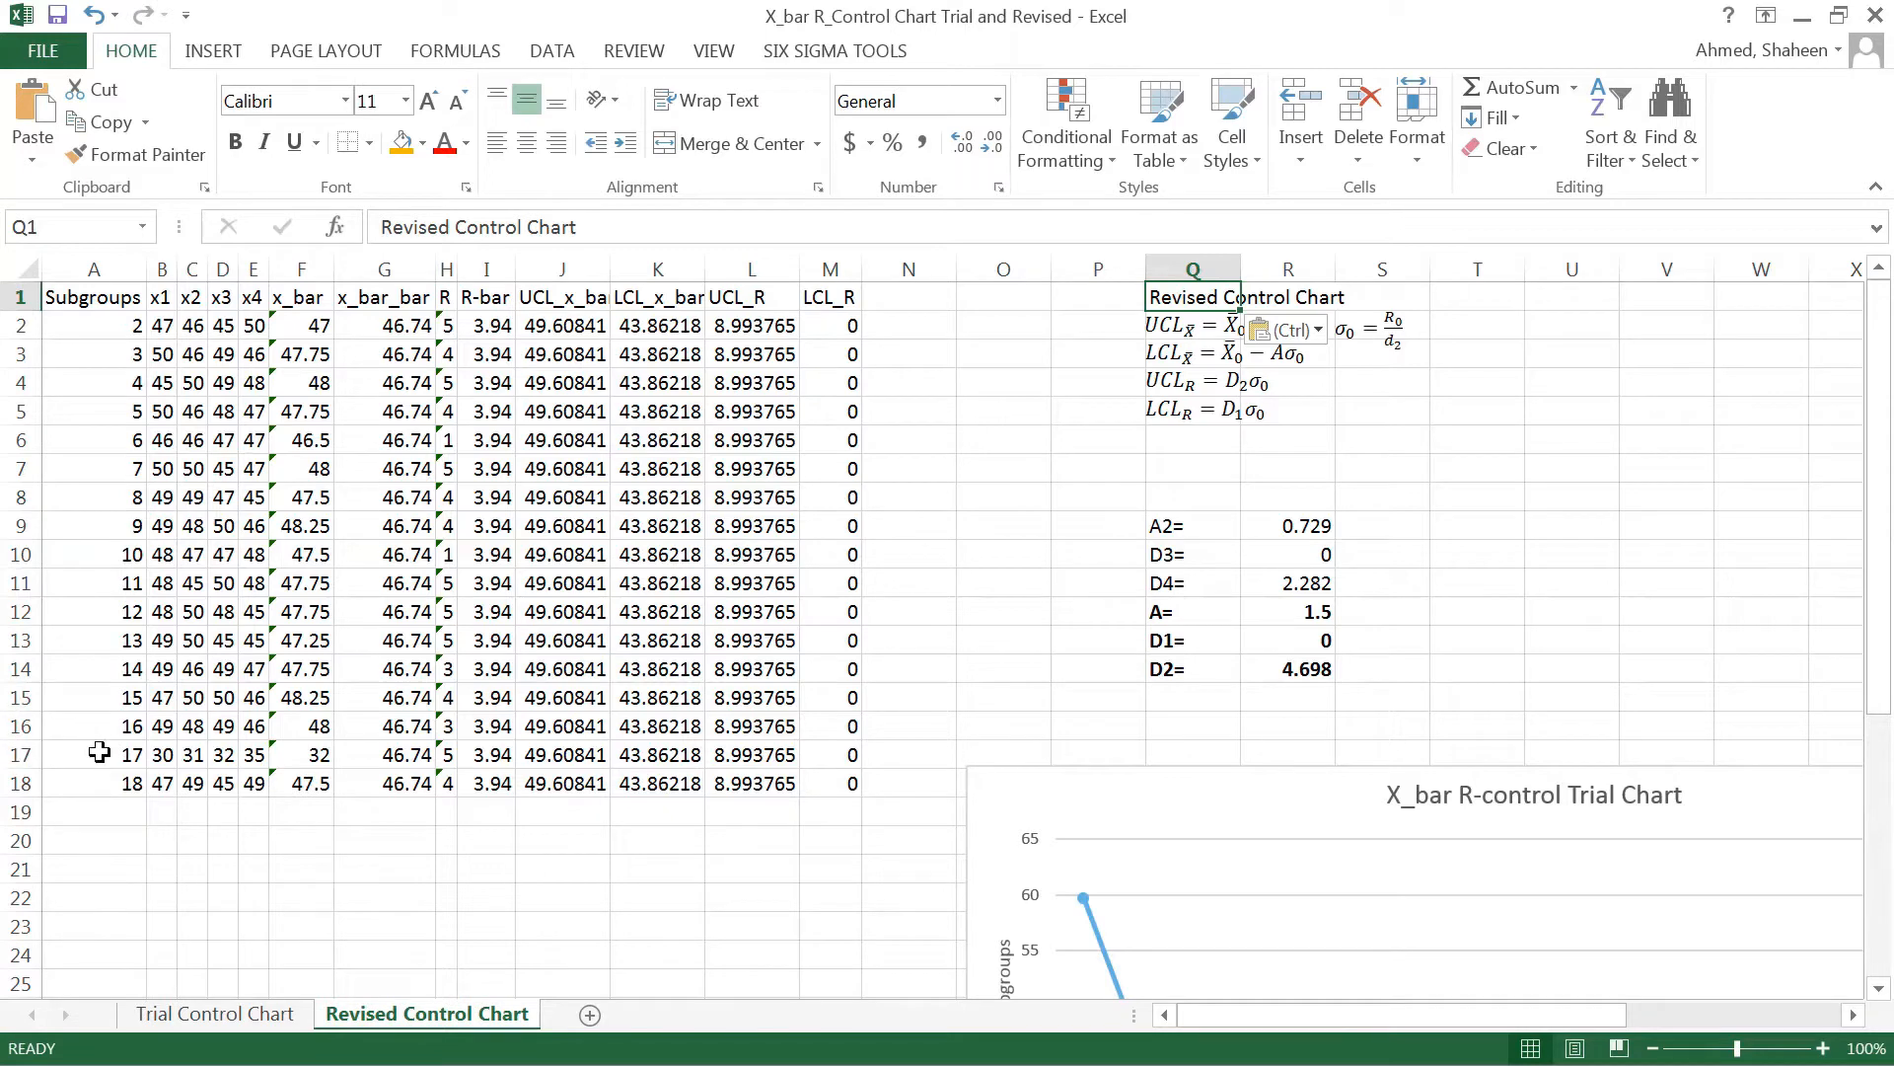
left_click(19, 753)
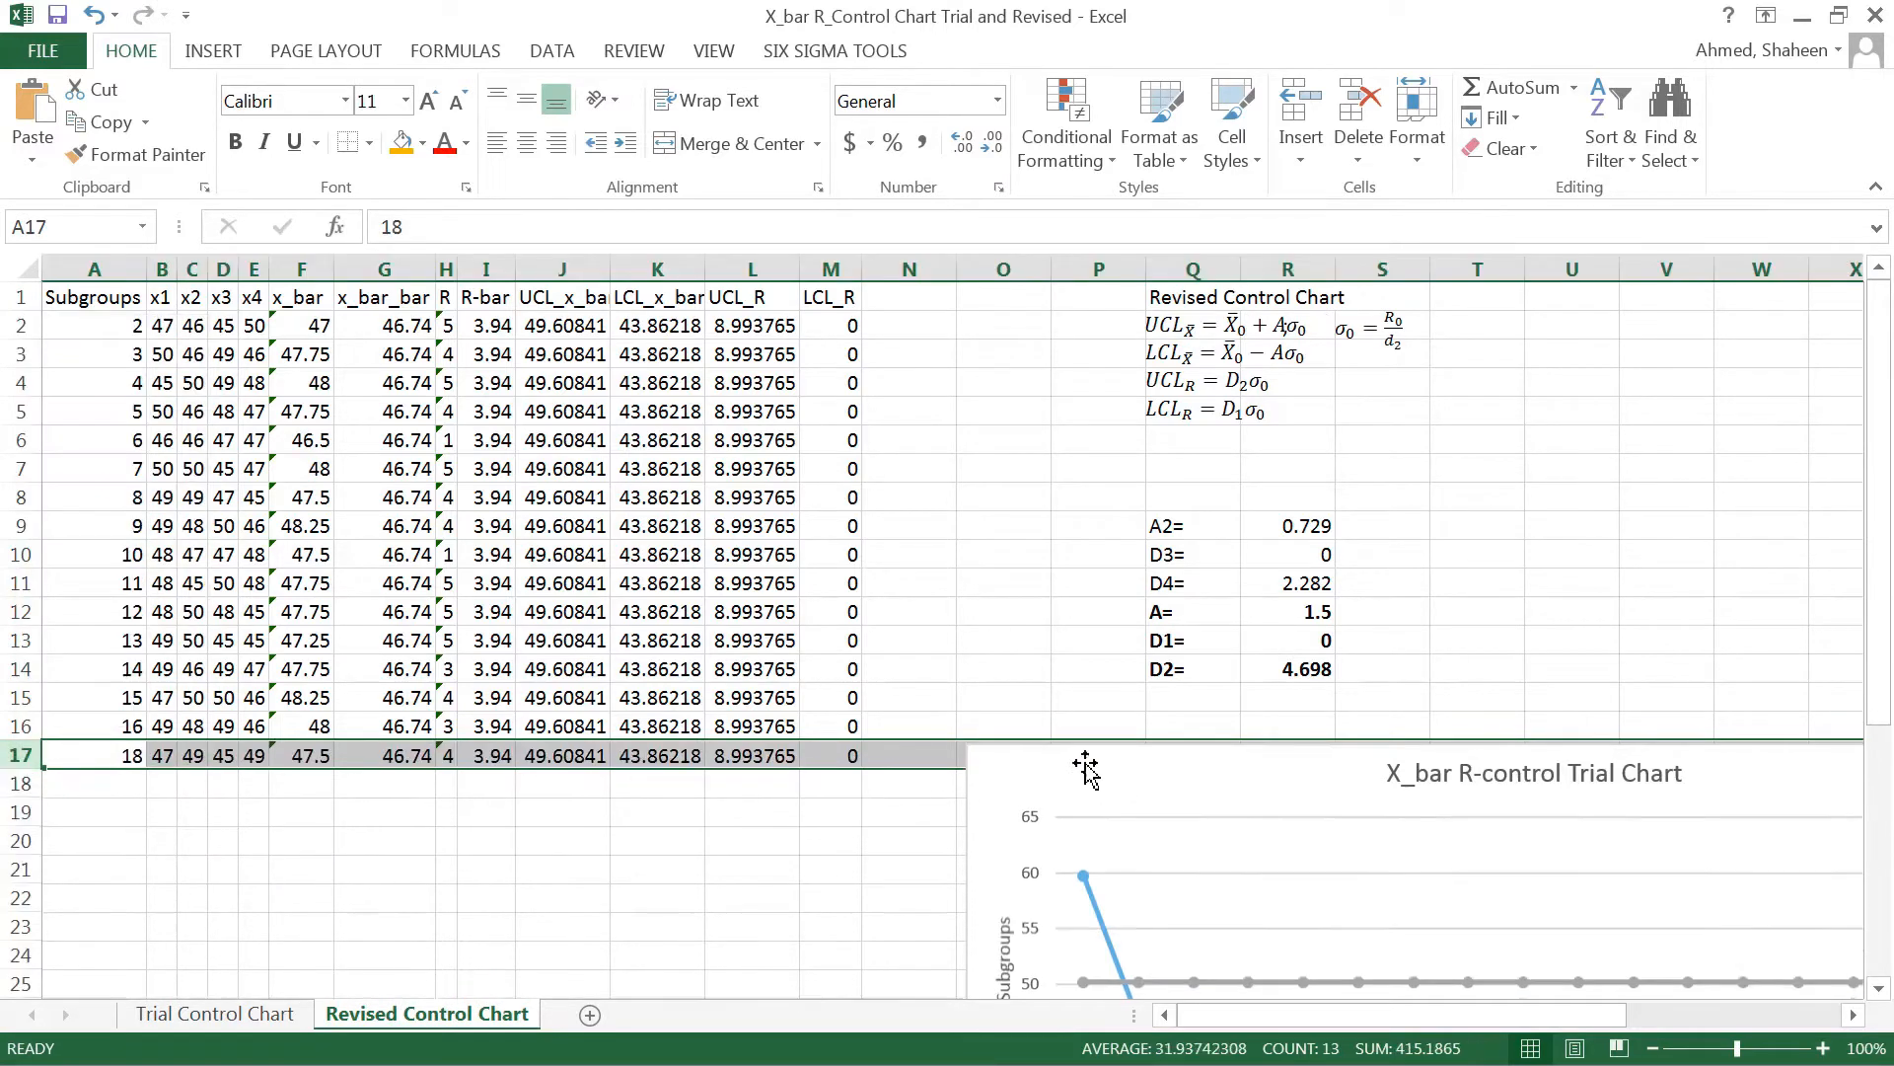
left_click(1329, 870)
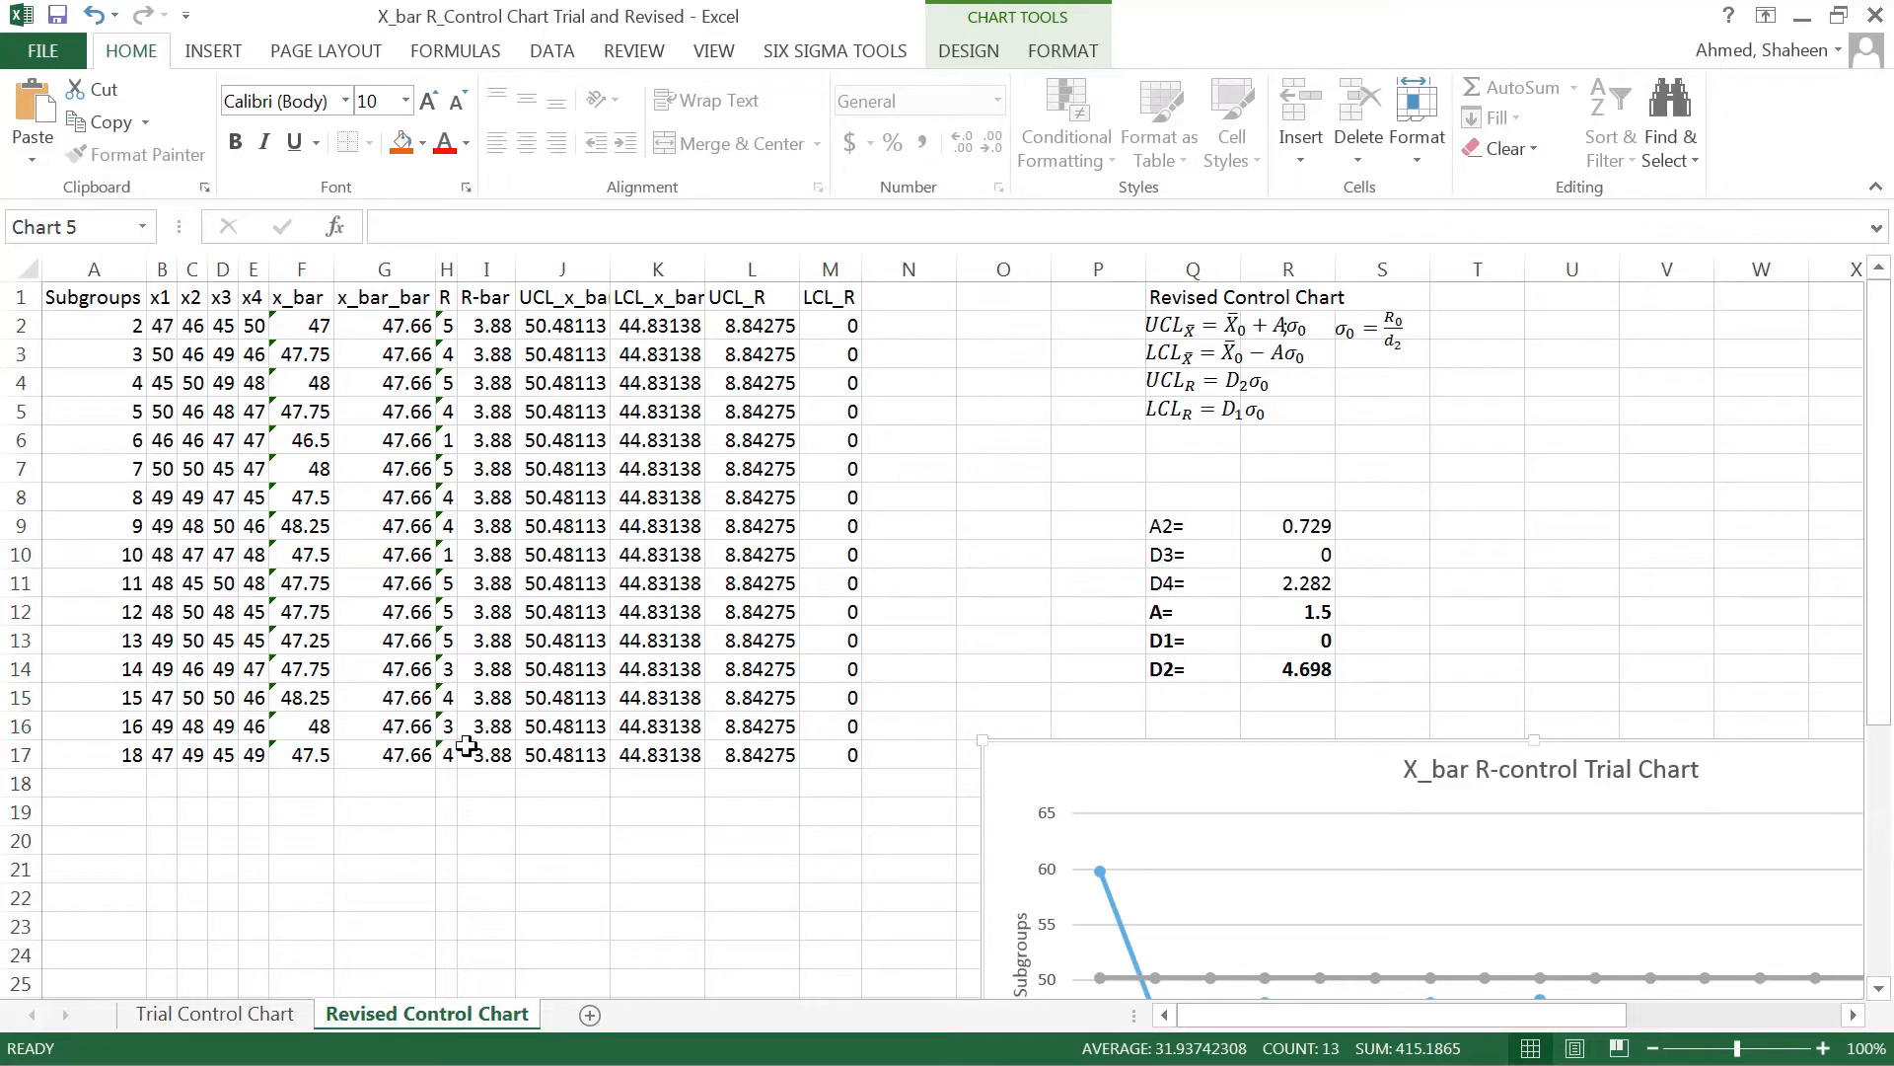
mouse_move(560, 326)
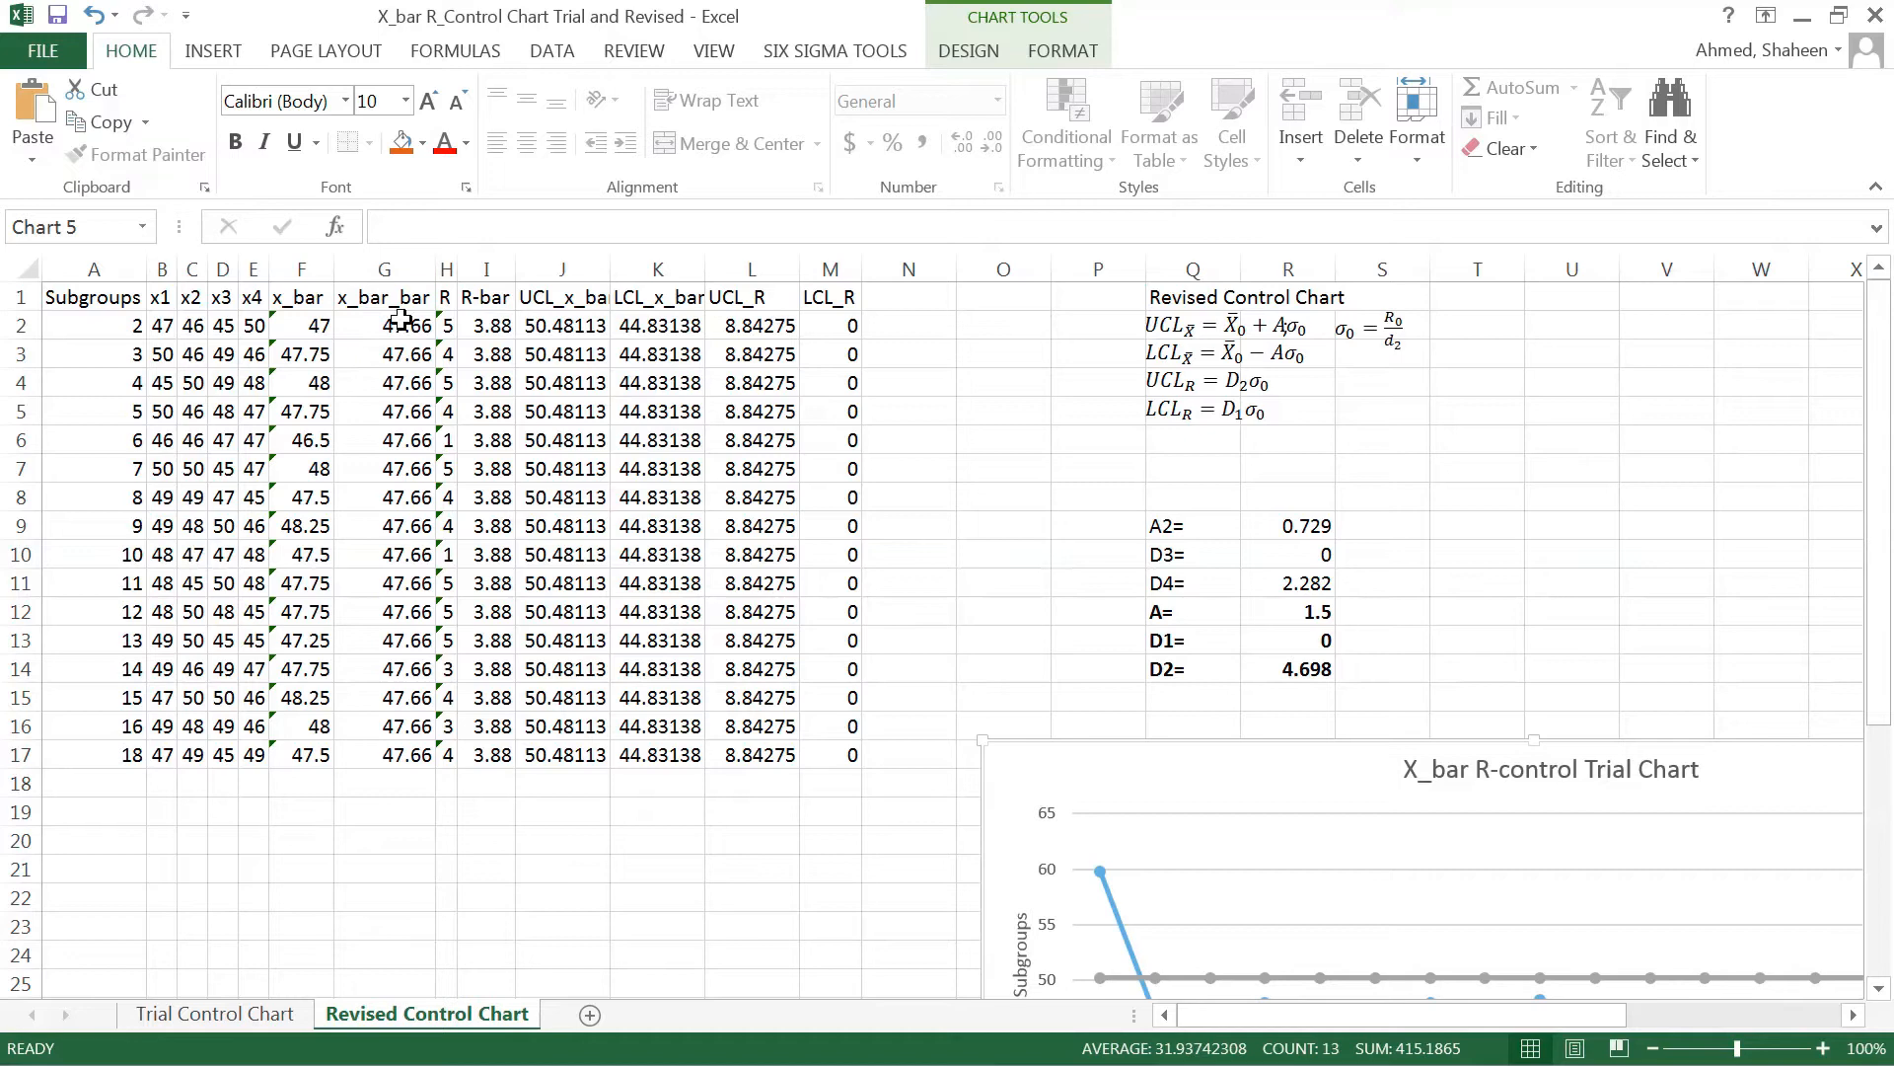
Change the J2 UCL_x_bar formula to use absolute constant A ($R$12), giving 53.46875
left_click(384, 354)
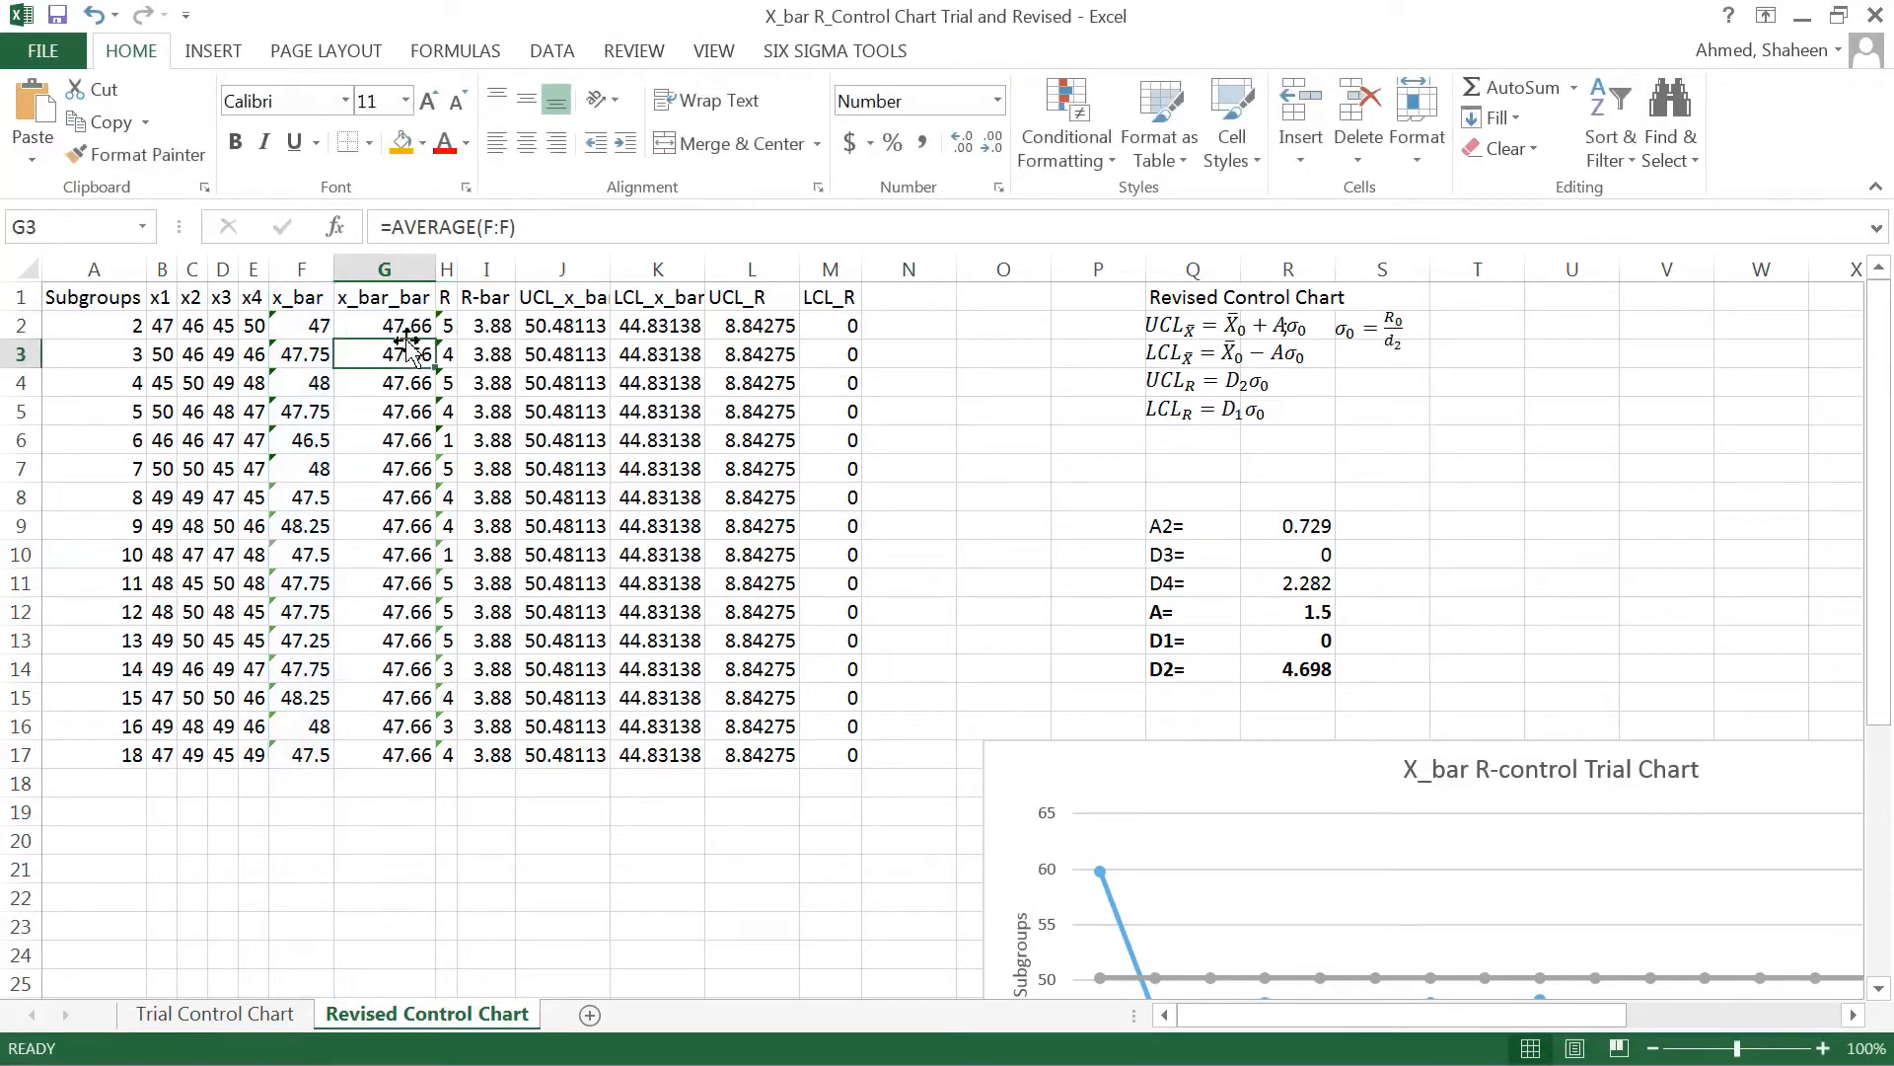
left_click(301, 354)
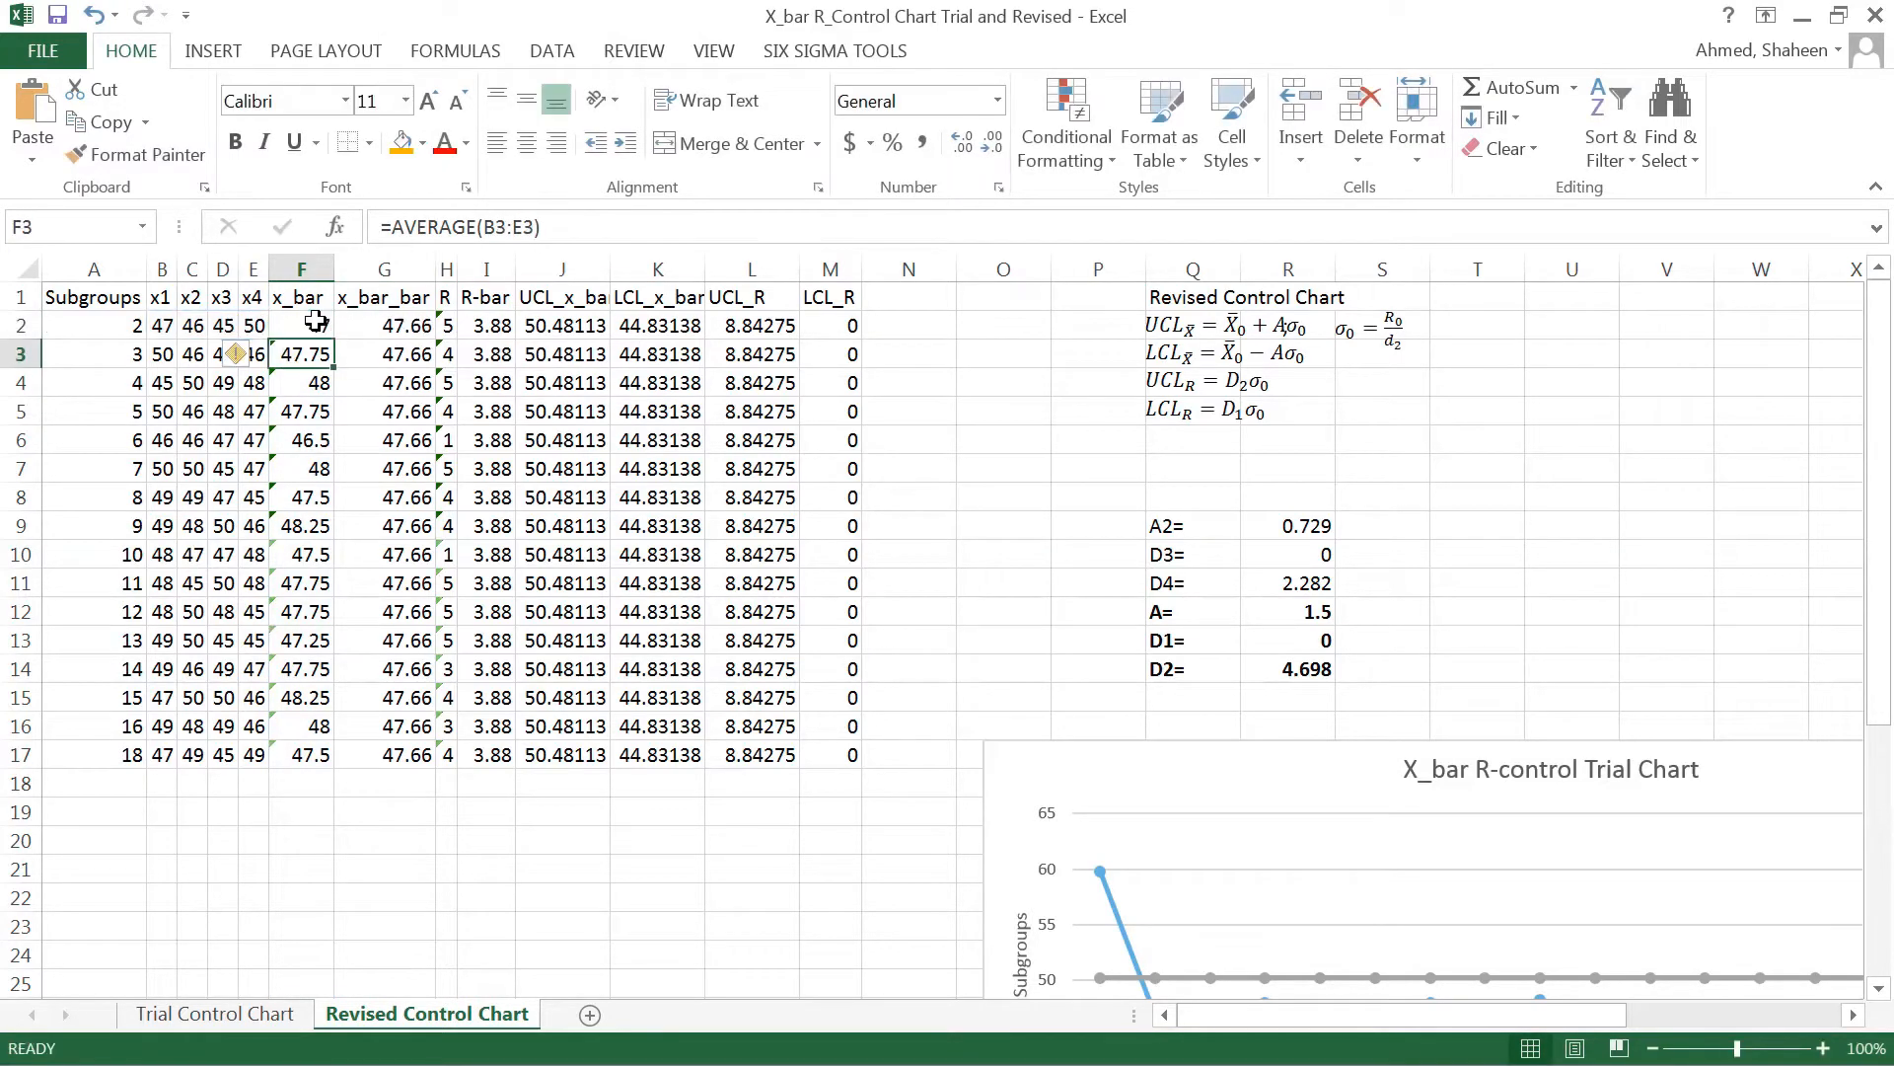
left_click(445, 353)
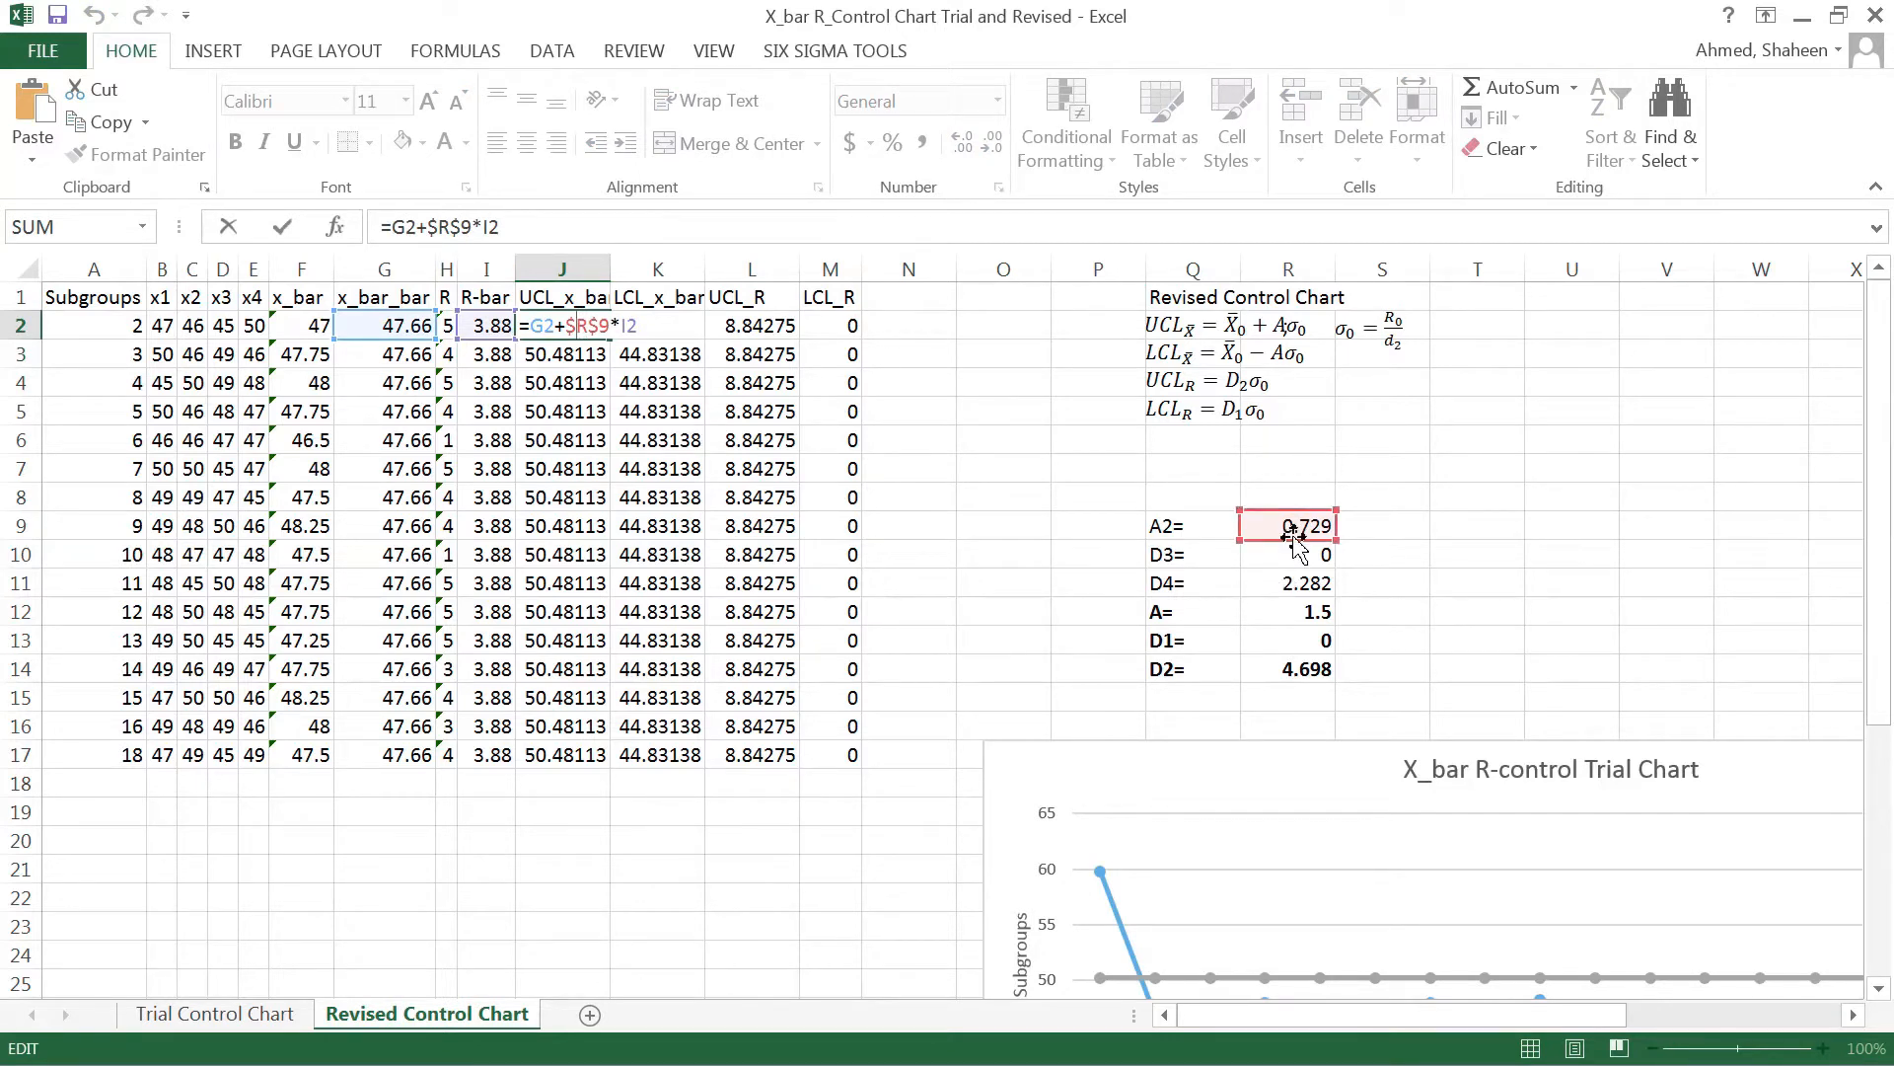
left_click(1287, 613)
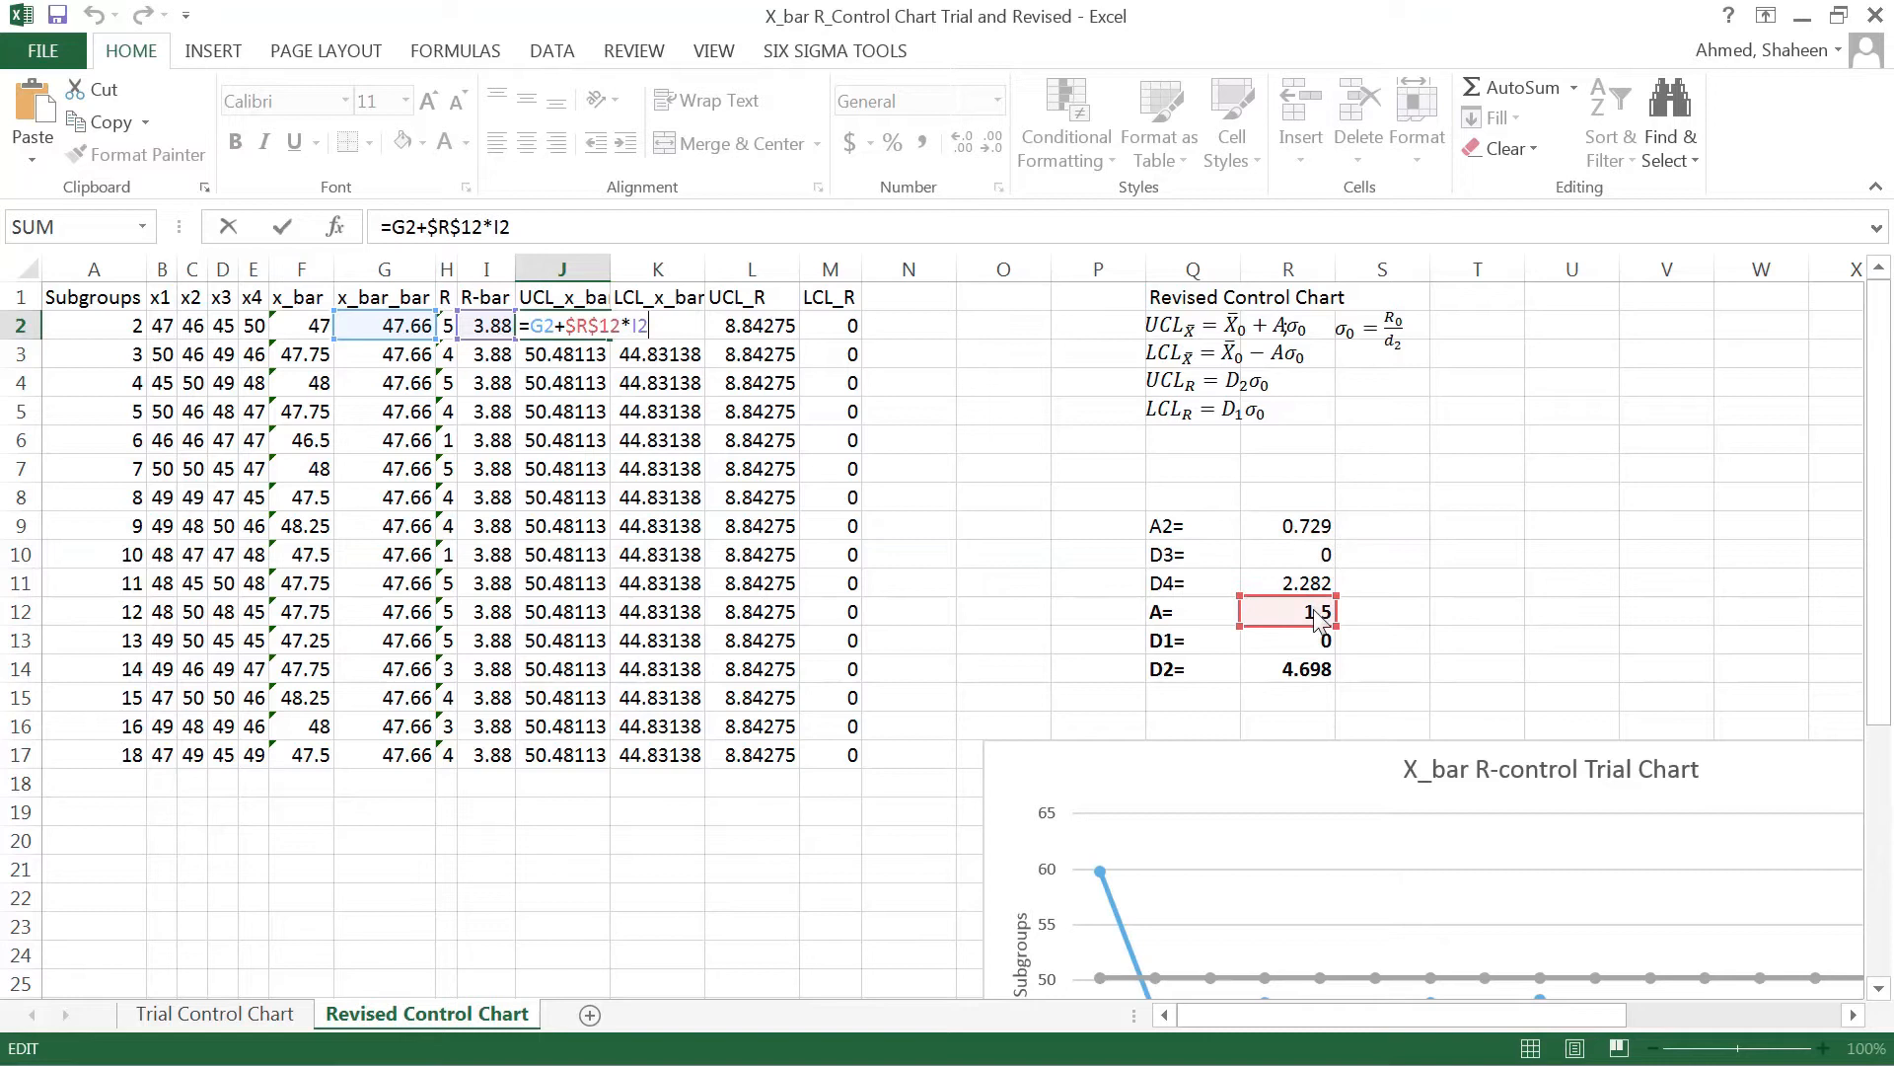
key("Delete")
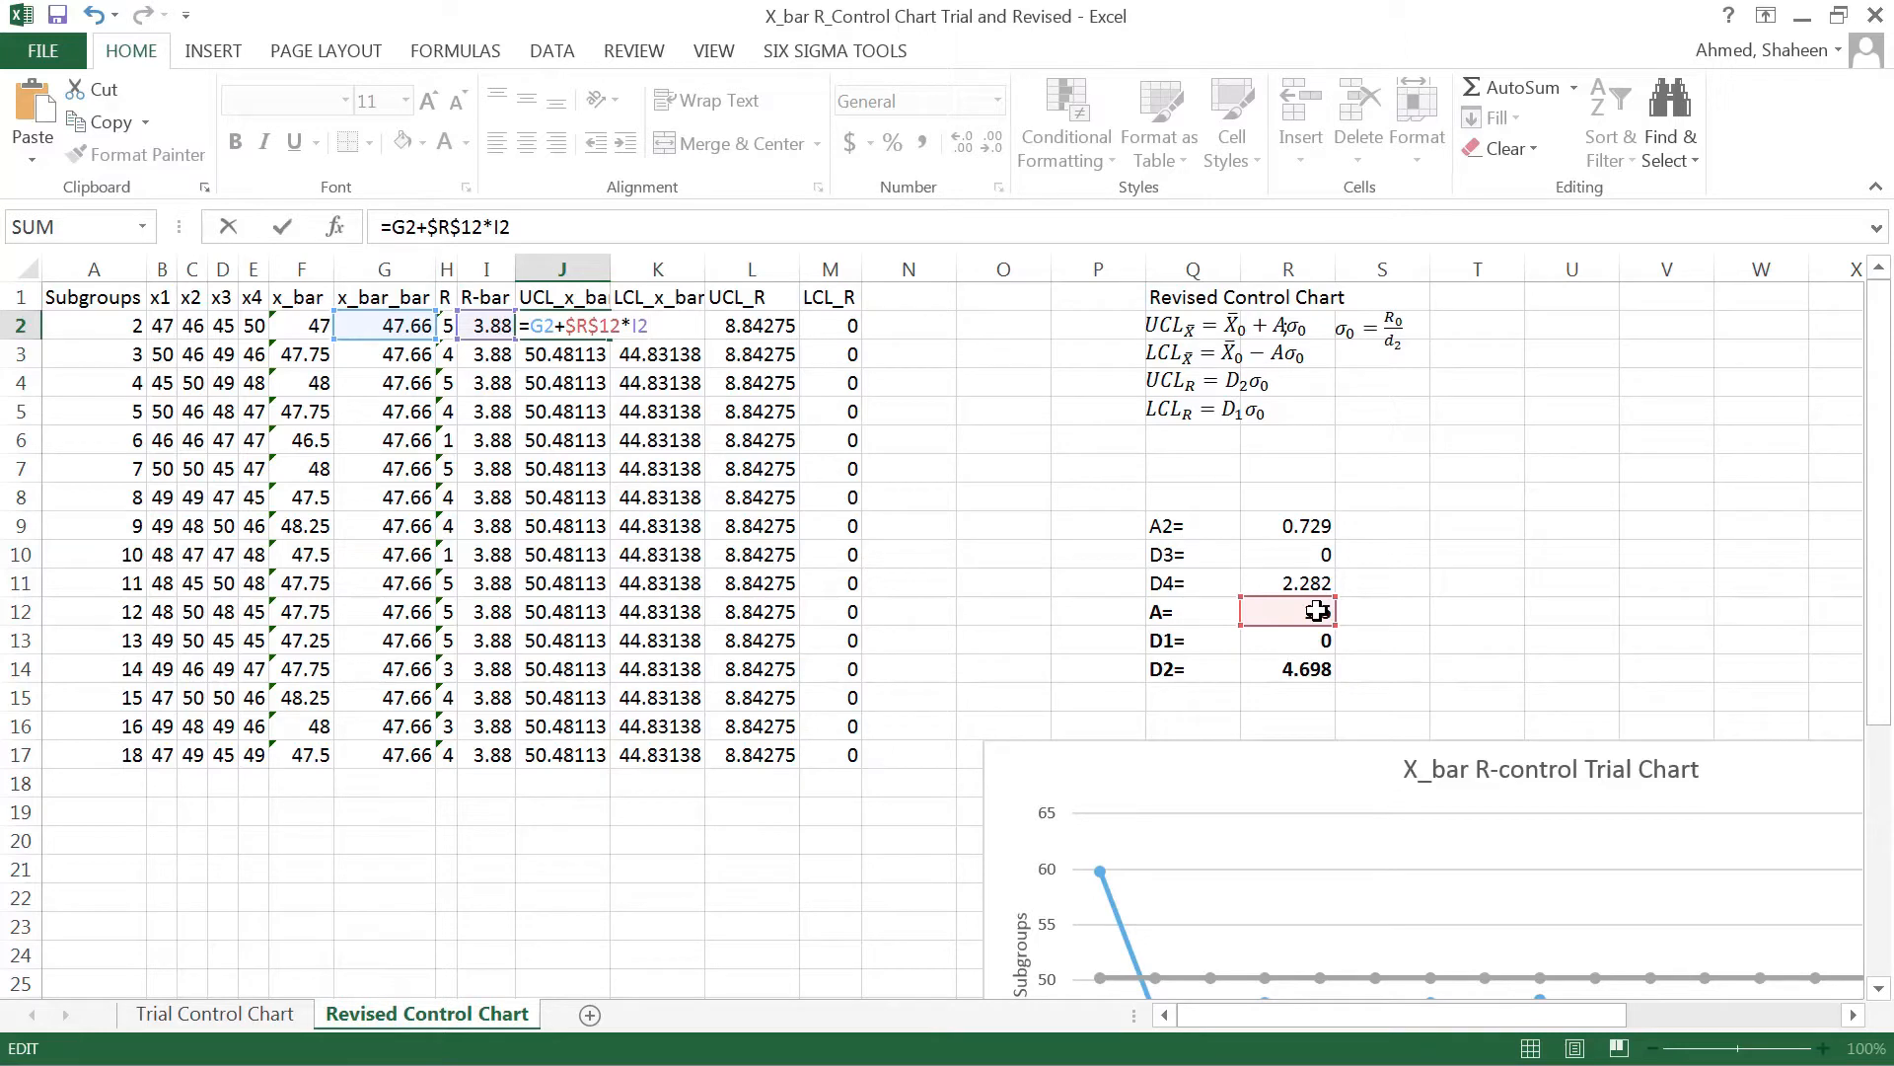
key("Return")
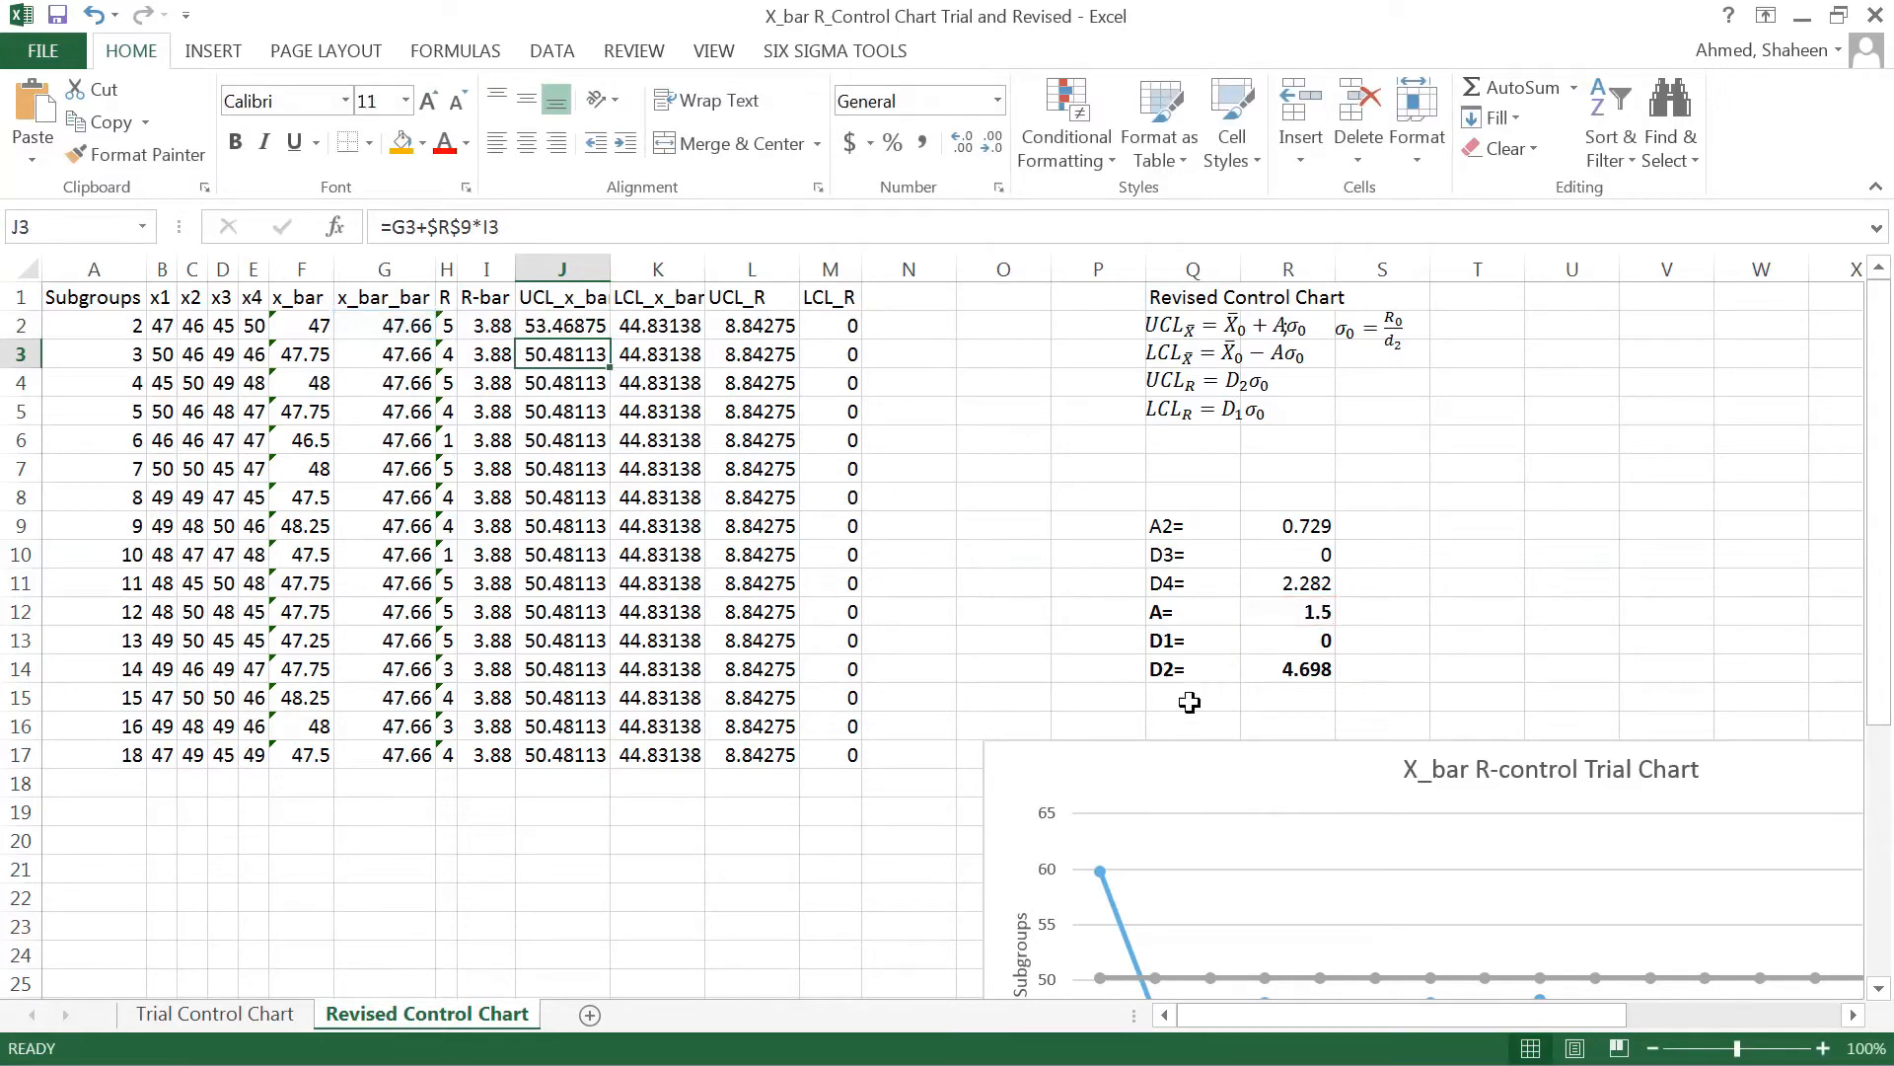
Label Sigma0 and enter =$I$2/R8 in R15, which shows #DIV/0! for now
left_click(1191, 695)
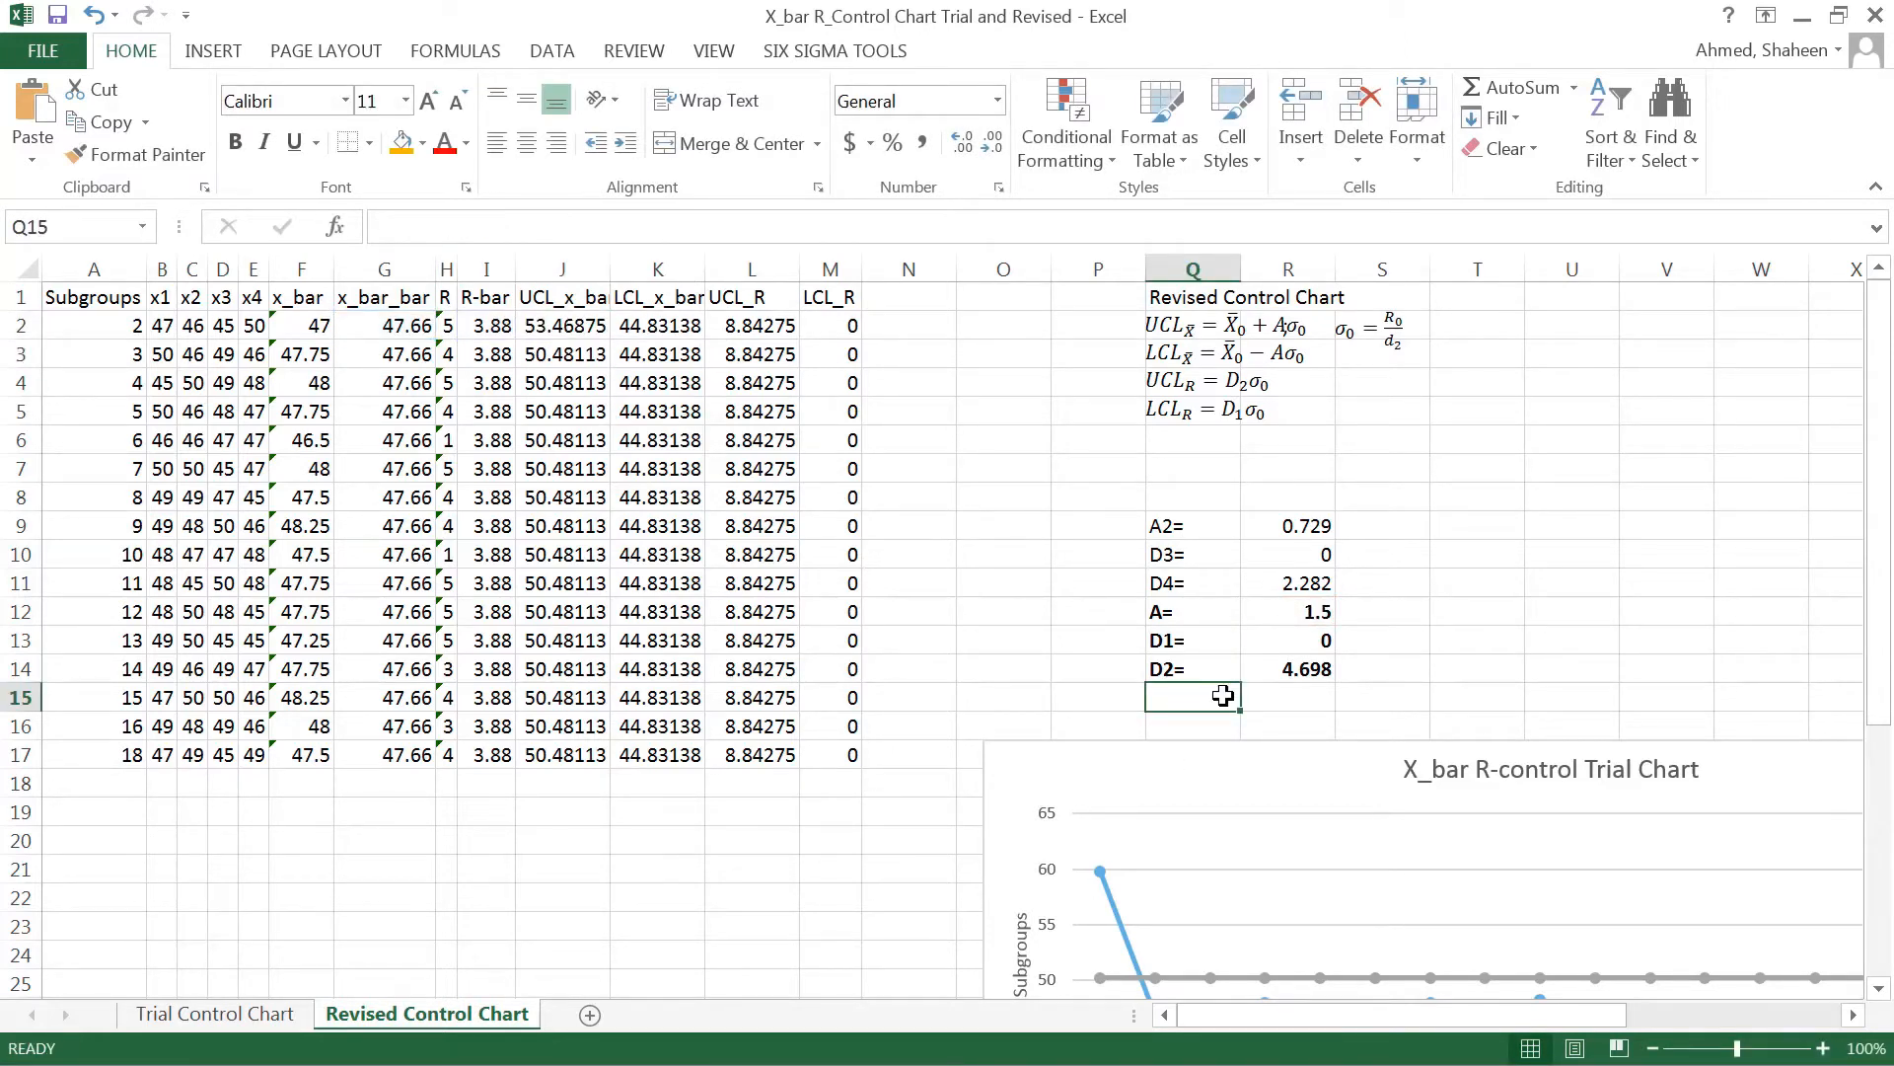
type("Sigma0")
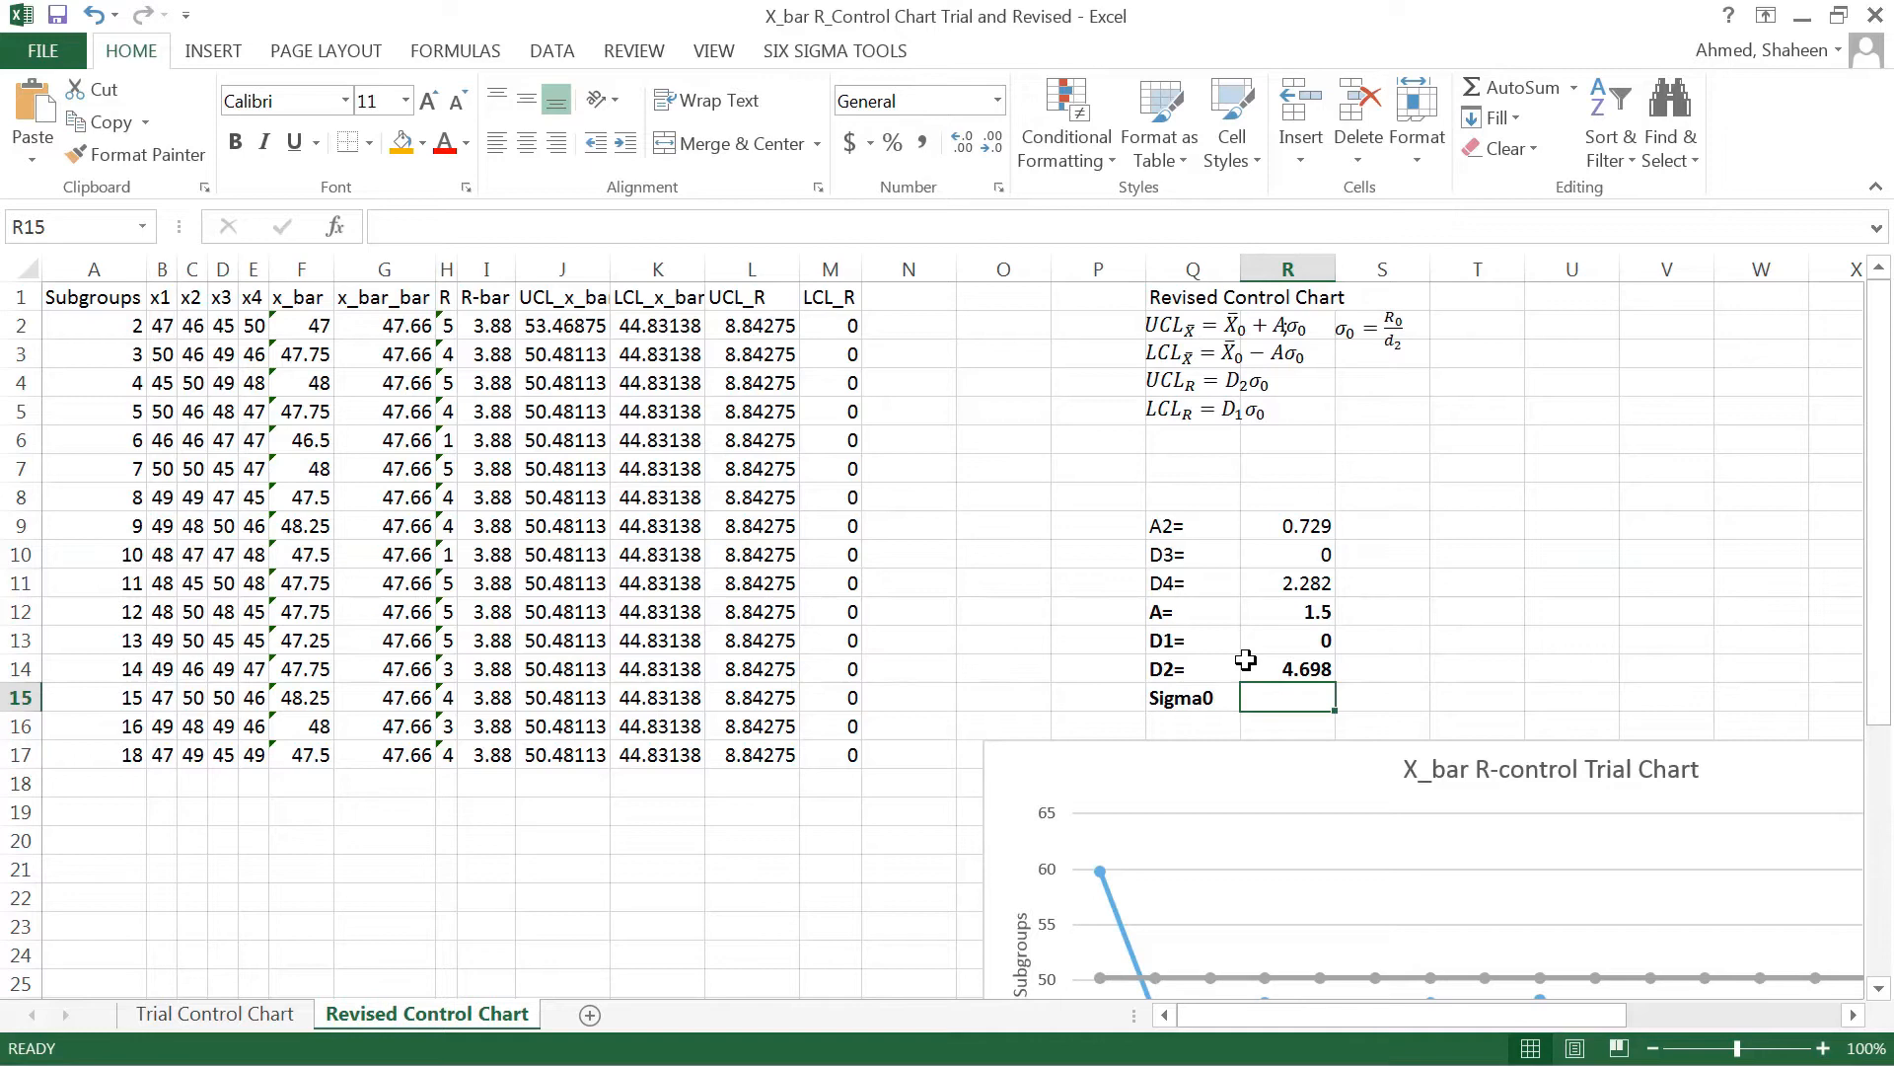
mouse_move(493, 319)
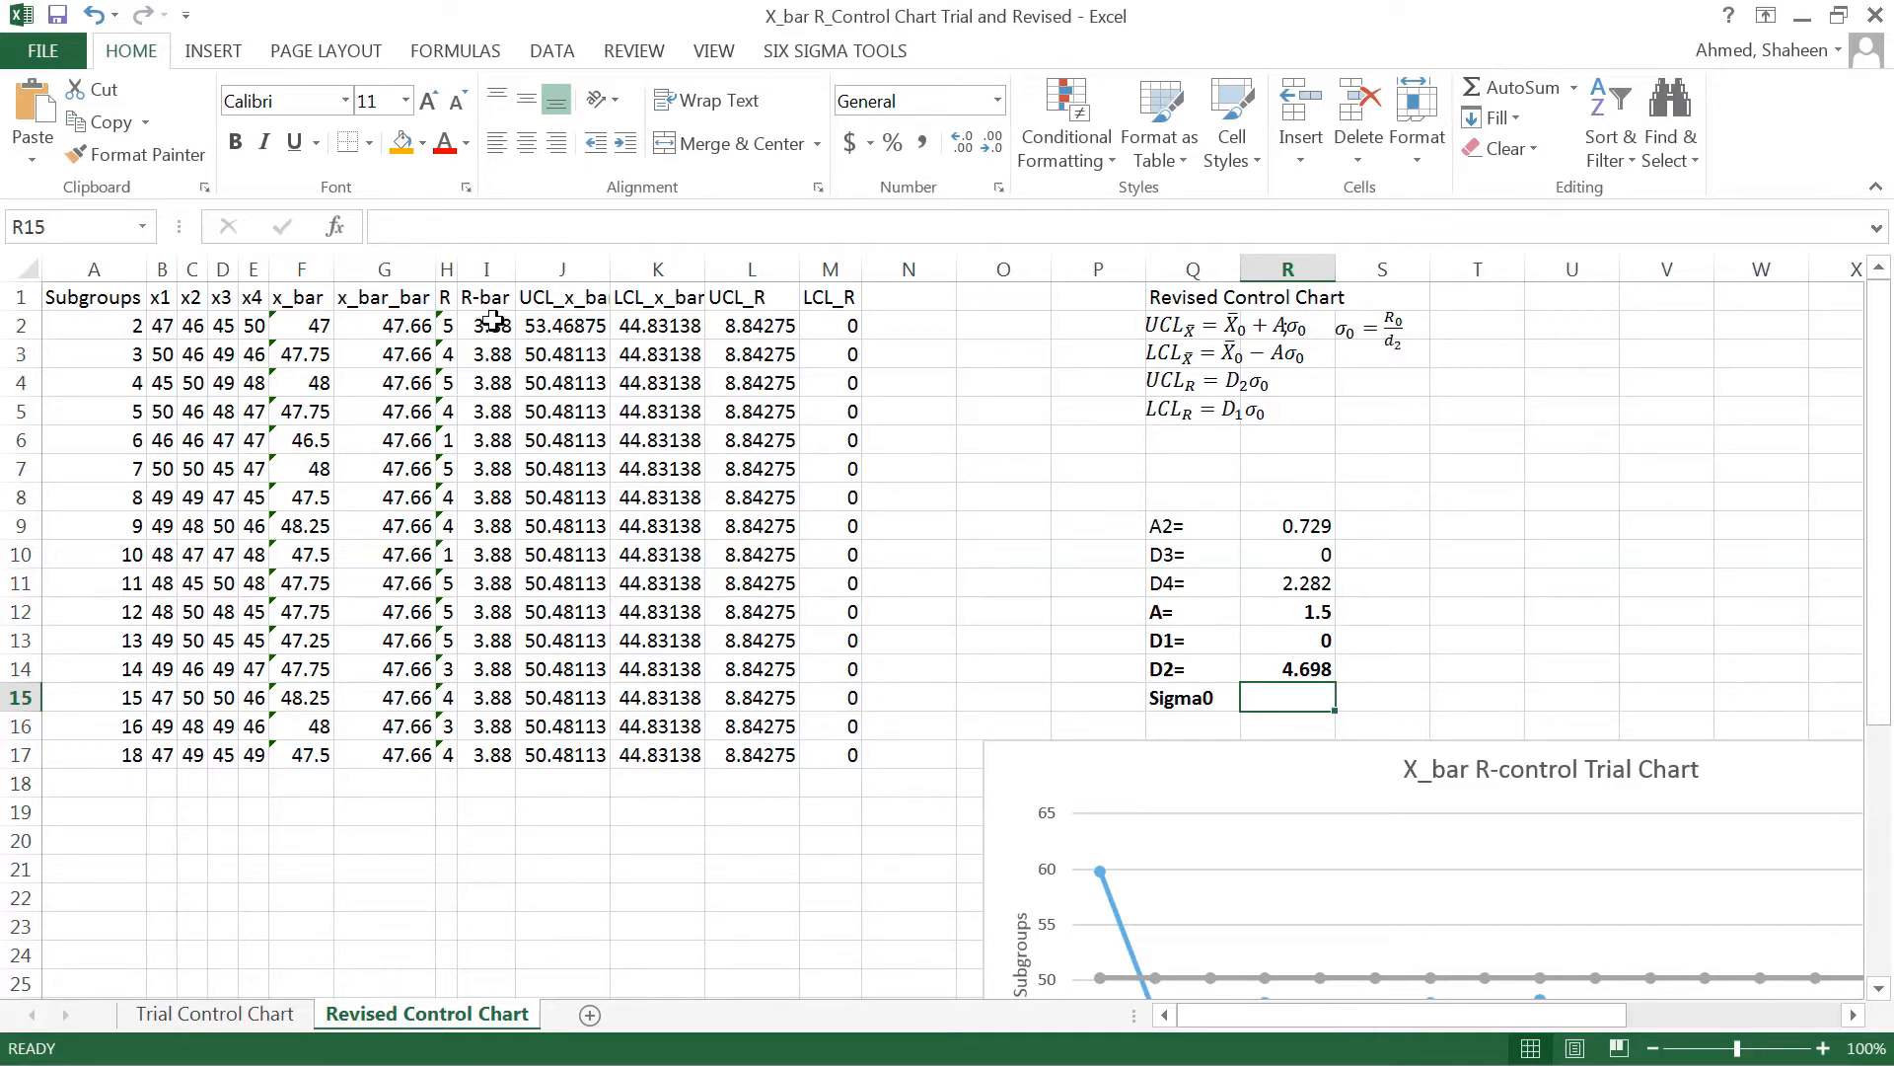
mouse_move(538, 349)
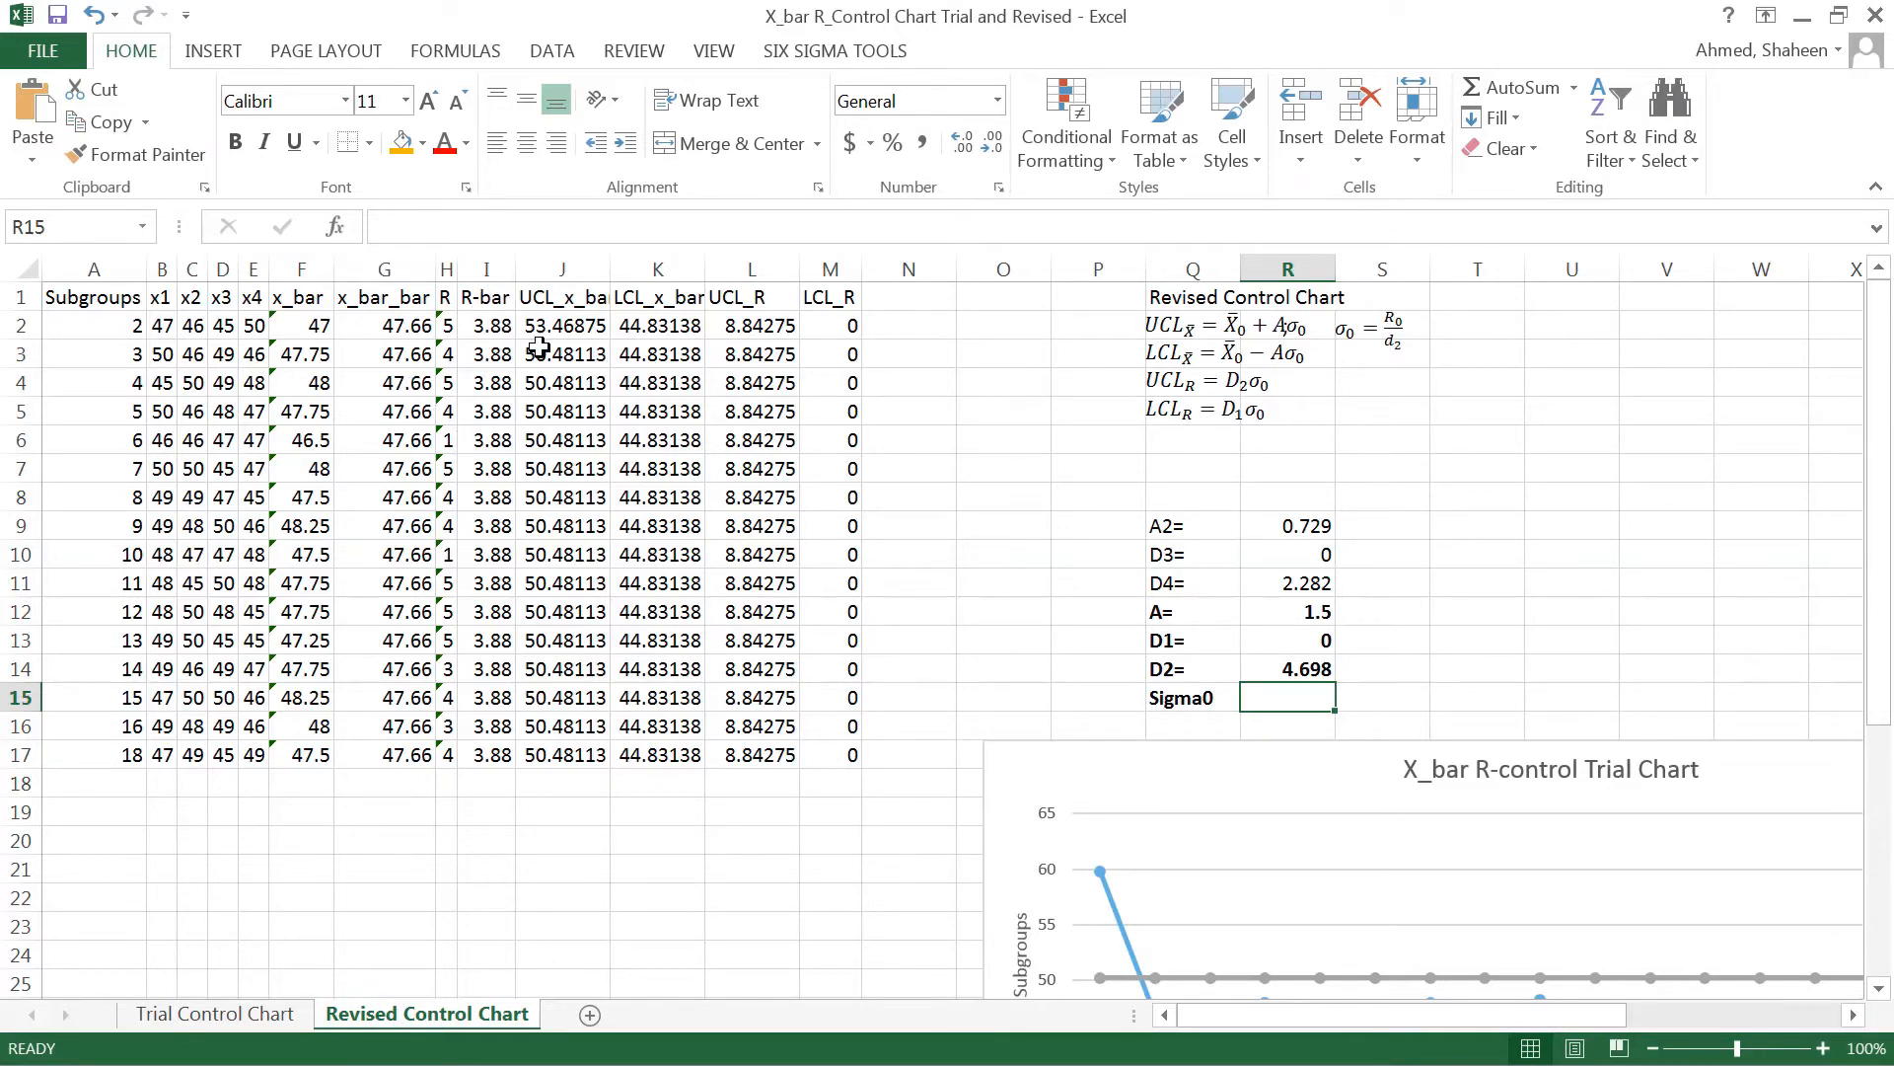
type("=")
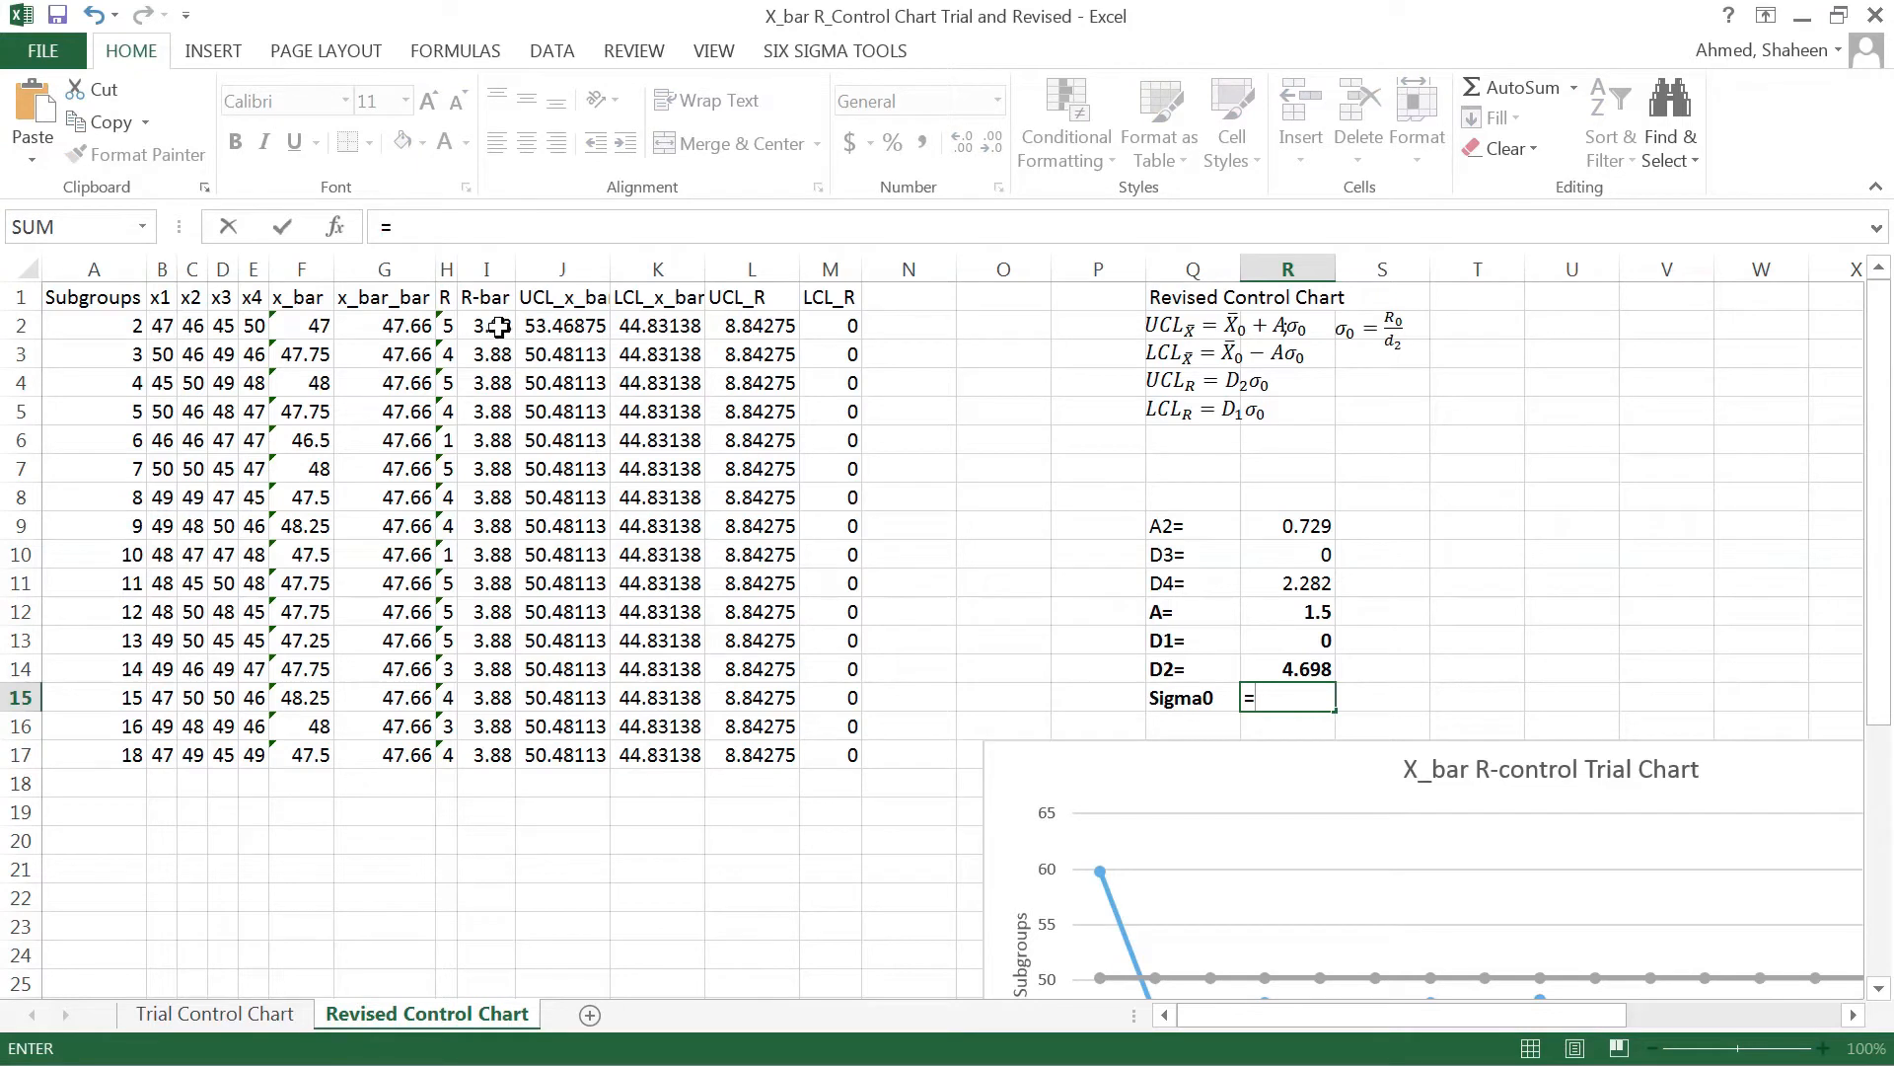
left_click(485, 325)
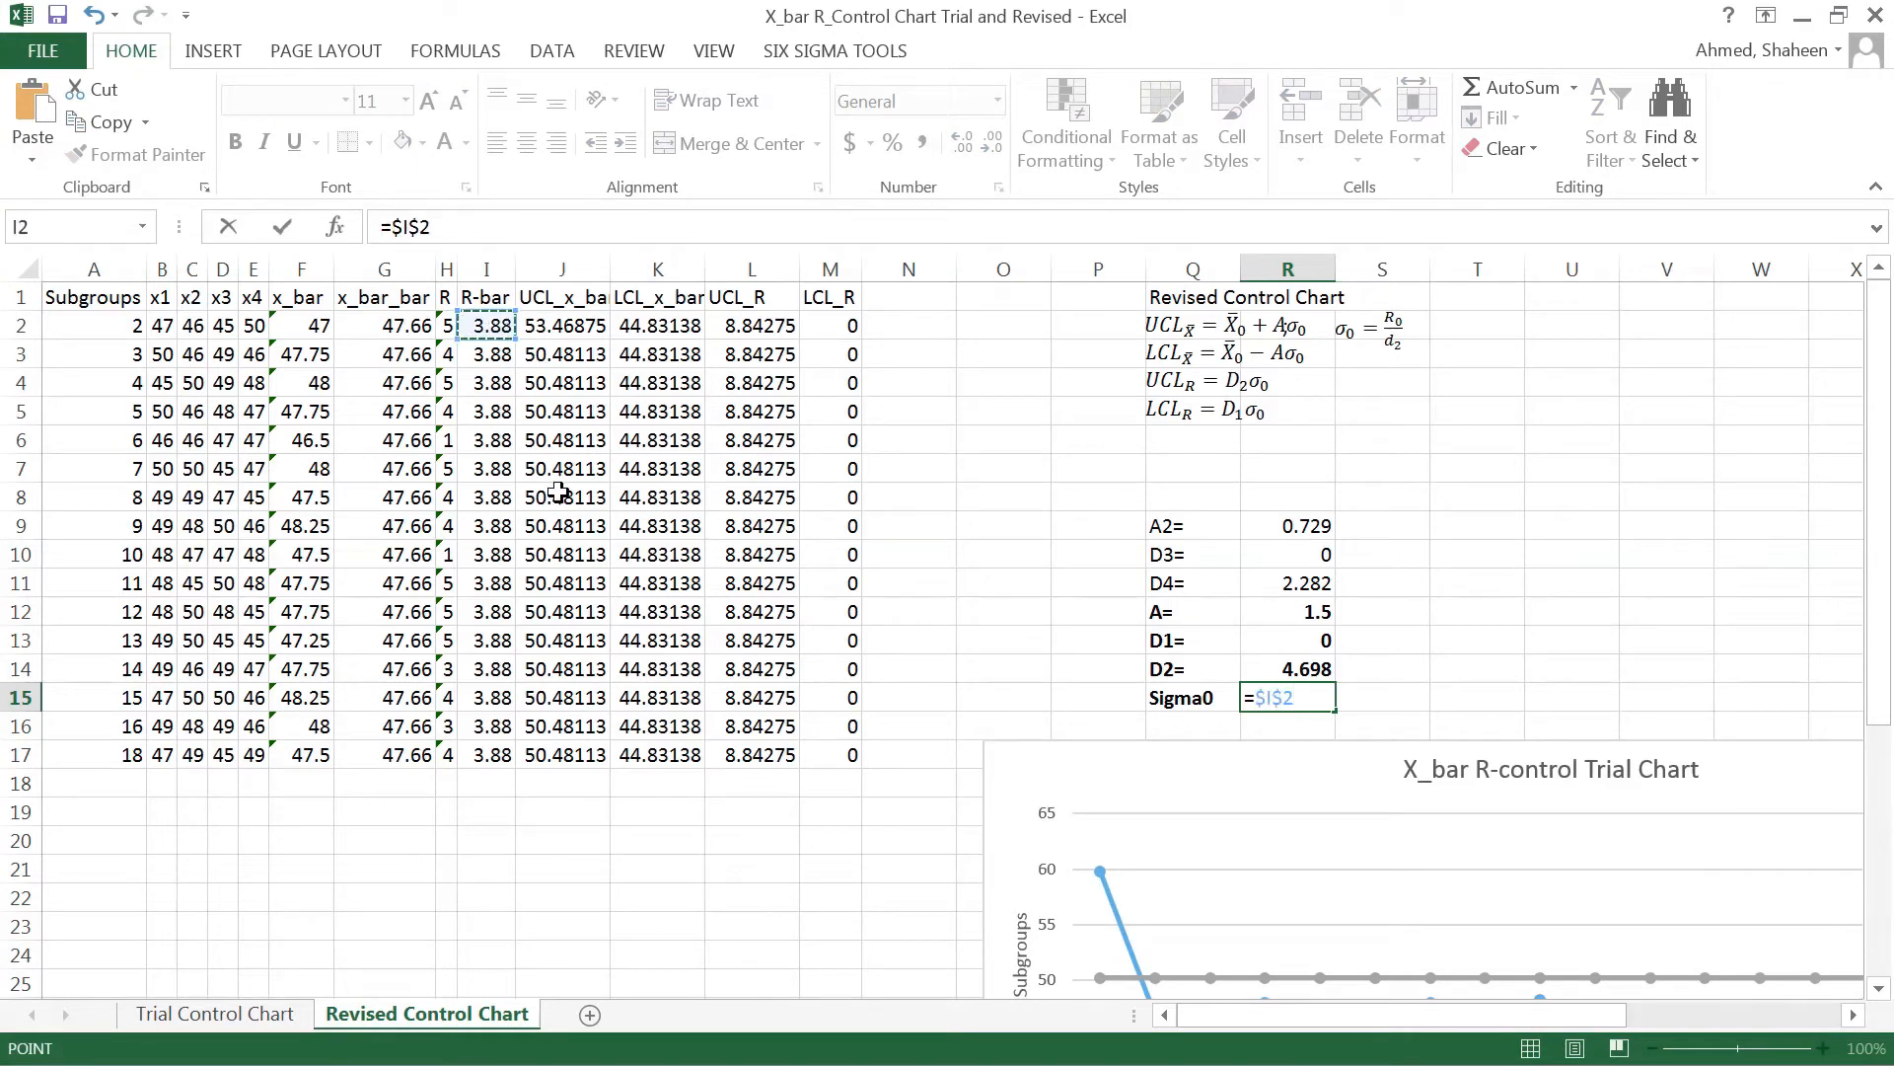
type("/")
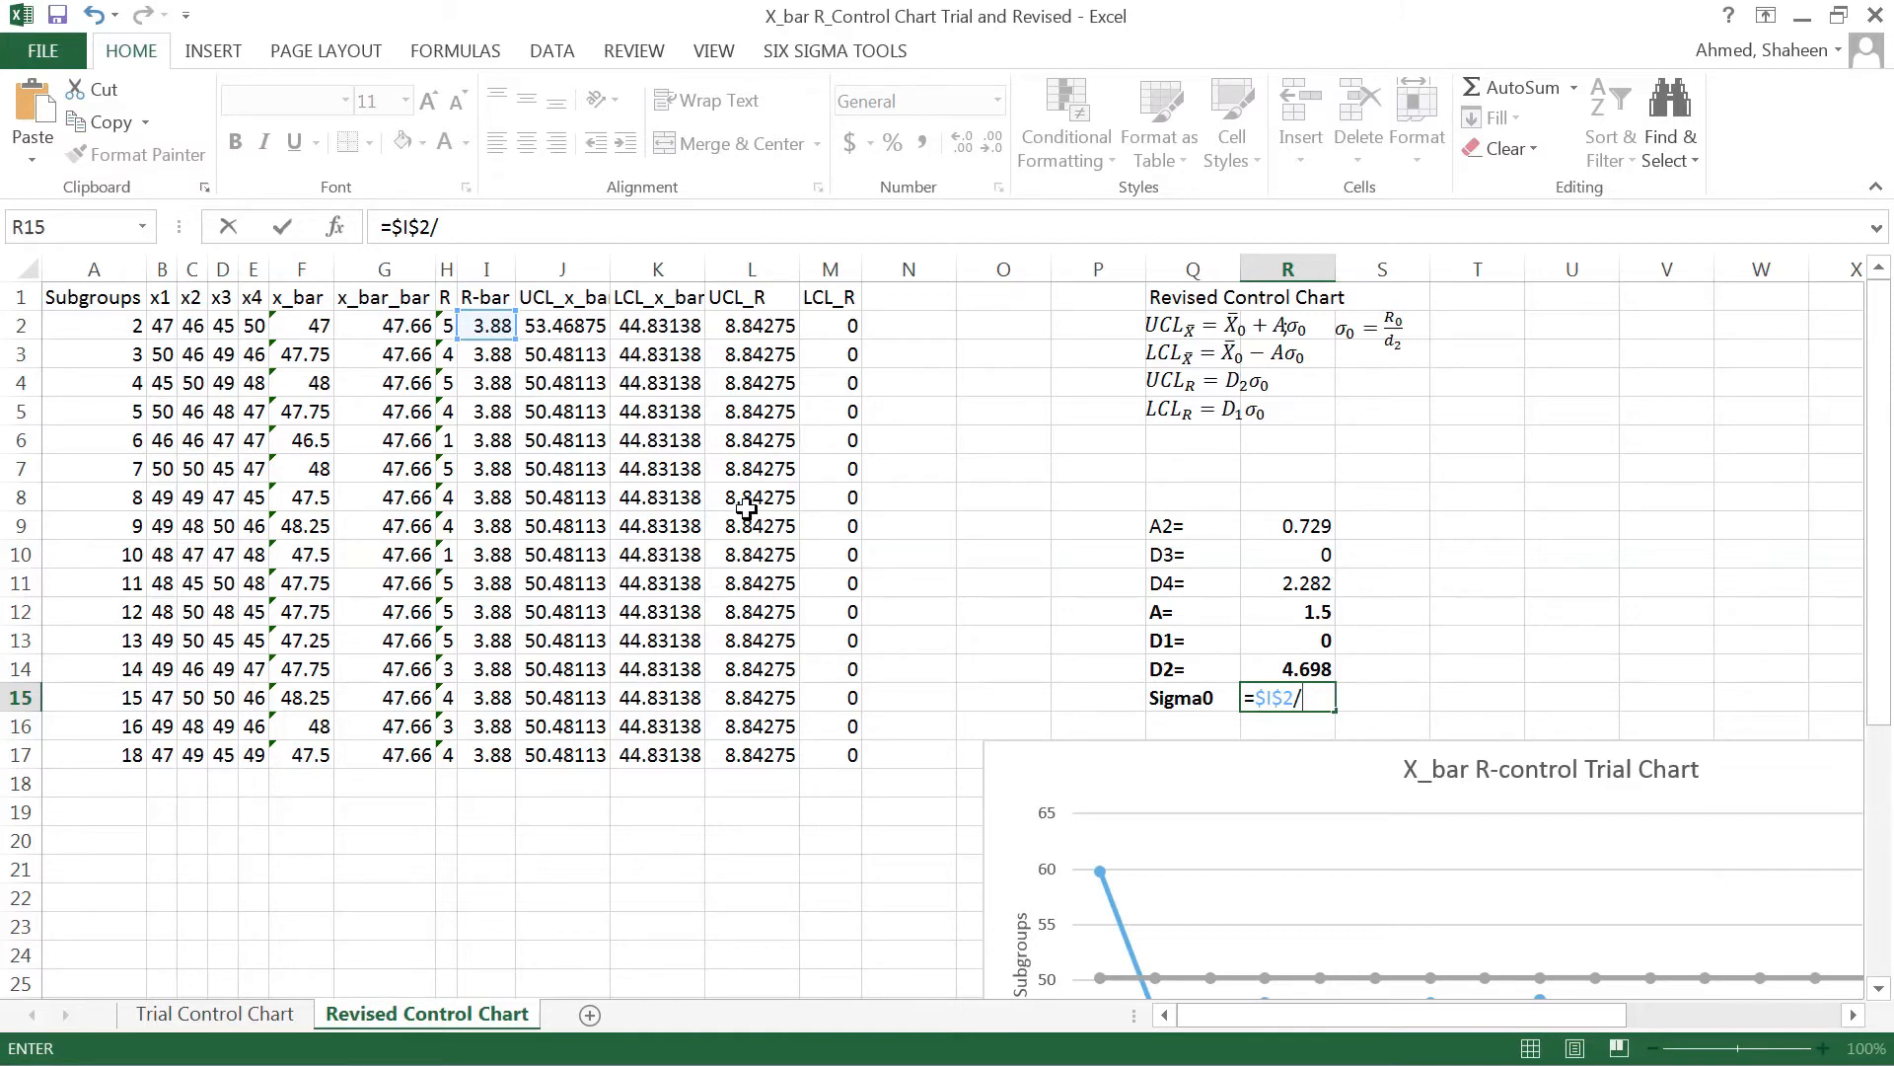
mouse_move(1388, 567)
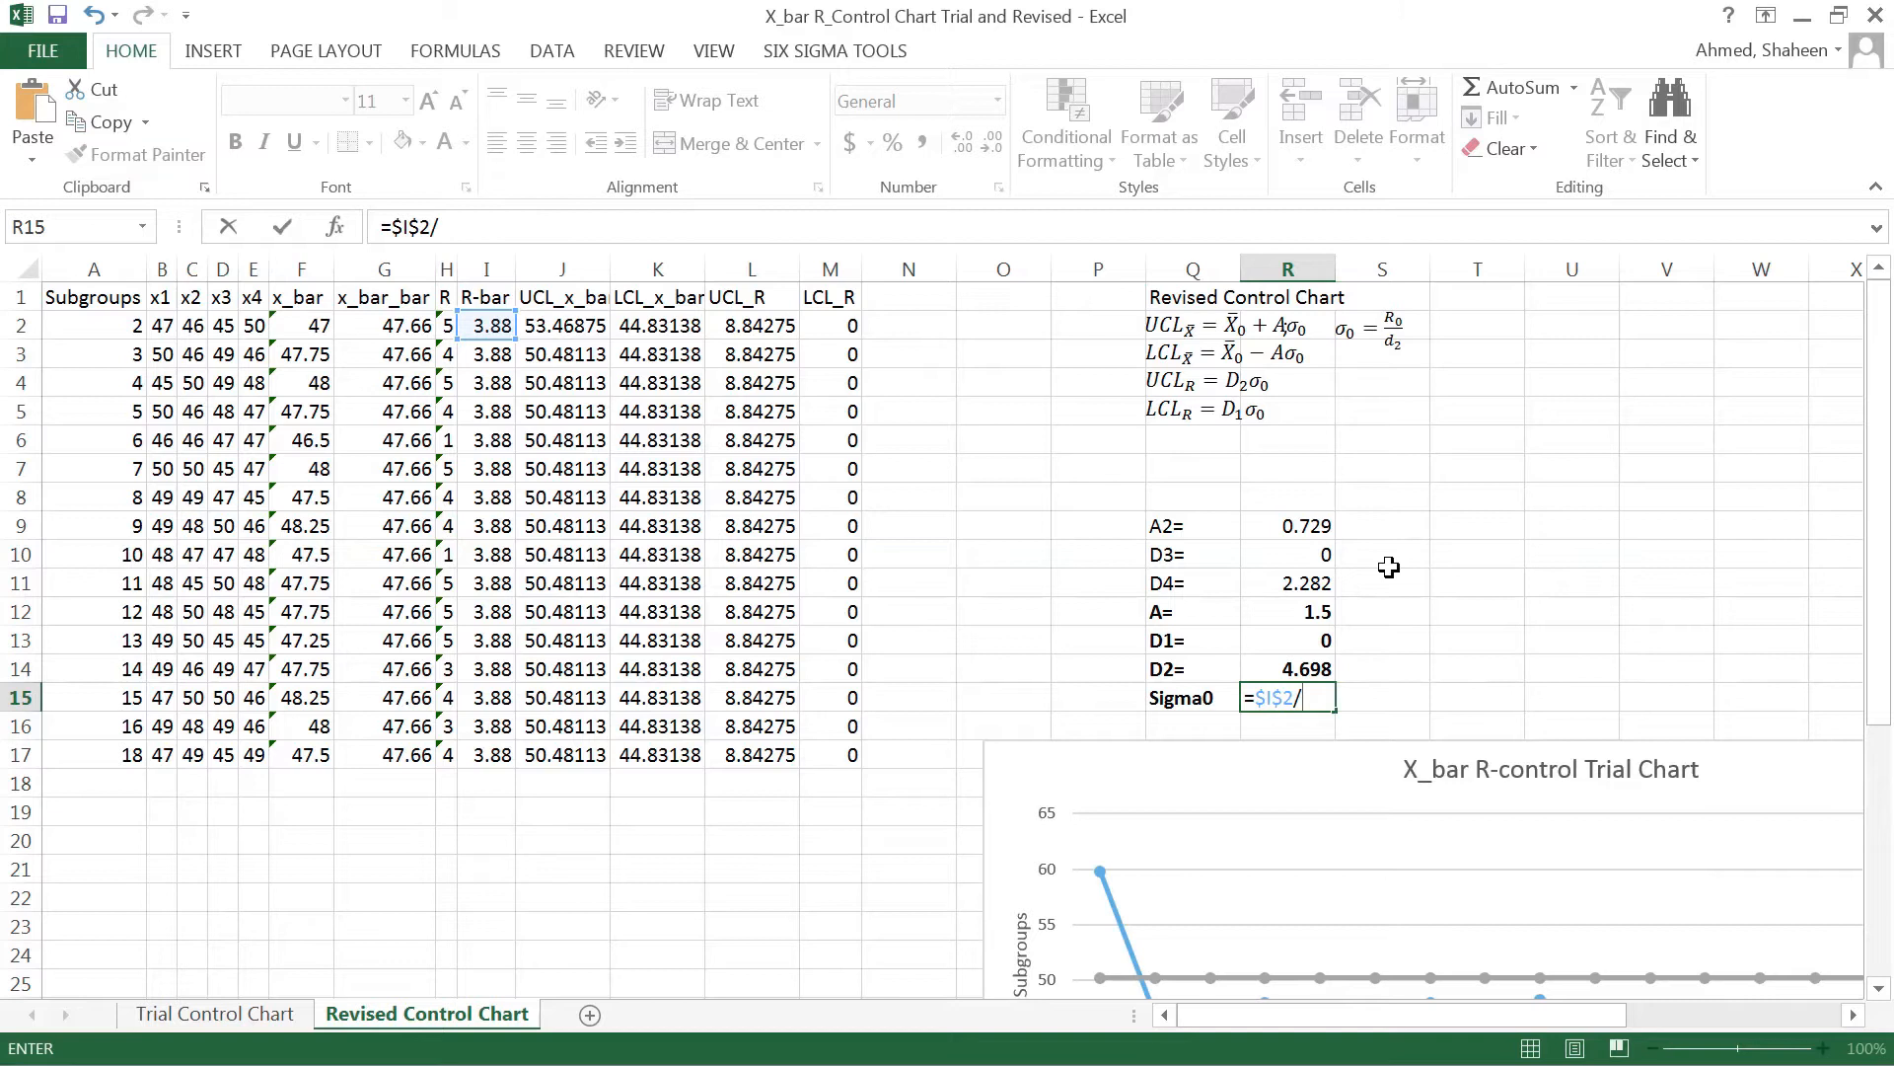
mouse_move(1320, 499)
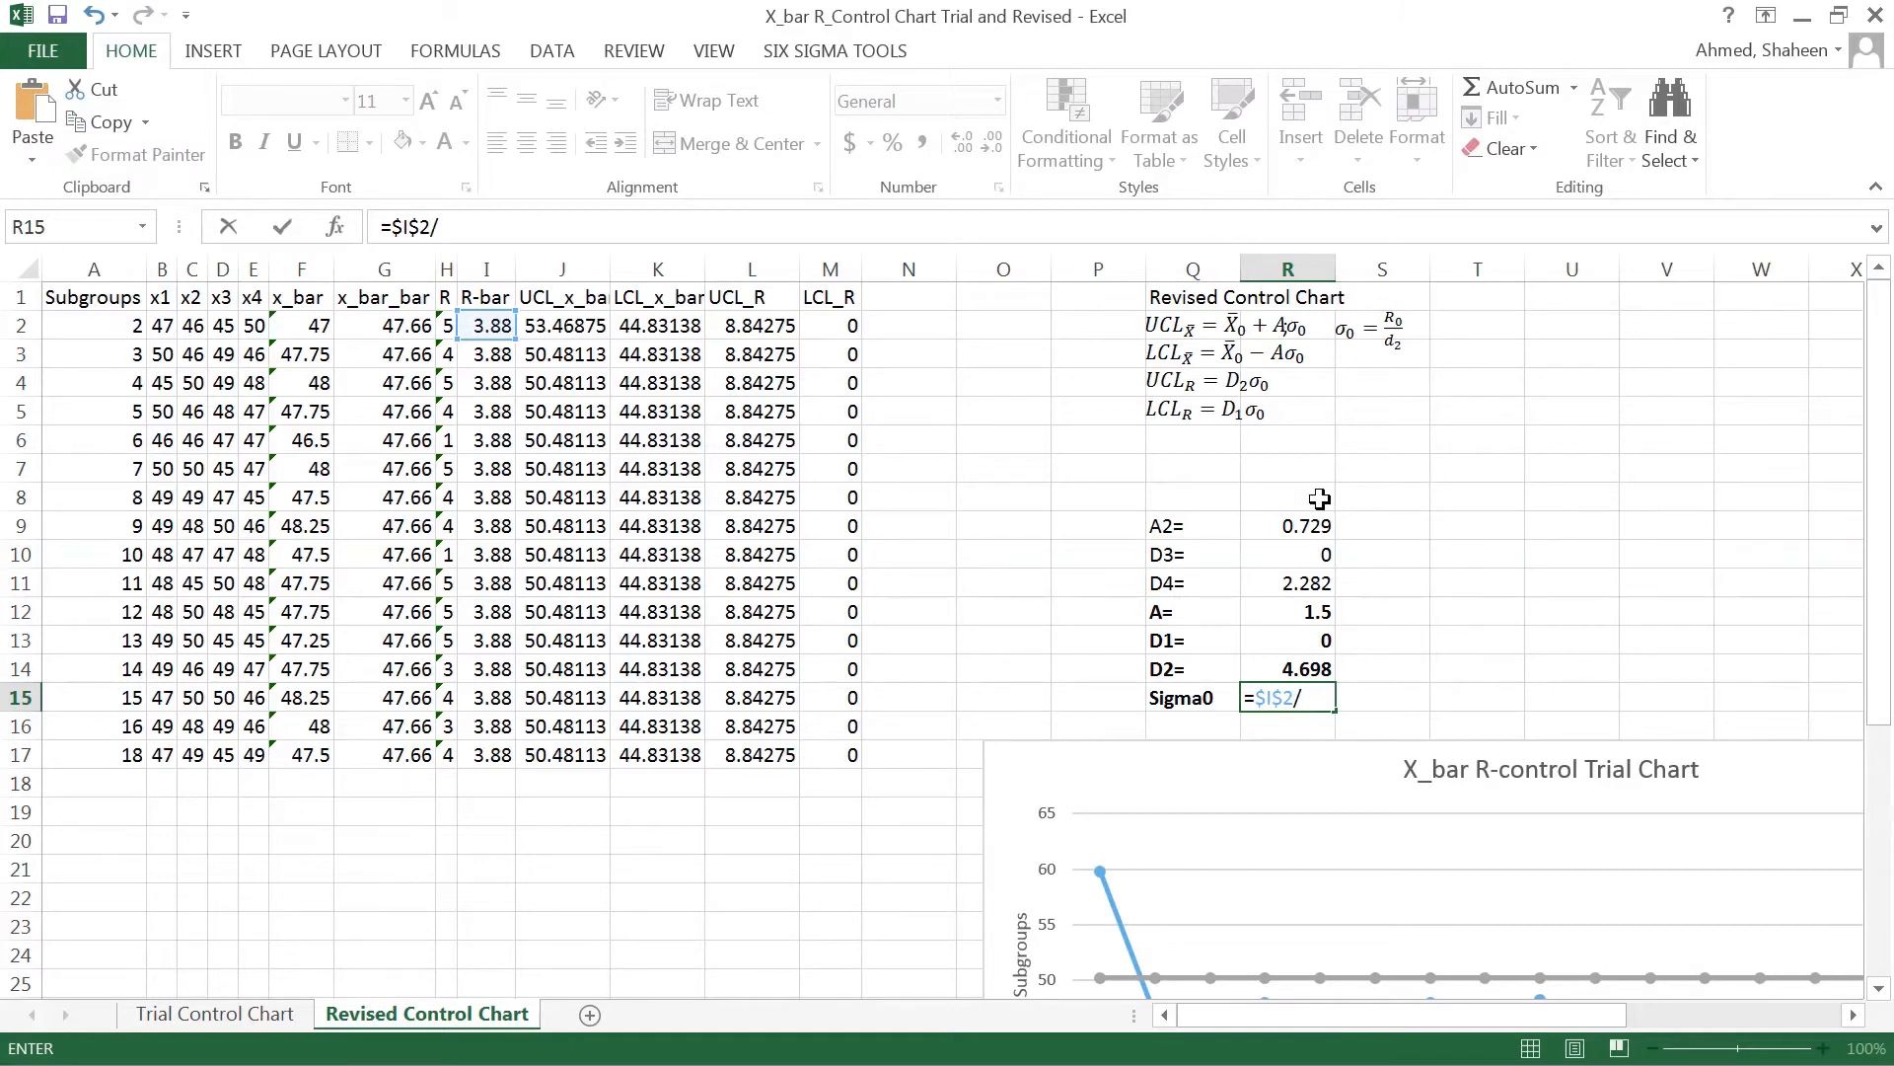
left_click(1286, 496)
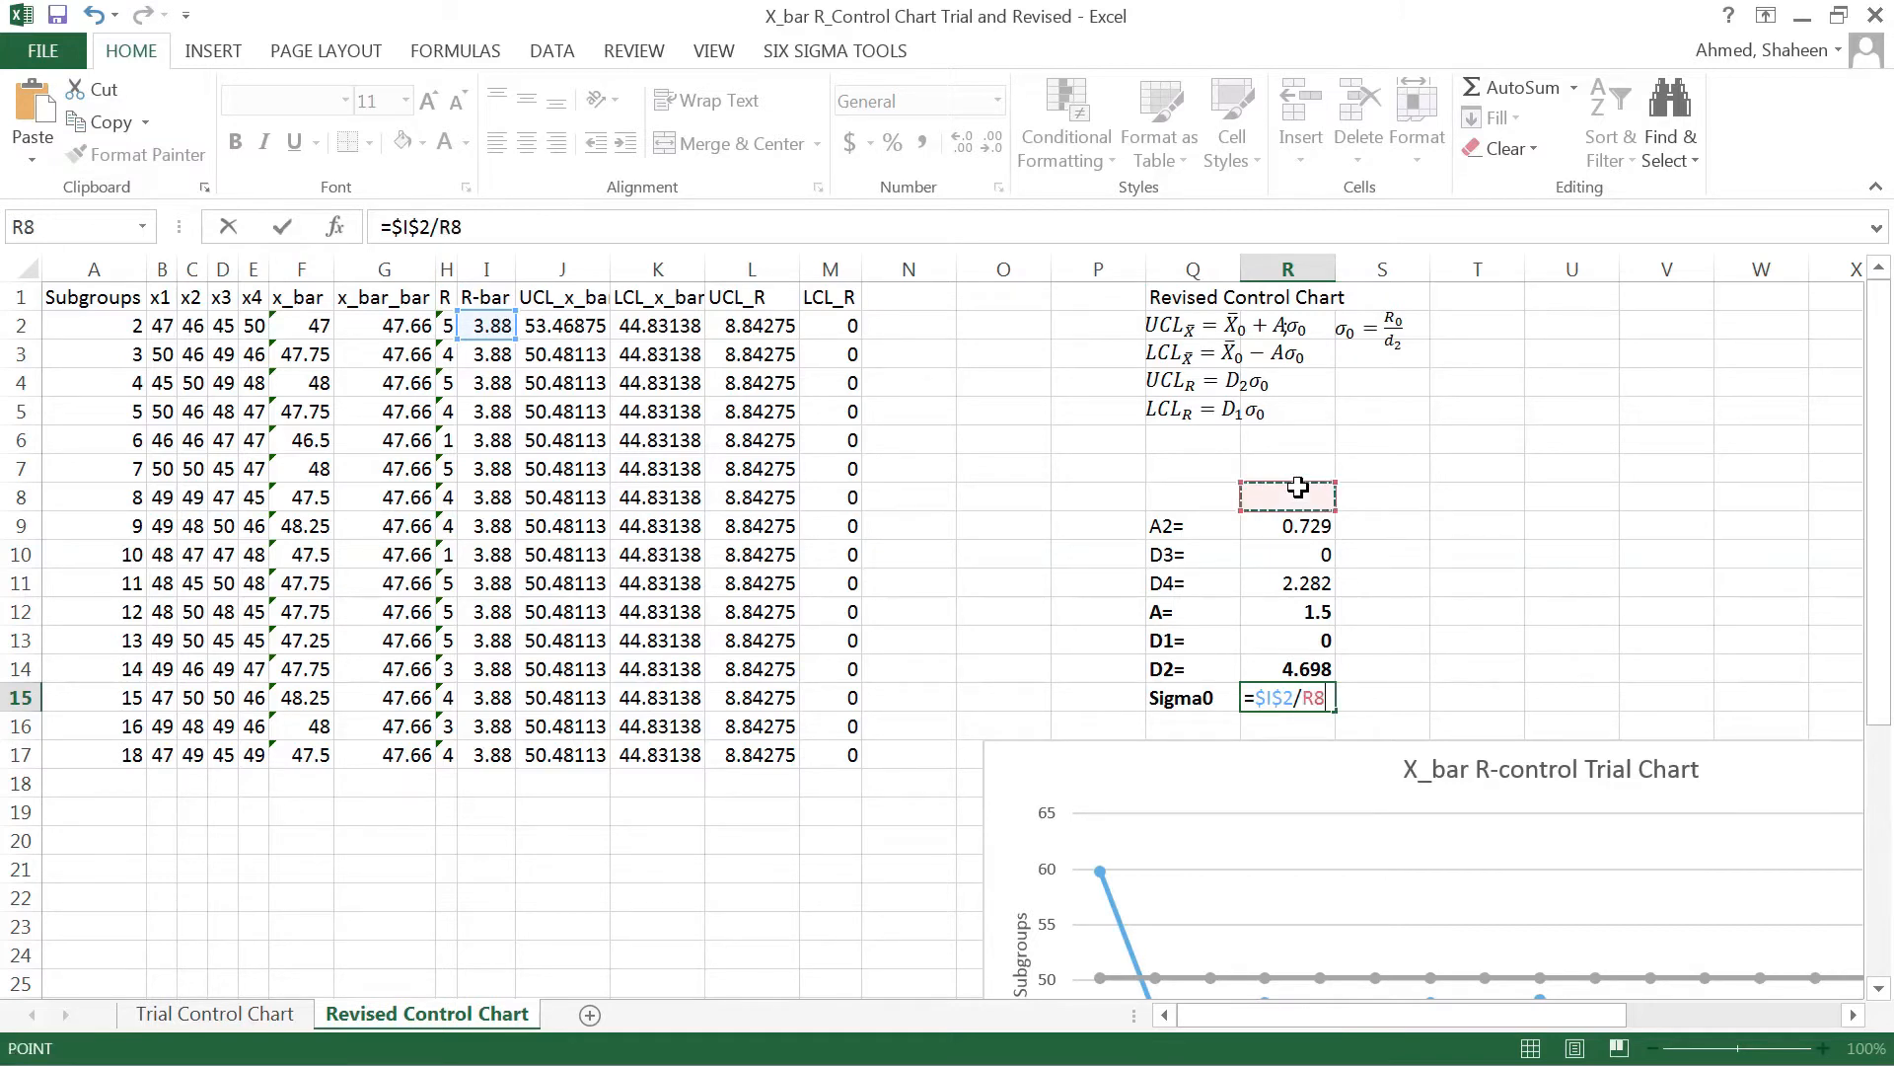
key("Return")
type("d")
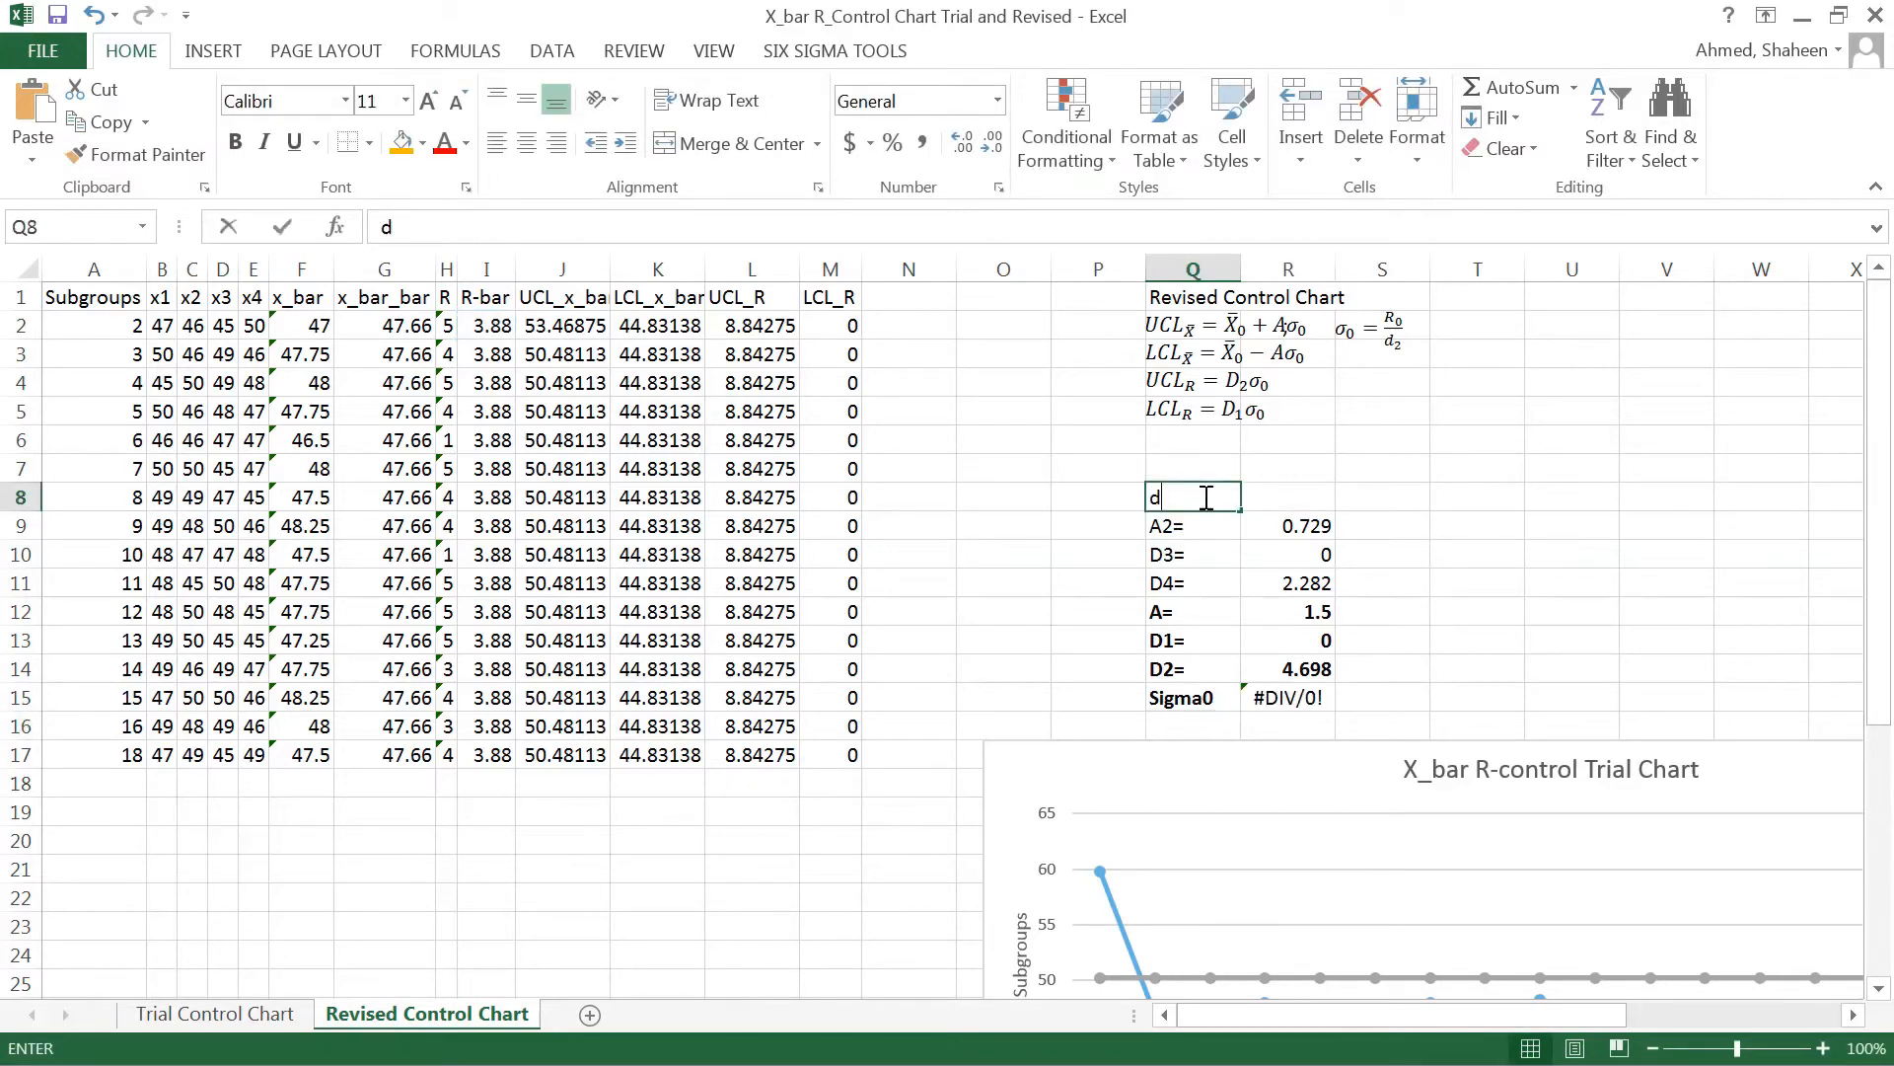
Enter the d2= label with value 2.059 in Q8:R8, so Sigma0 becomes 1.881982
key("Return")
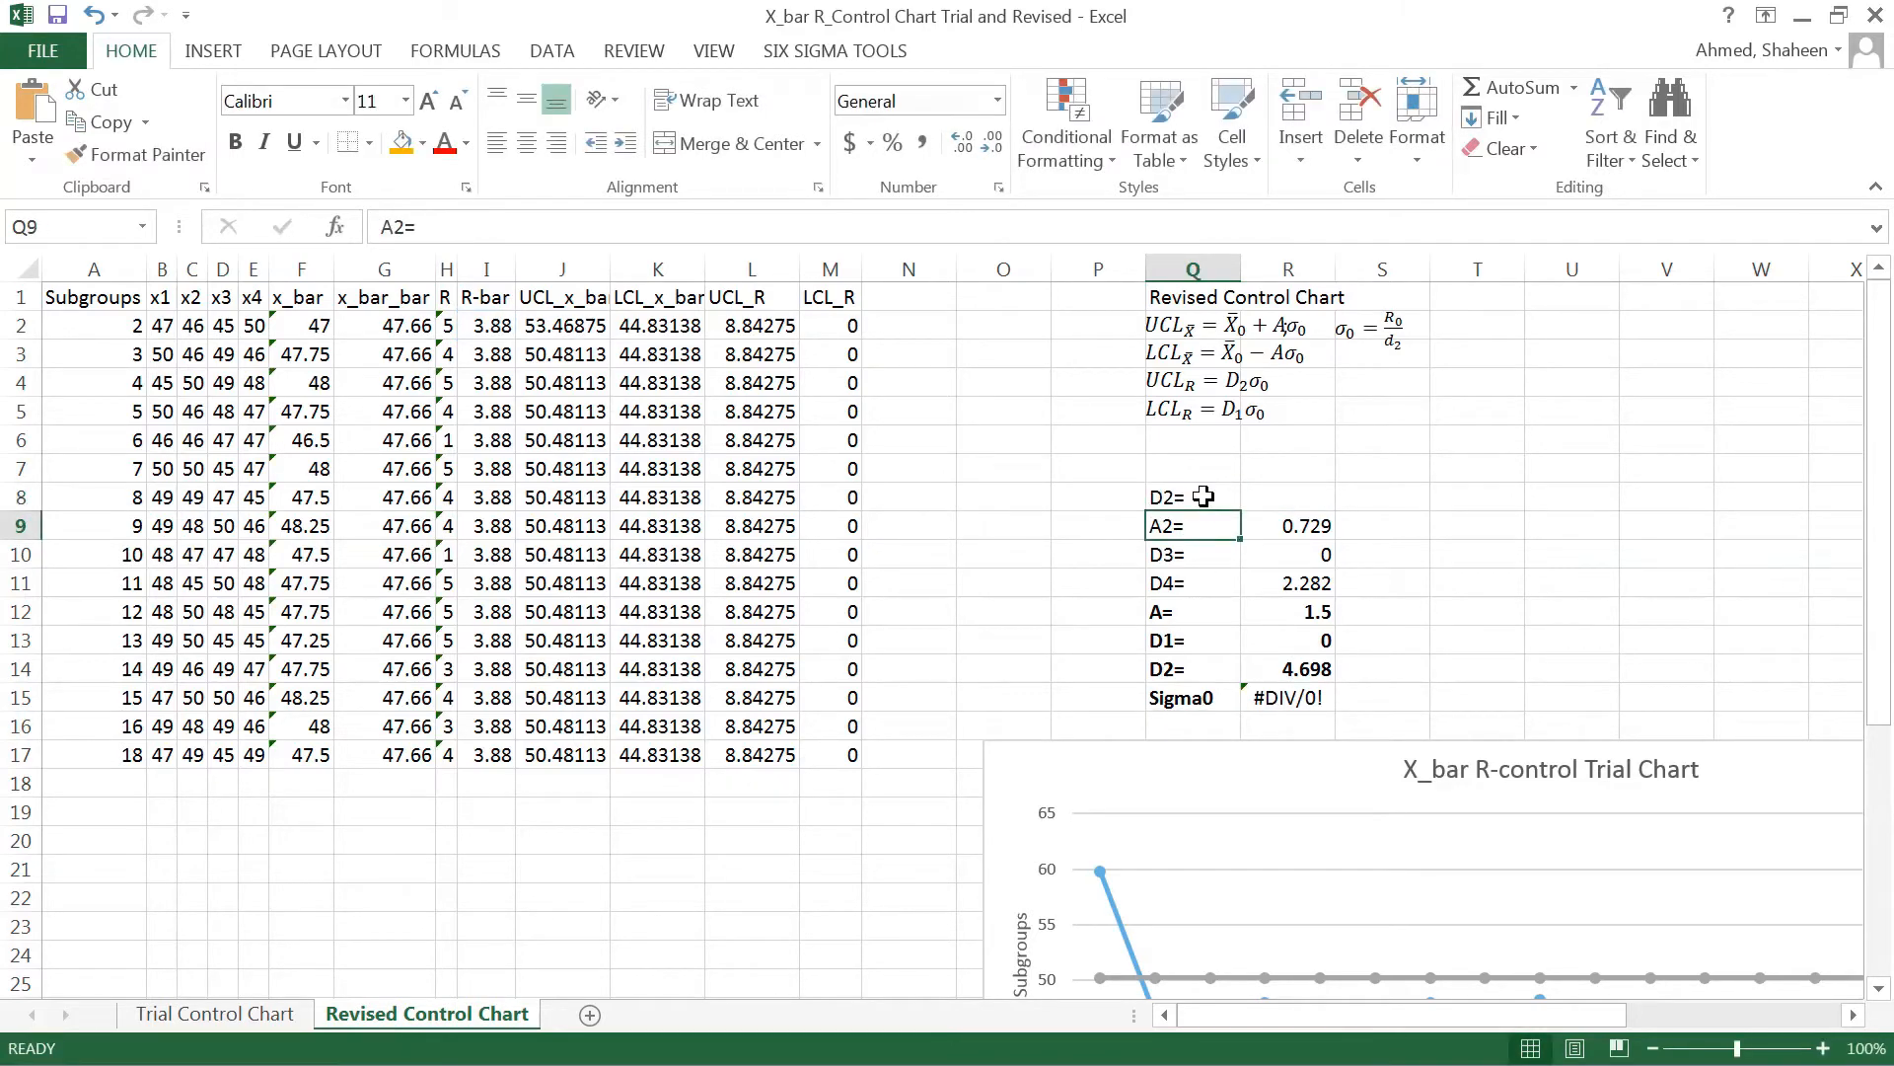
left_click(1194, 496)
type("21")
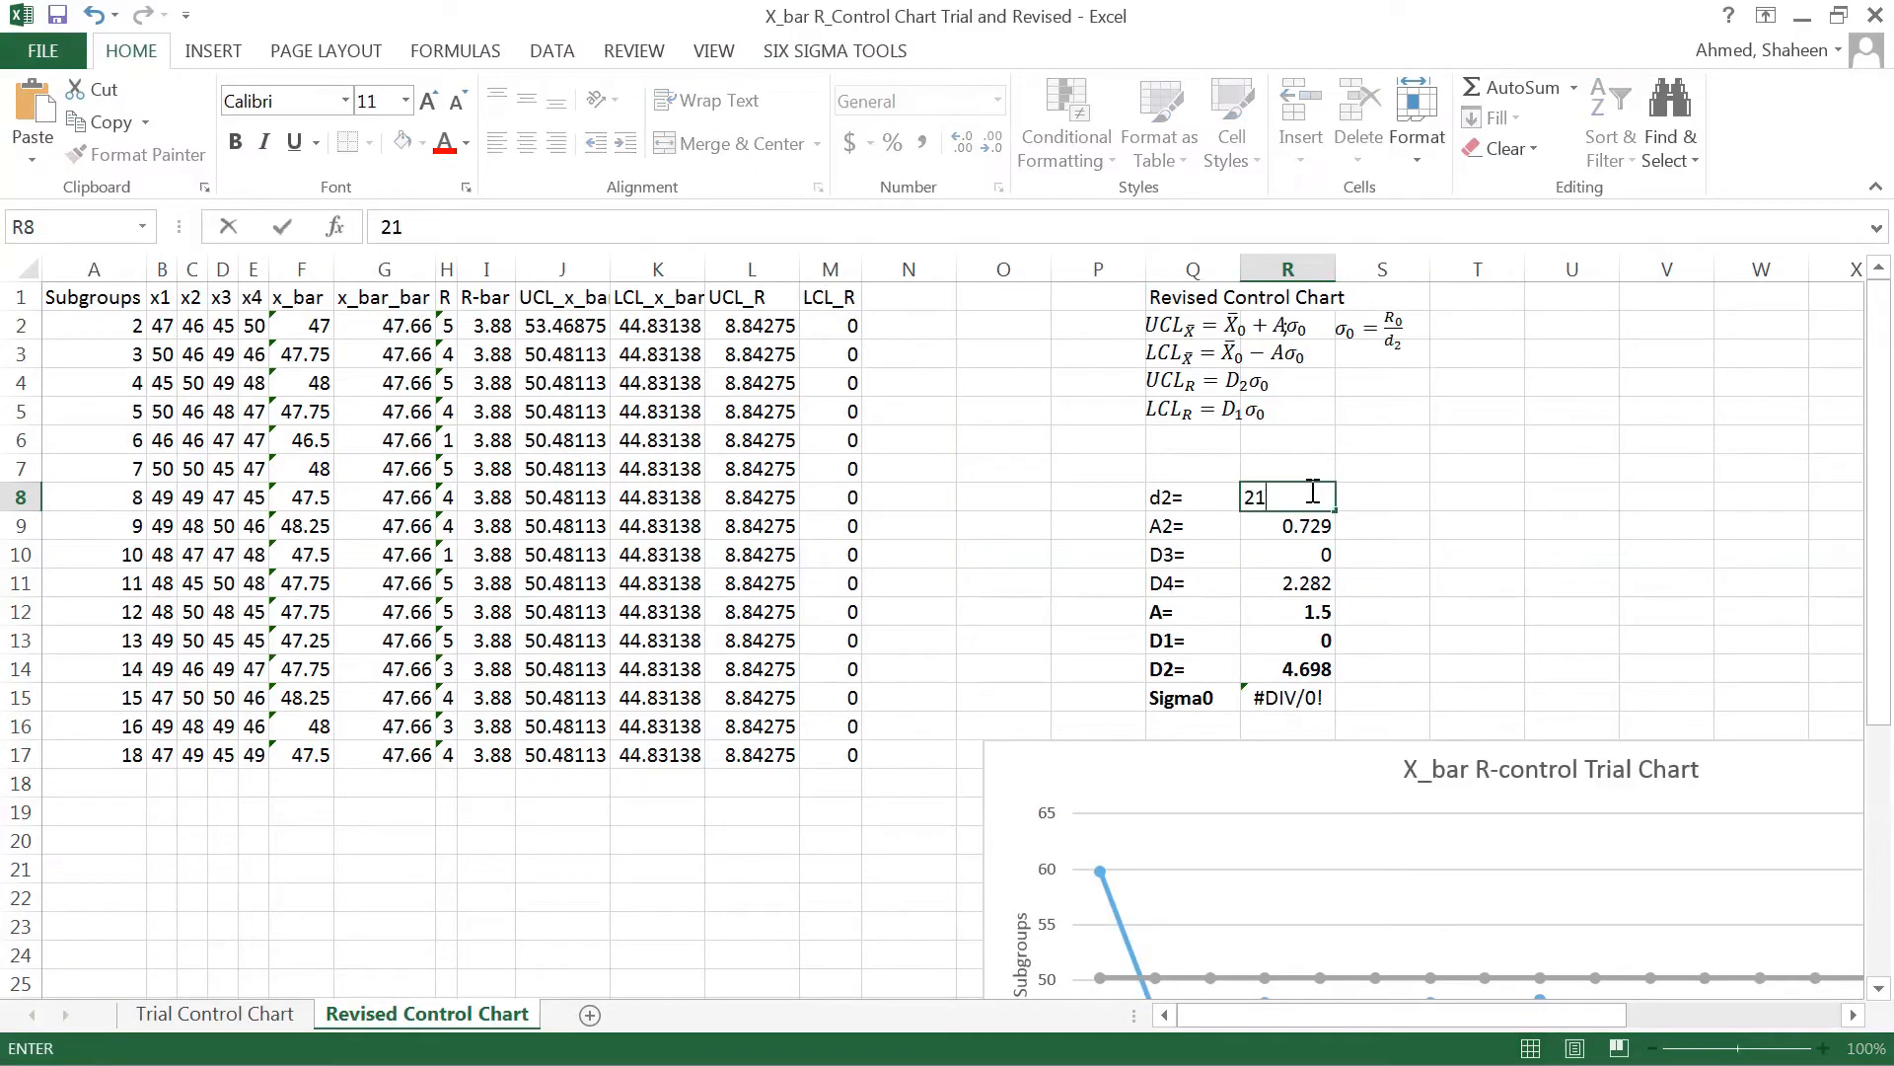
key("Backspace")
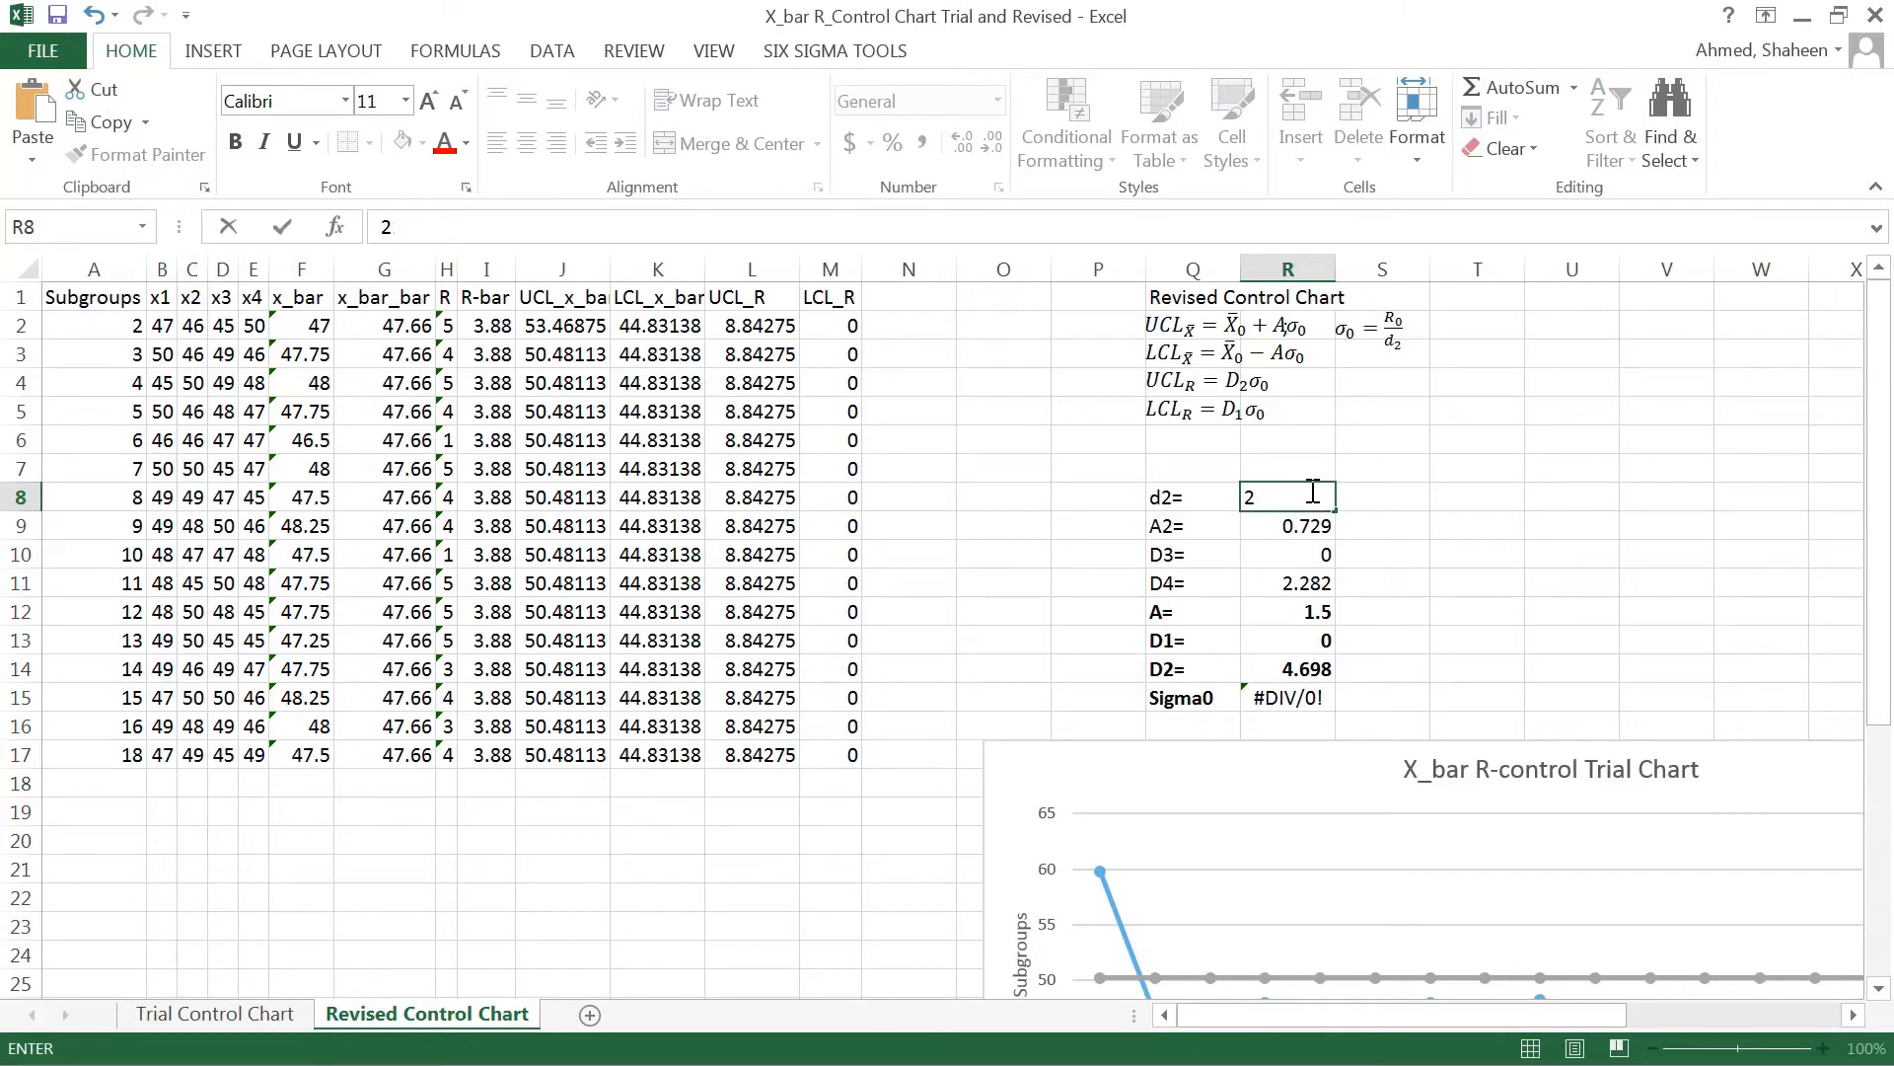
type(".059")
key("Return")
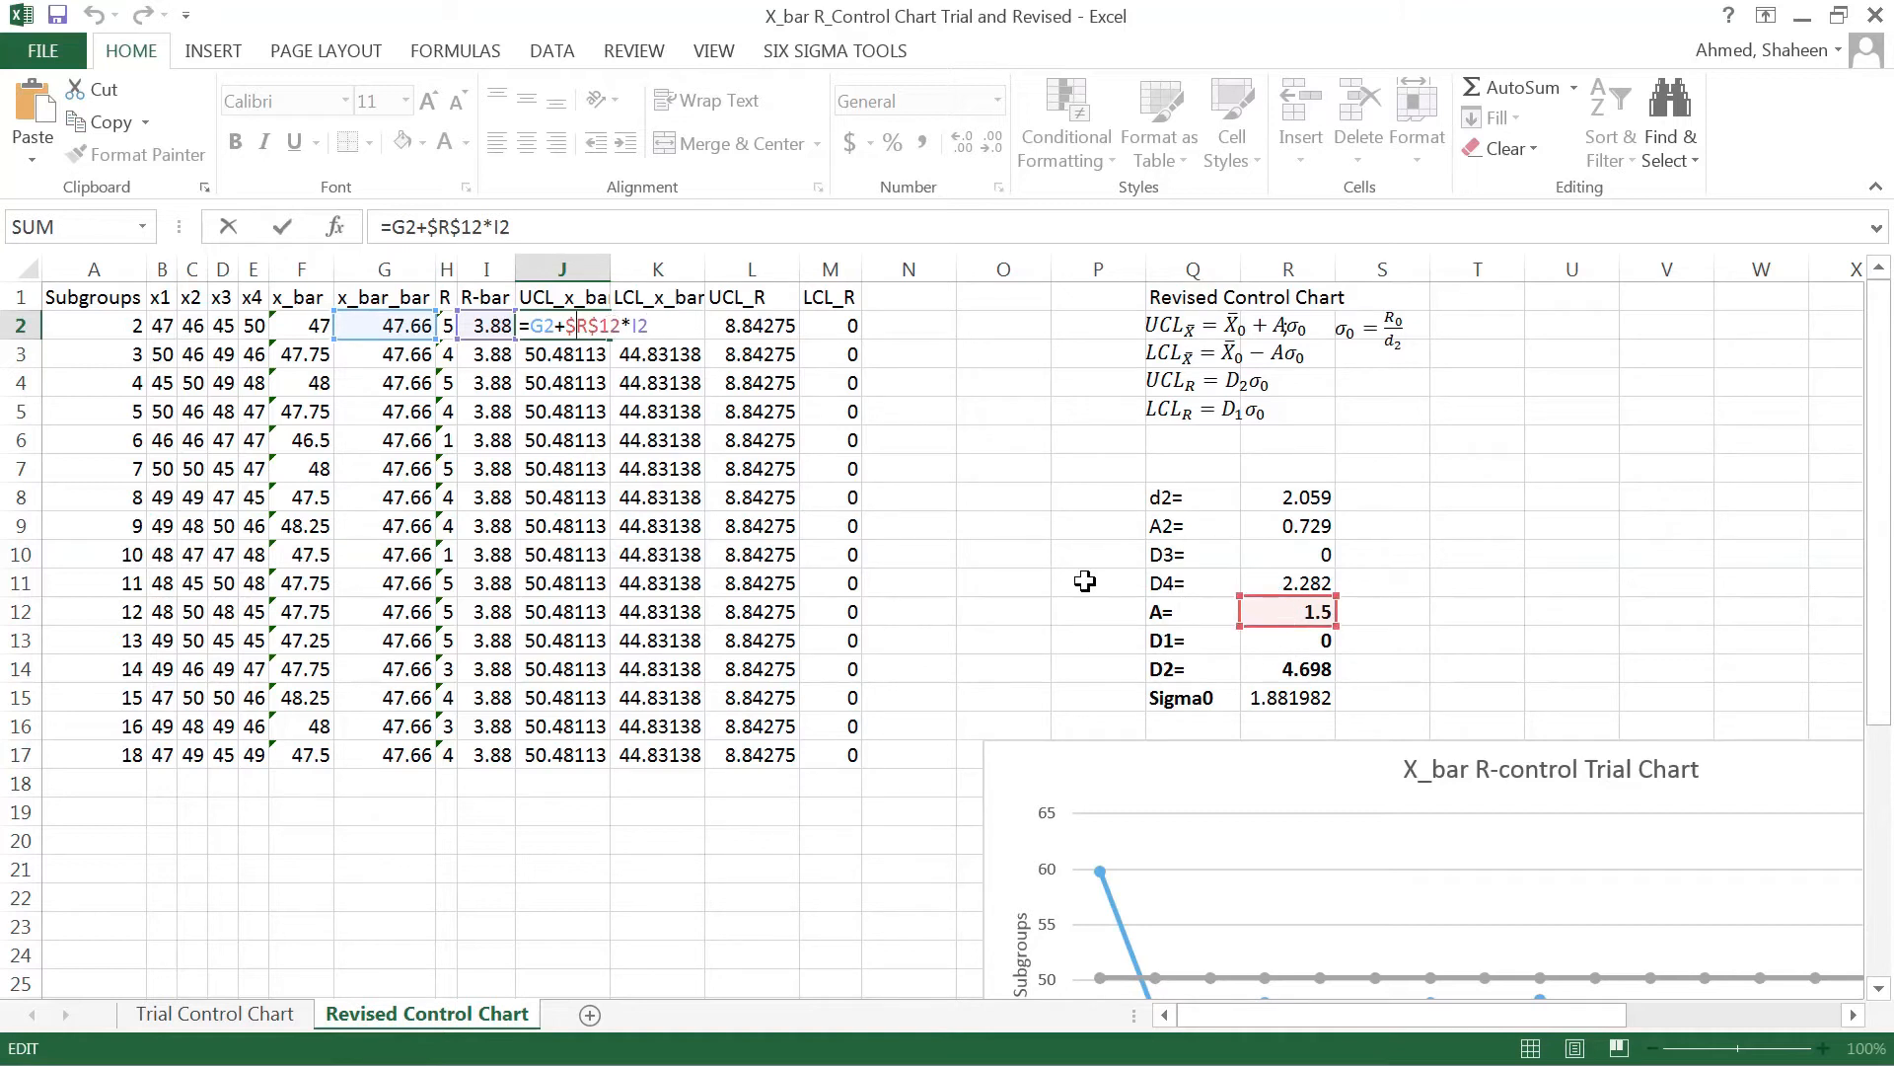
mouse_move(646, 383)
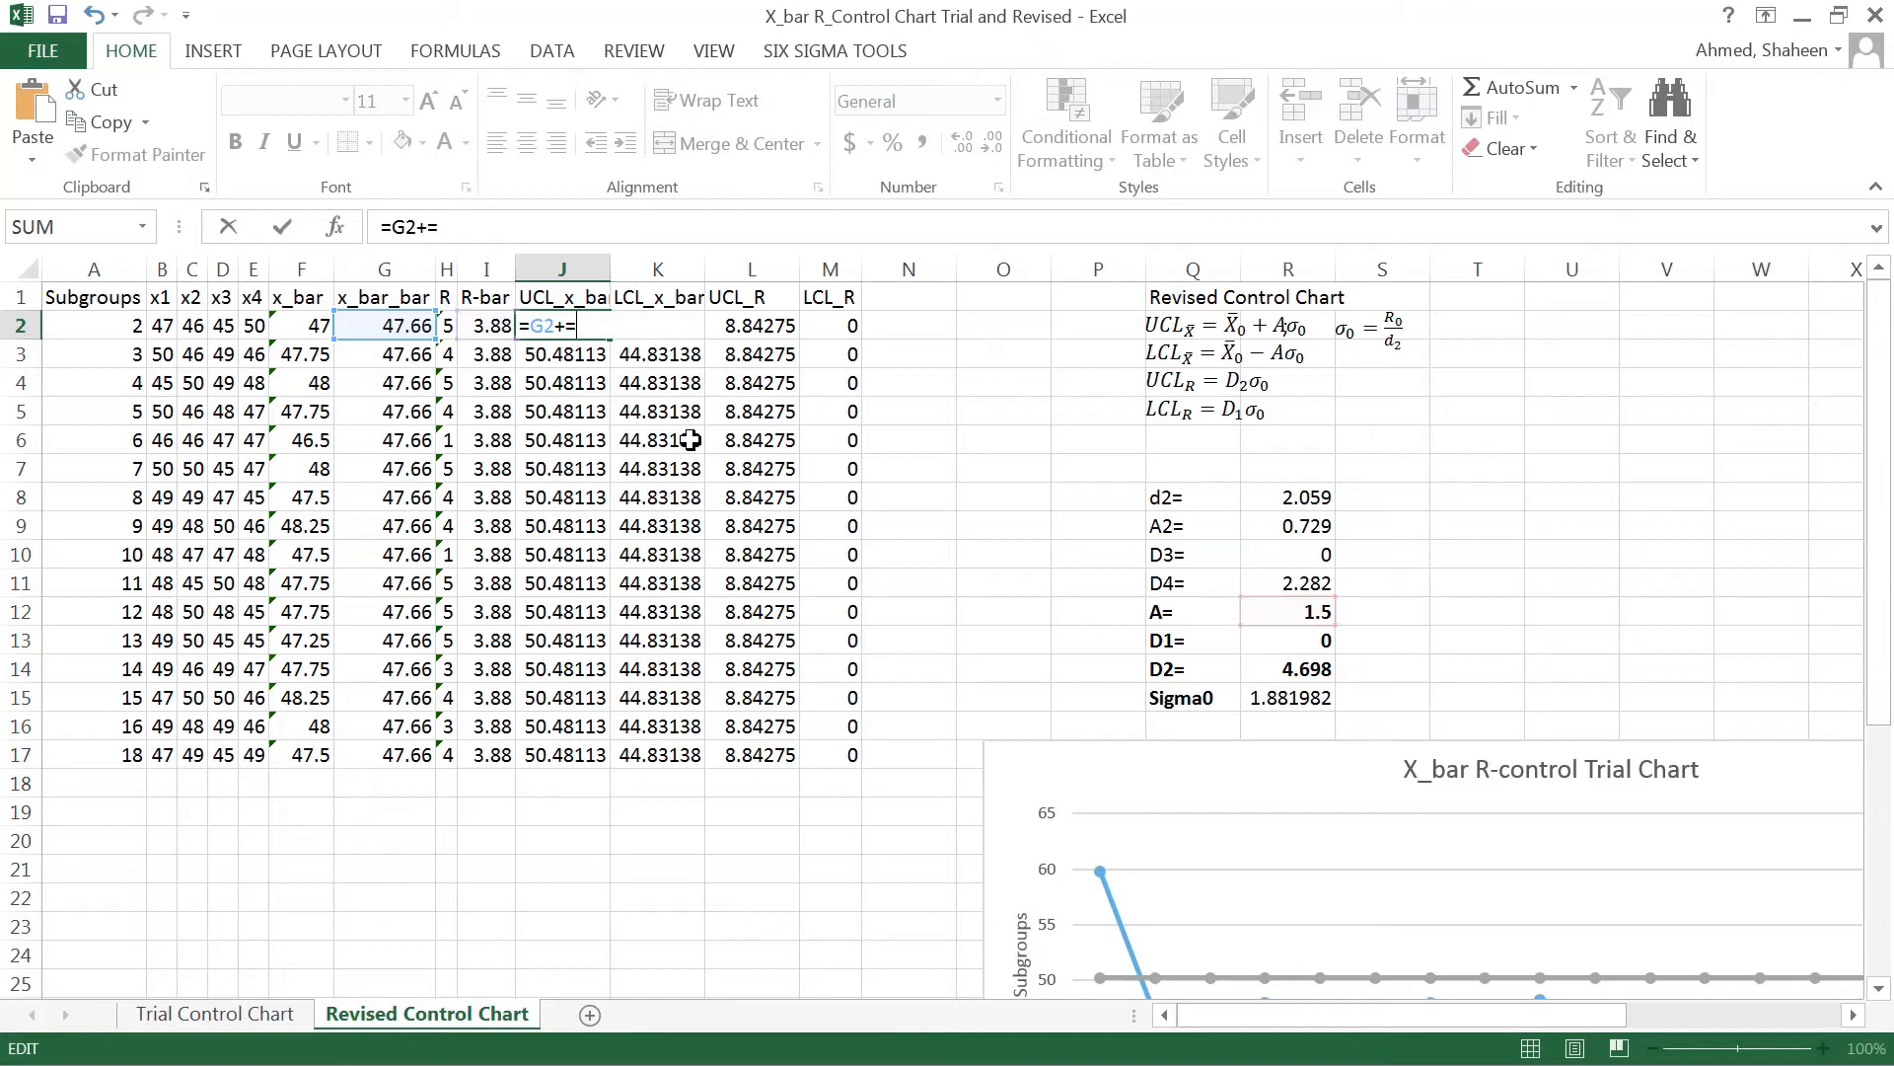
Rewrite J2 as =G2+$R$12*$R$15 and fill UCL_x_bar down, giving 50.47922
key("Backspace")
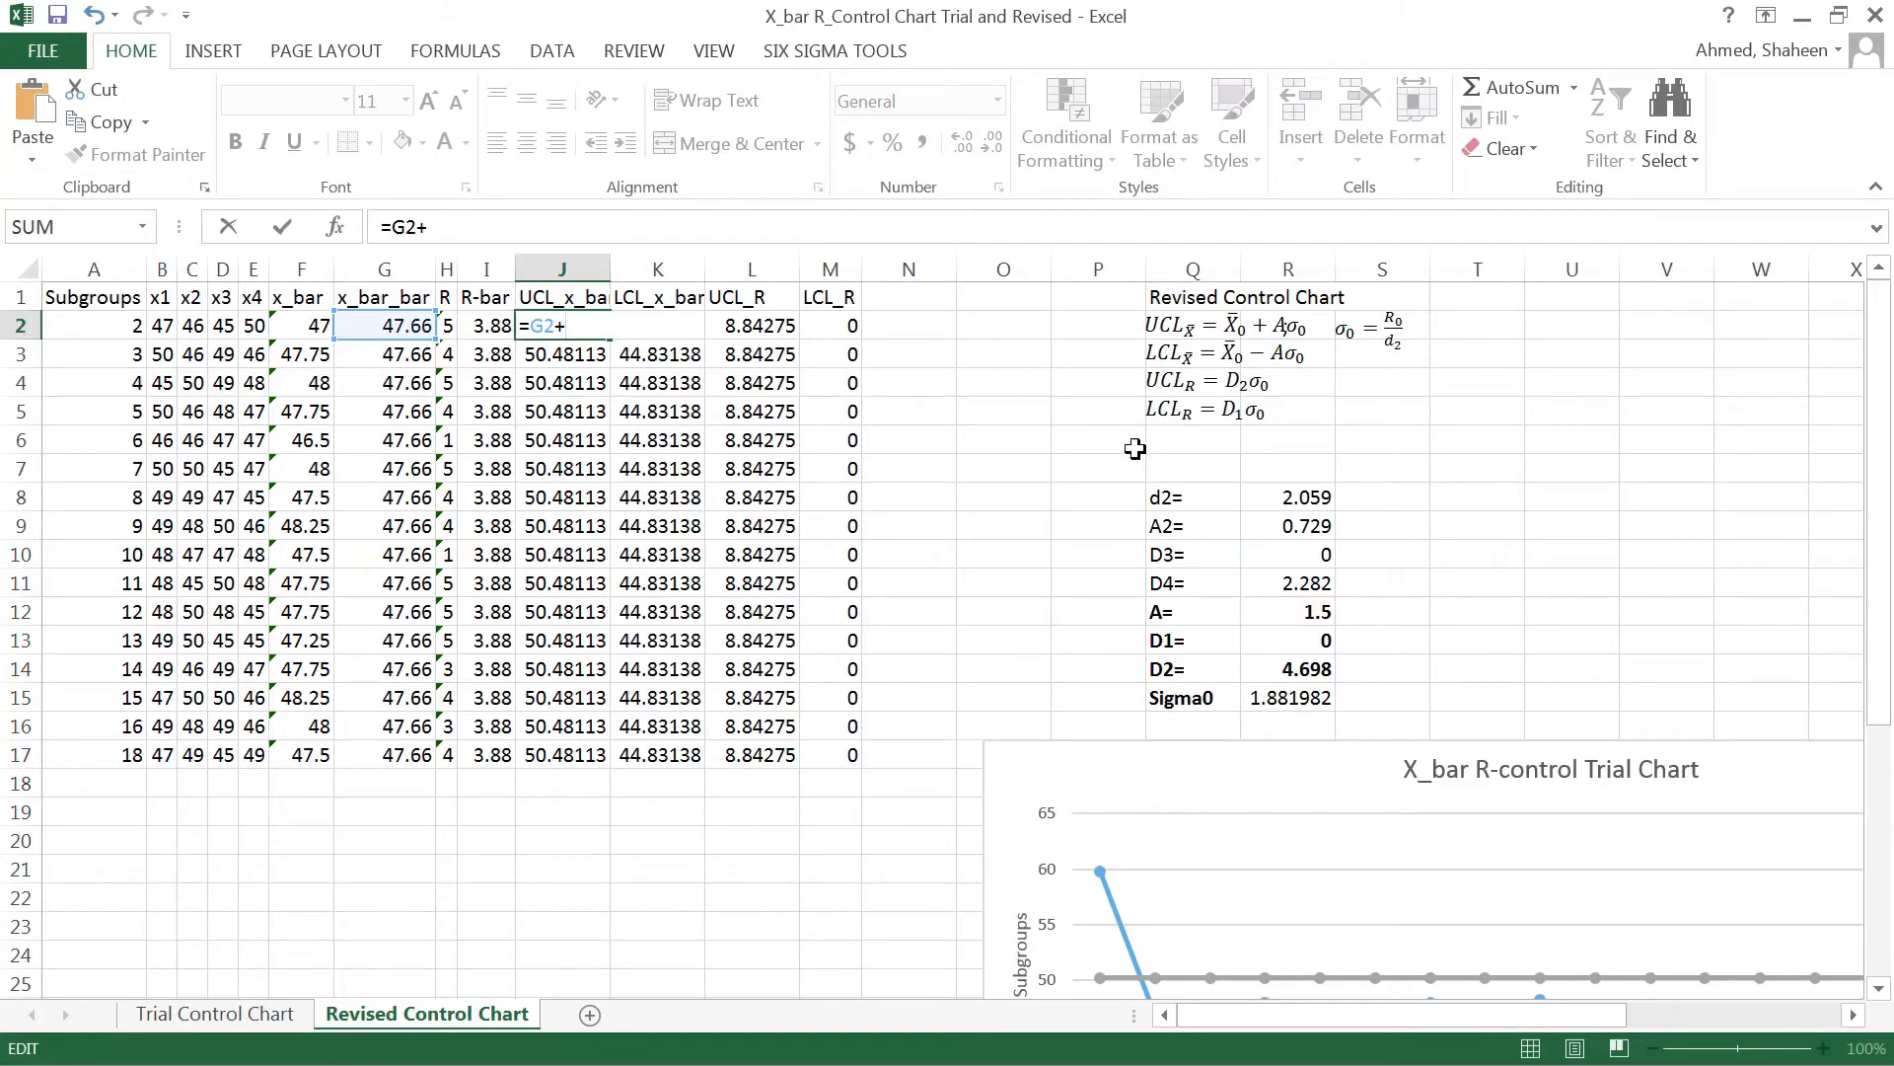
mouse_move(1272, 678)
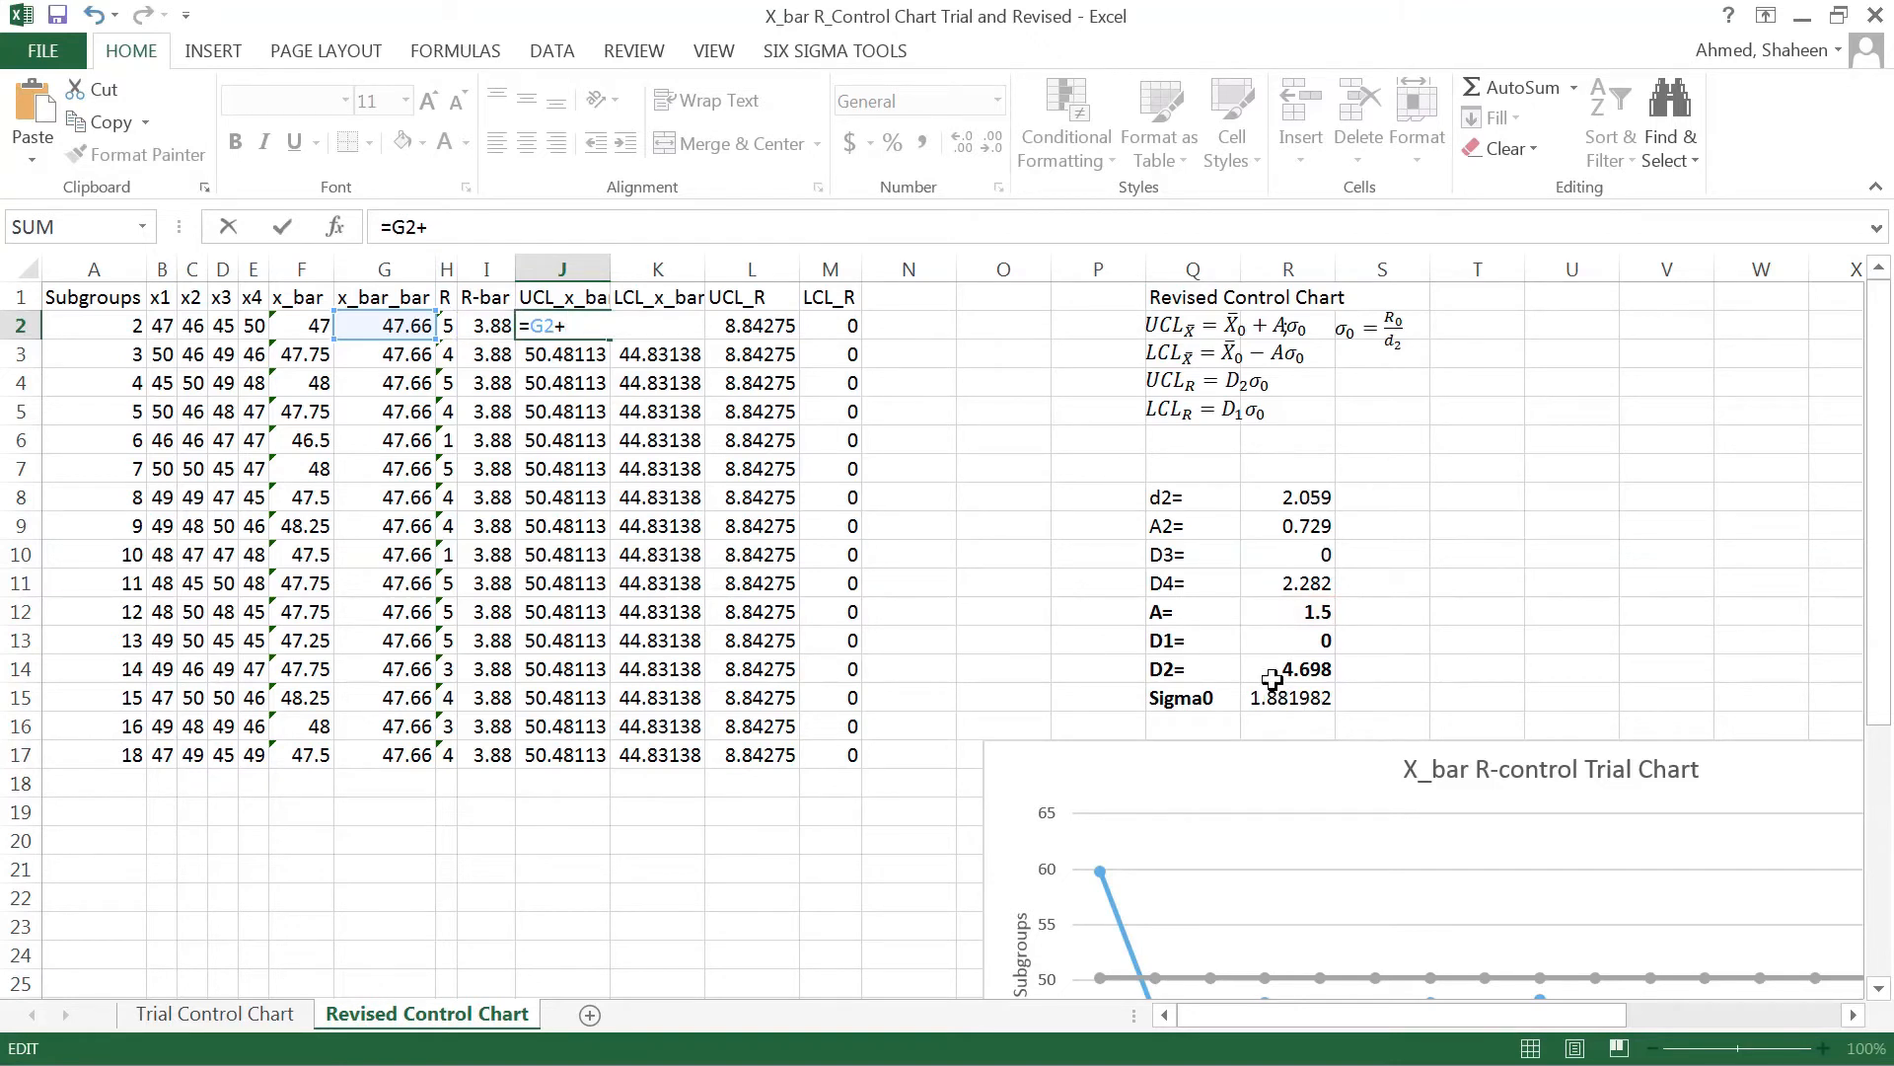
left_click(1288, 610)
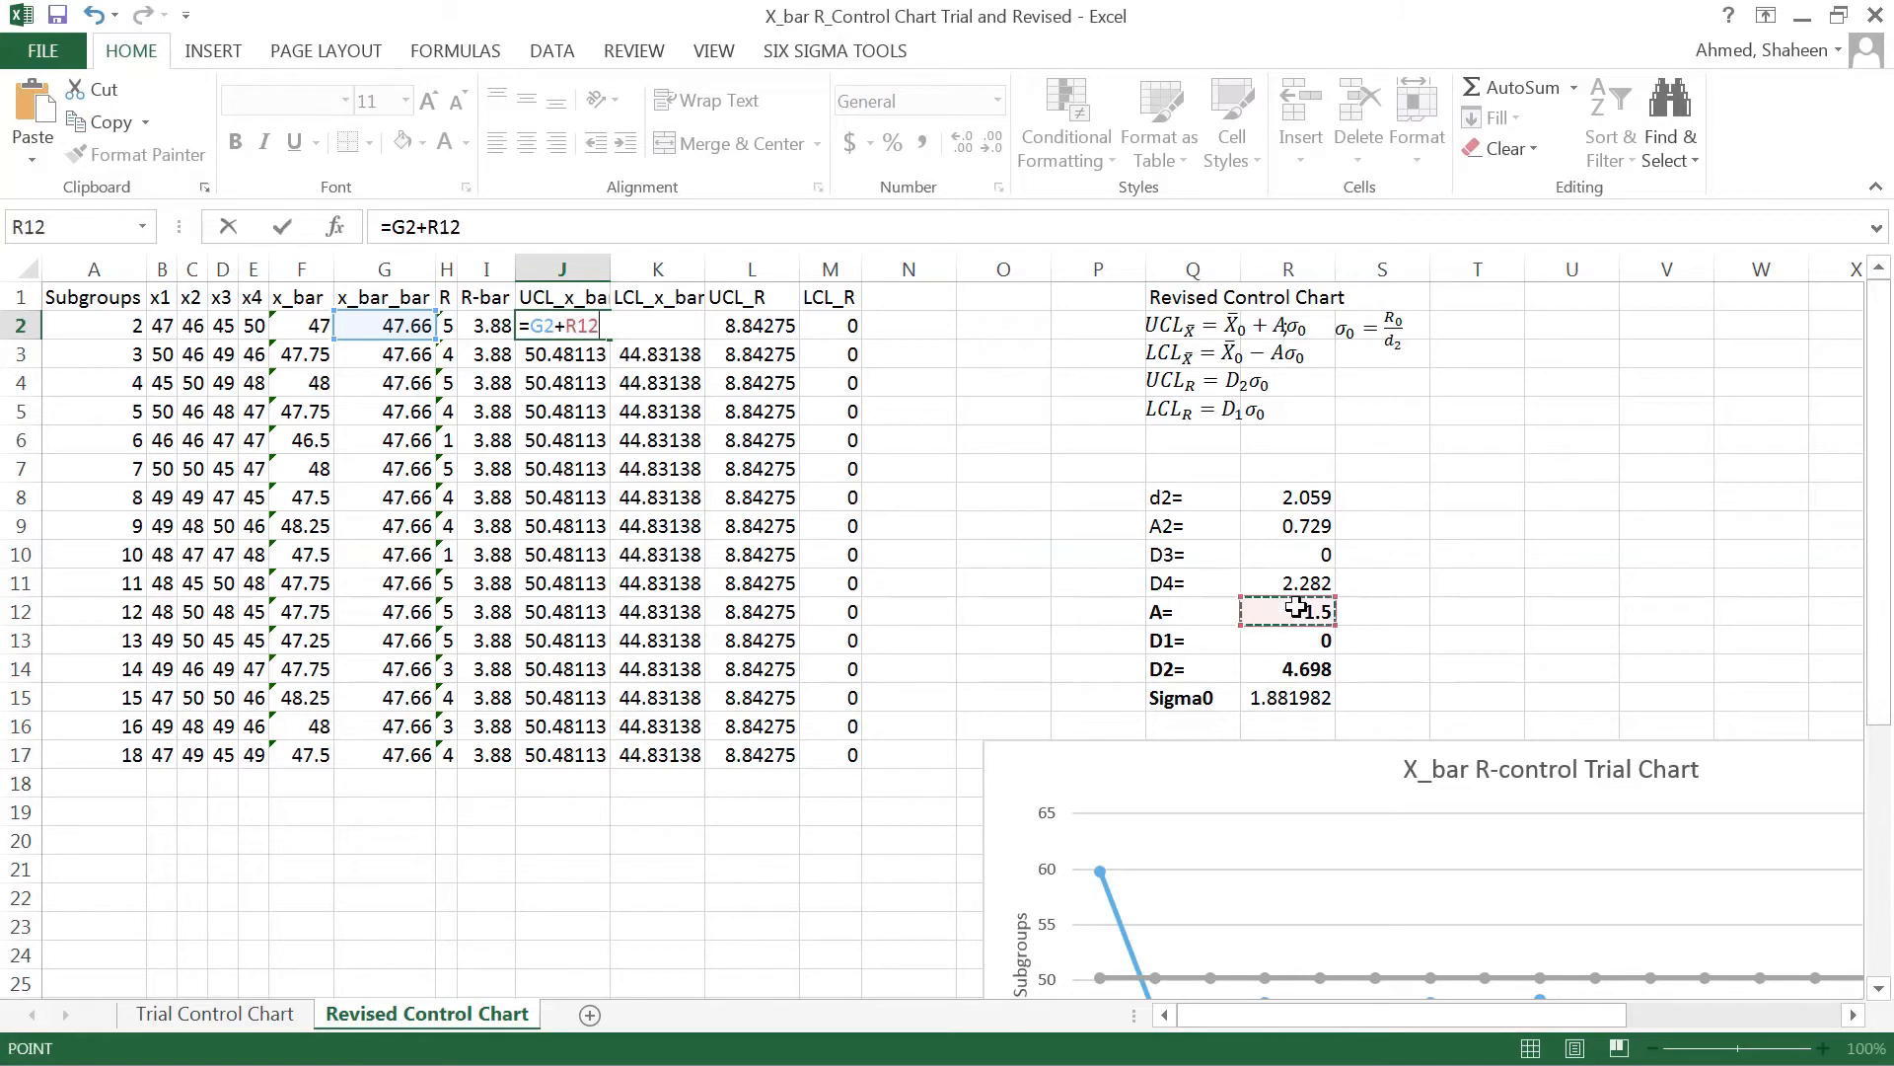
key("f4")
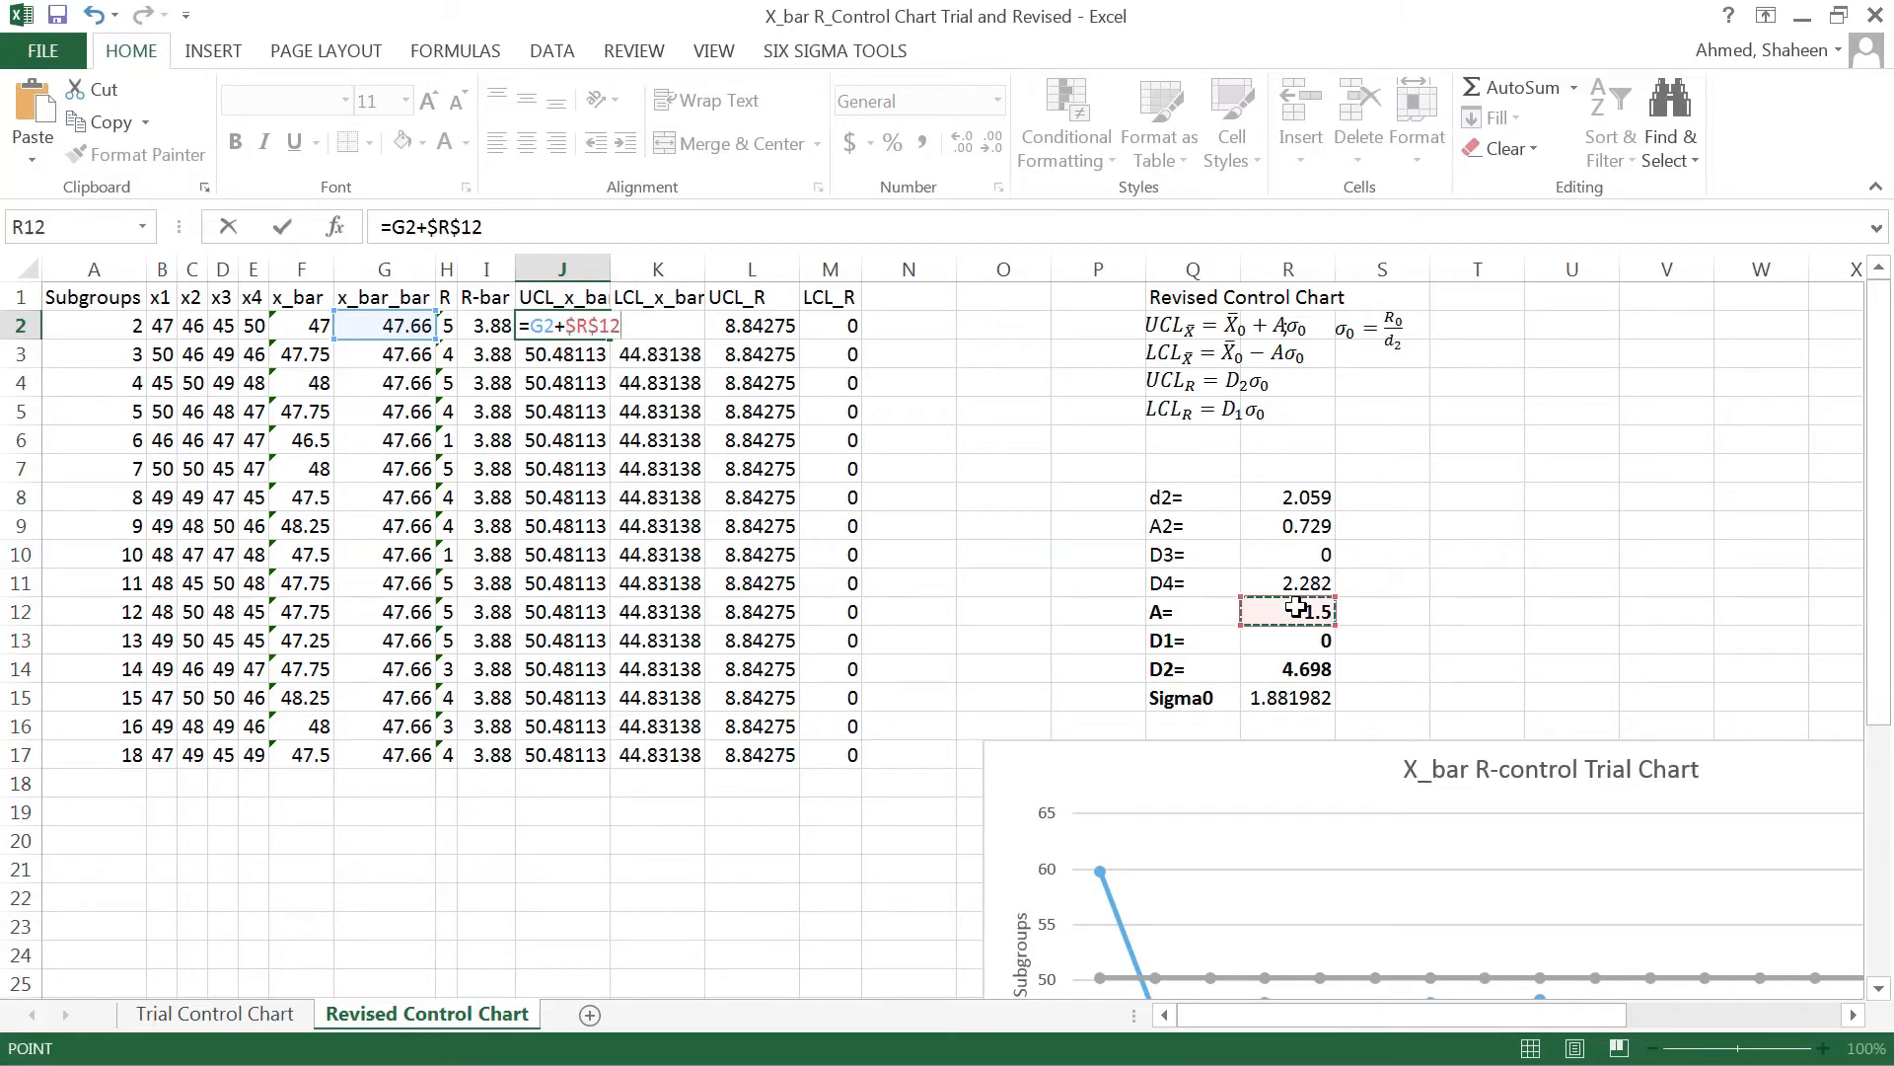
type("*")
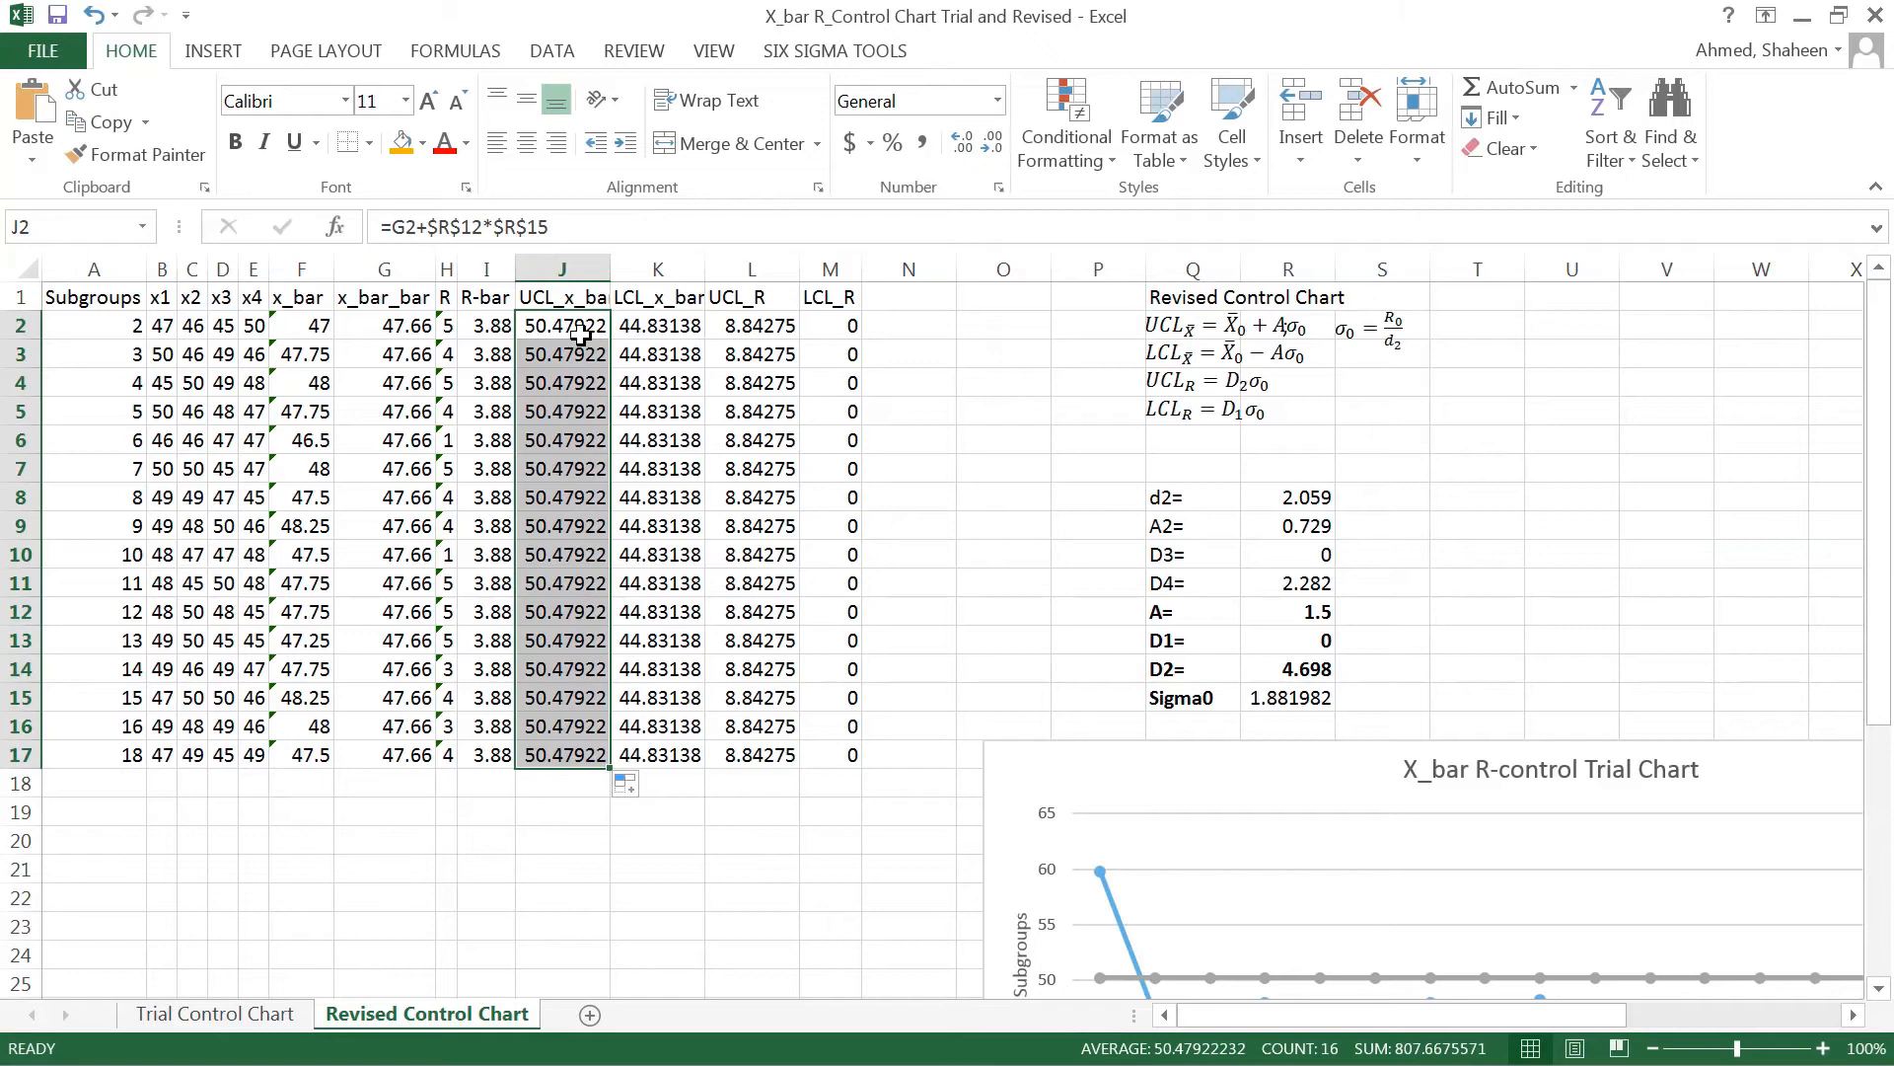
double_click(561, 324)
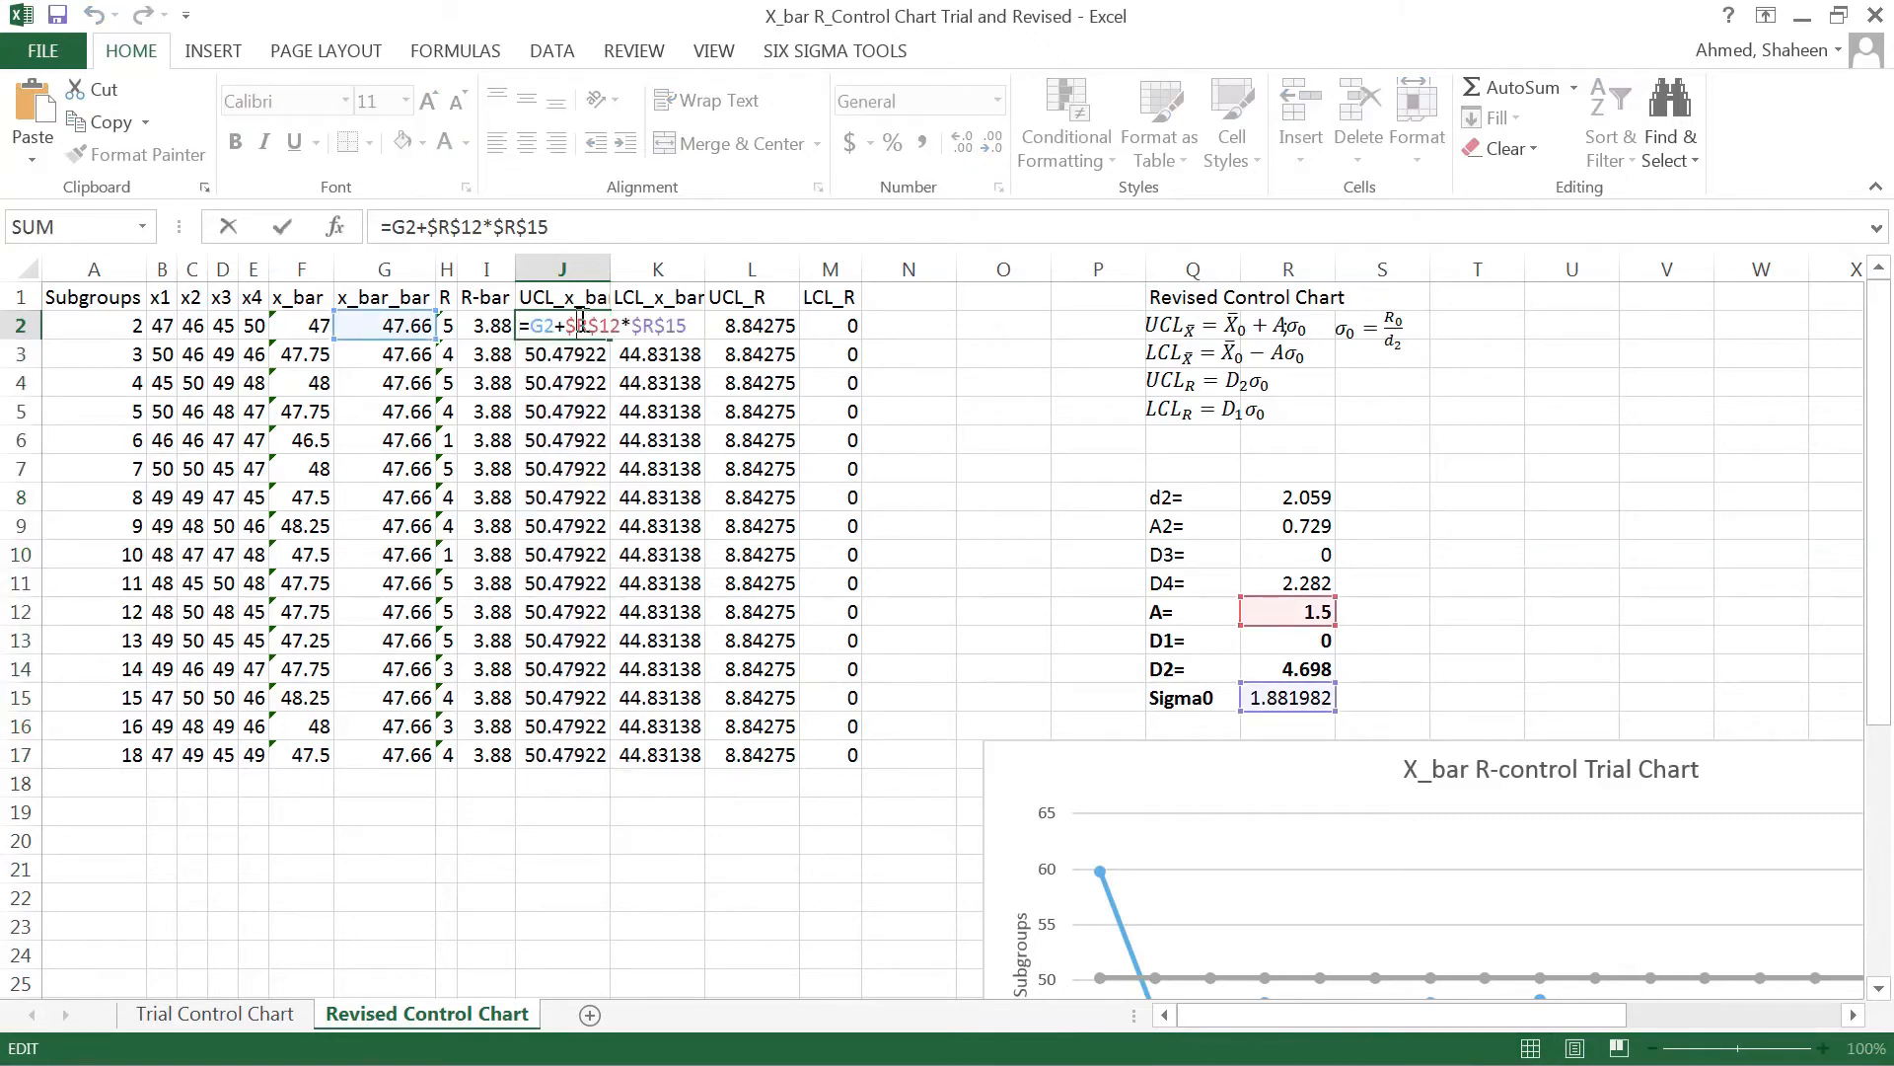
key("Return")
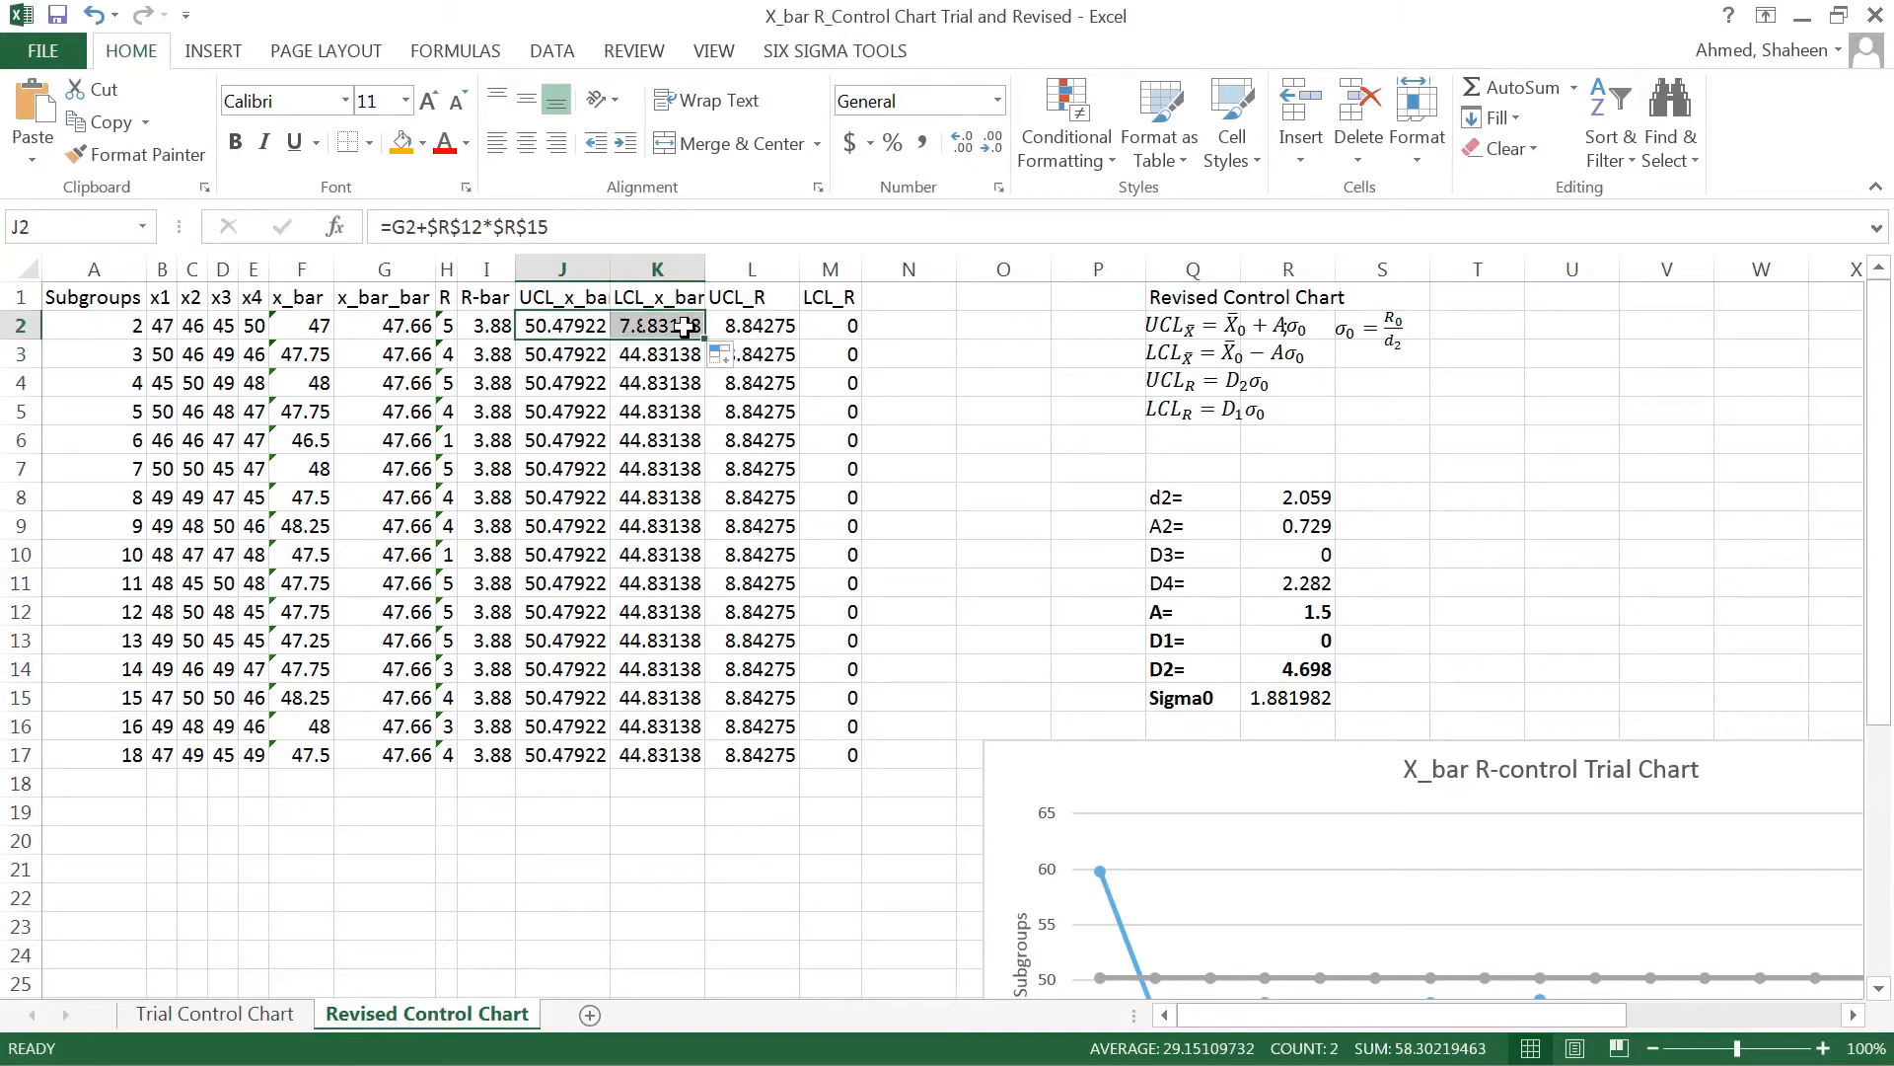
Enter =G2-$R$12*$R$15 in K2 and fill LCL_x_bar down to K17, giving 44.83328
double_click(657, 325)
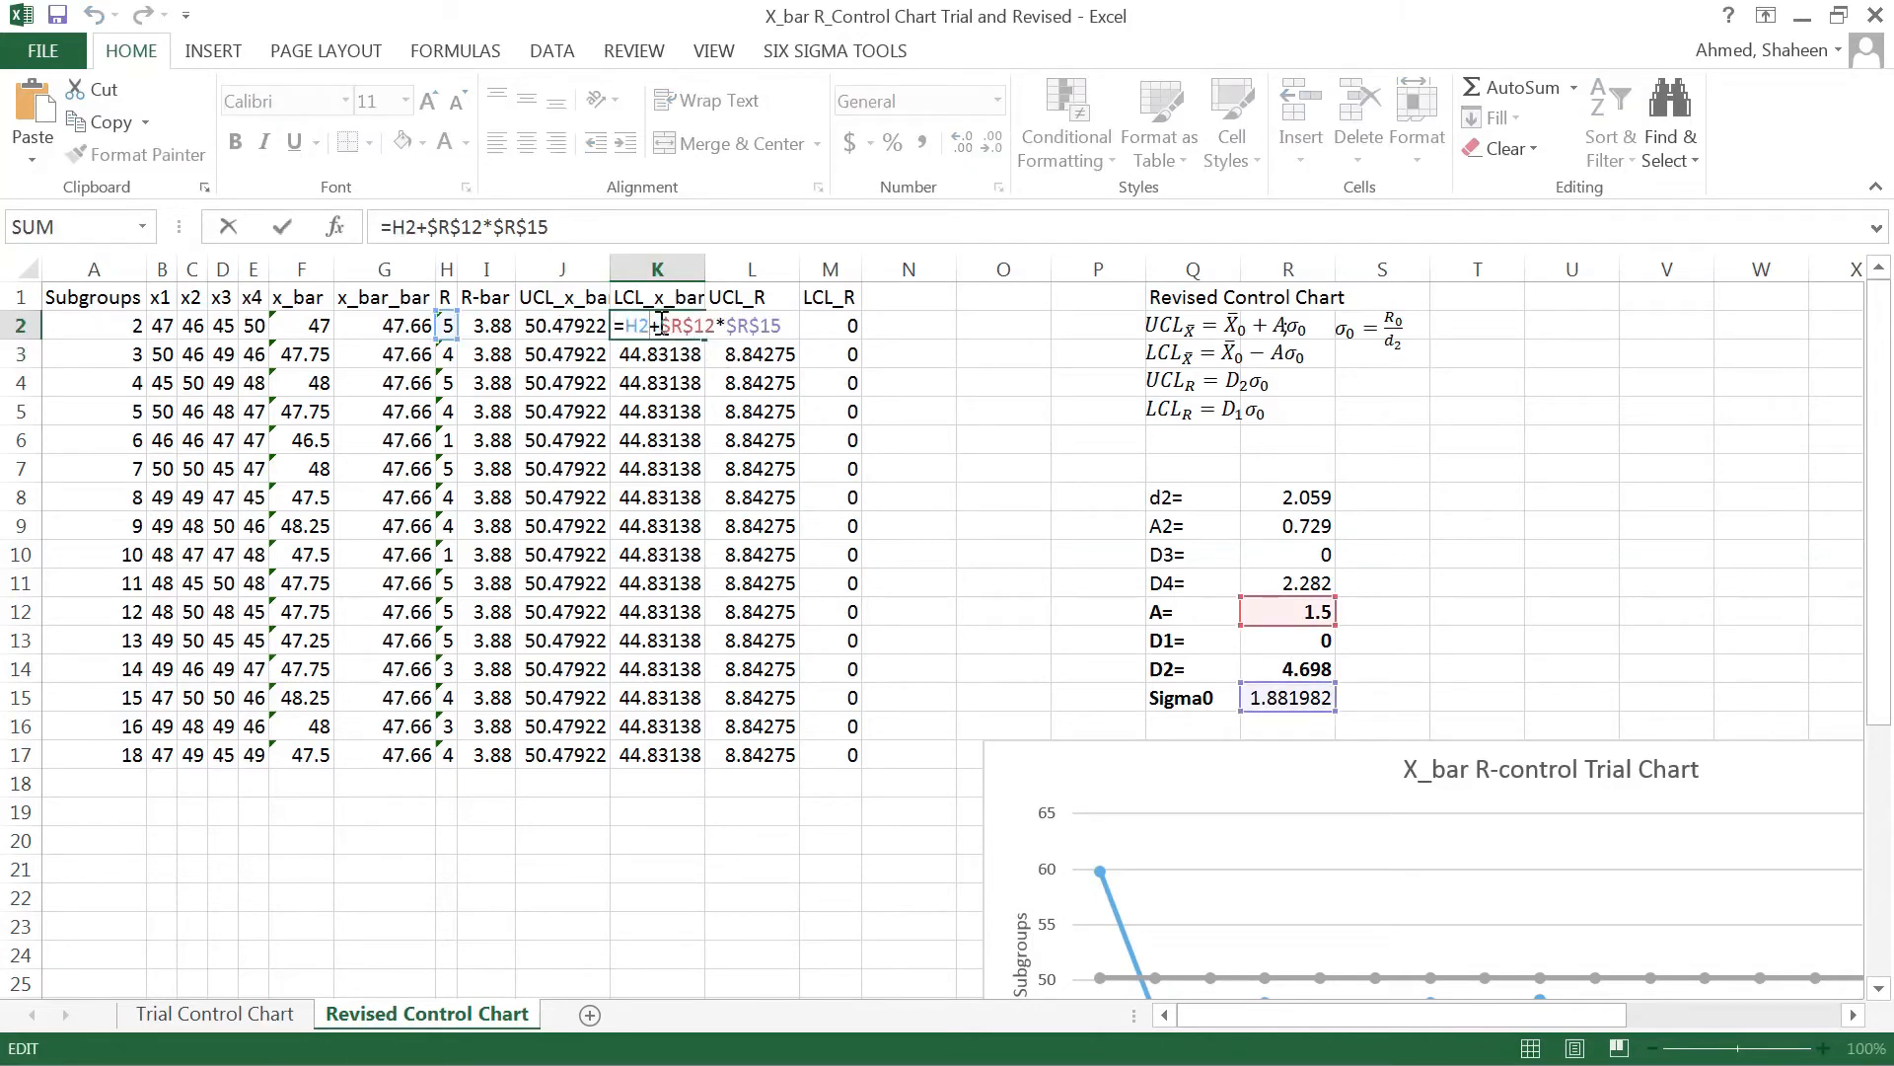
key("Return")
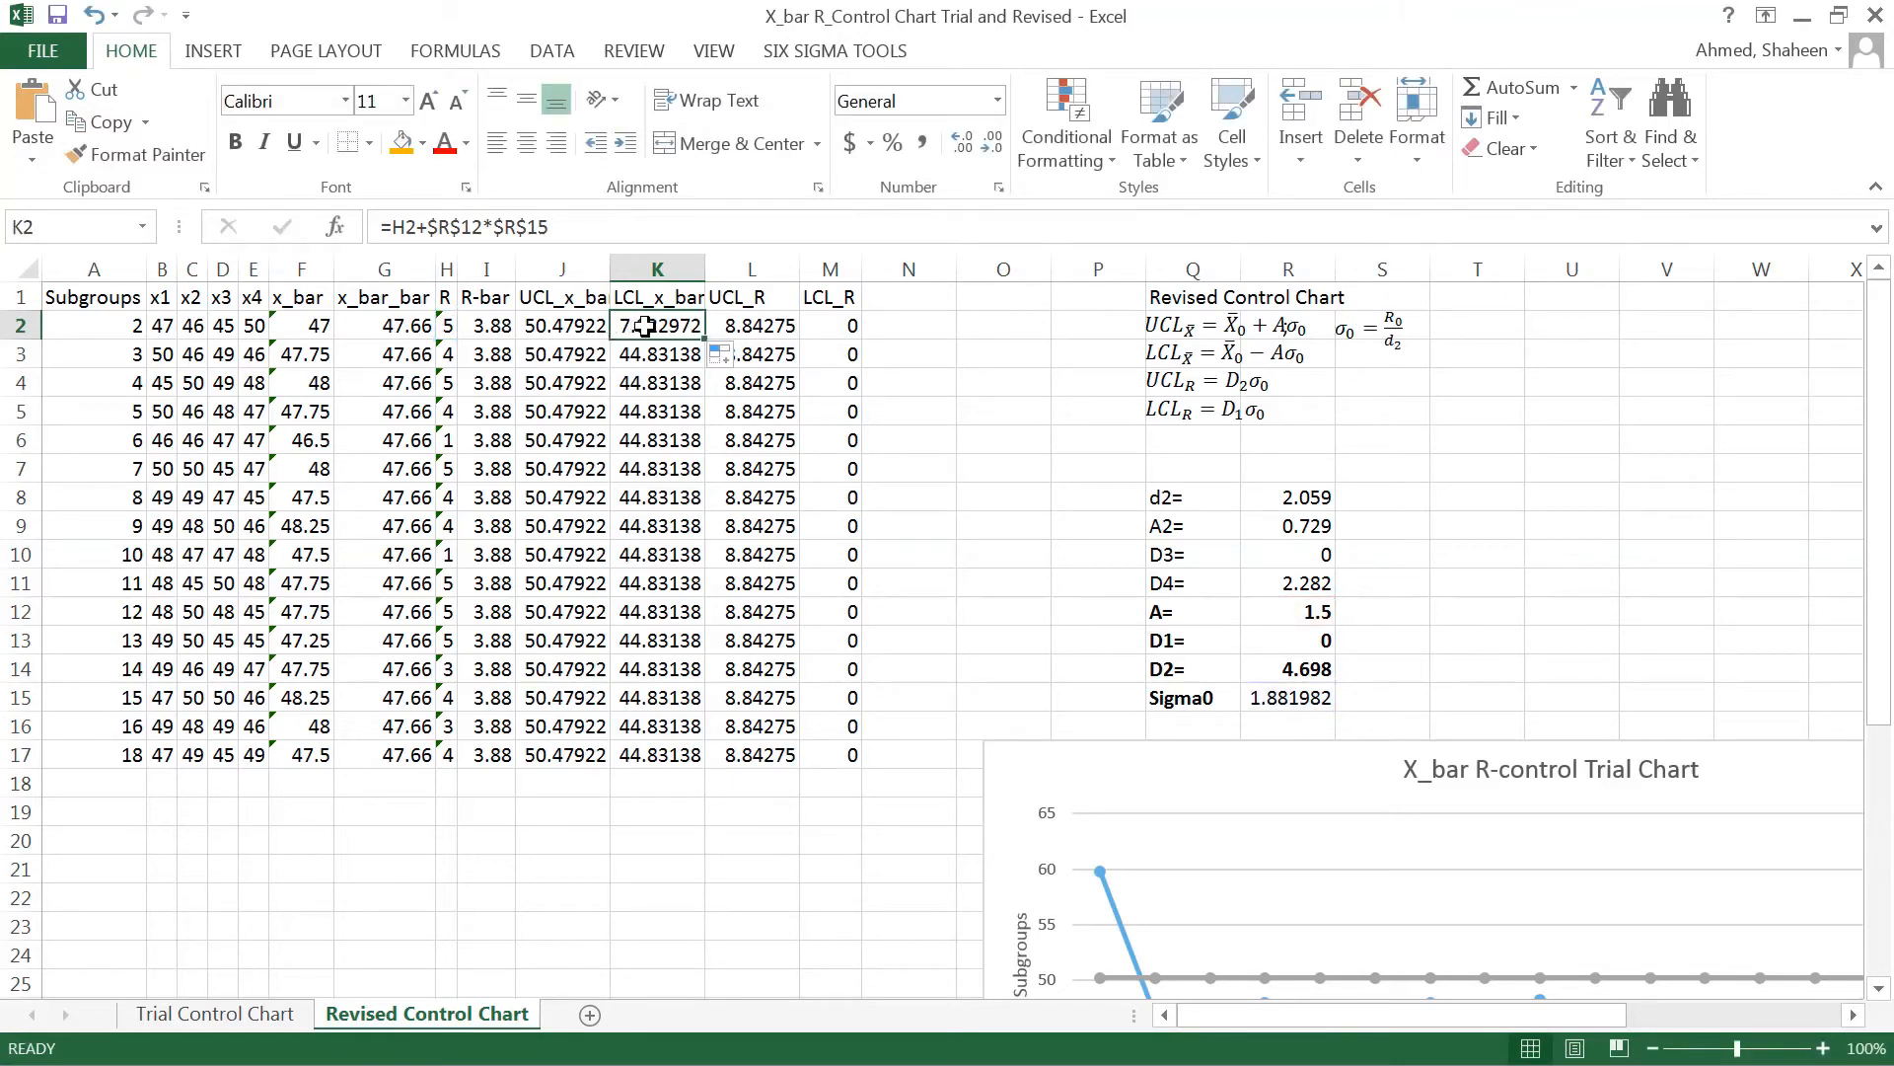
left_click(384, 325)
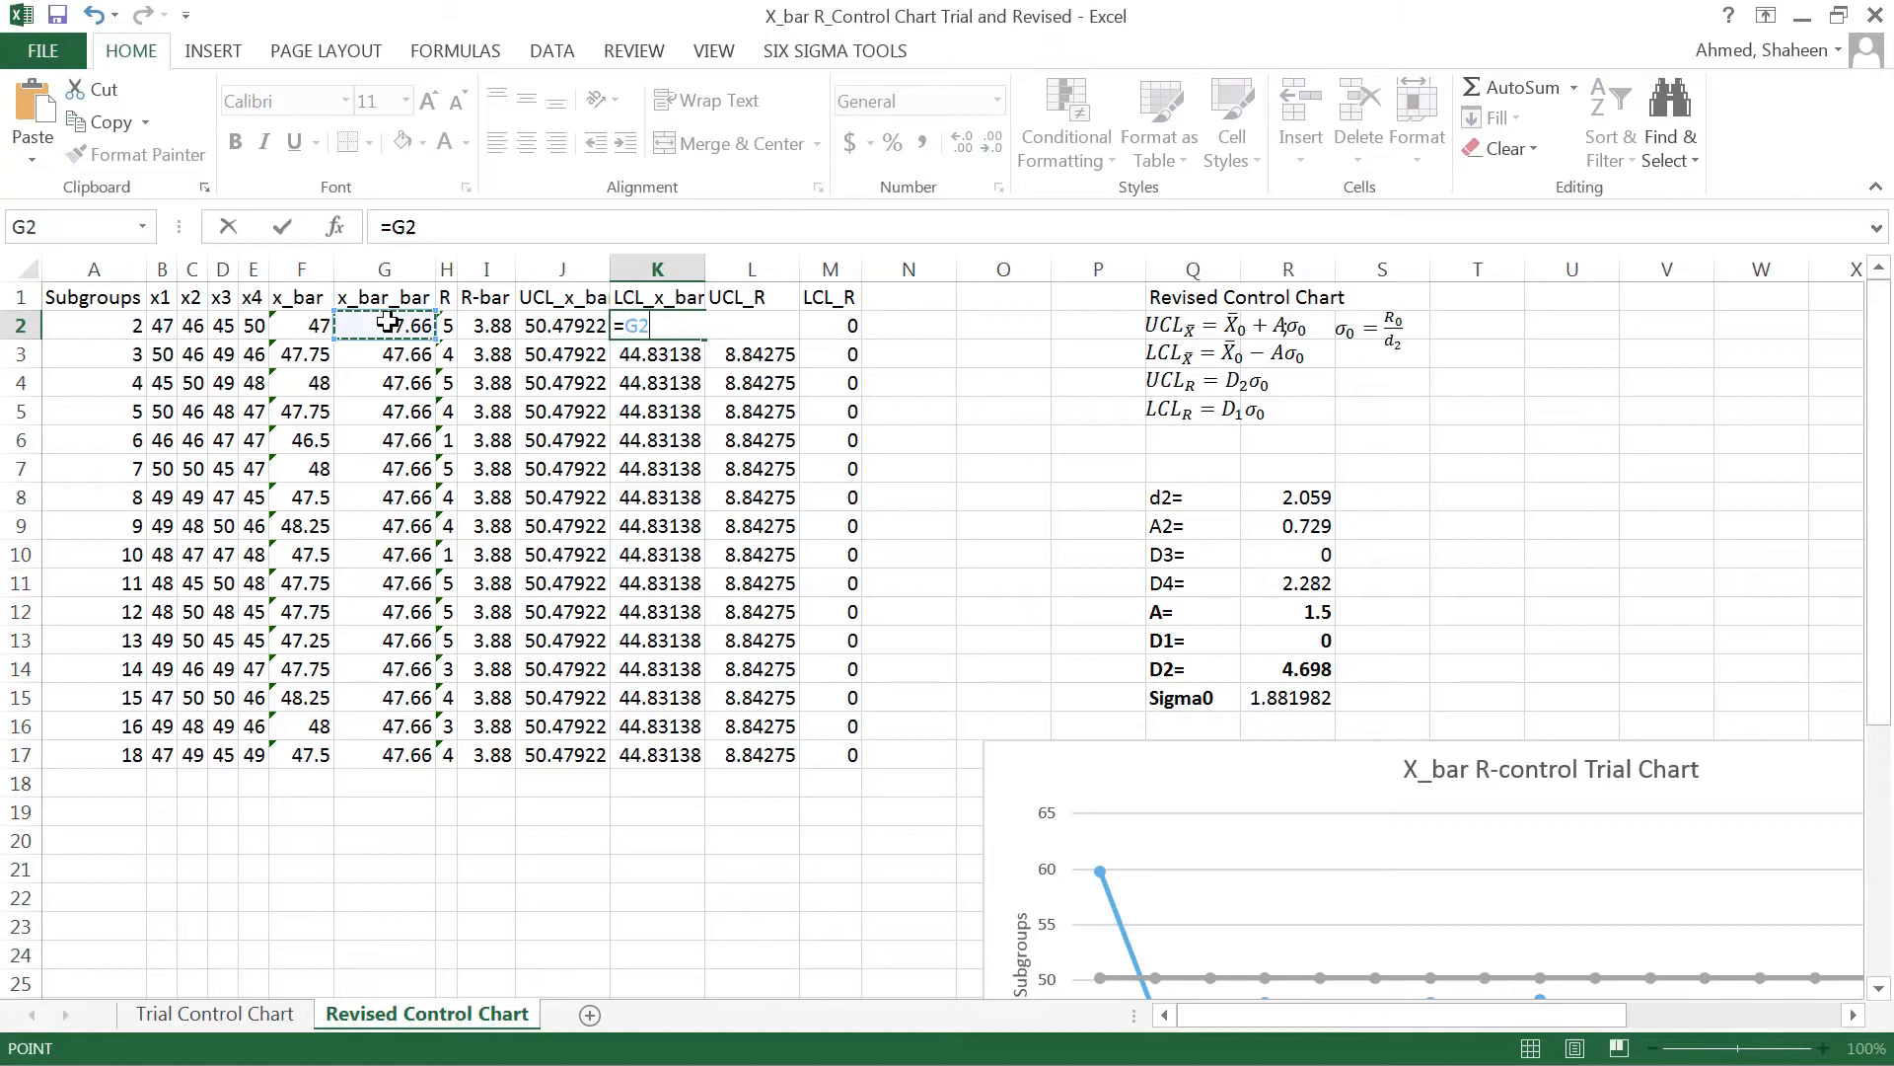
type("-")
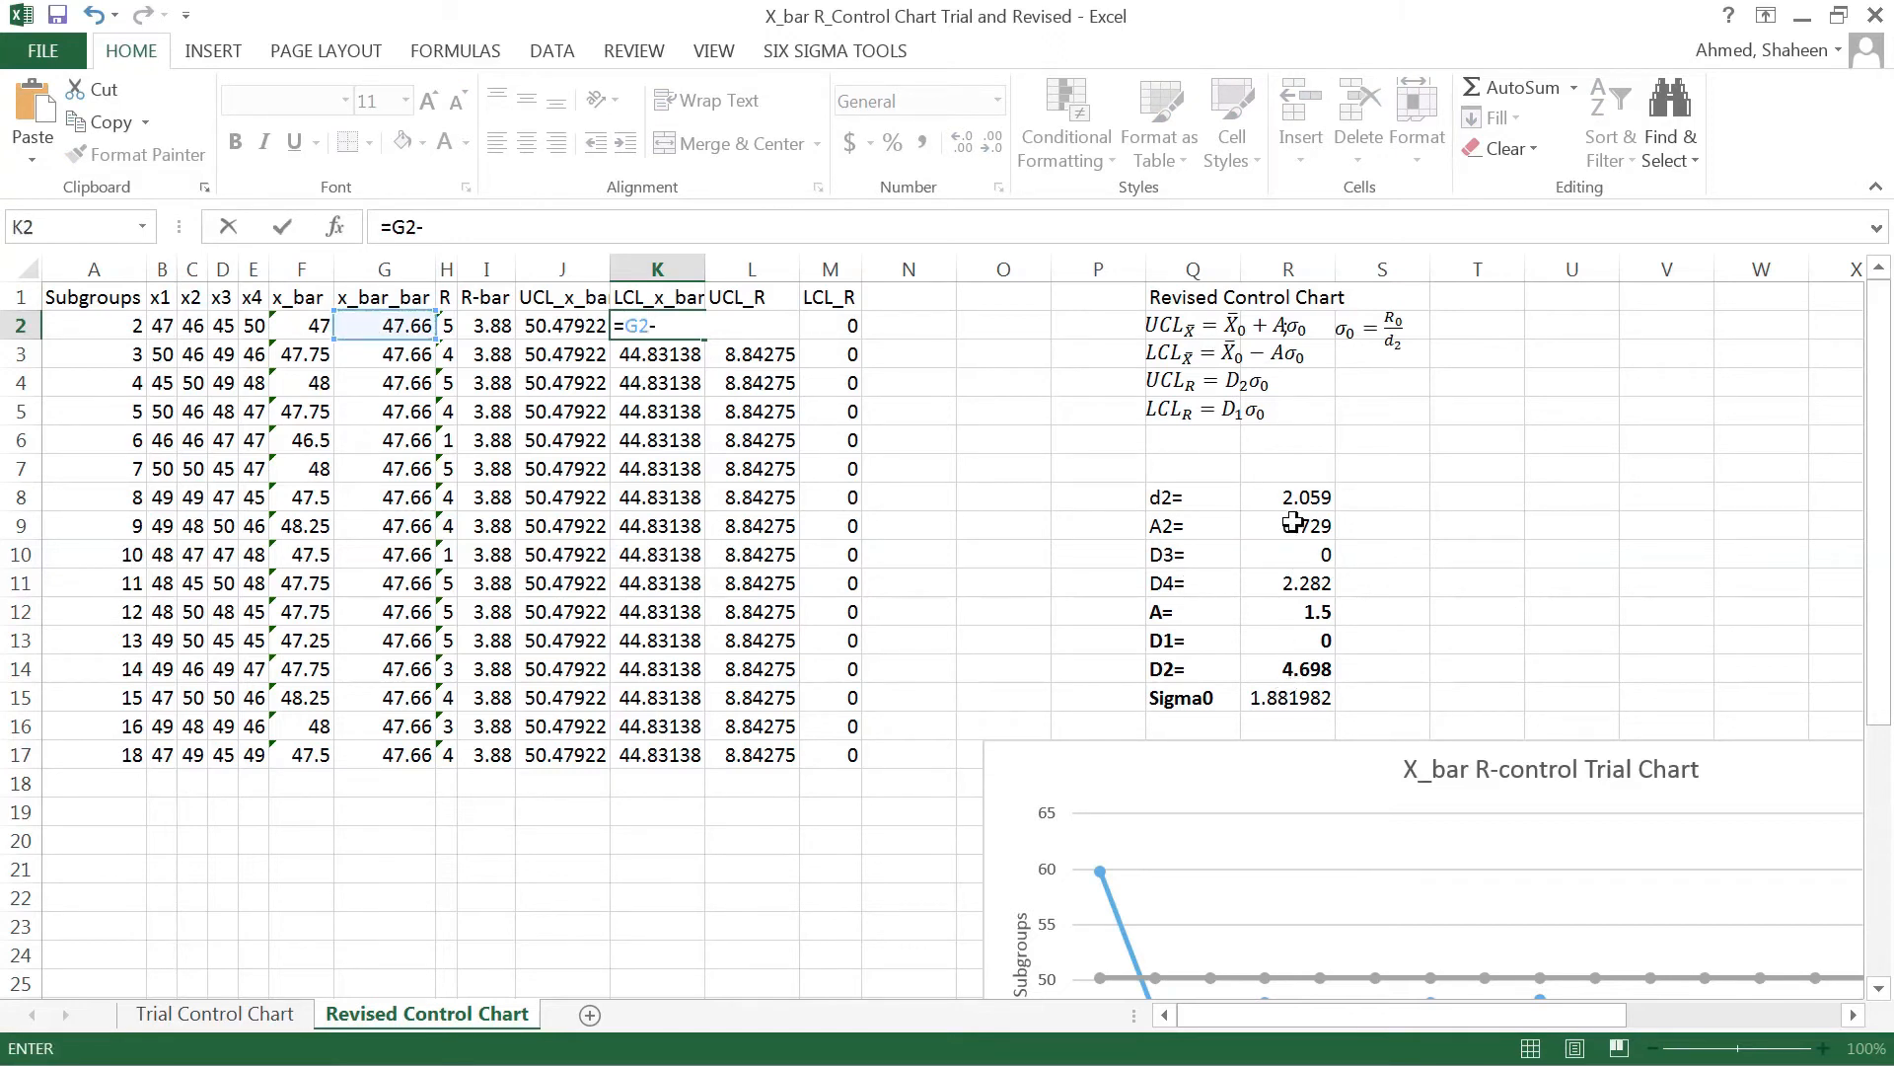
left_click(1287, 612)
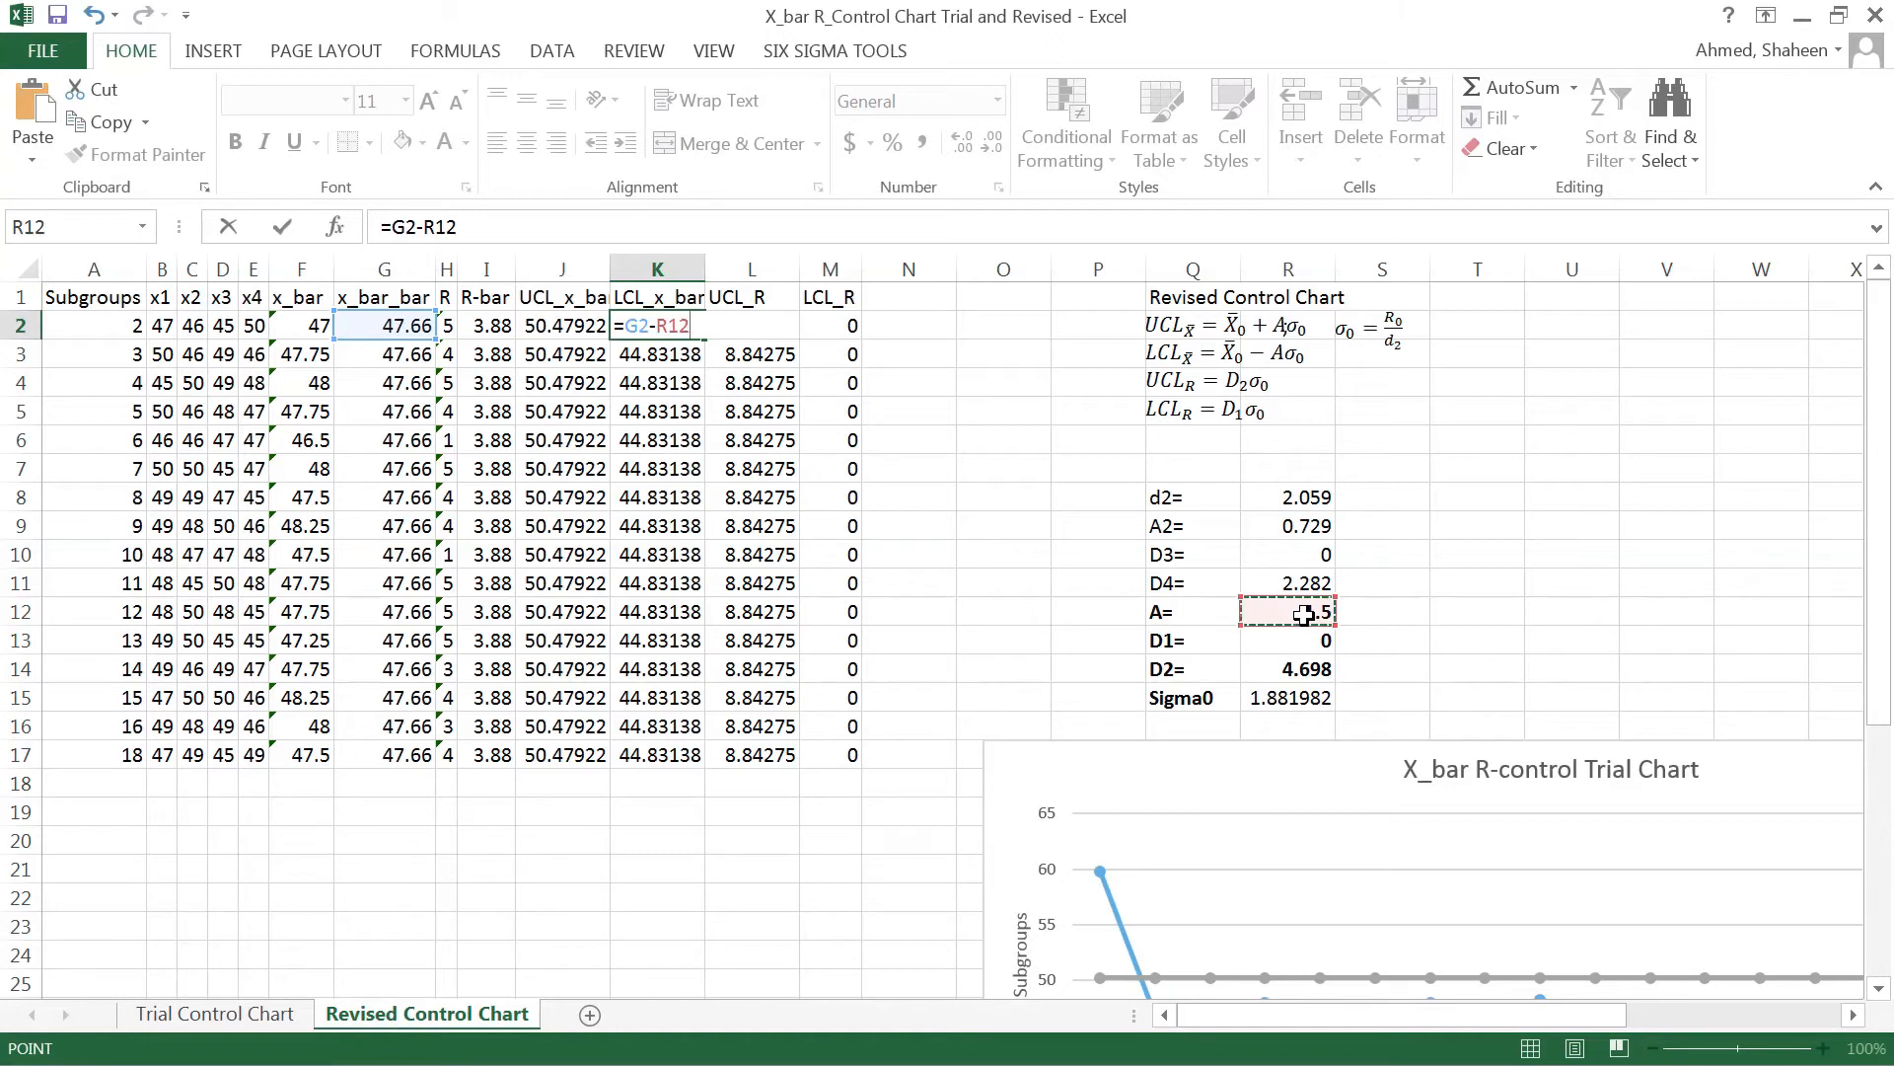
key("f4")
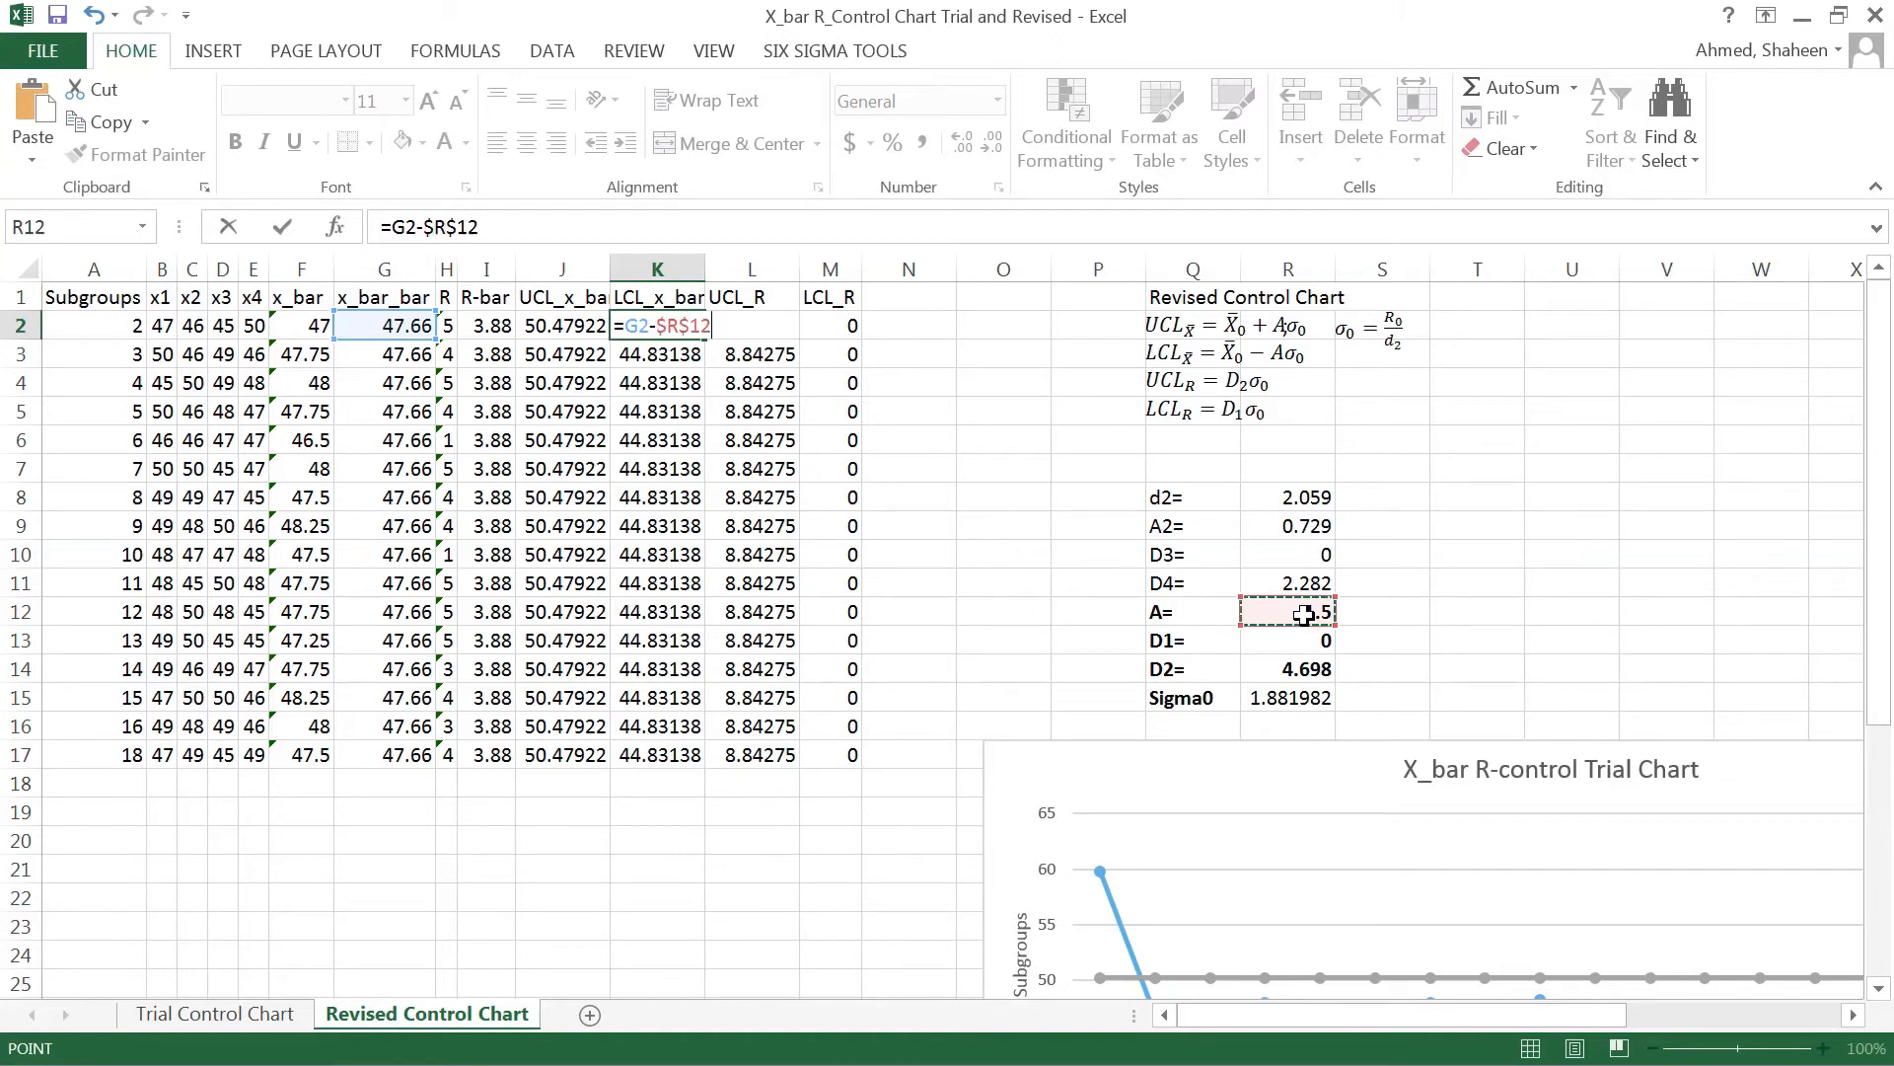
type("*")
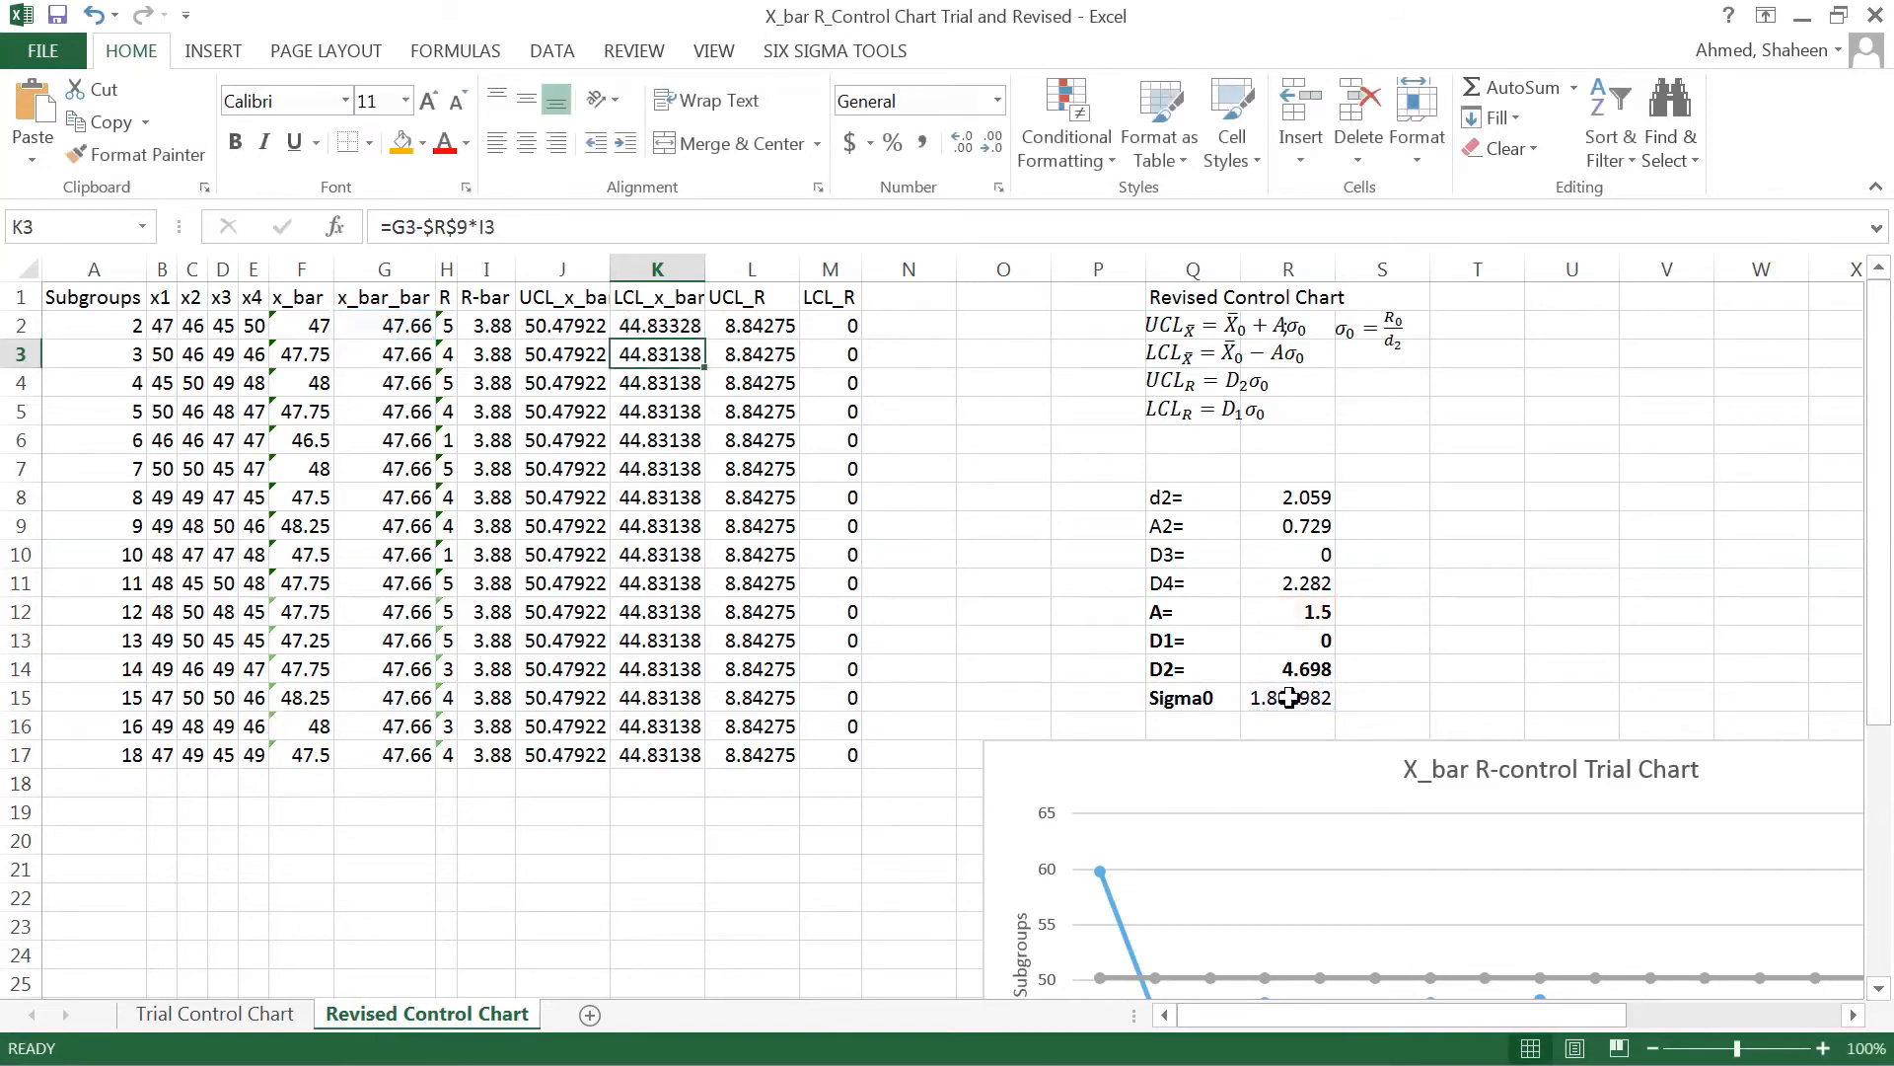
left_click(657, 325)
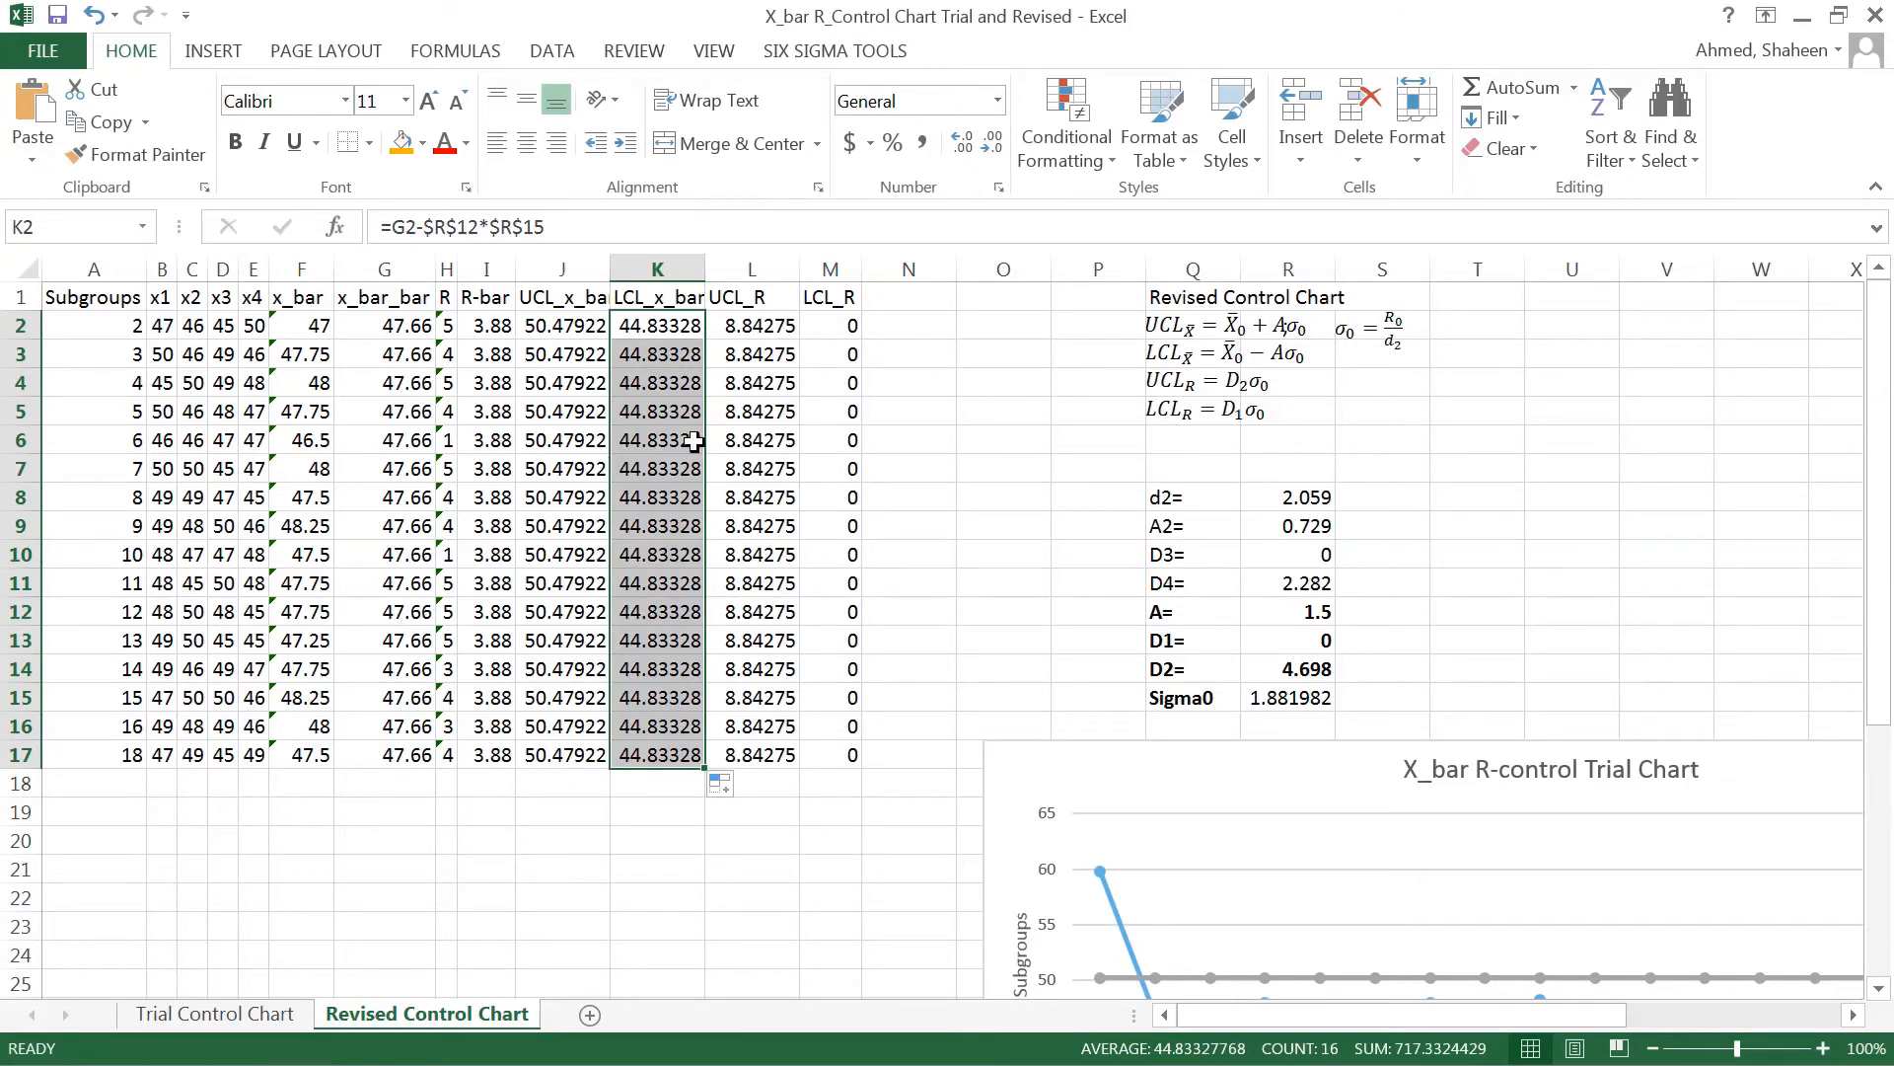
mouse_move(768, 327)
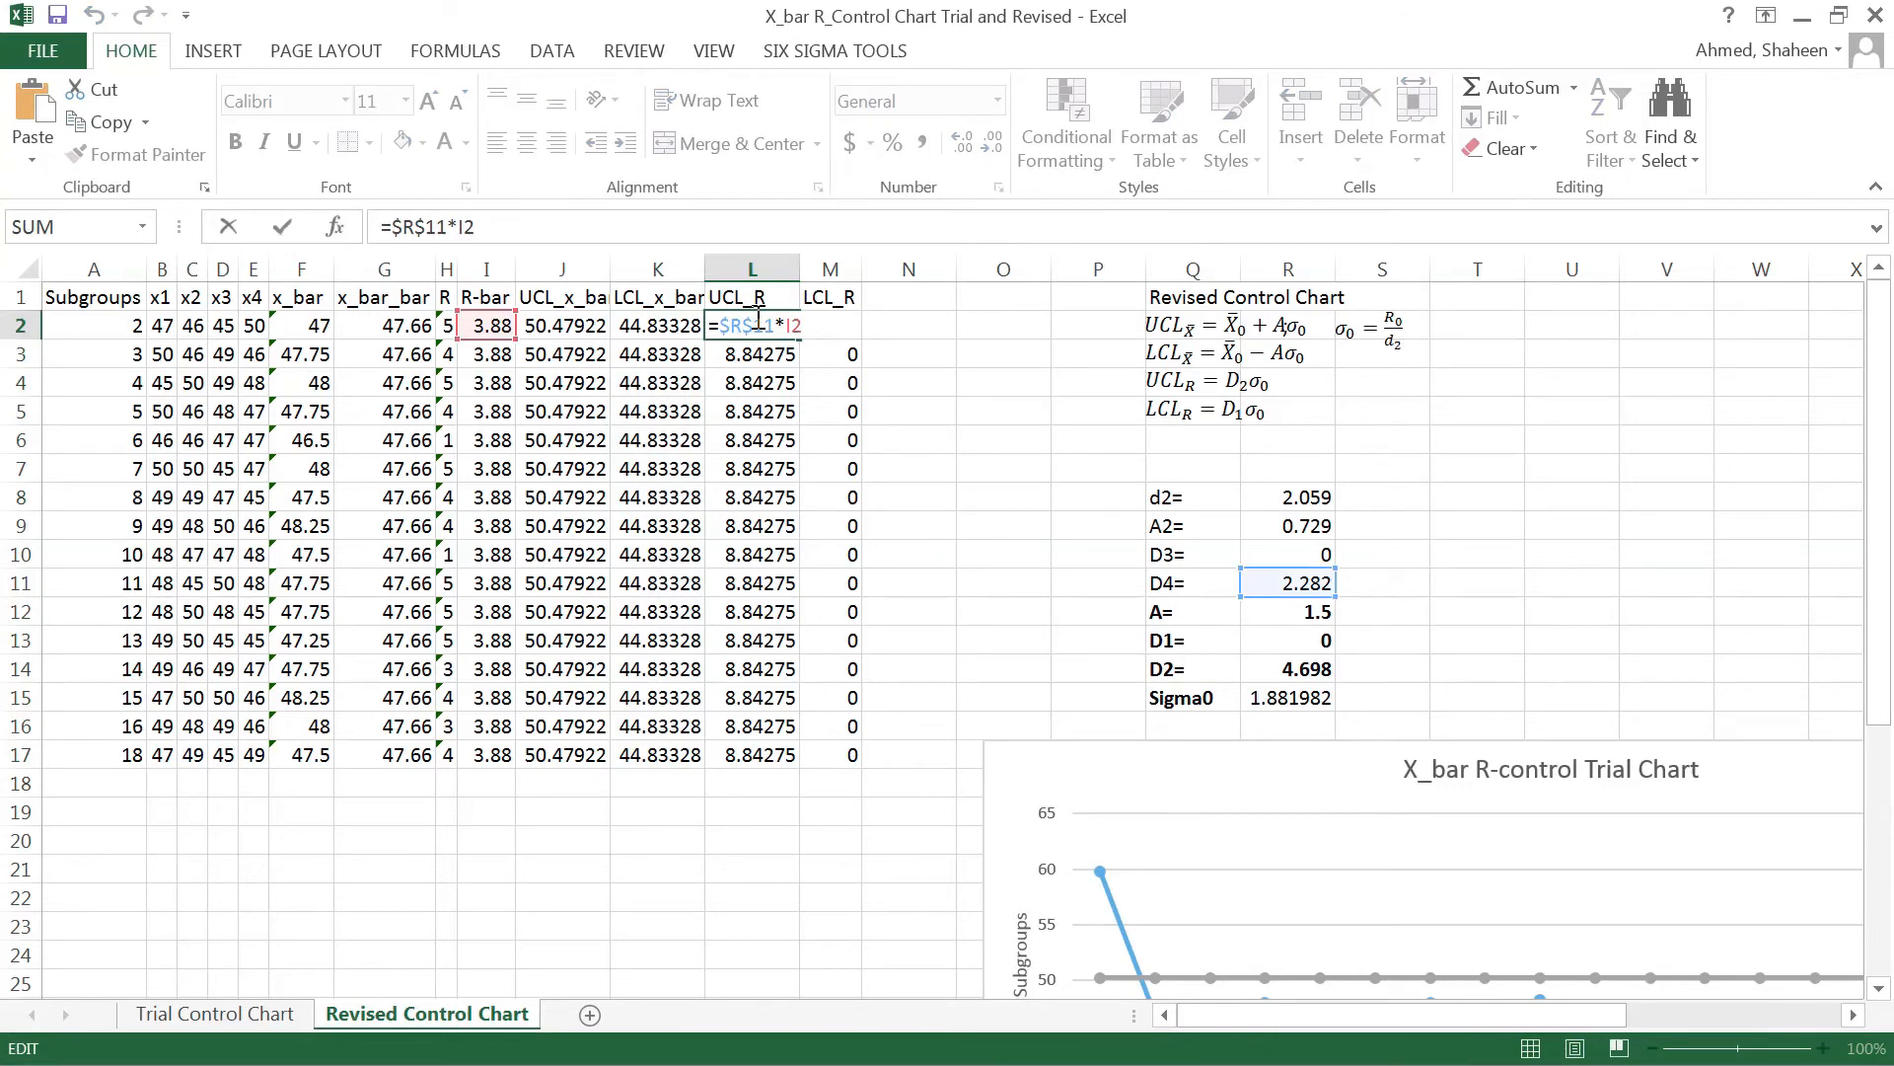
mouse_move(1303, 604)
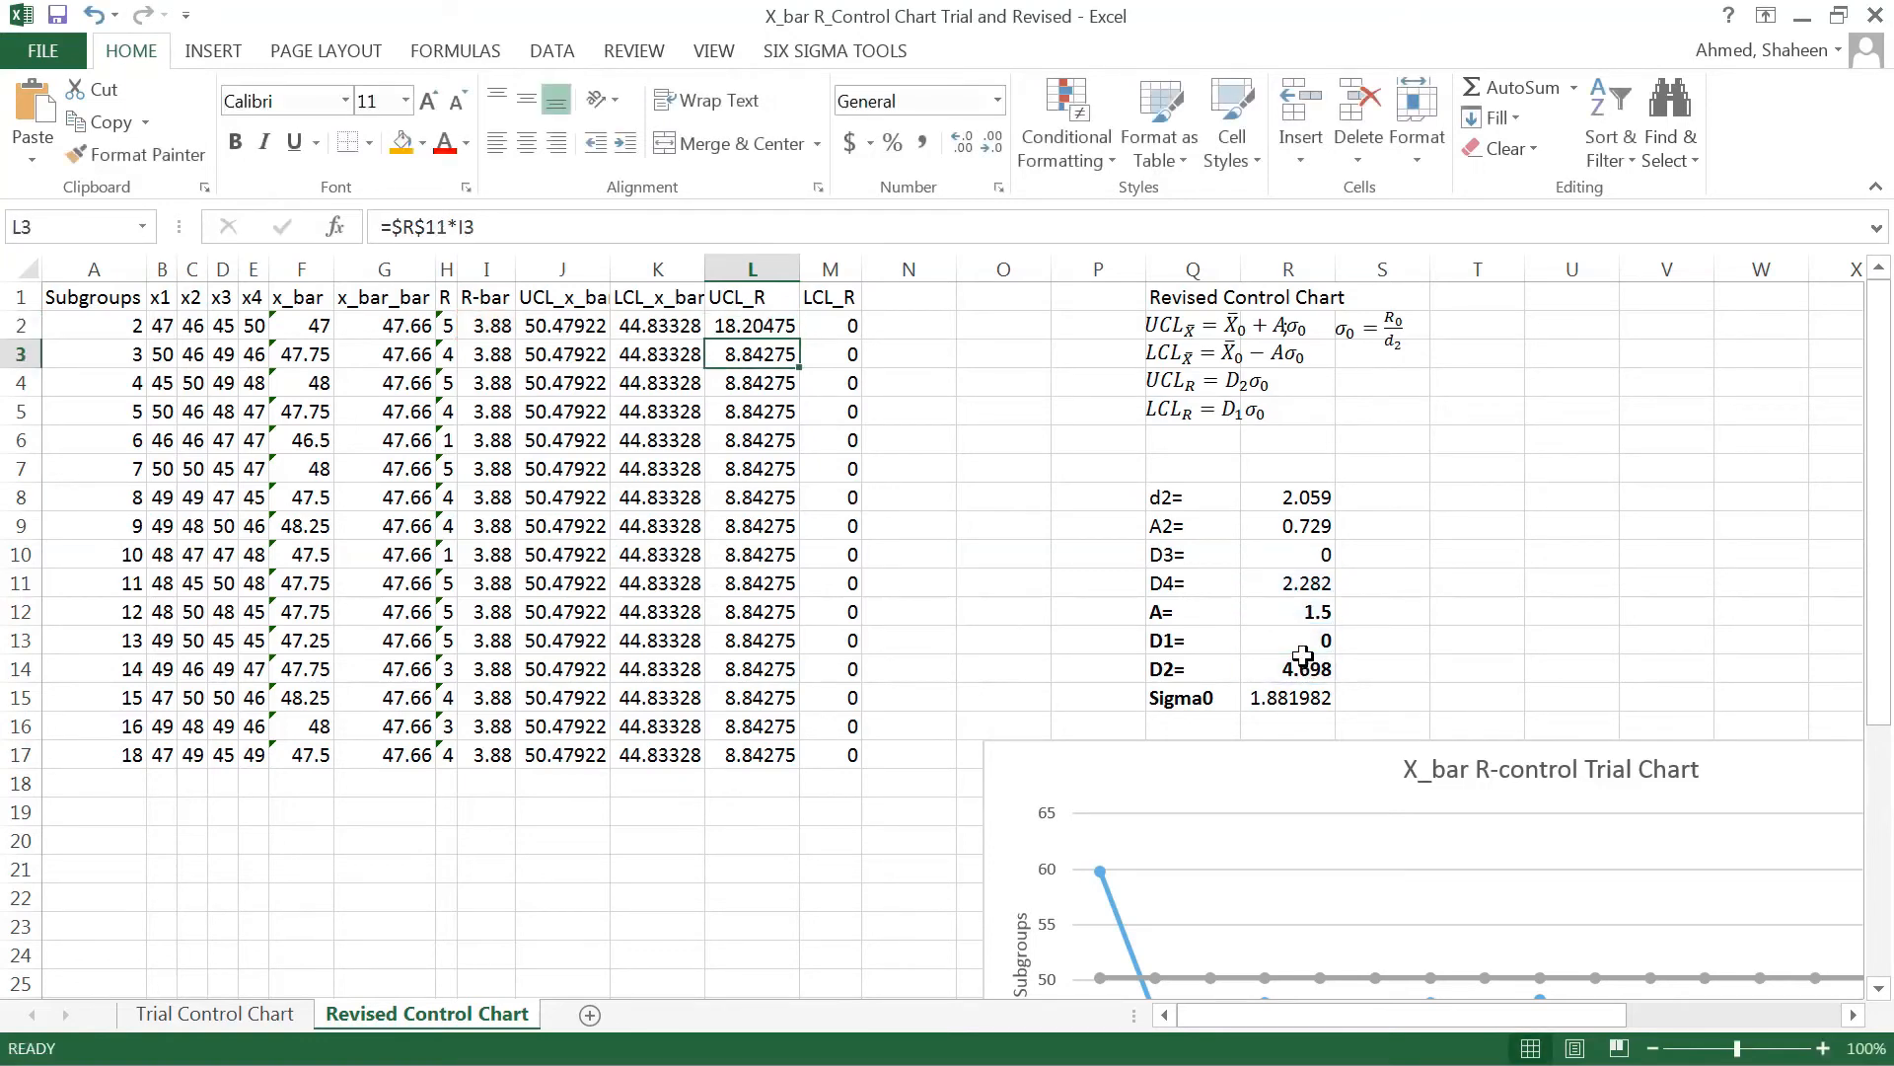
Set LCL_R to =$R$13*I2 and UCL_R to =$R$14*I2, filling both down to row 17
left_click(830, 324)
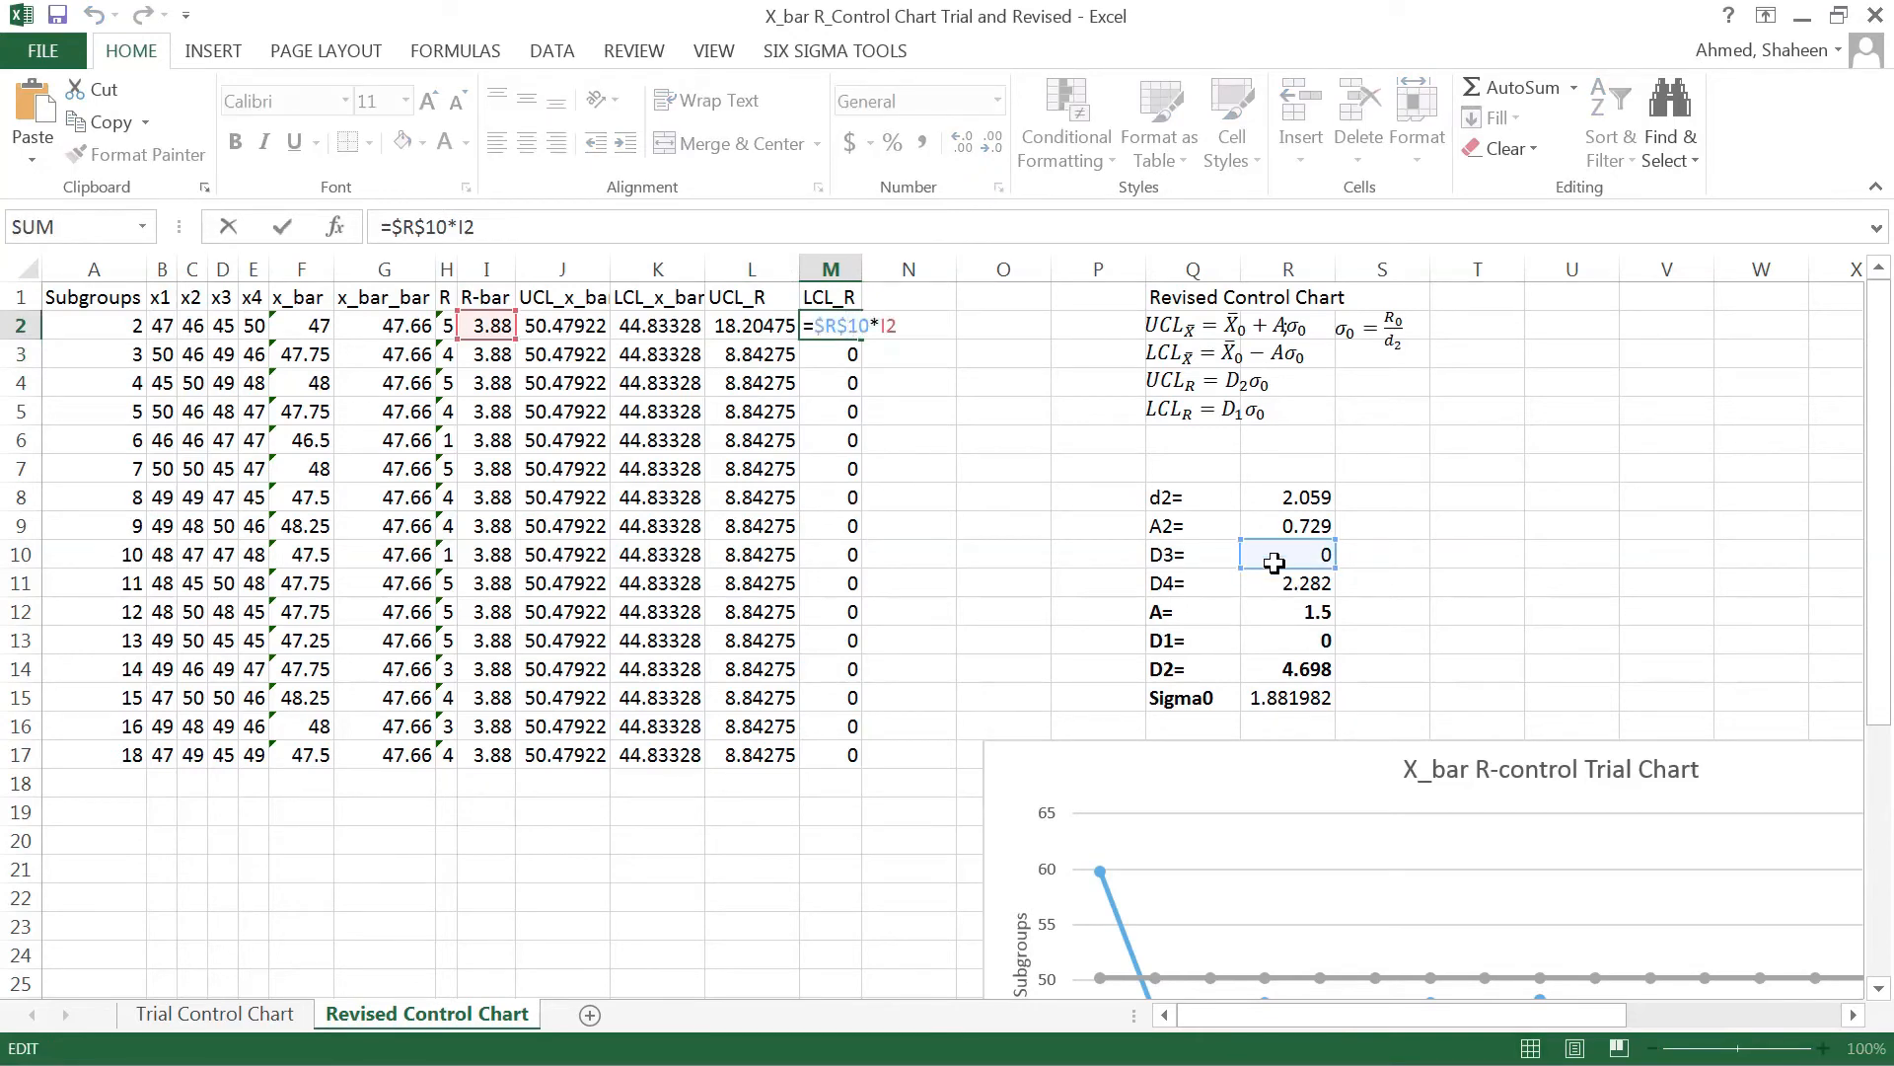
left_click(1288, 639)
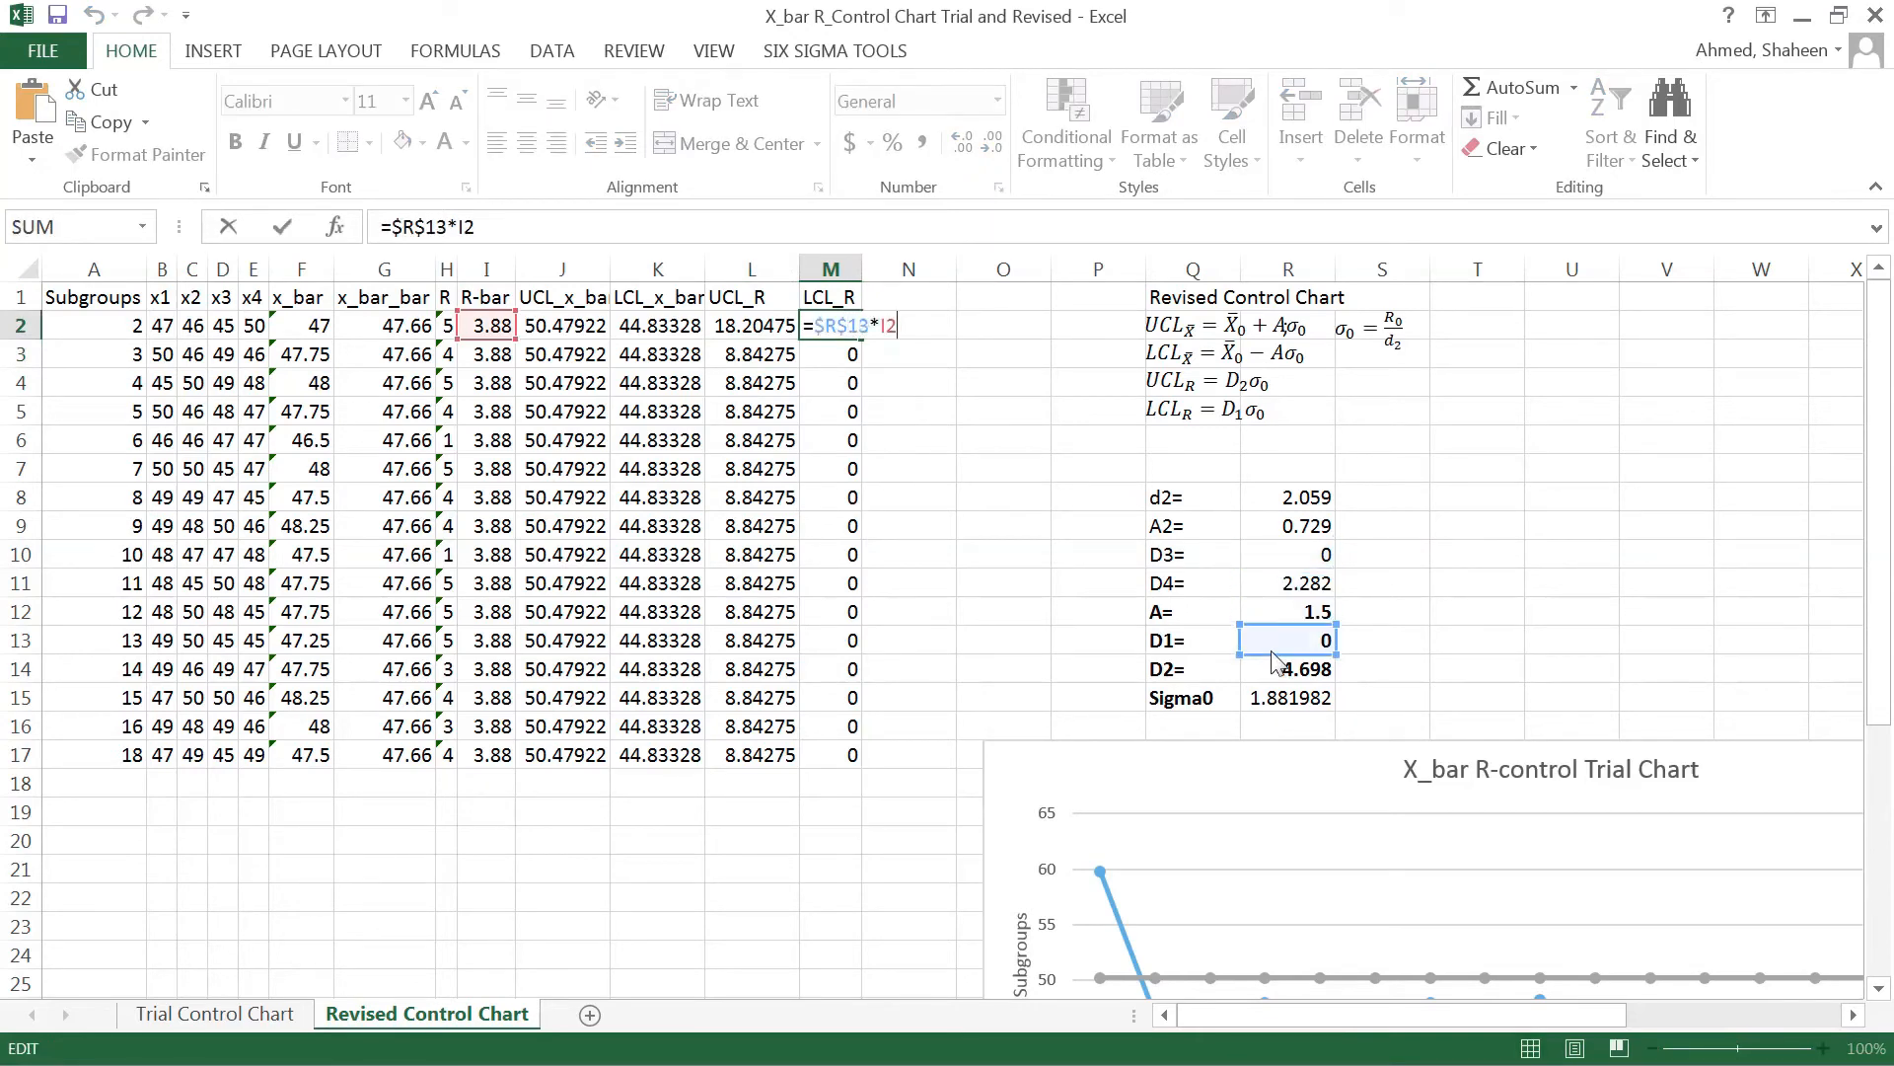
left_click(748, 325)
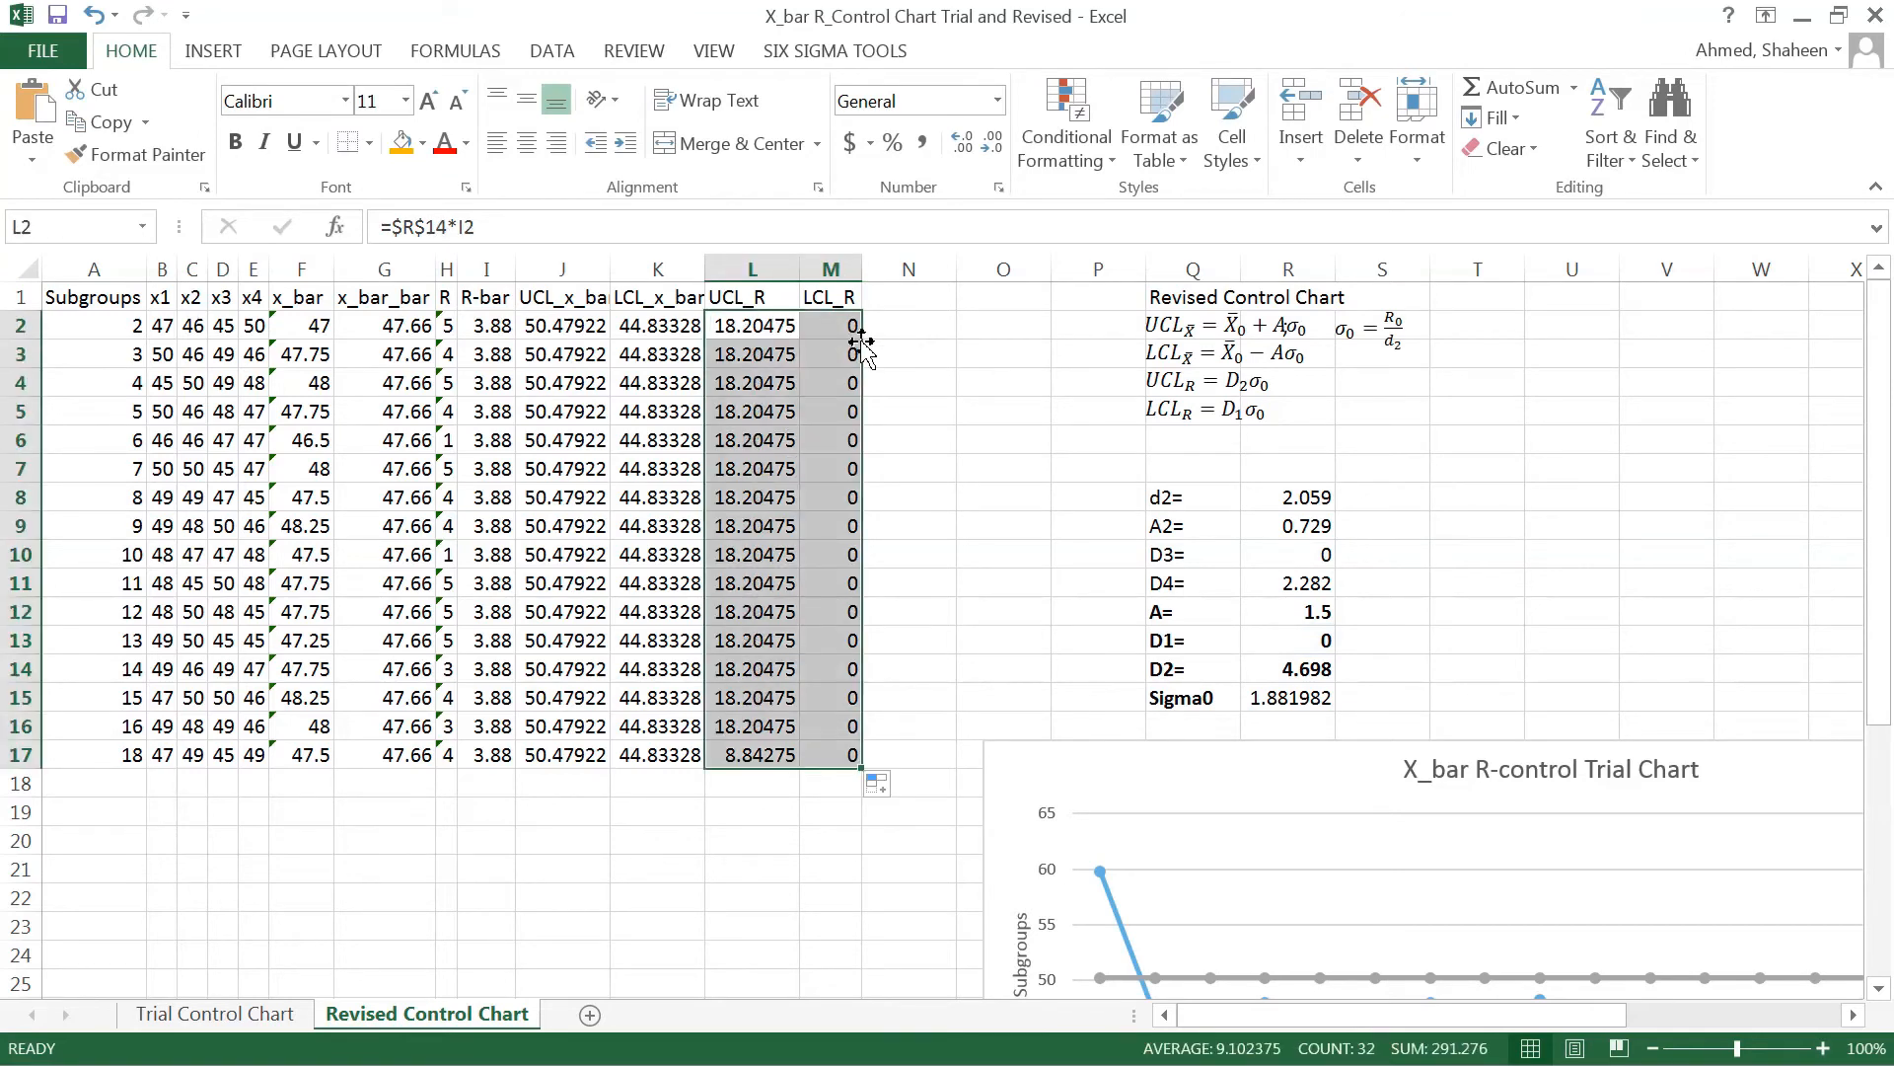
left_click(1232, 664)
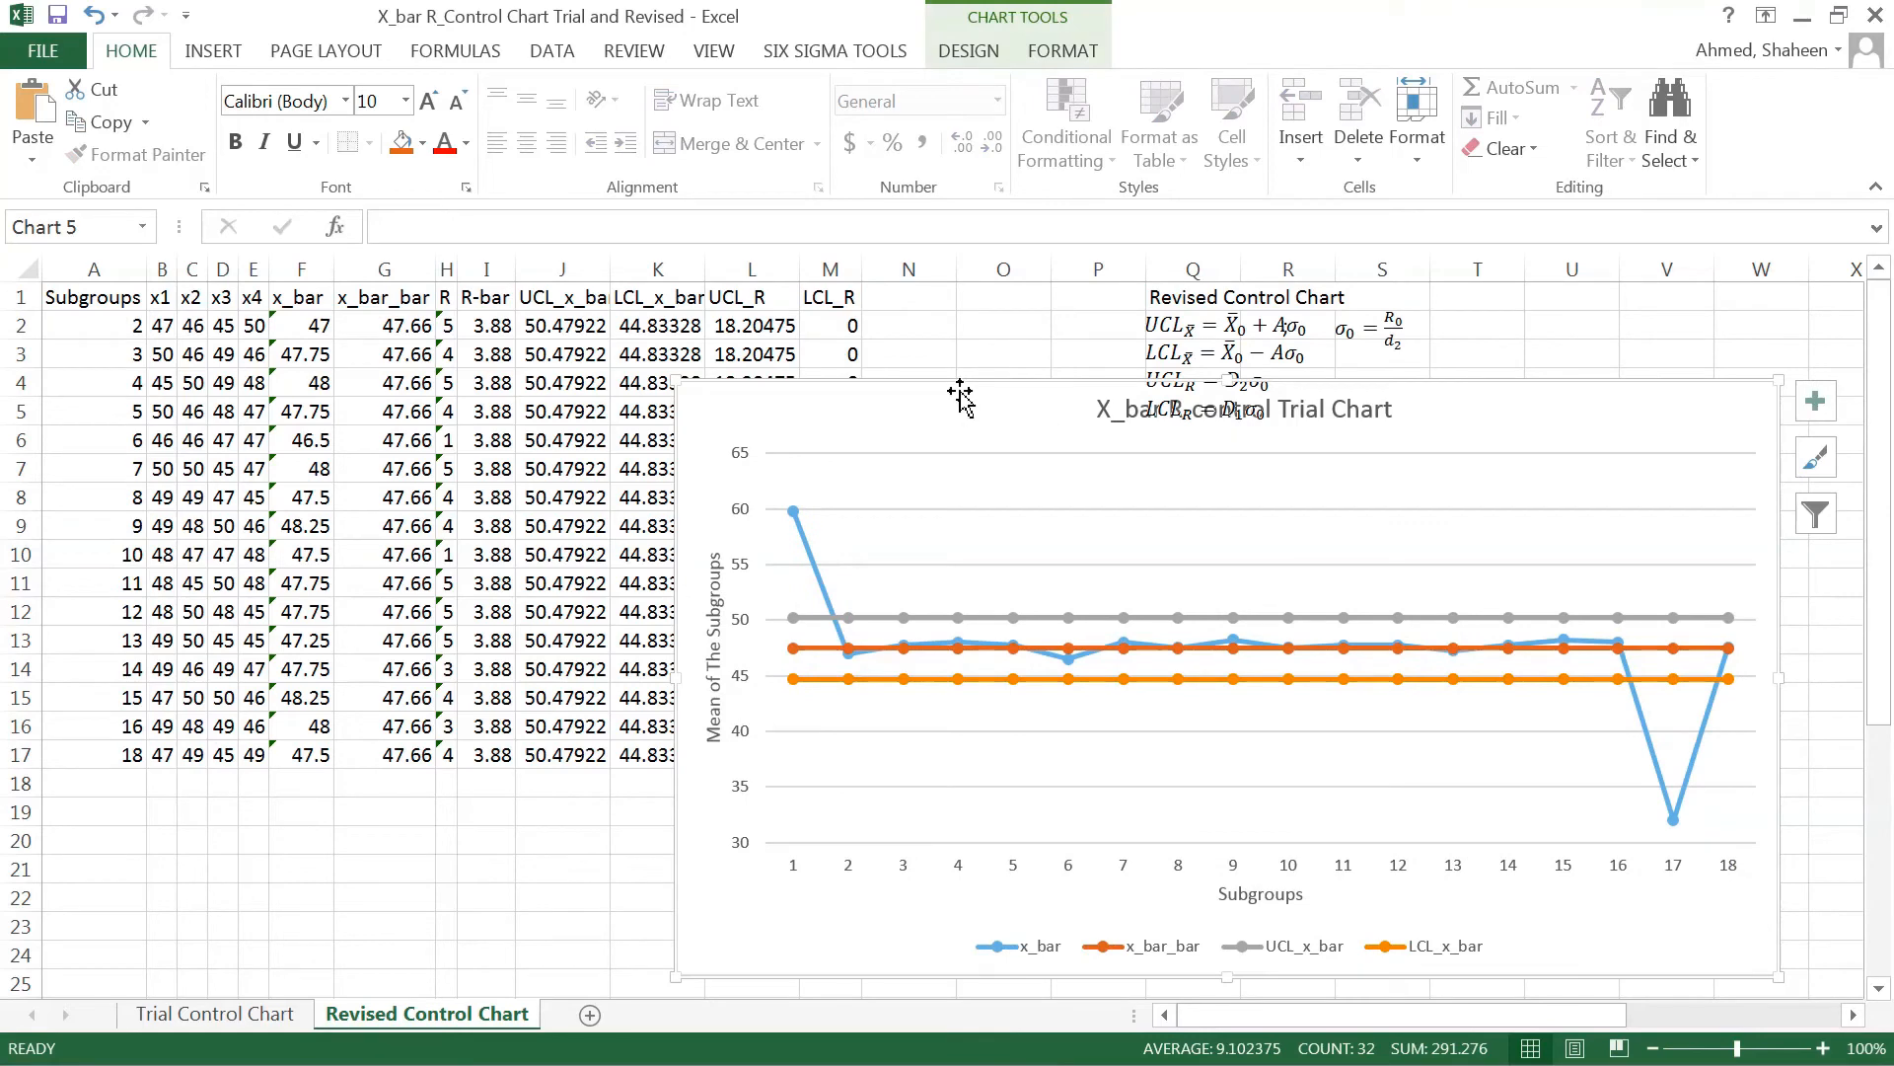
Delete the trial chart and insert a Line with Markers chart from columns F, G, J and K
left_click(750, 468)
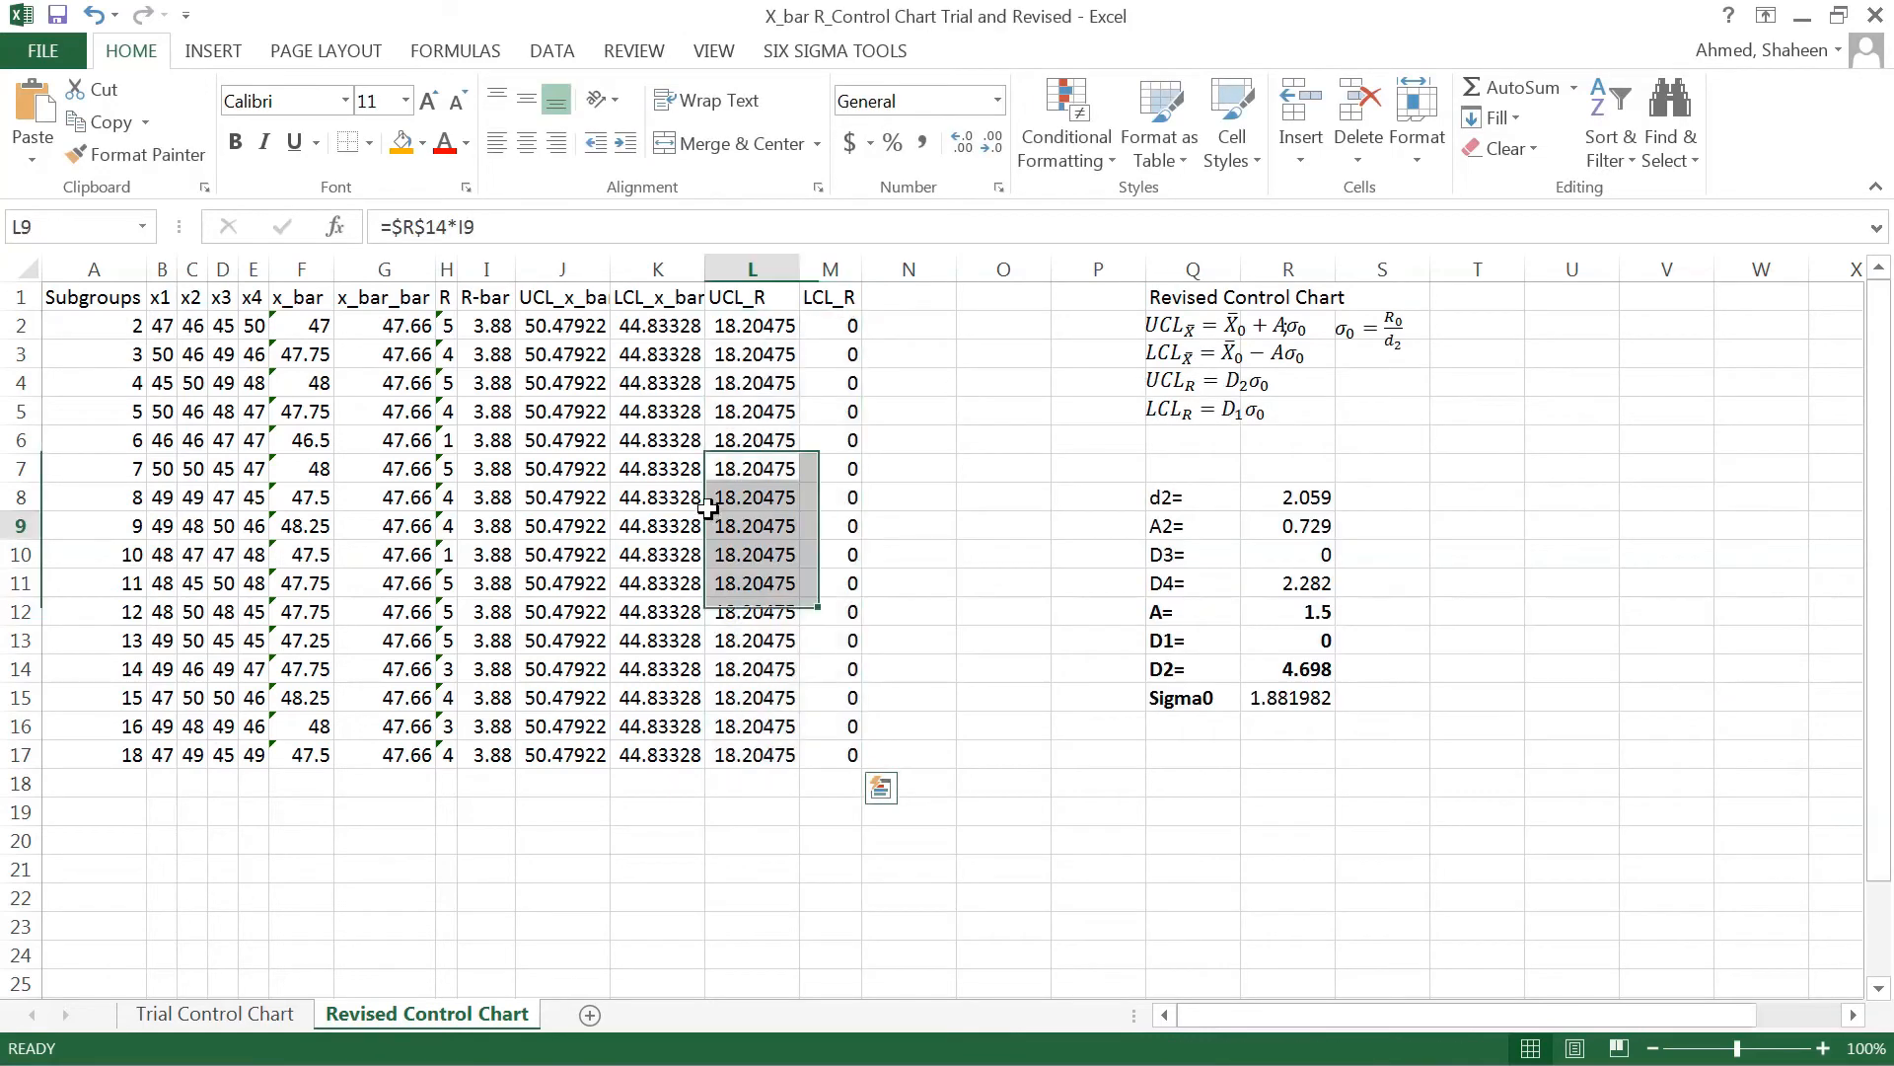
left_click(300, 269)
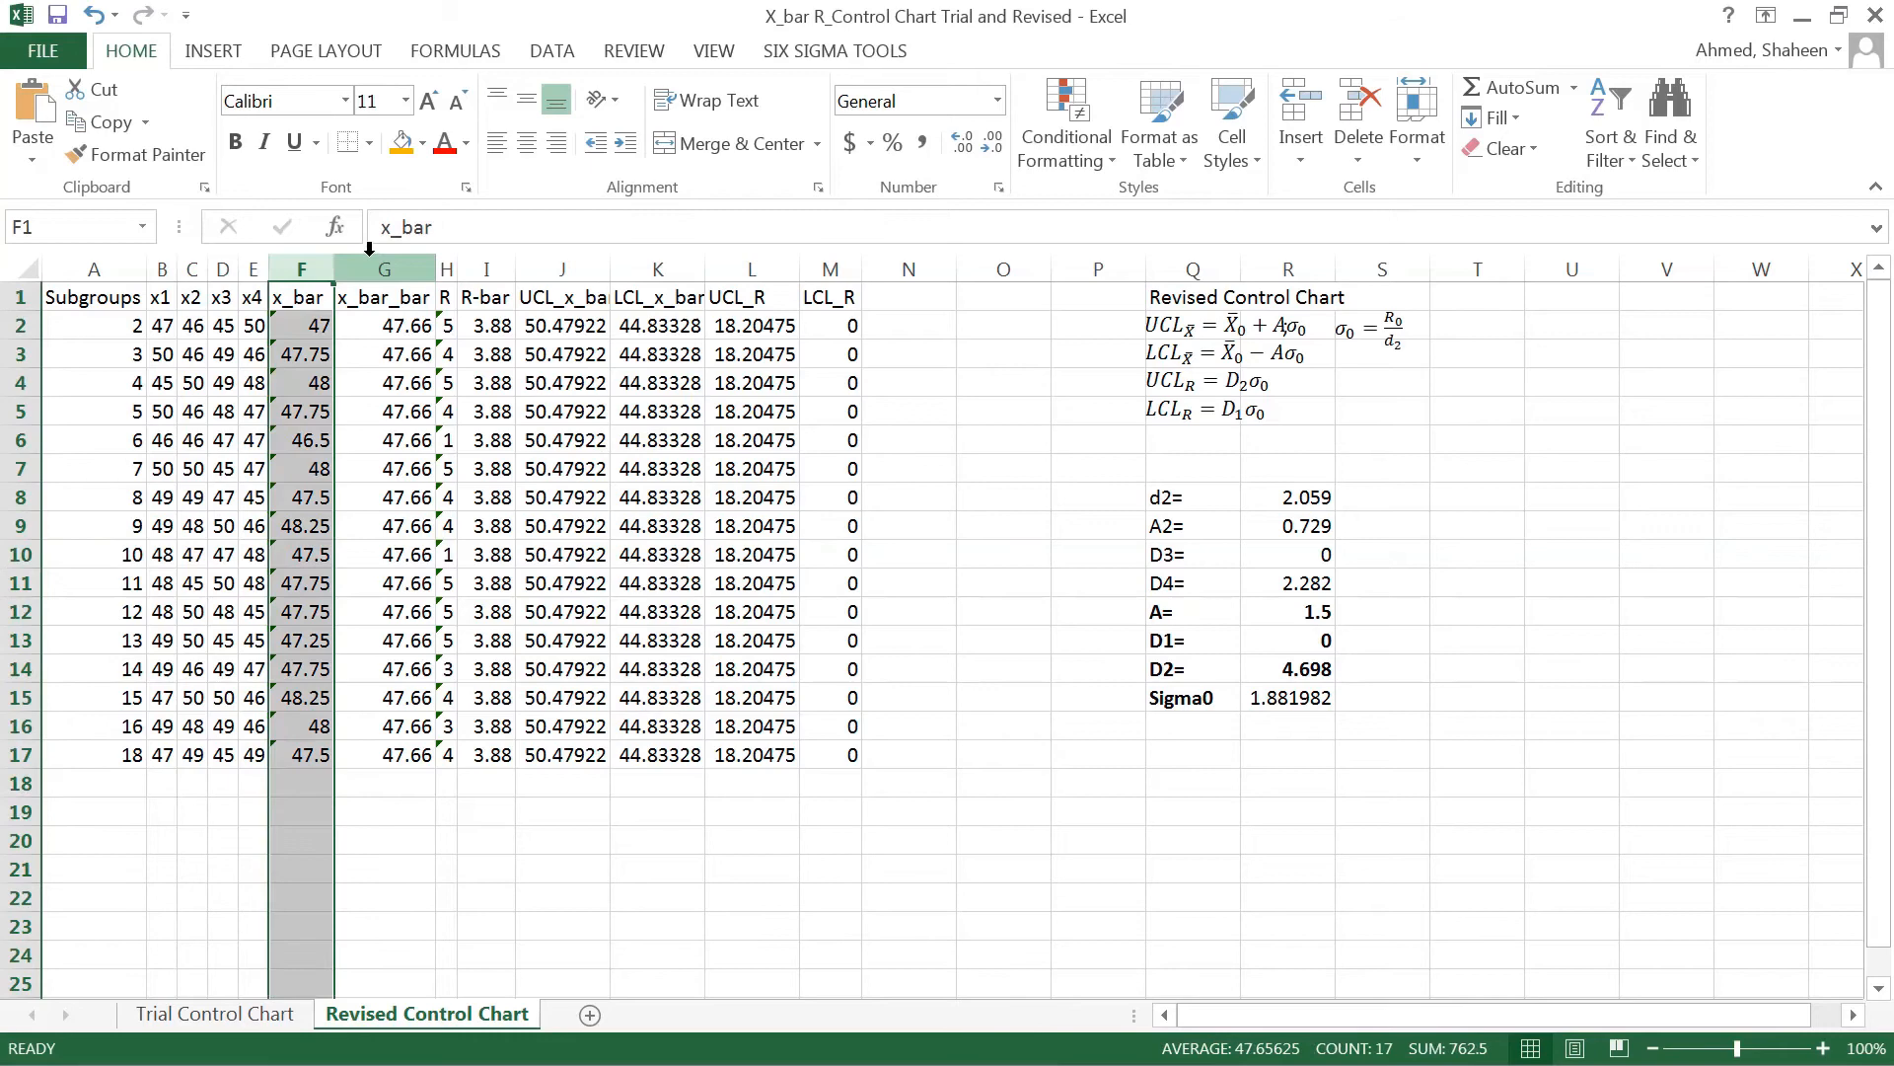
left_click(384, 269)
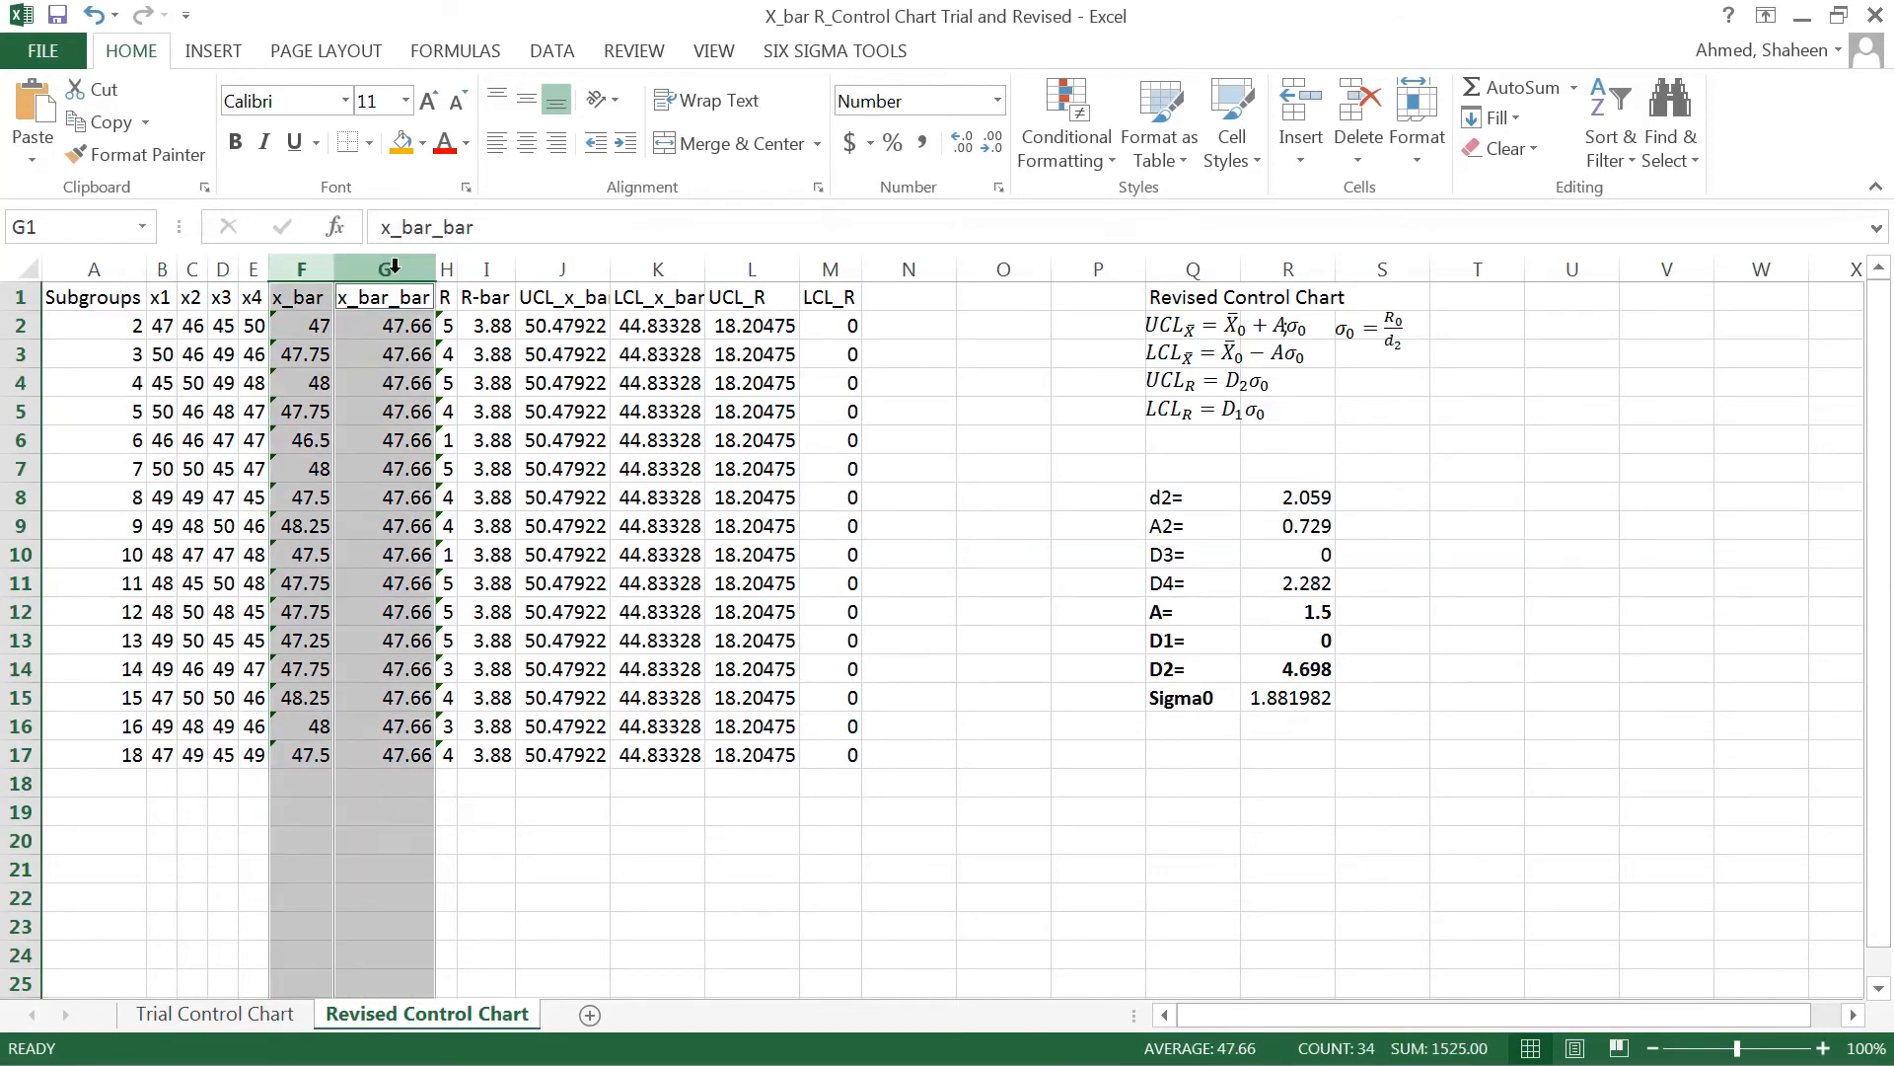
left_click(658, 268)
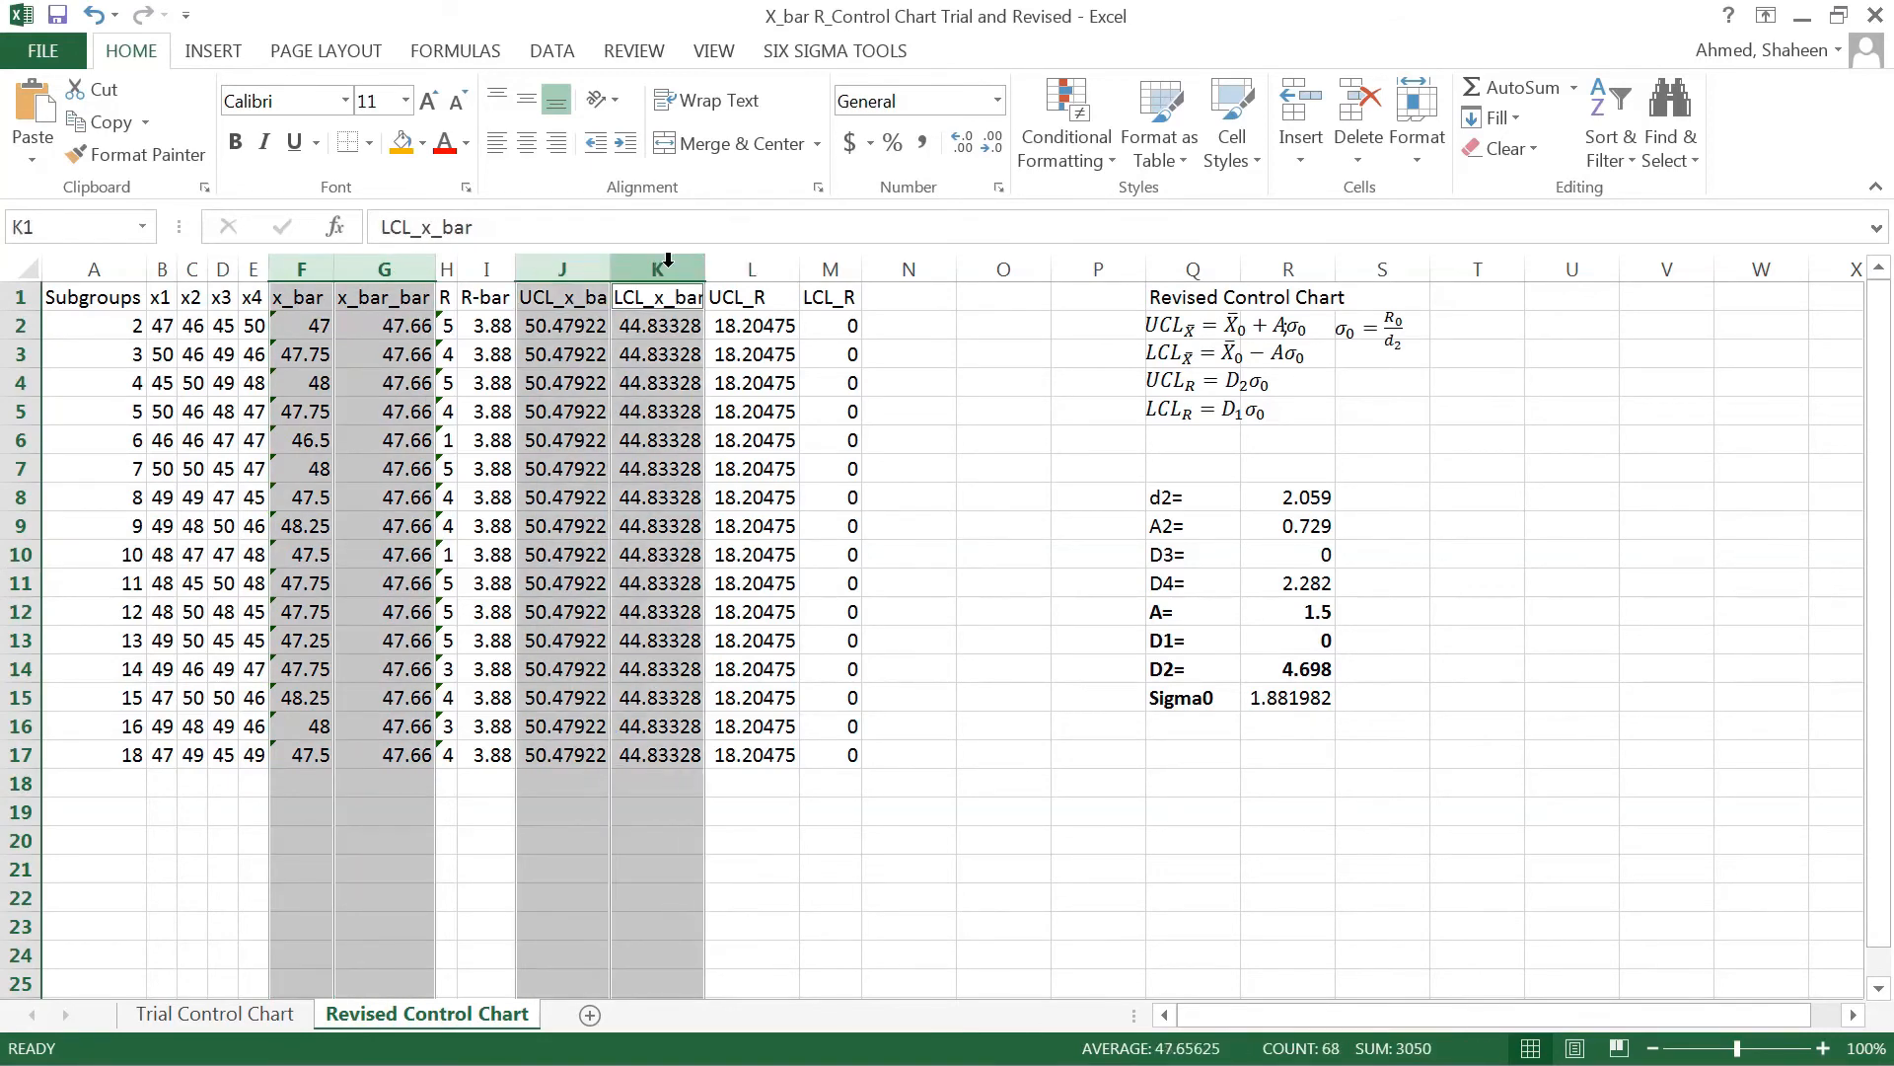
left_click(211, 50)
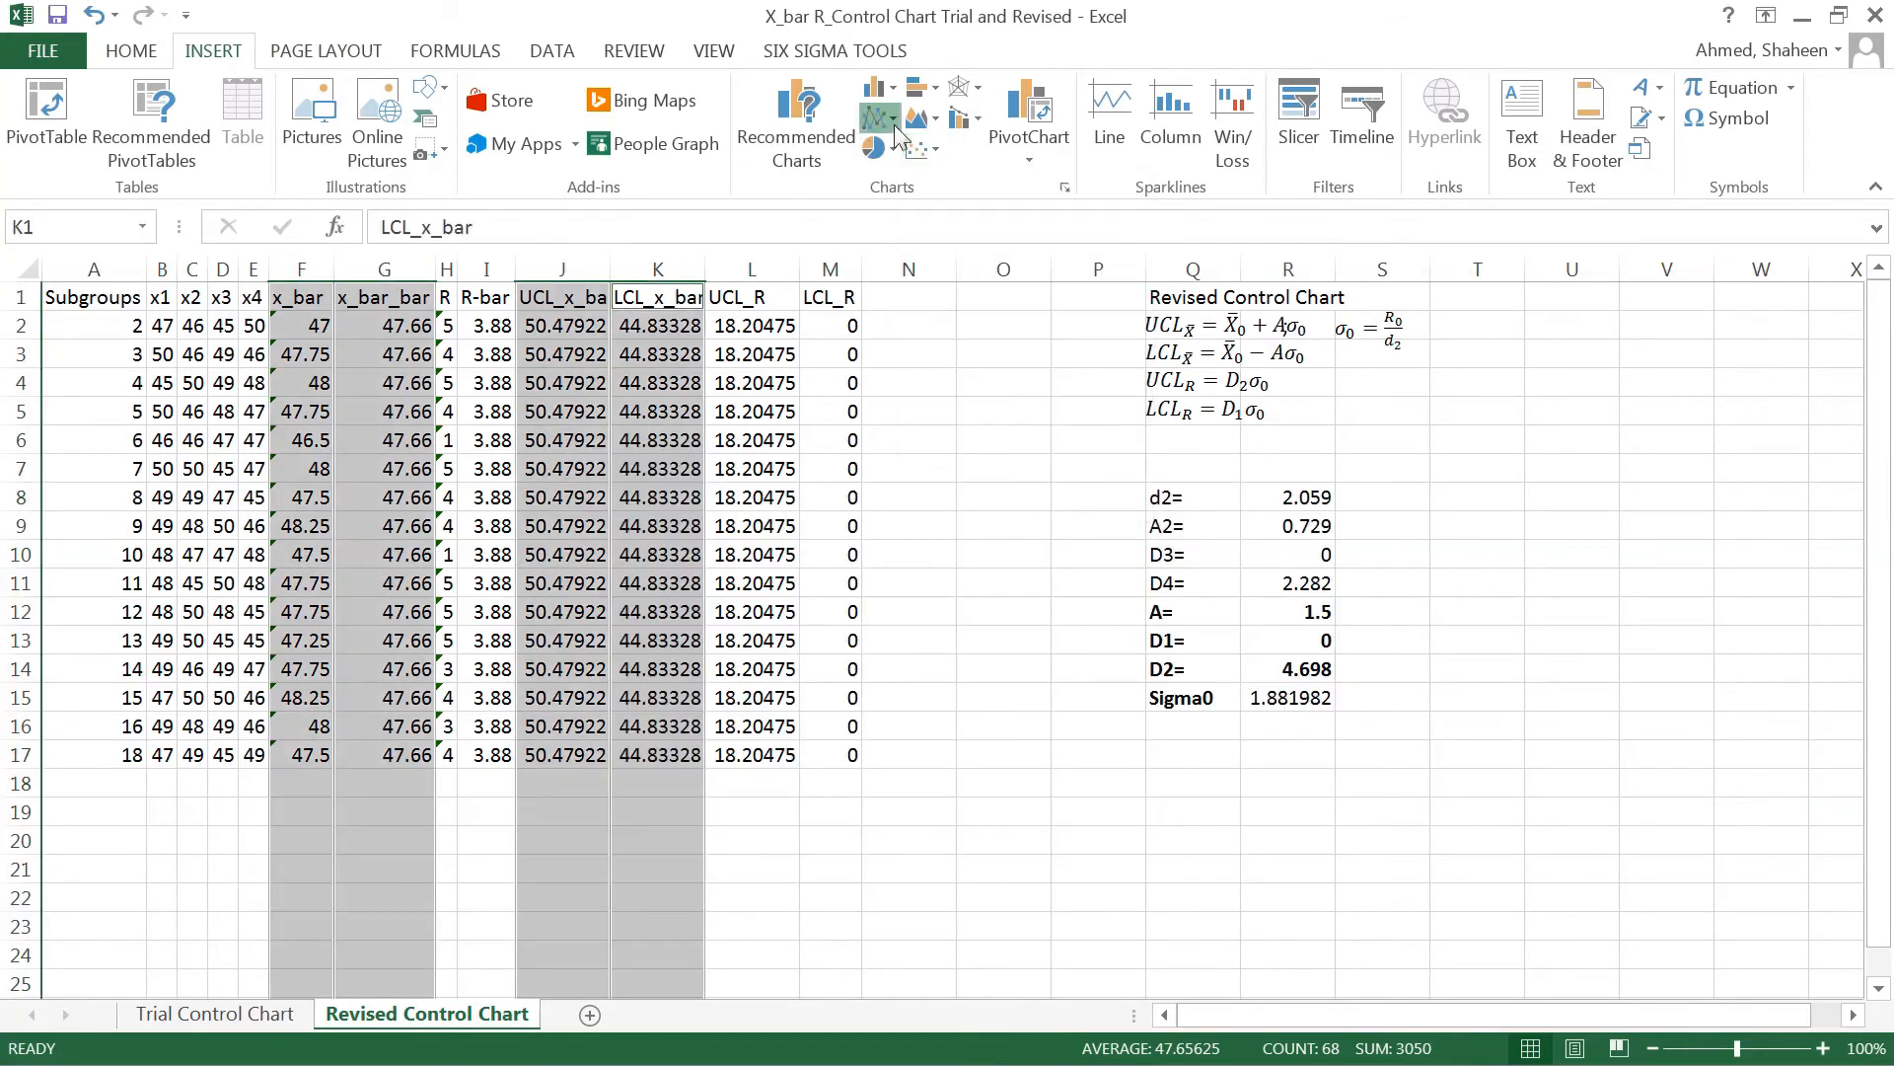
left_click(879, 108)
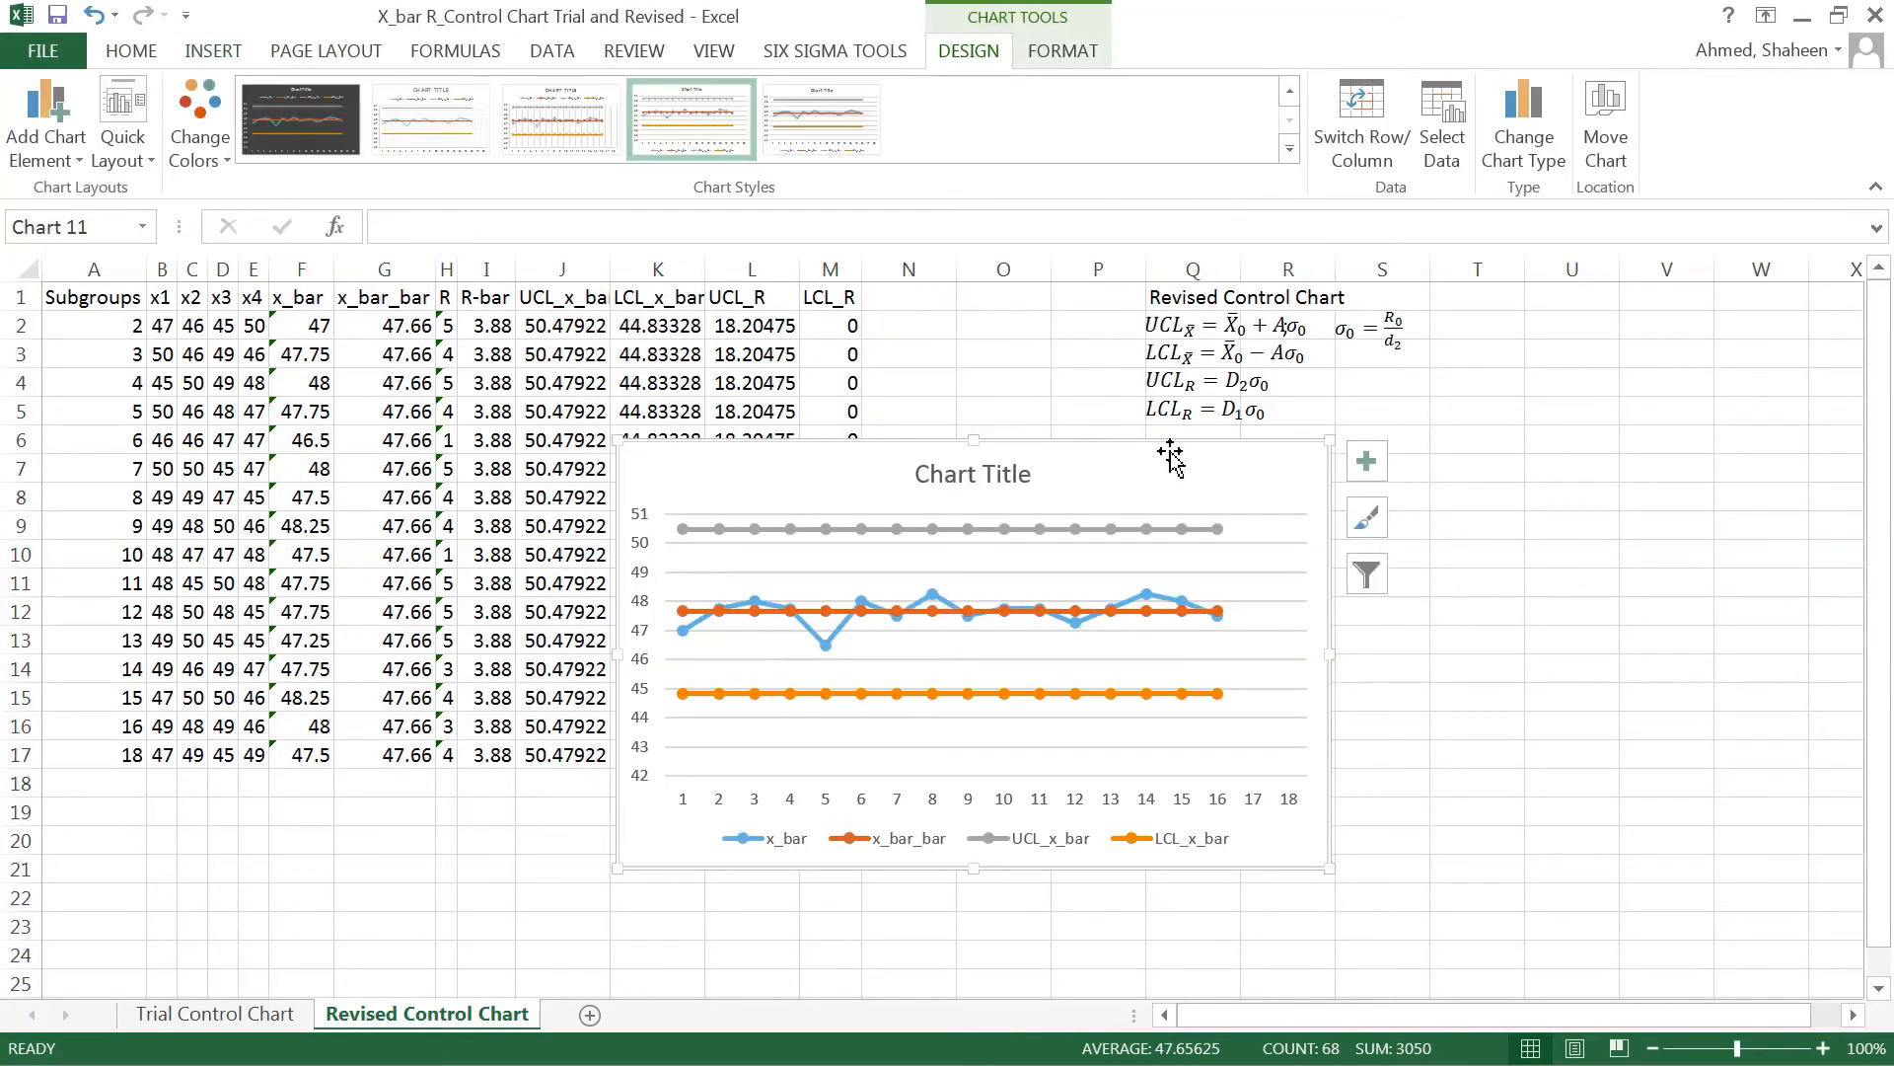
Enable Axis Titles from the Chart Elements list and select the horizontal axis title
left_click(1366, 461)
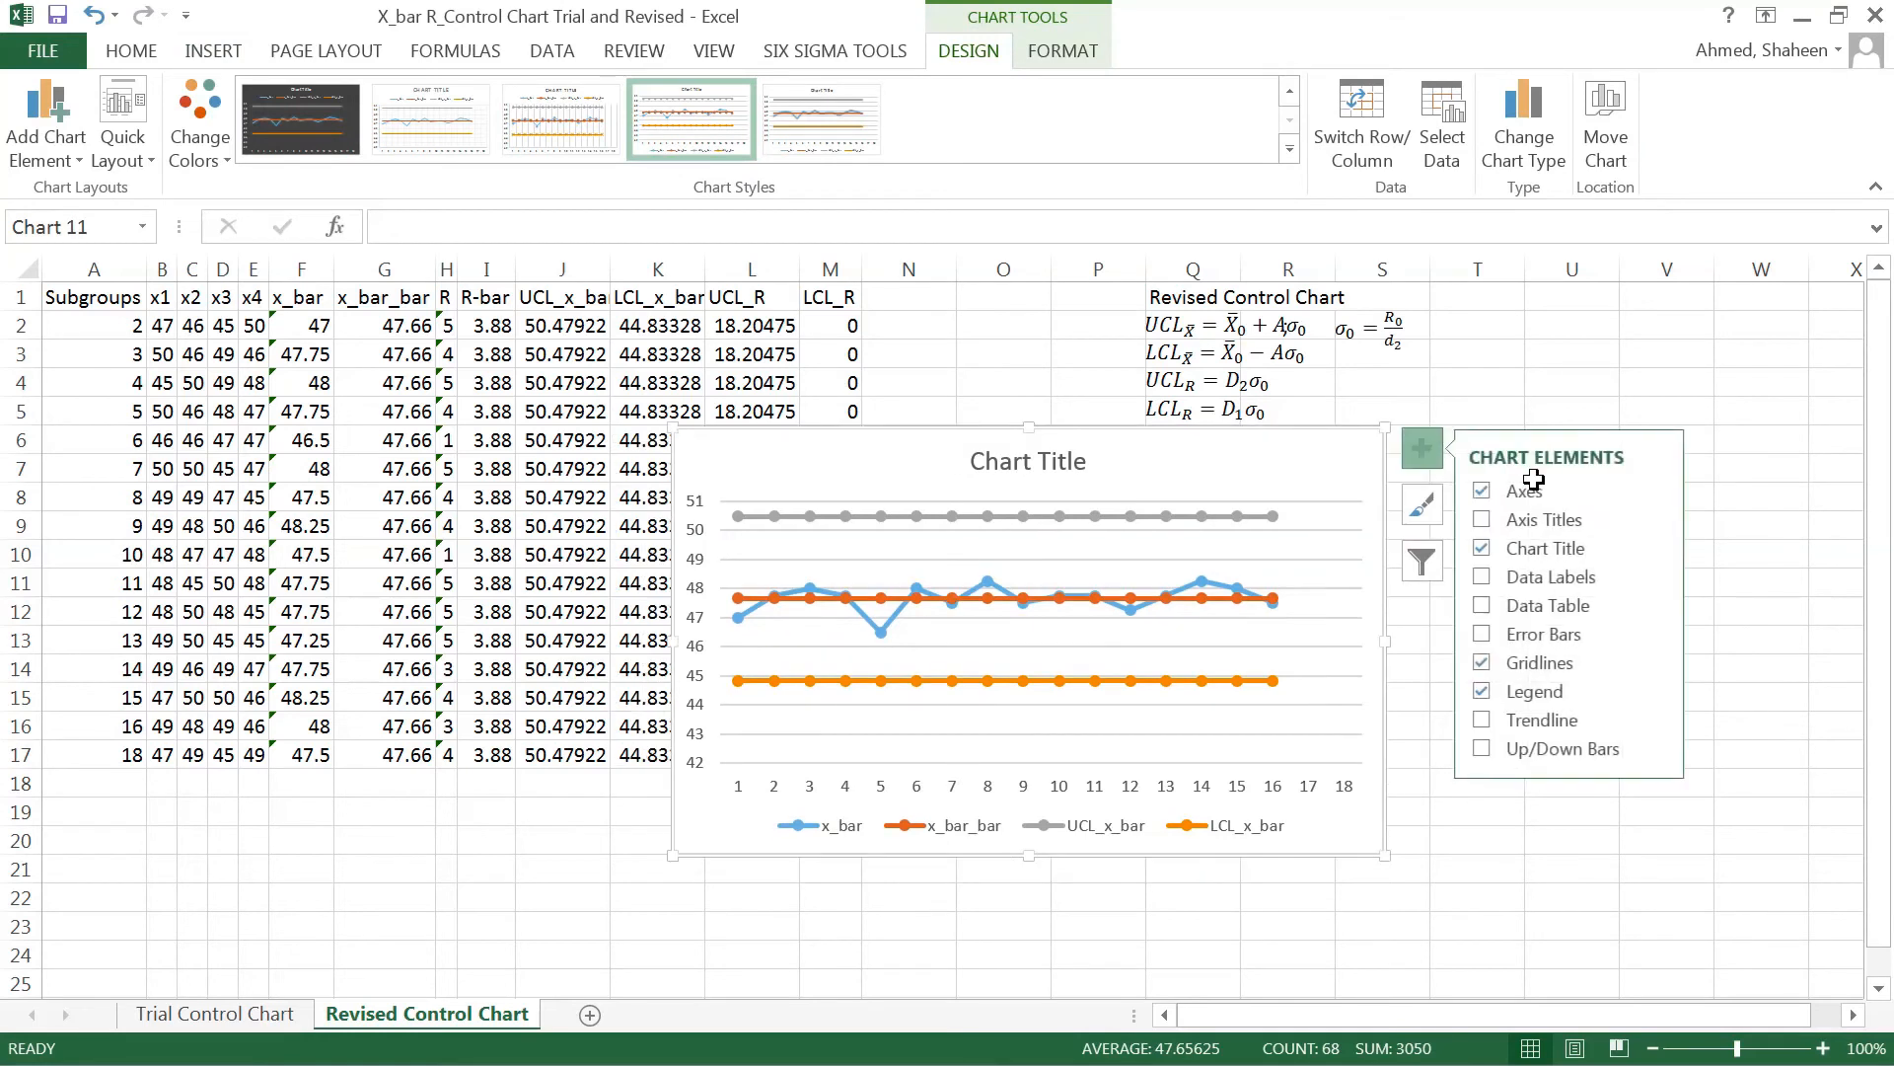
left_click(1482, 518)
type("Mean of the Subgroup Samples")
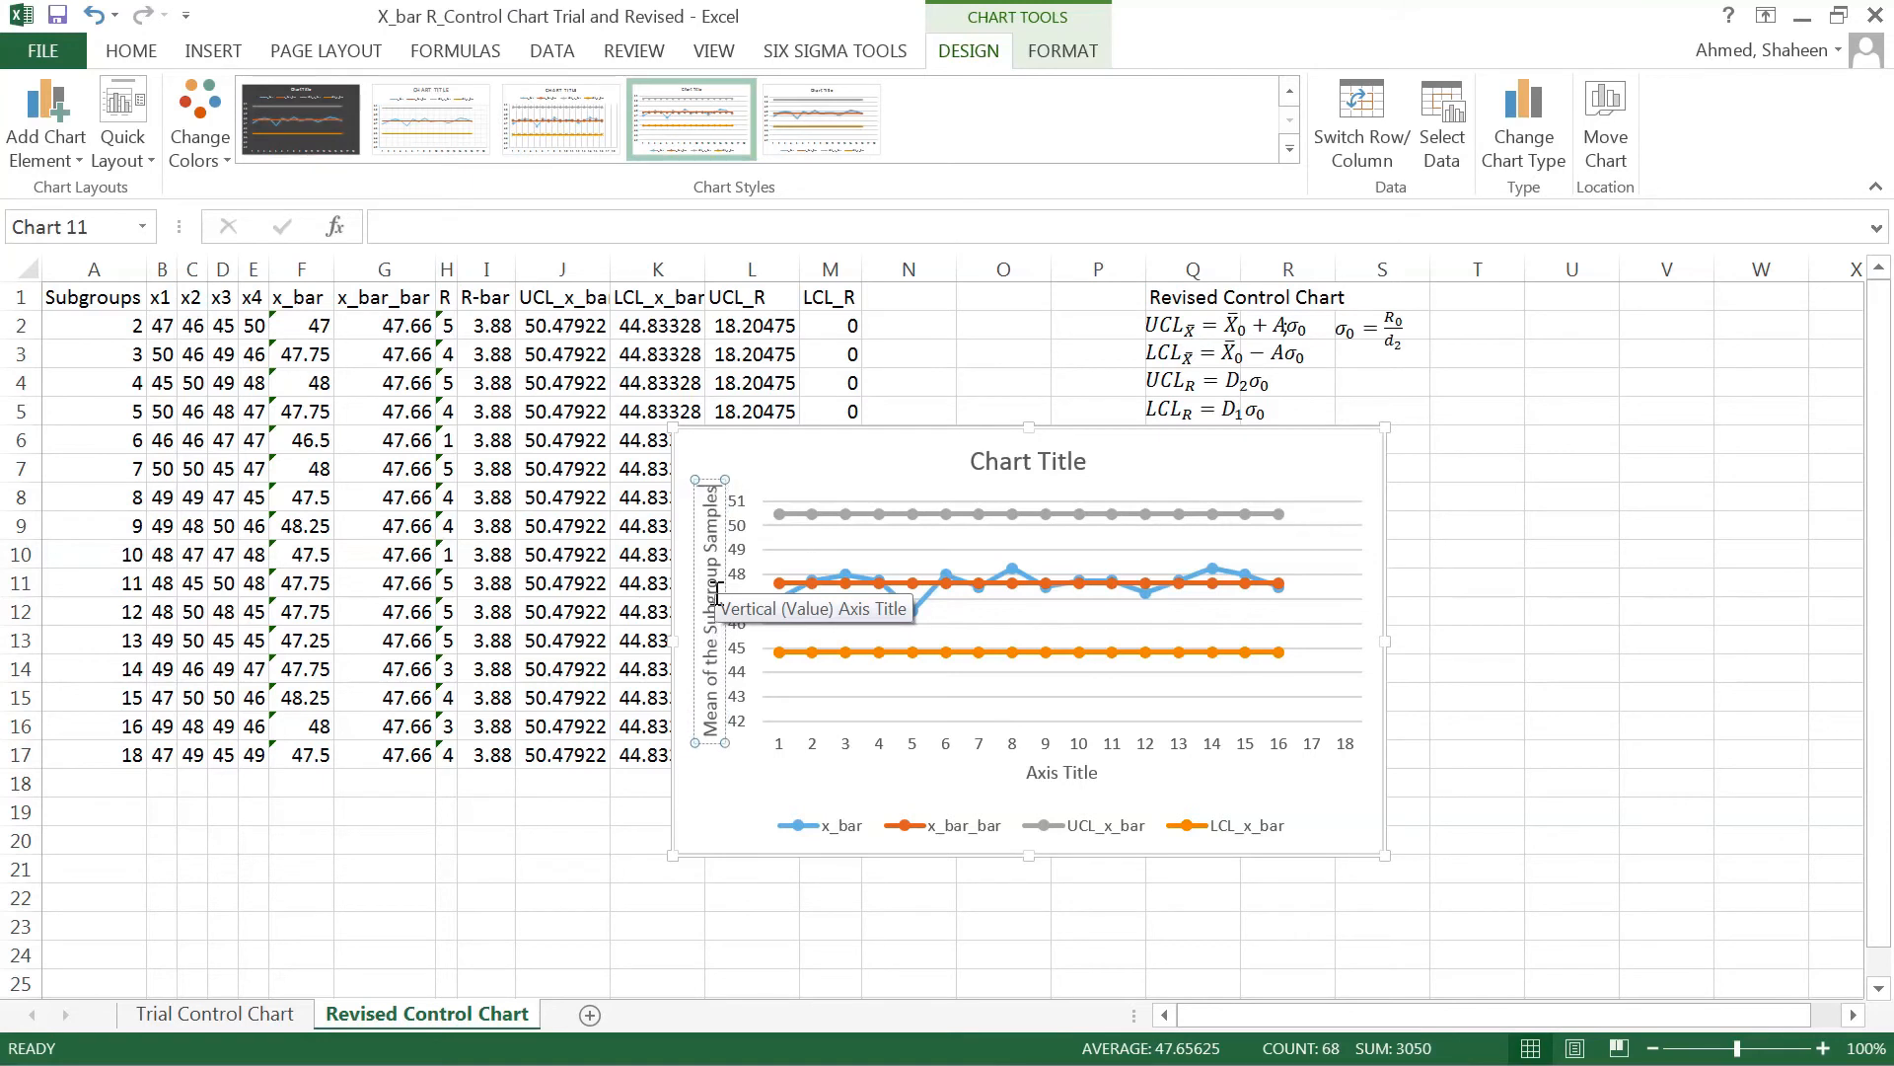
left_click(1062, 771)
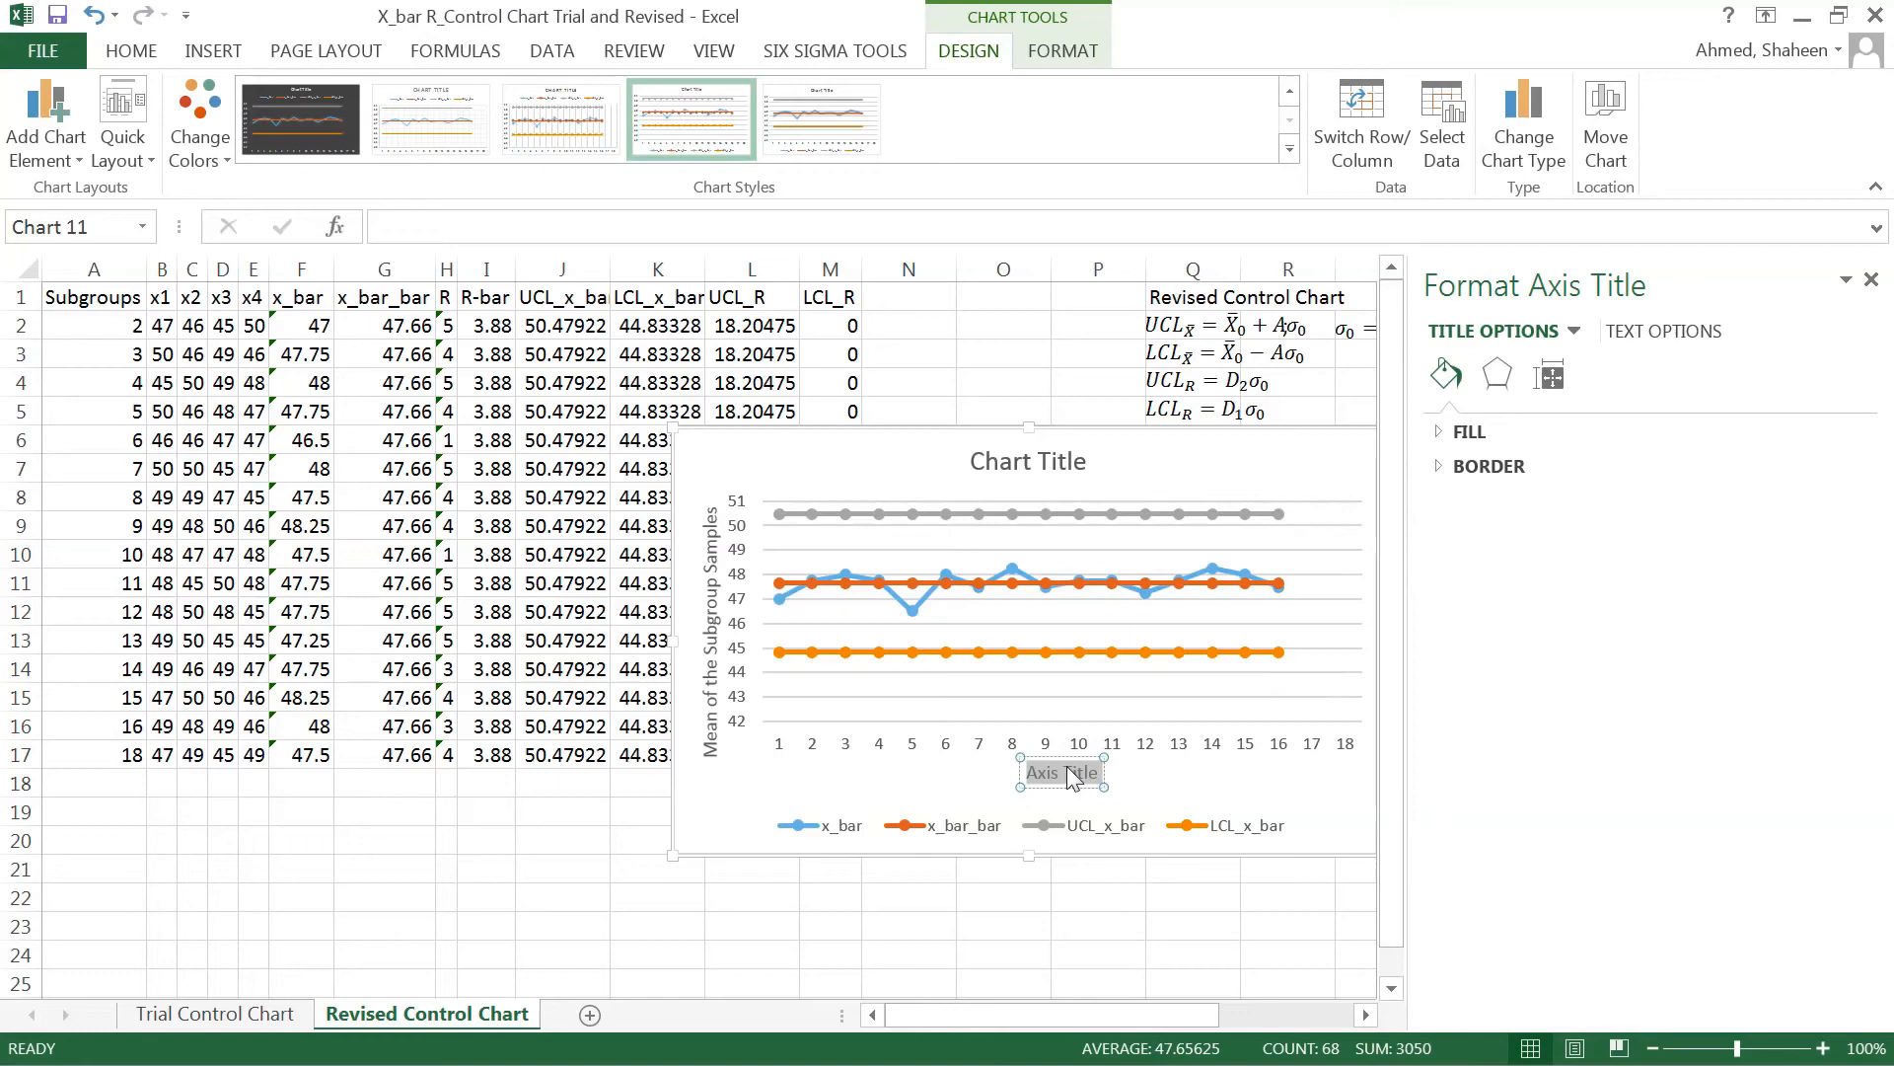
Label the horizontal axis 'Subgroup' and type the chart title 'Revised X_bar R-Control C'
type("Subgroup")
left_click(1028, 460)
type("Re")
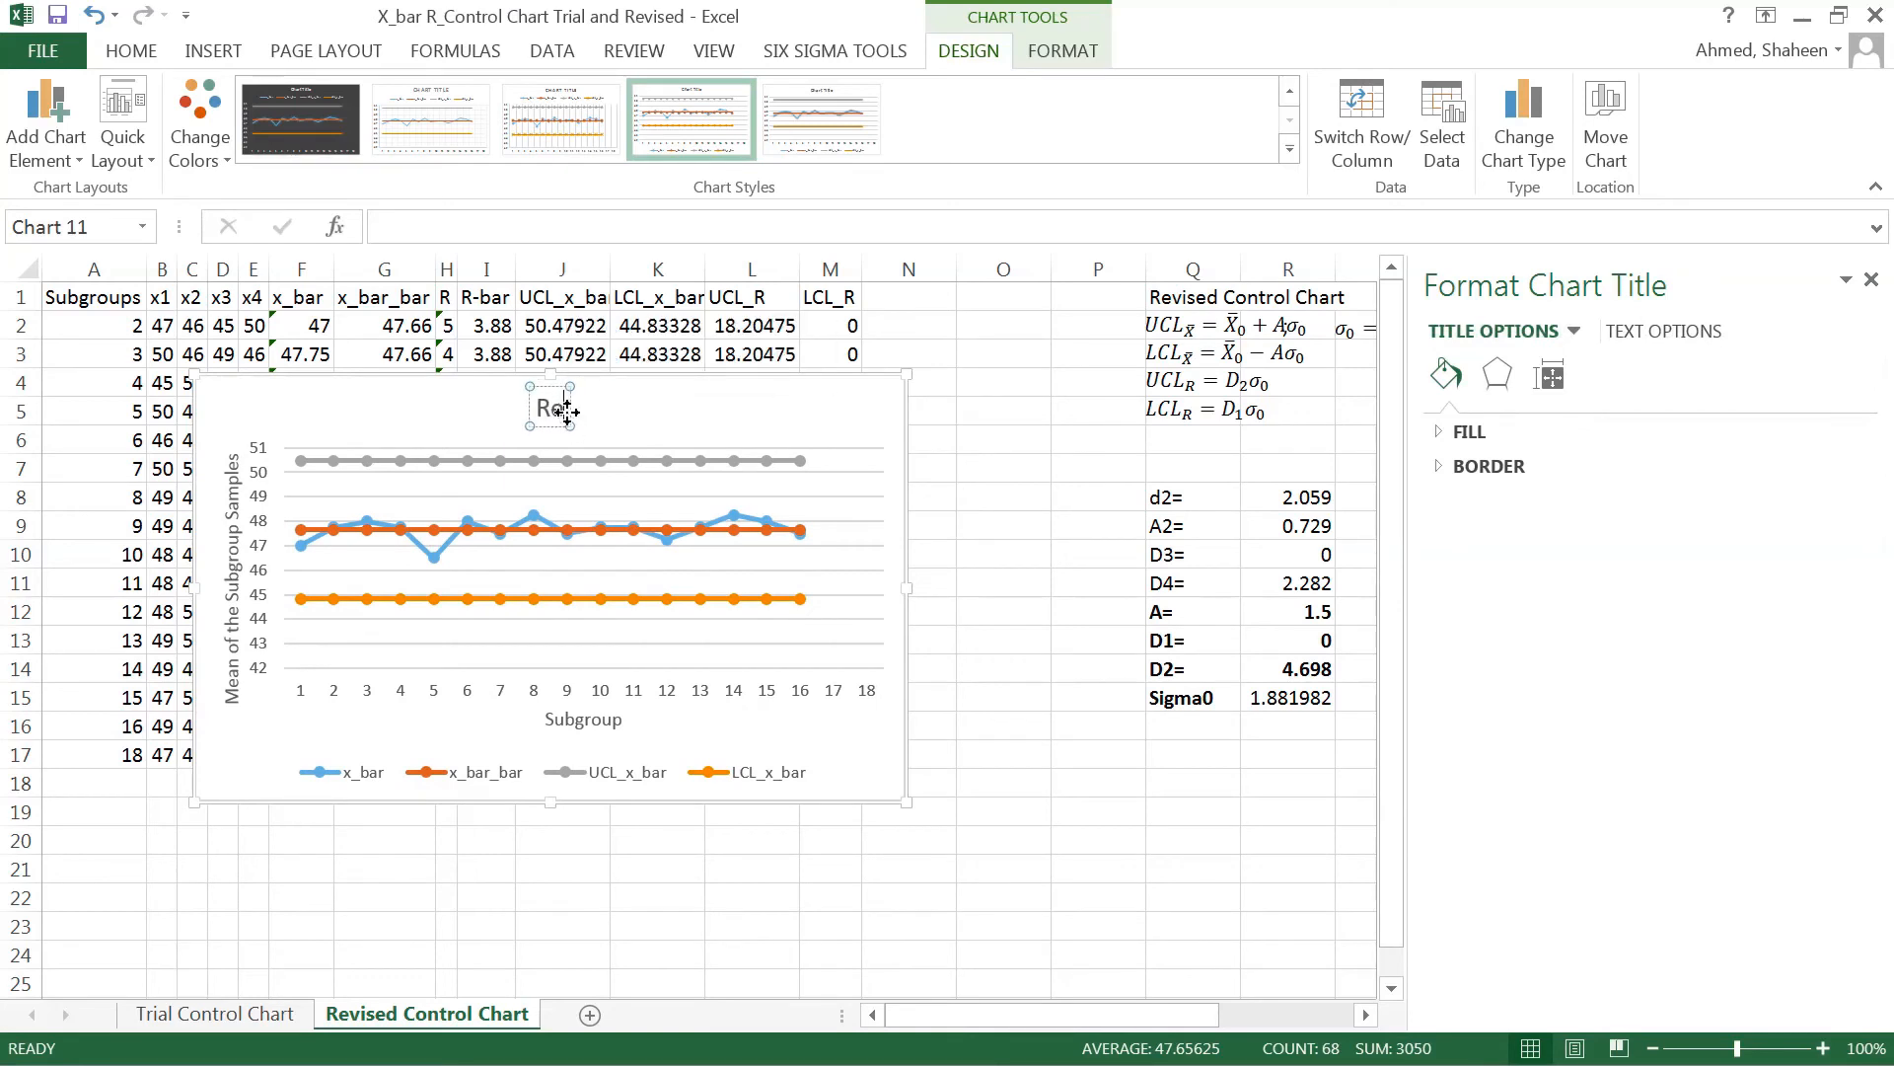
mouse_move(550, 407)
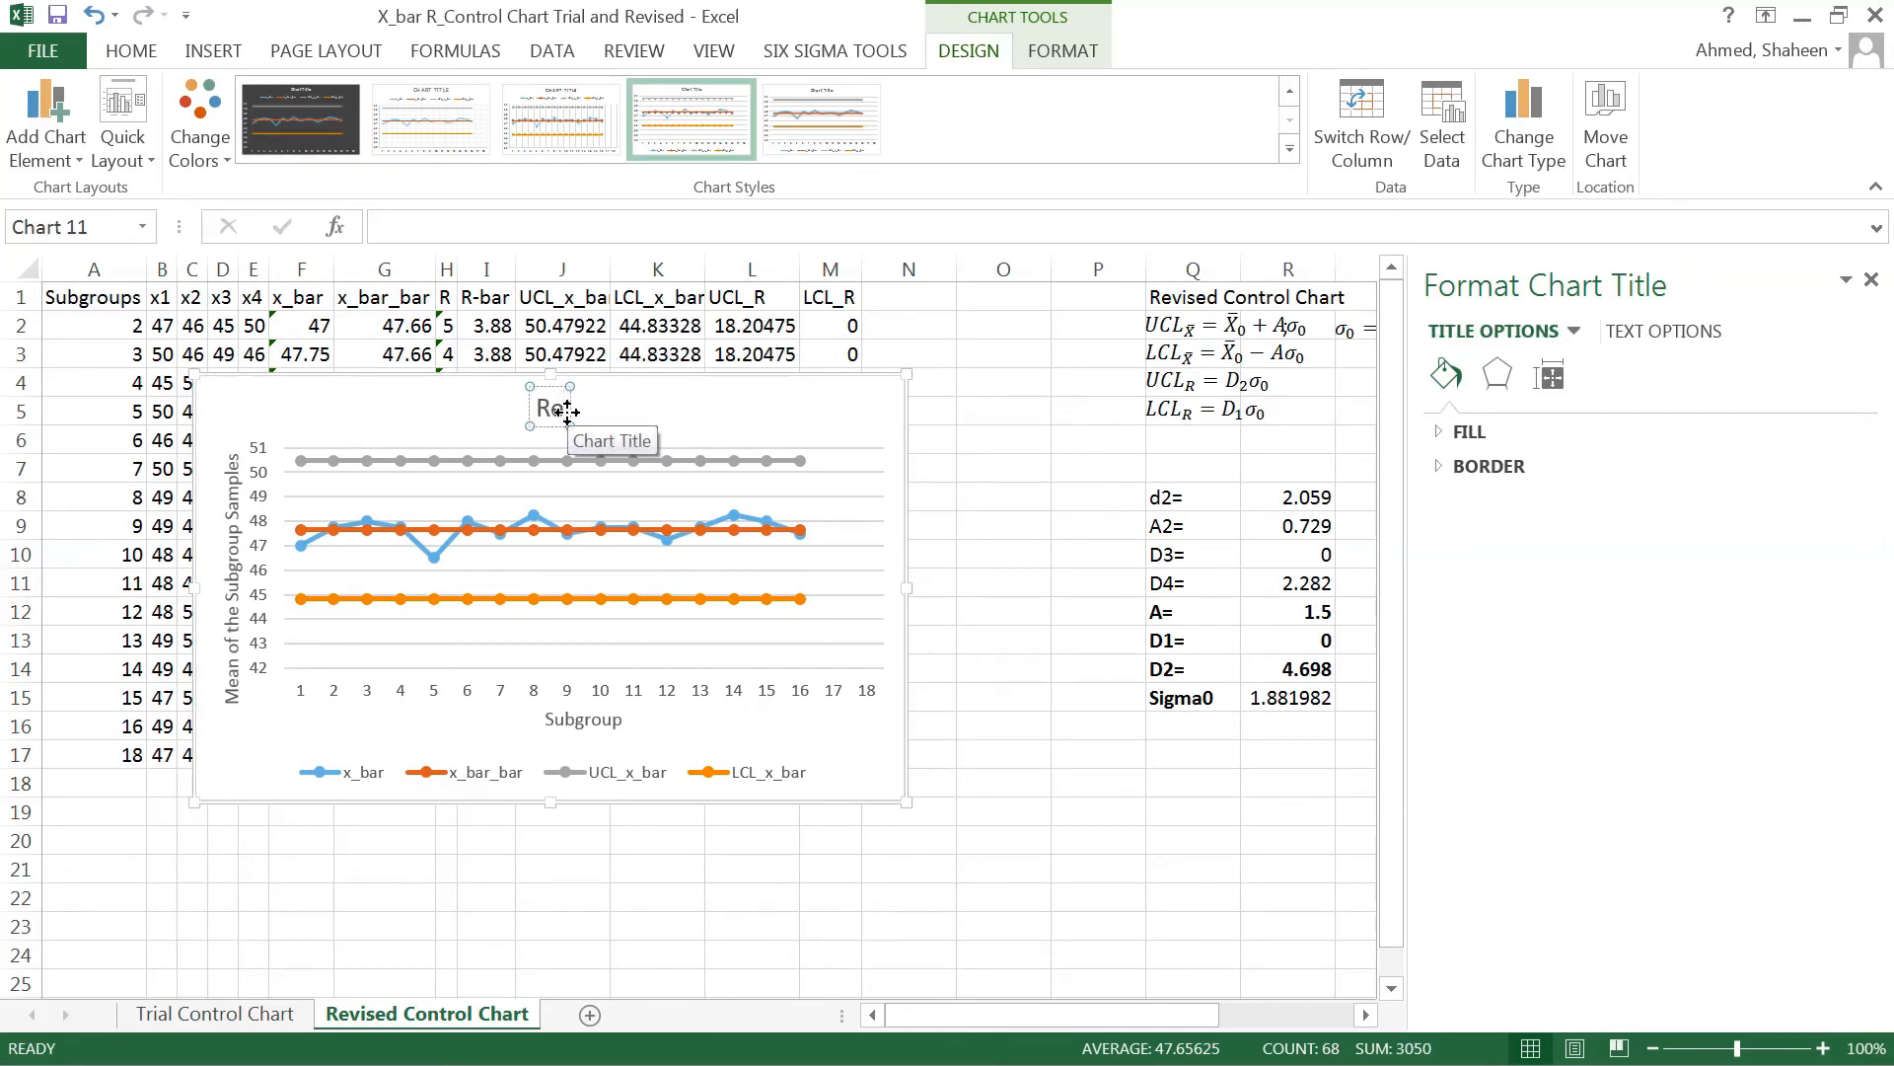
mouse_move(878, 556)
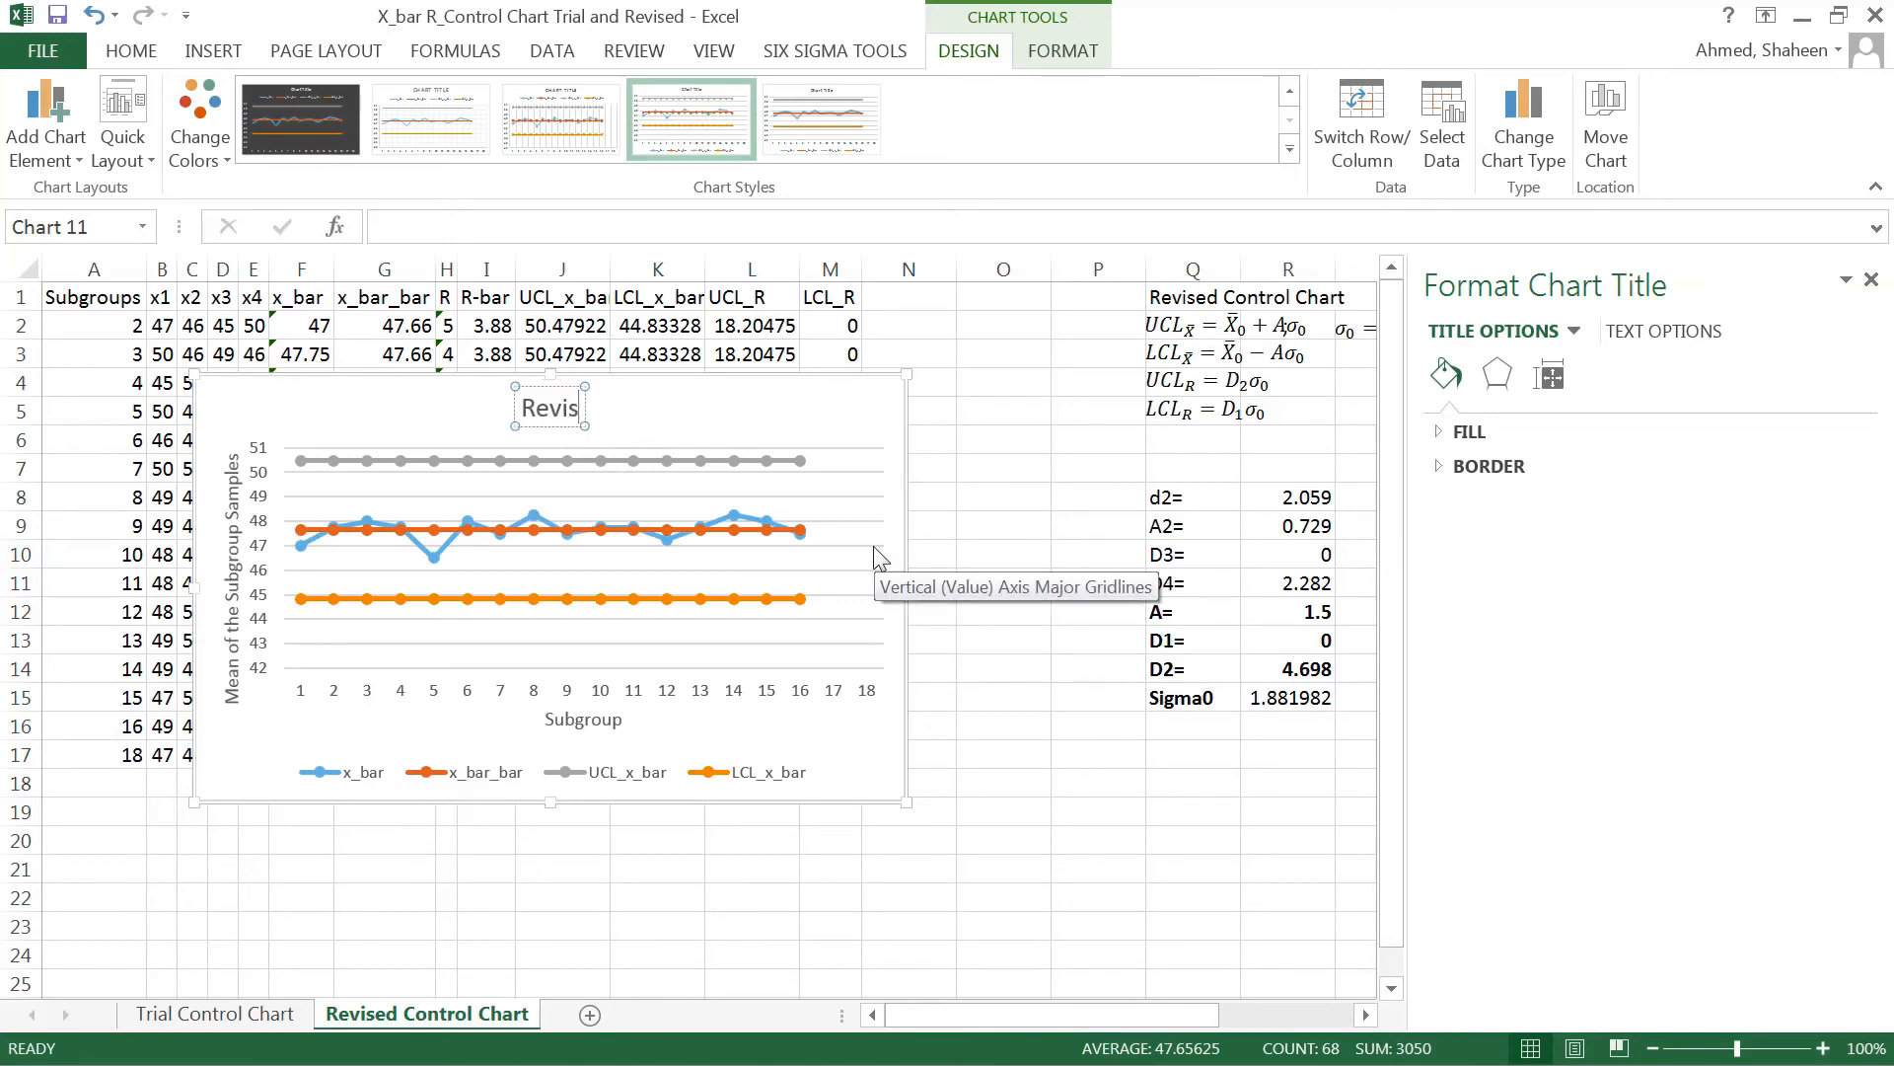
type("ed")
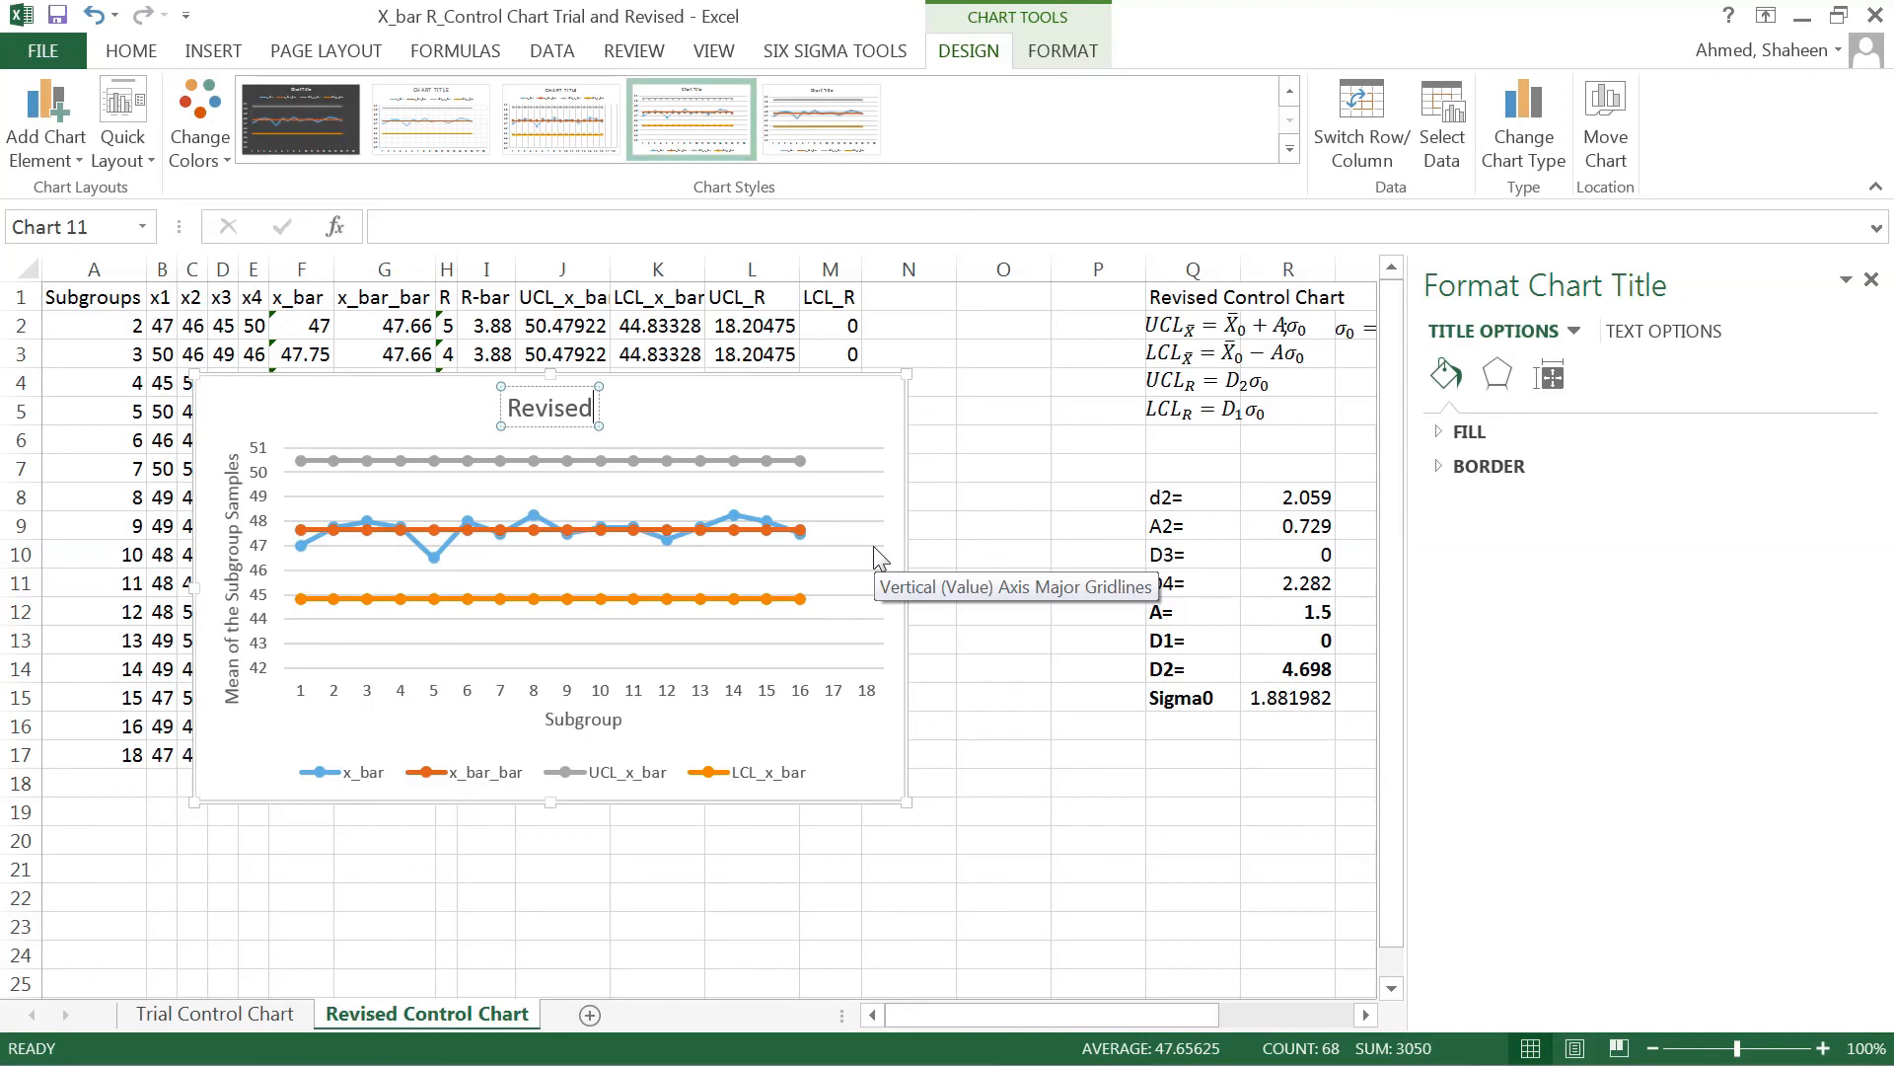
mouse_move(765, 855)
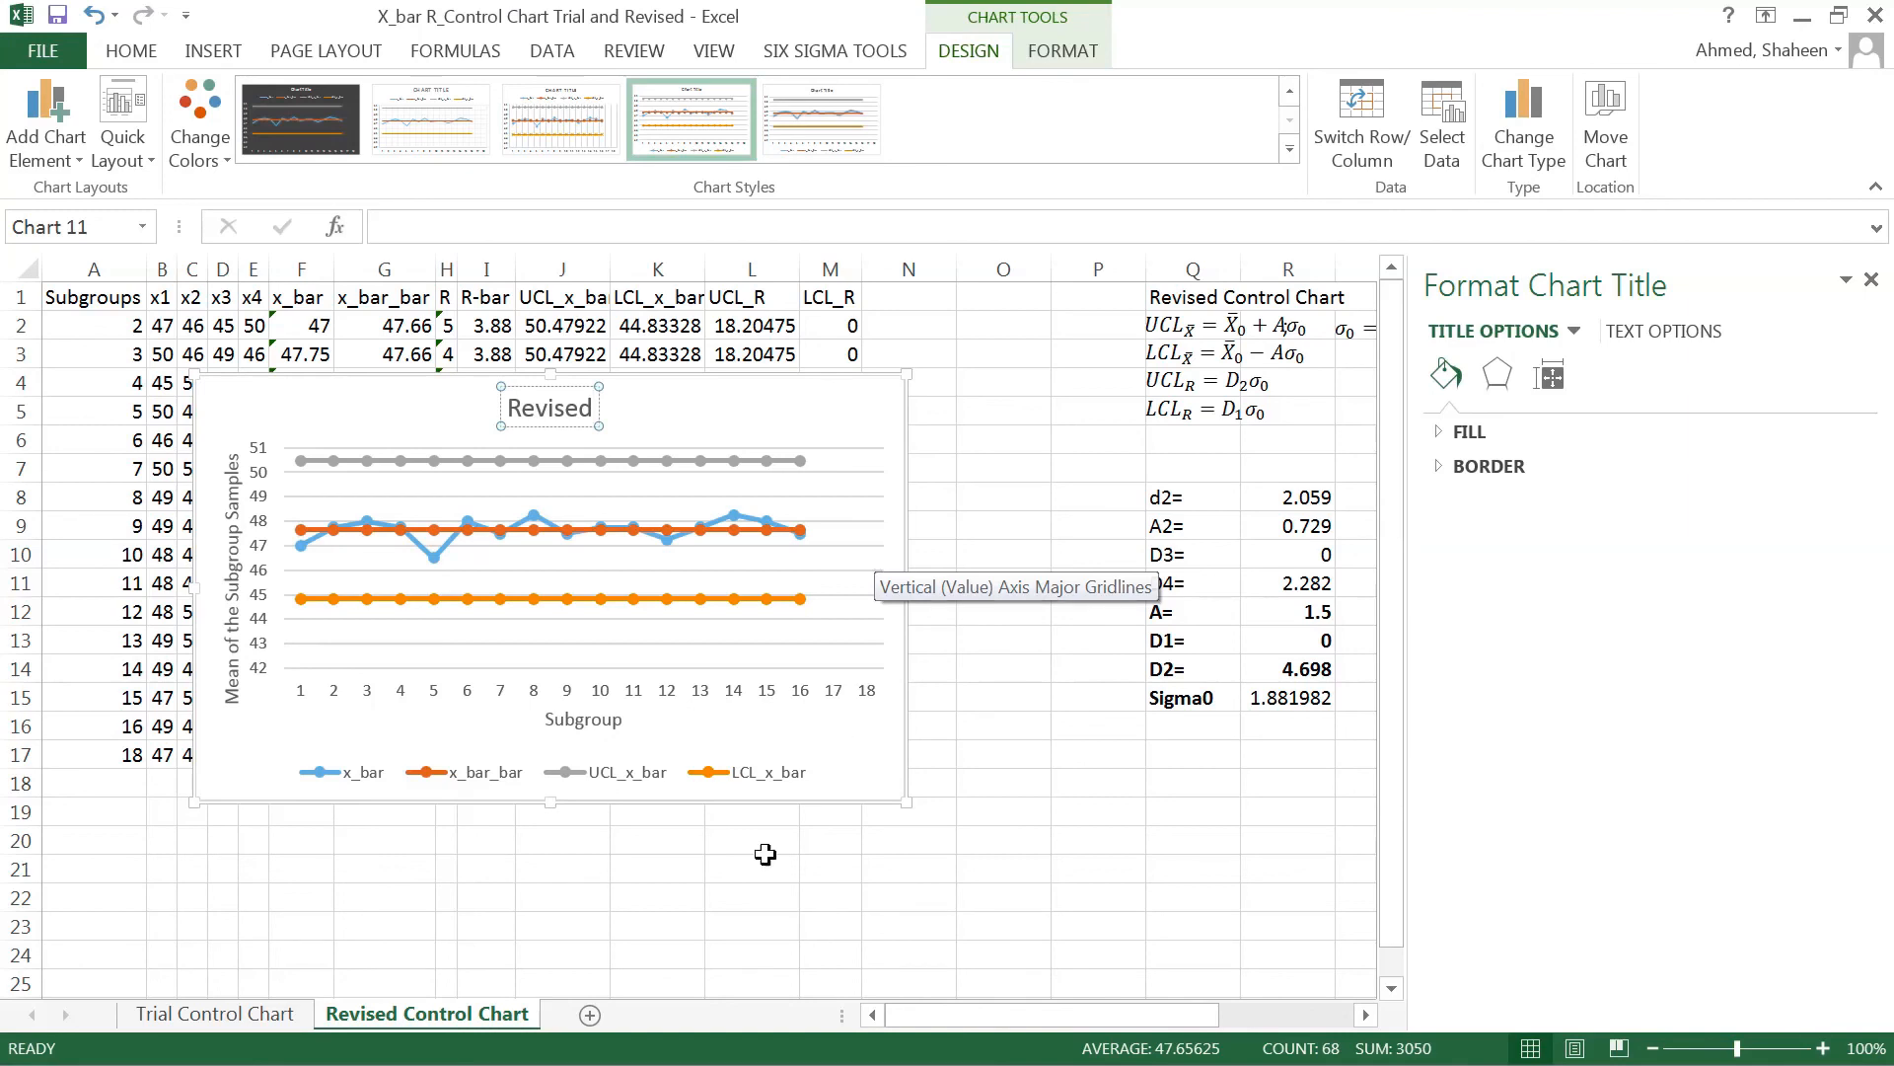
mouse_move(818, 737)
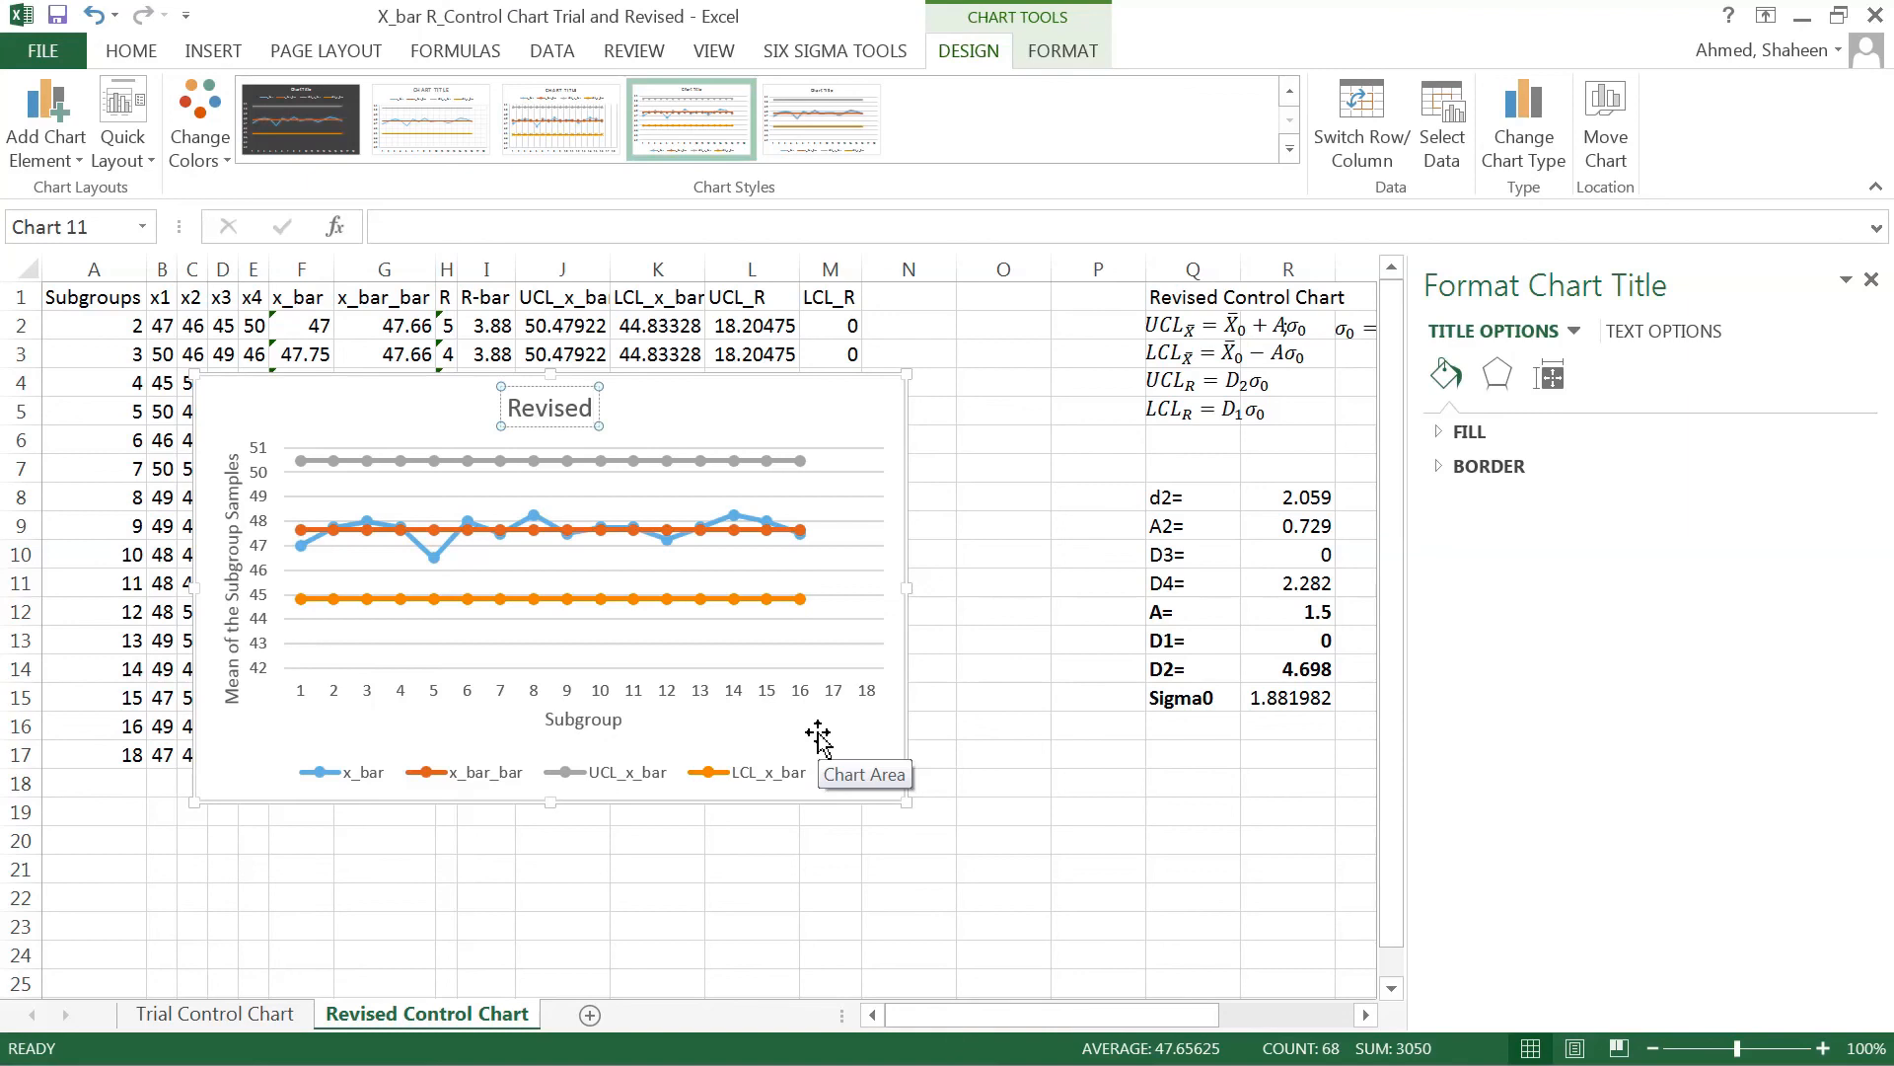
type("X")
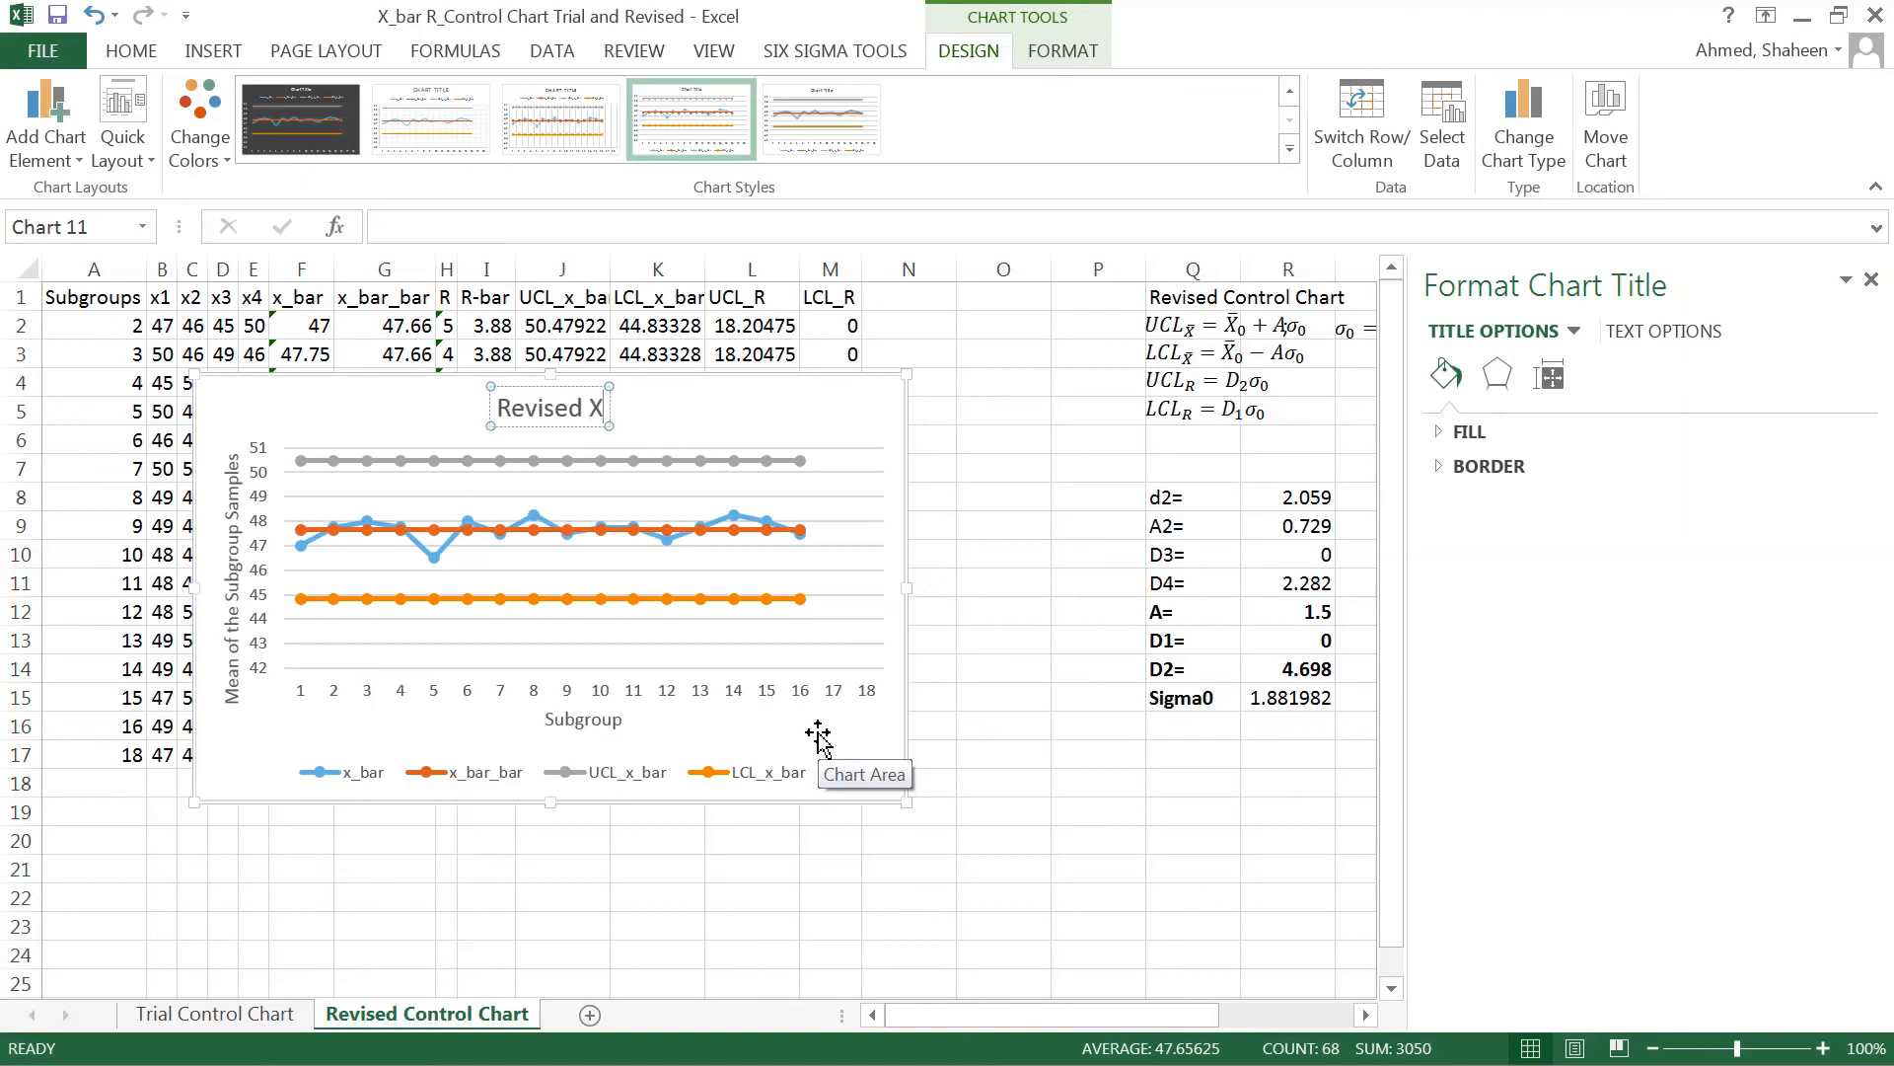
type("_bar R")
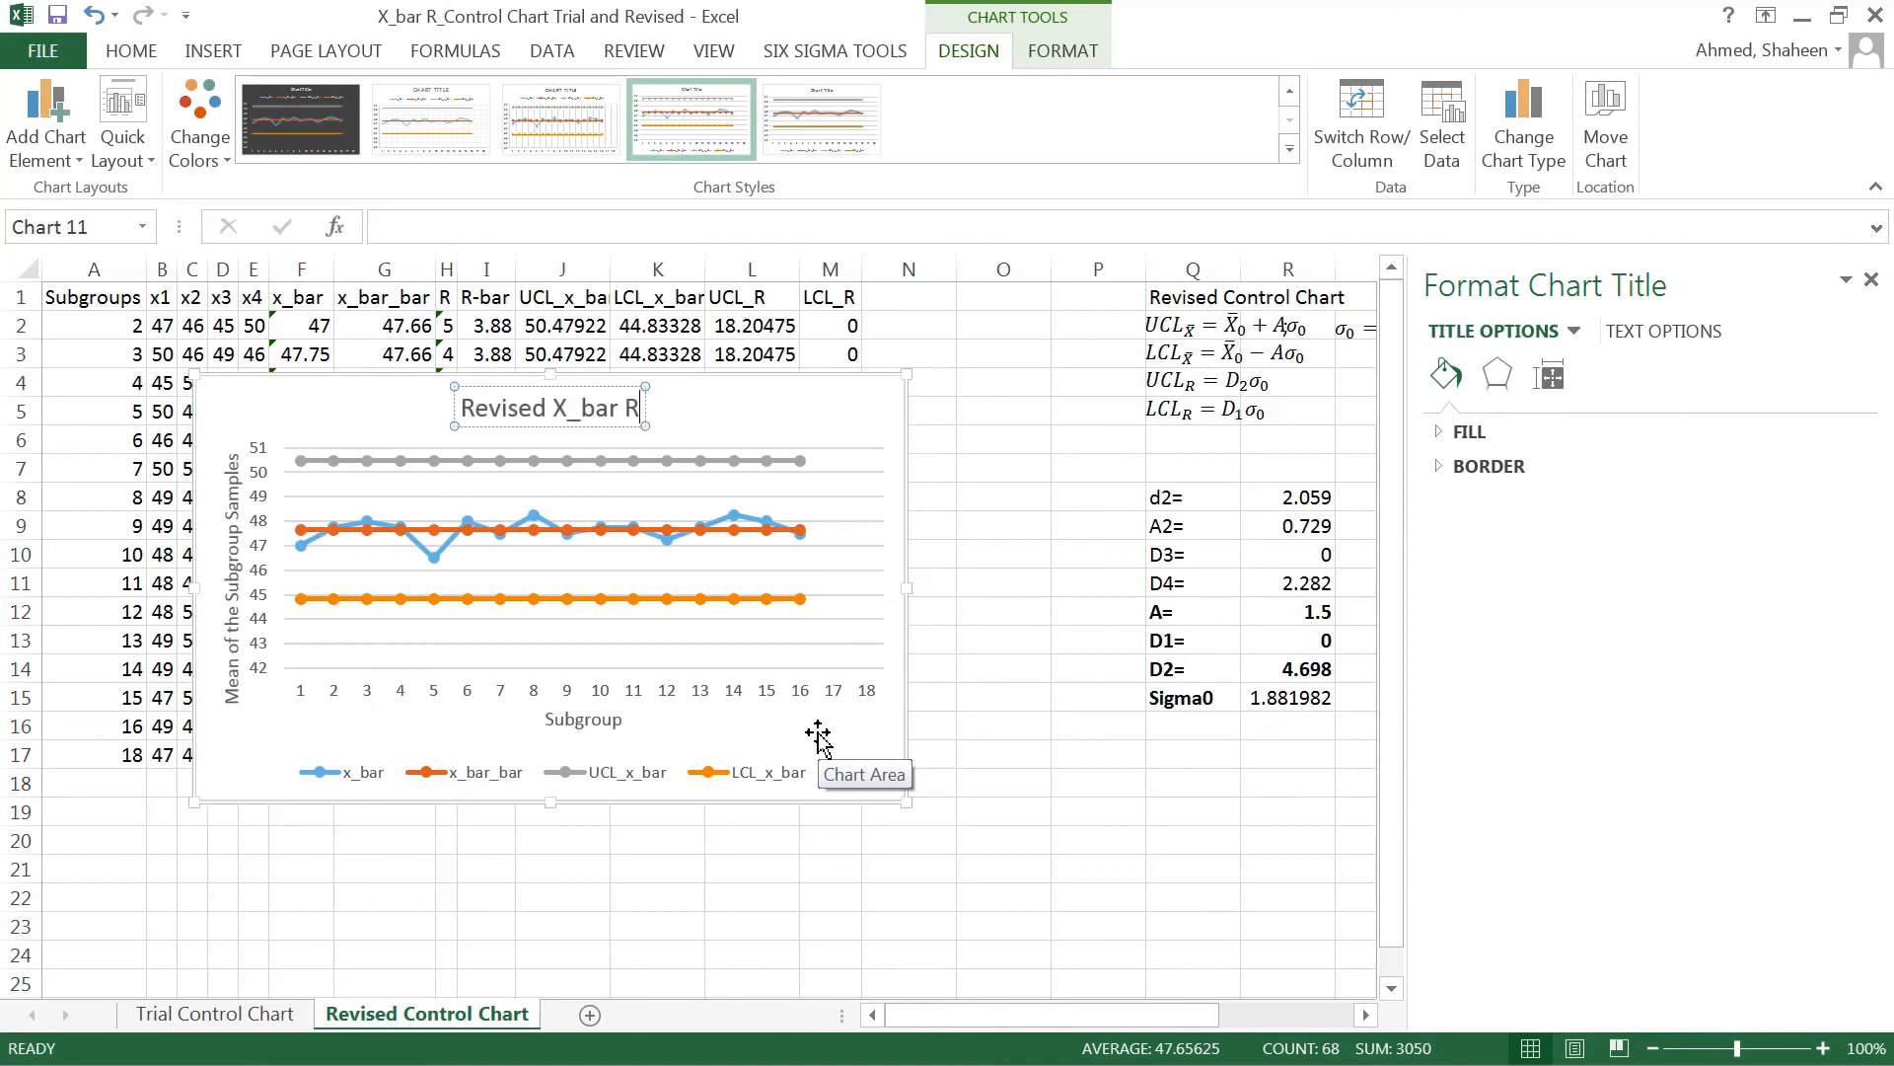
type("-Control C")
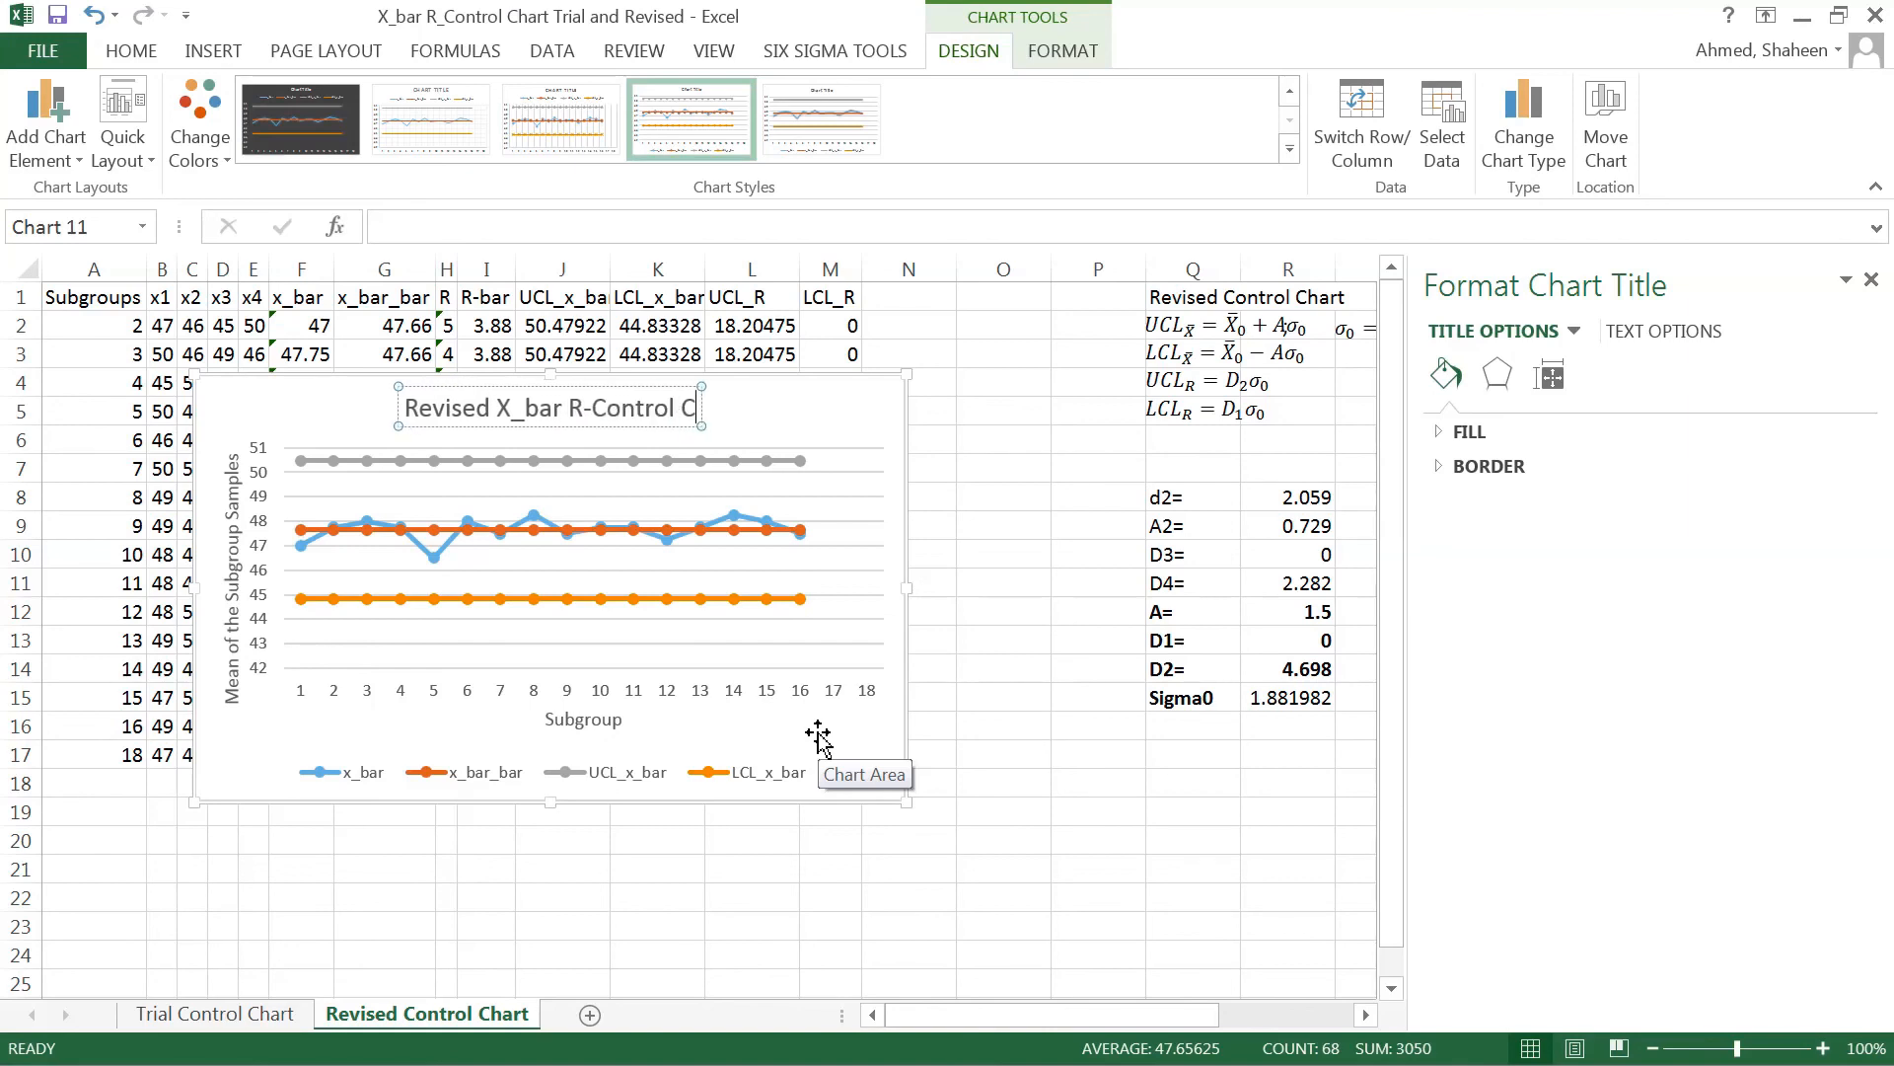